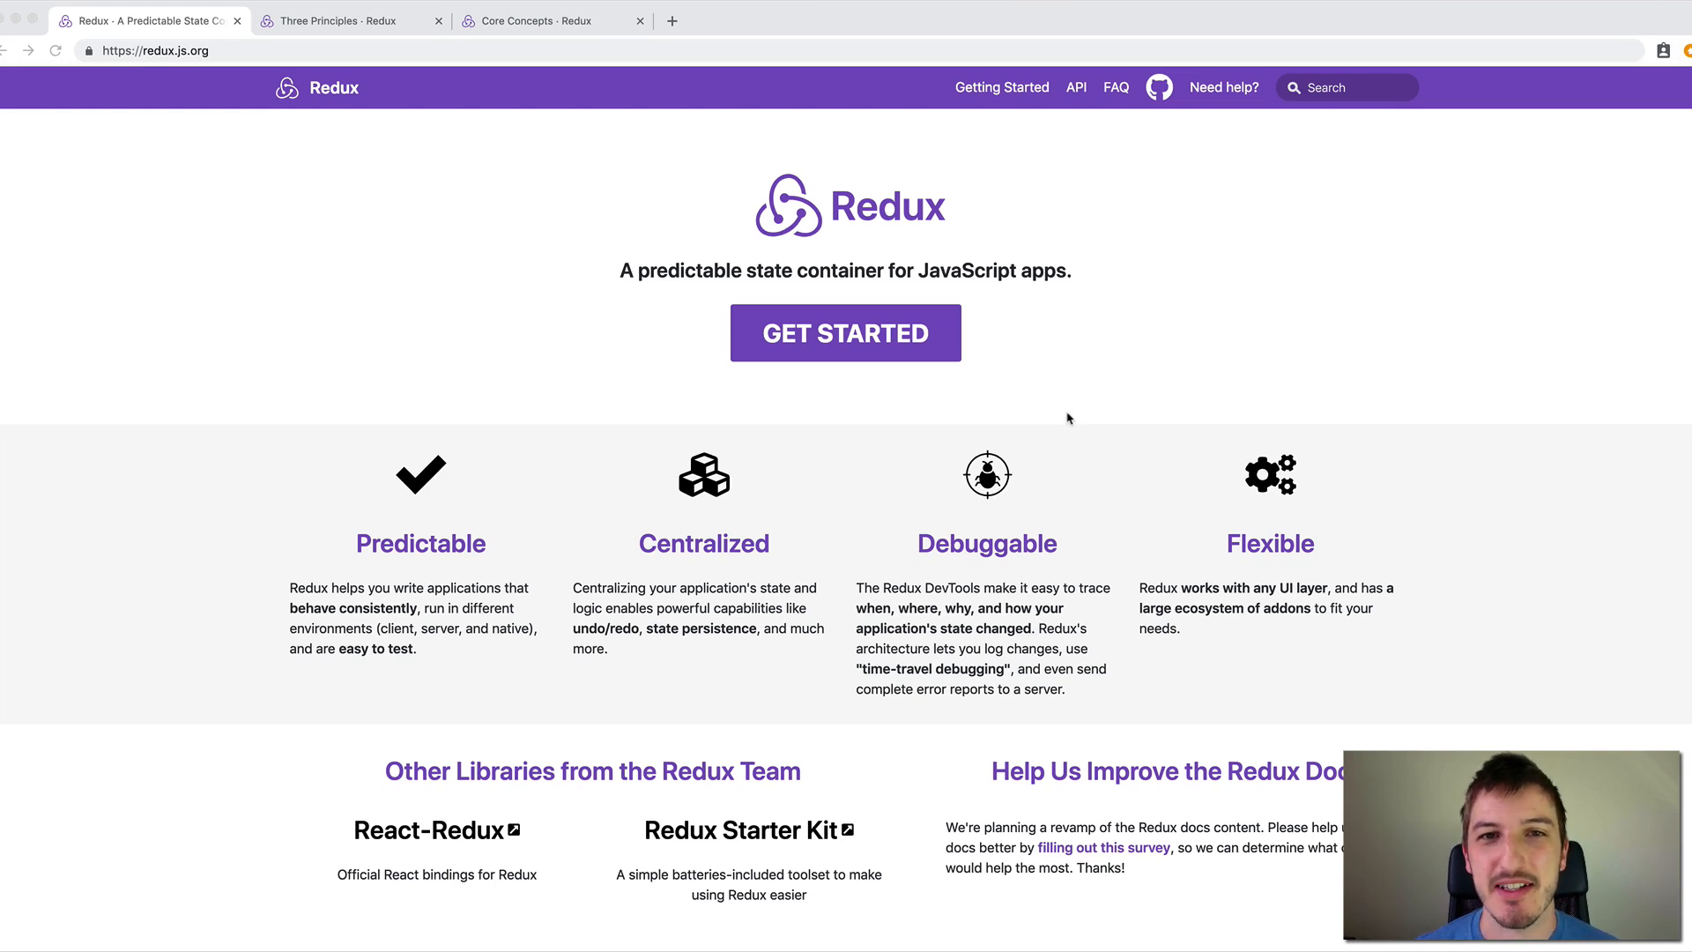
mouse_move(1225, 354)
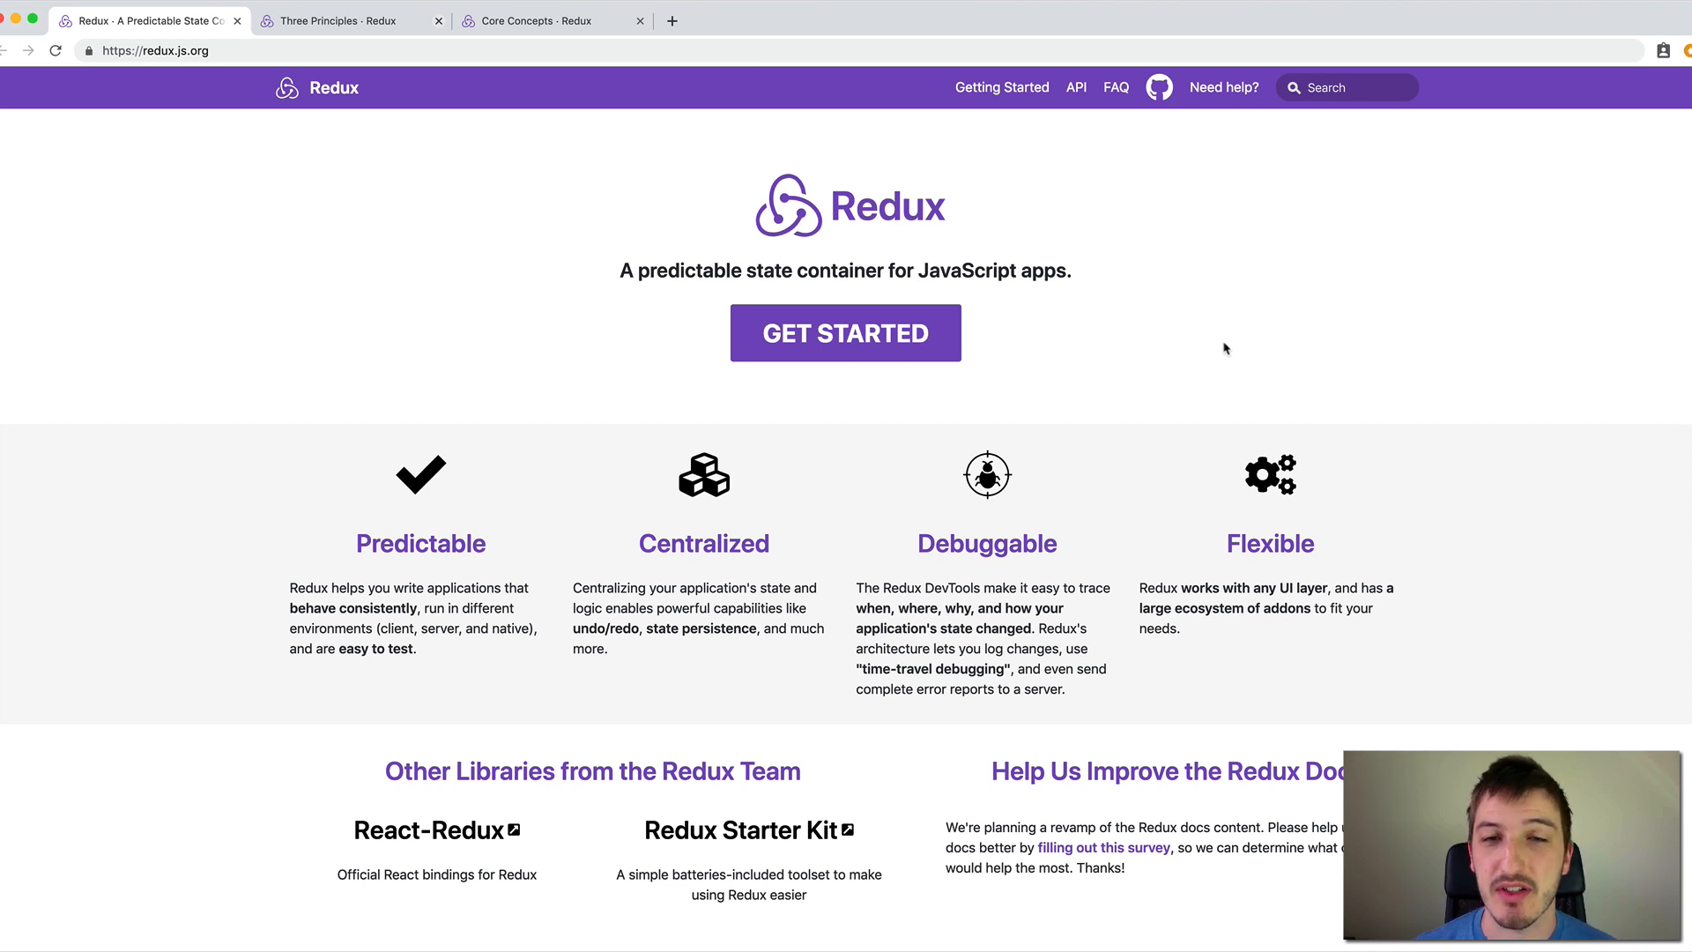
mouse_move(1232, 333)
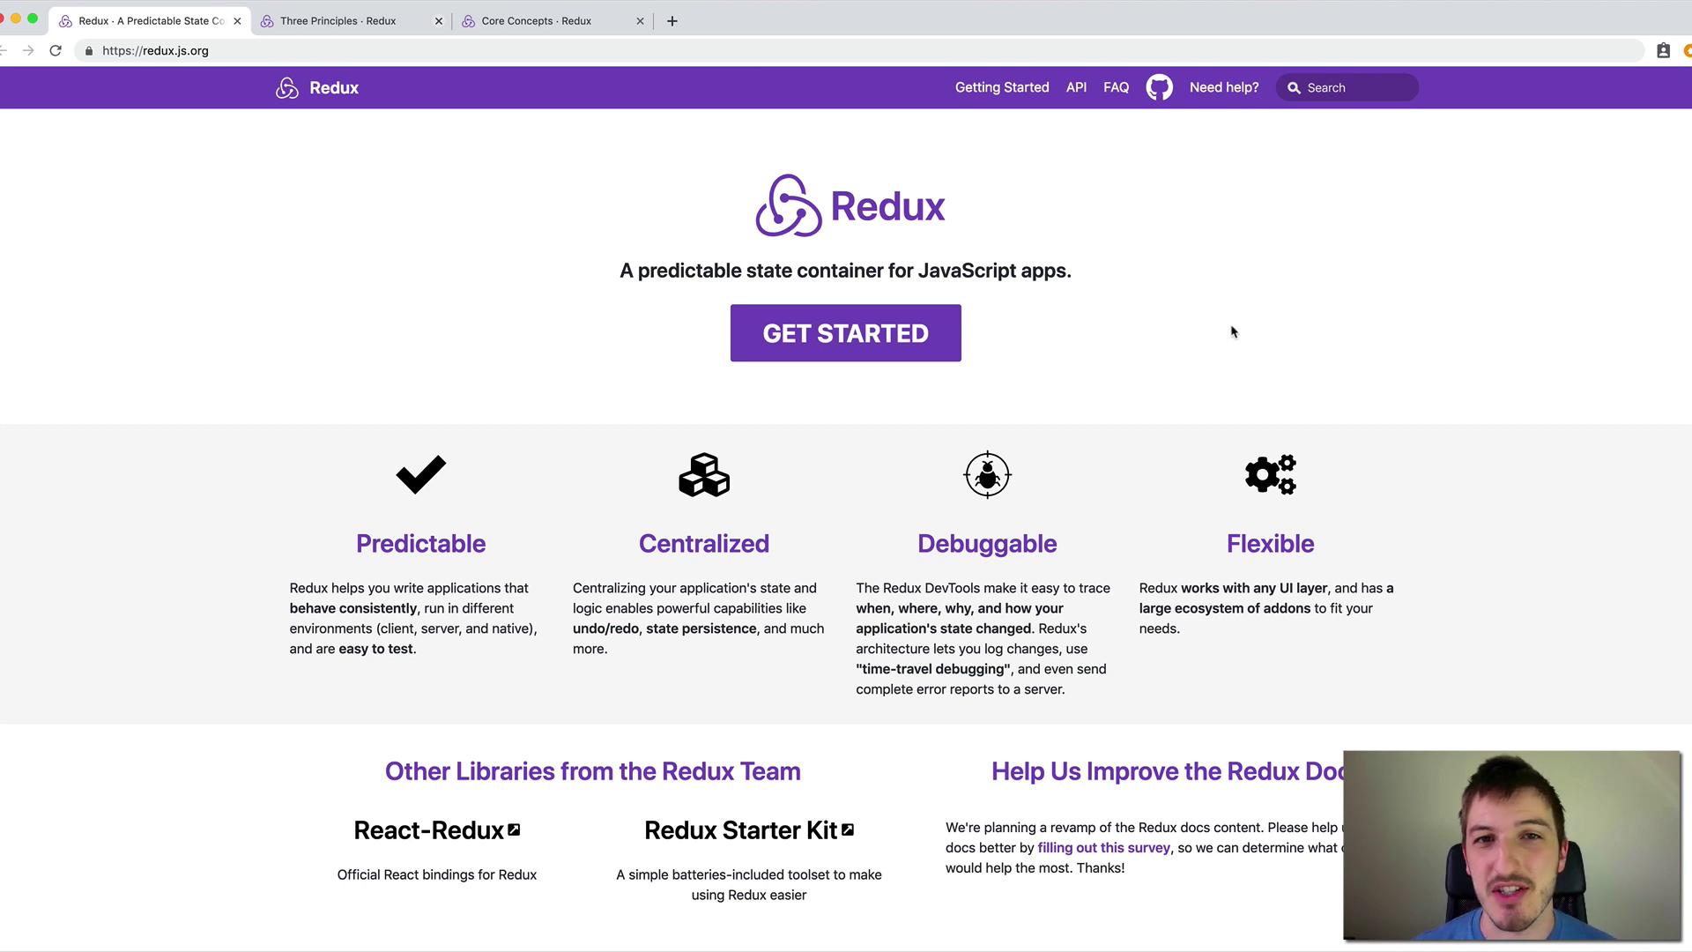
mouse_move(1220, 317)
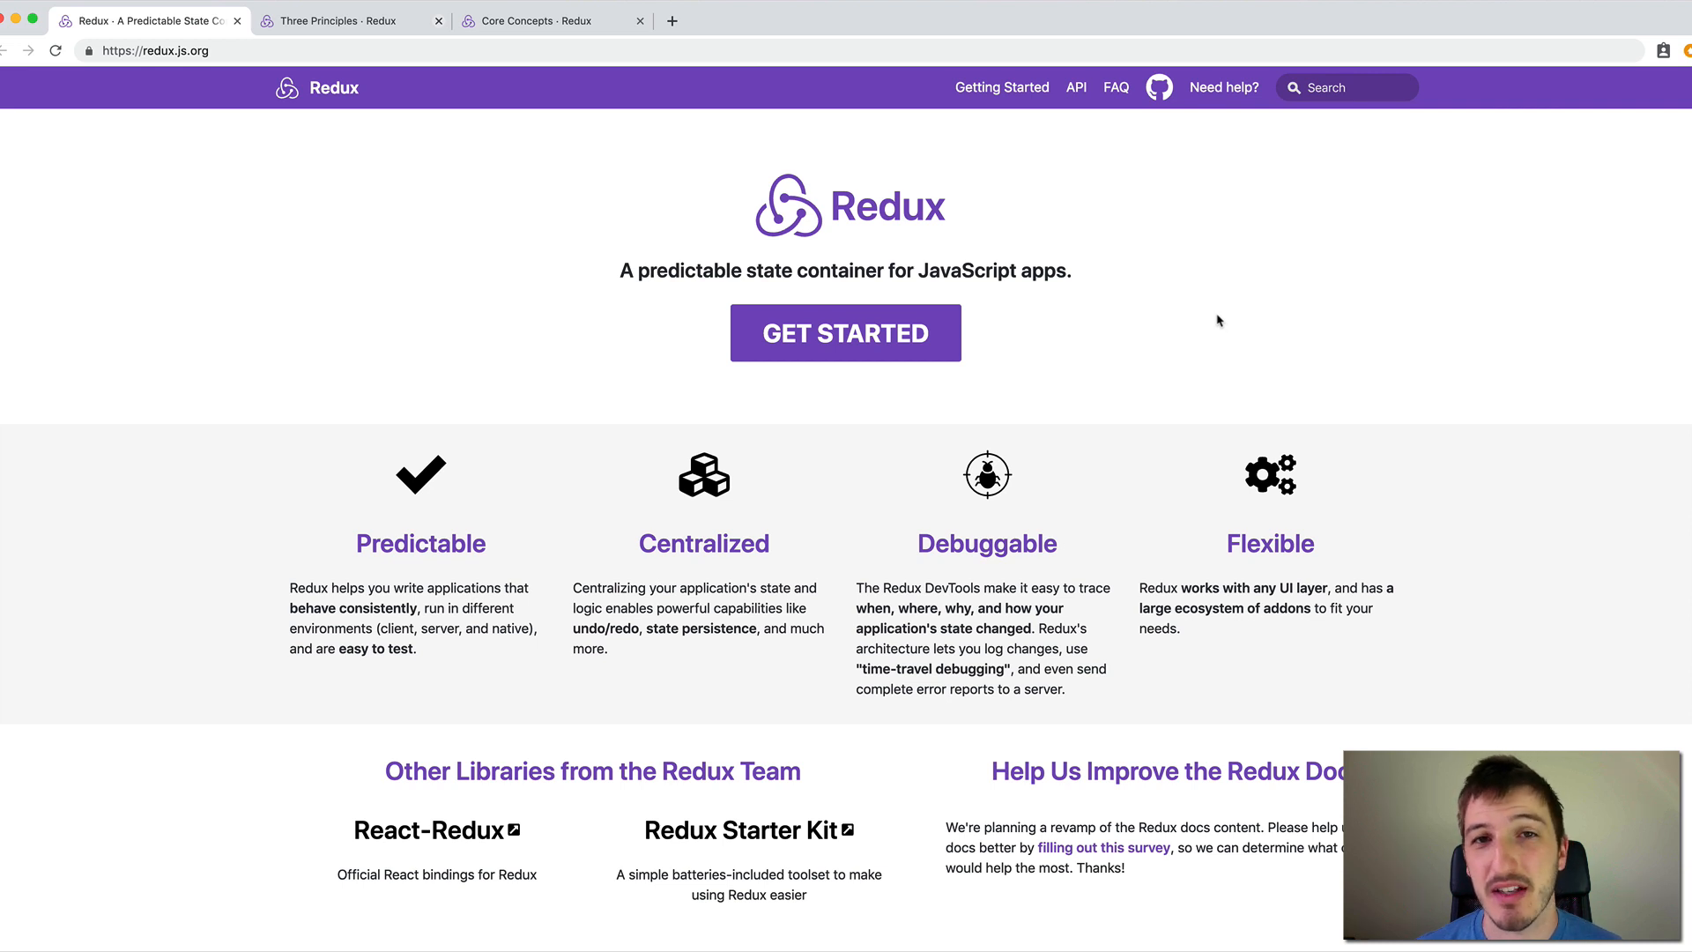
mouse_move(1268, 303)
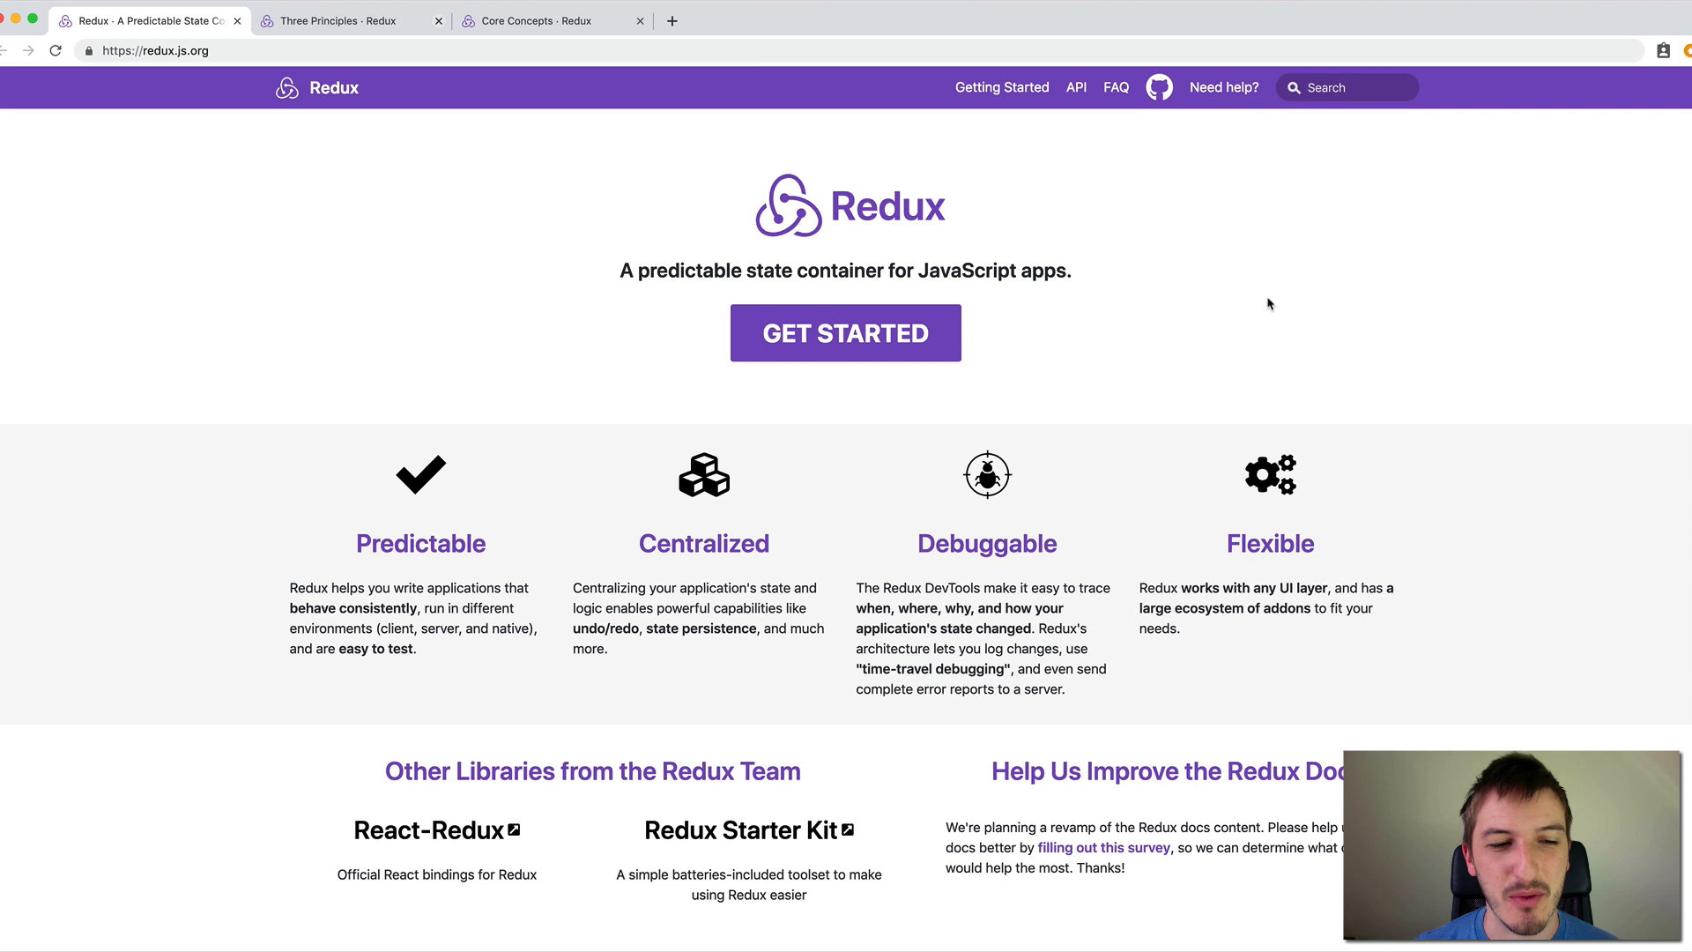
mouse_move(1148, 296)
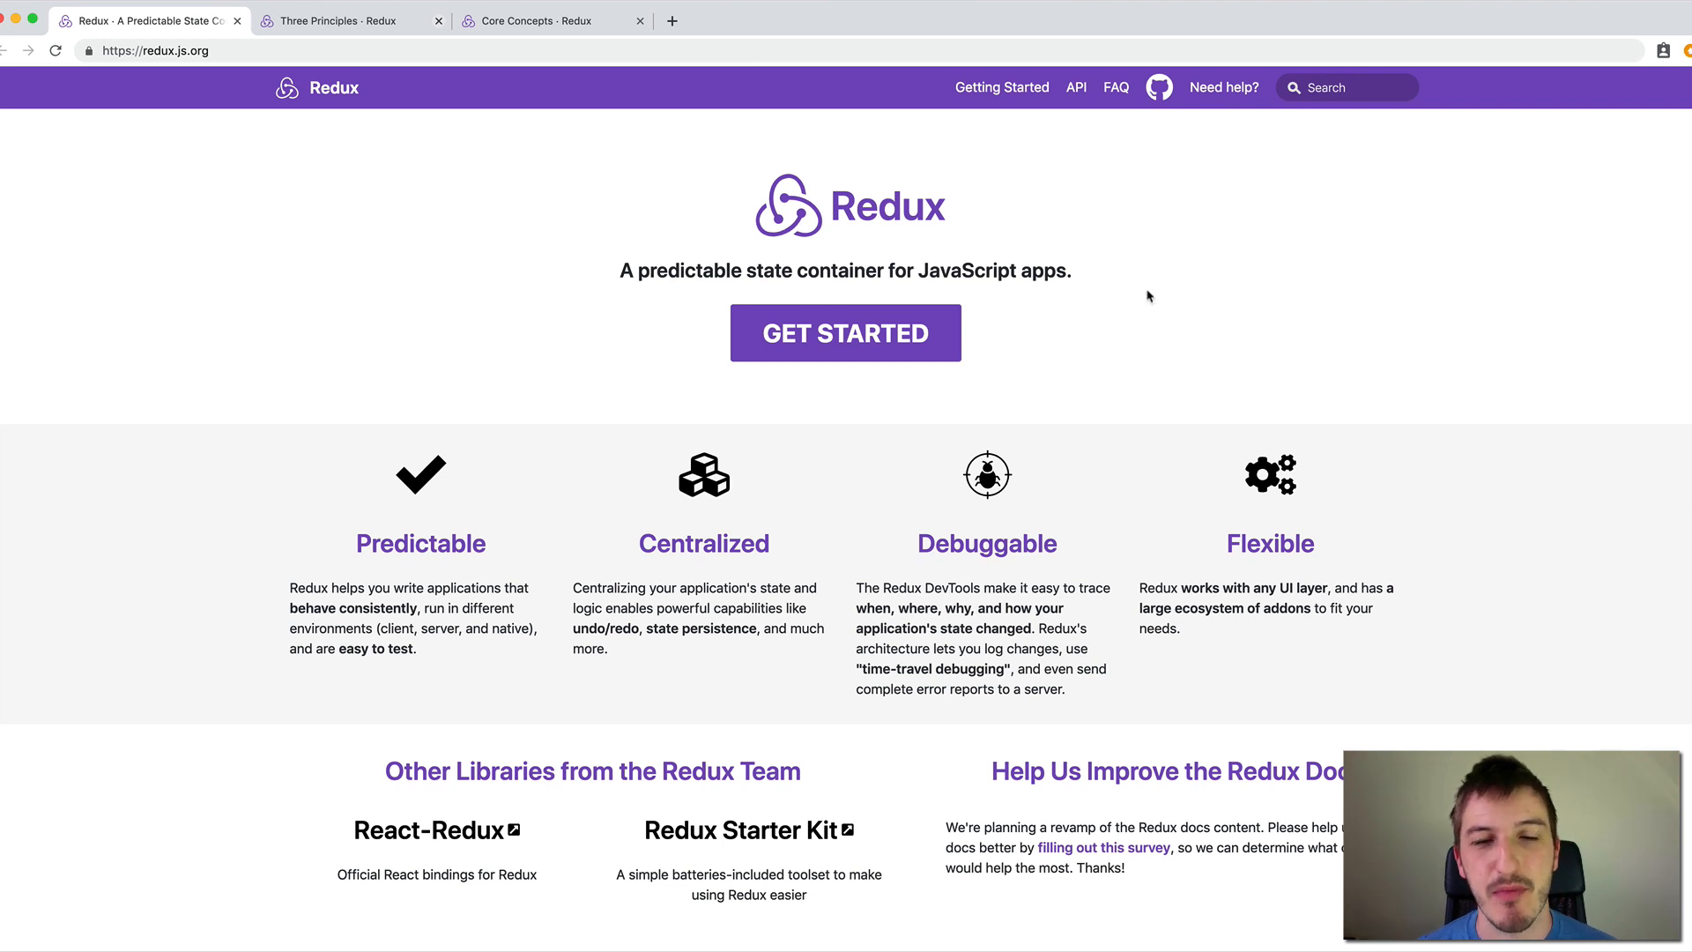
mouse_move(1140, 301)
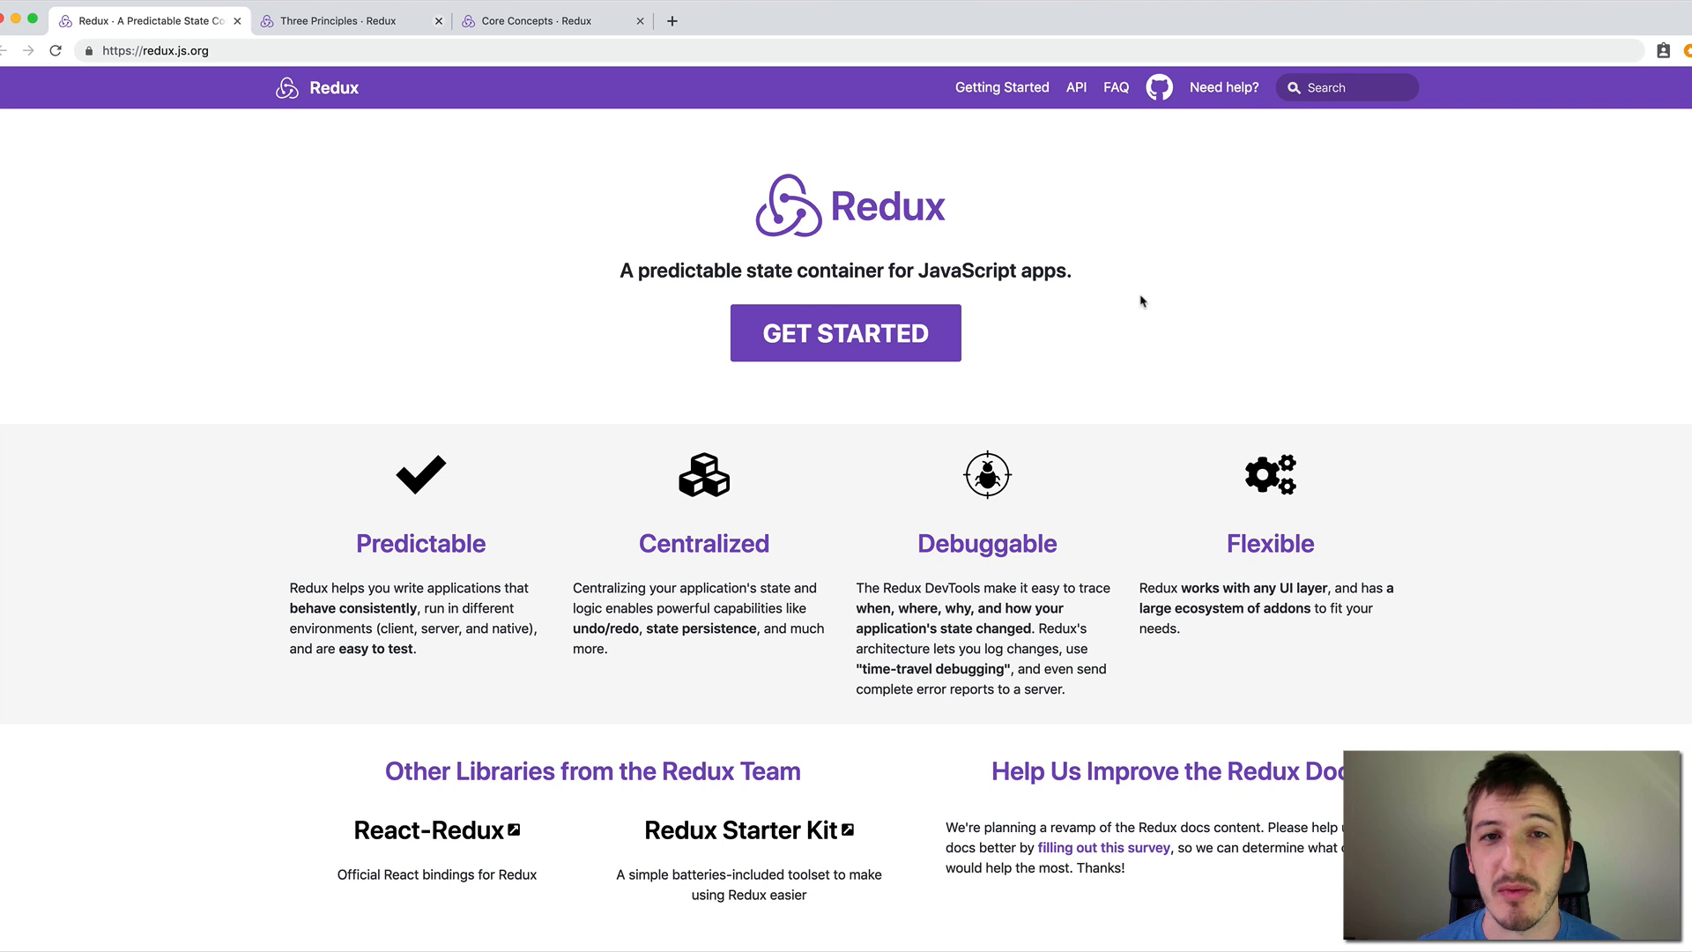
mouse_move(1192, 224)
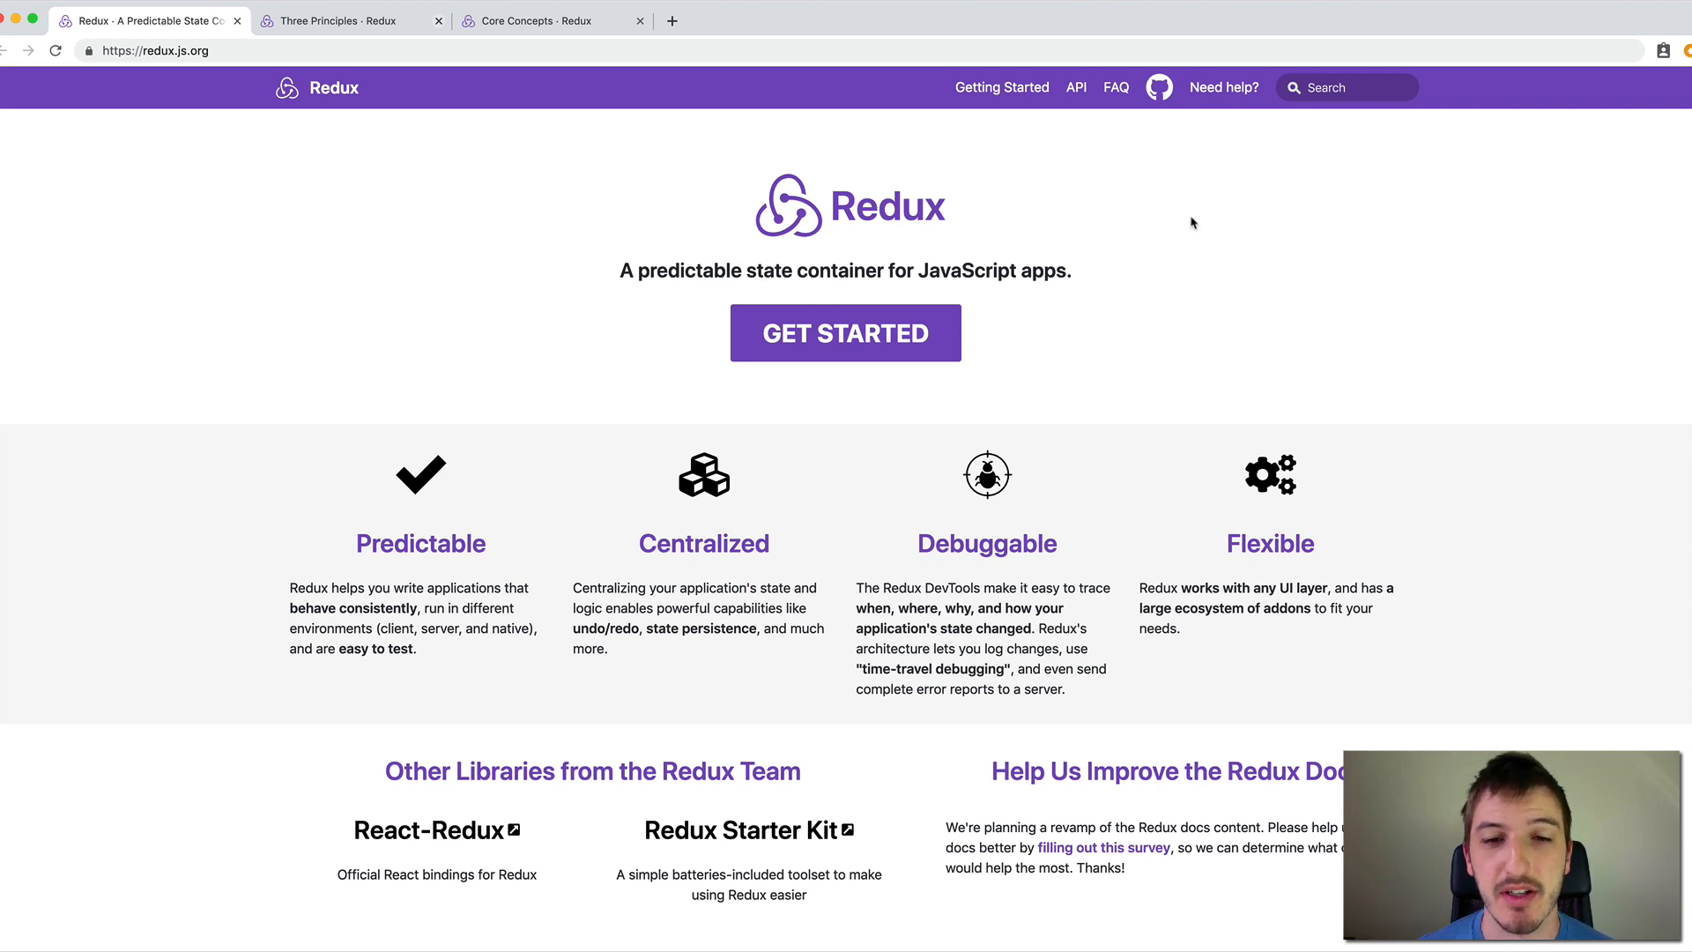
mouse_move(1181, 224)
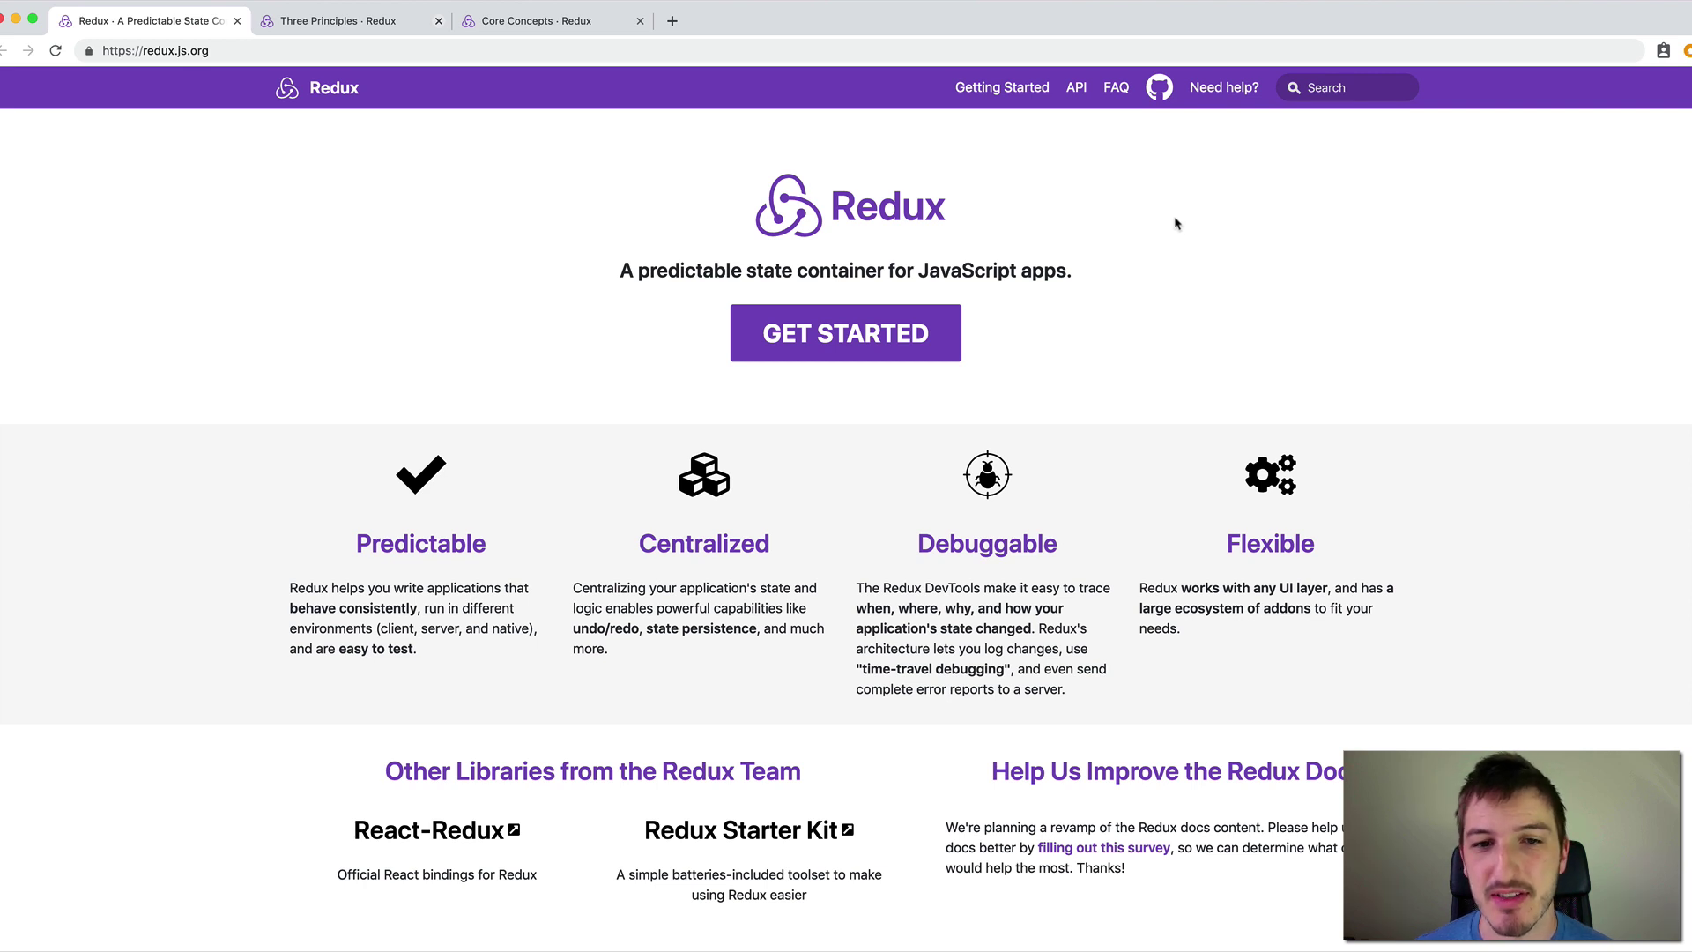
mouse_move(997, 214)
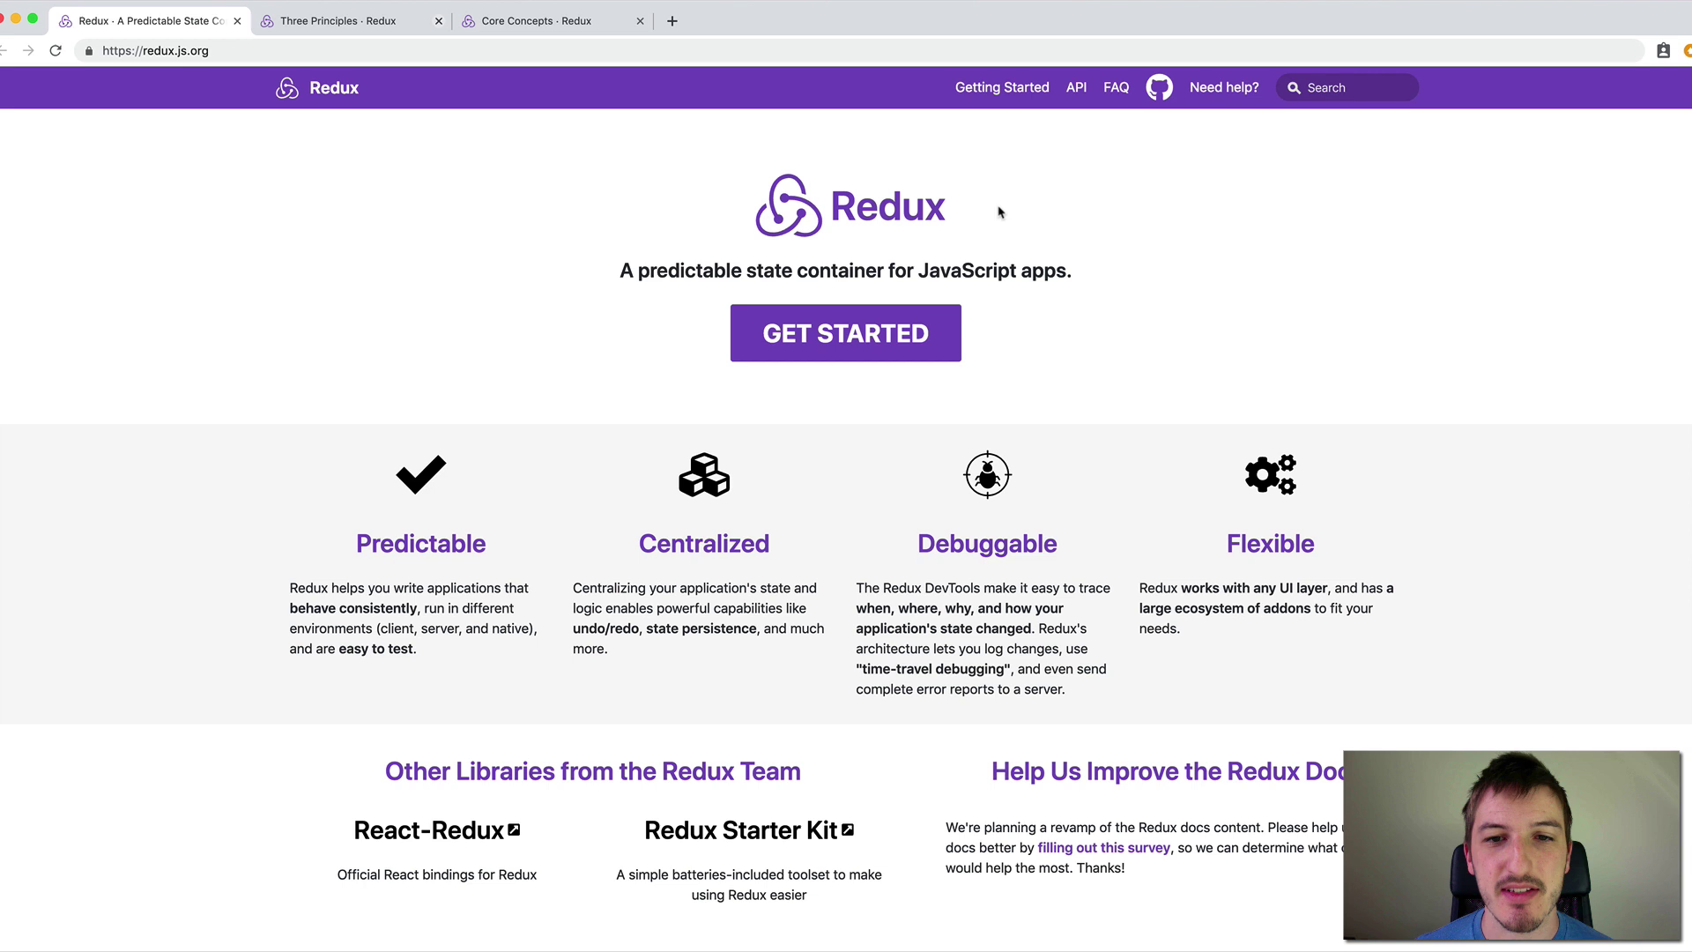
mouse_move(1151, 225)
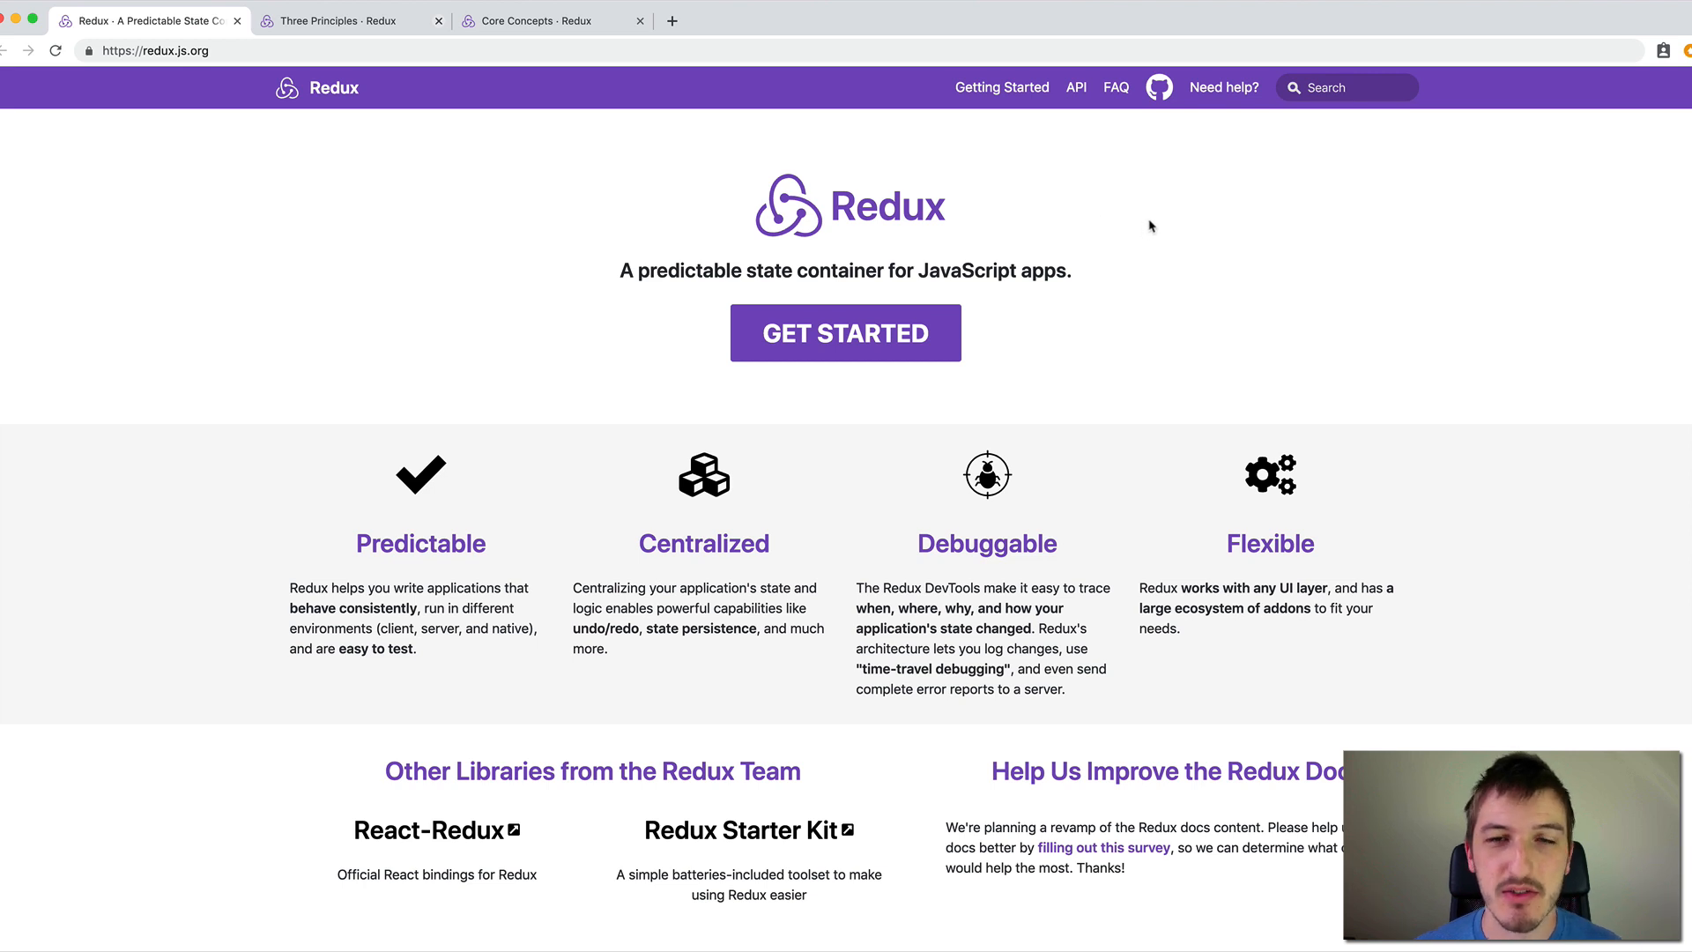
mouse_move(1160, 230)
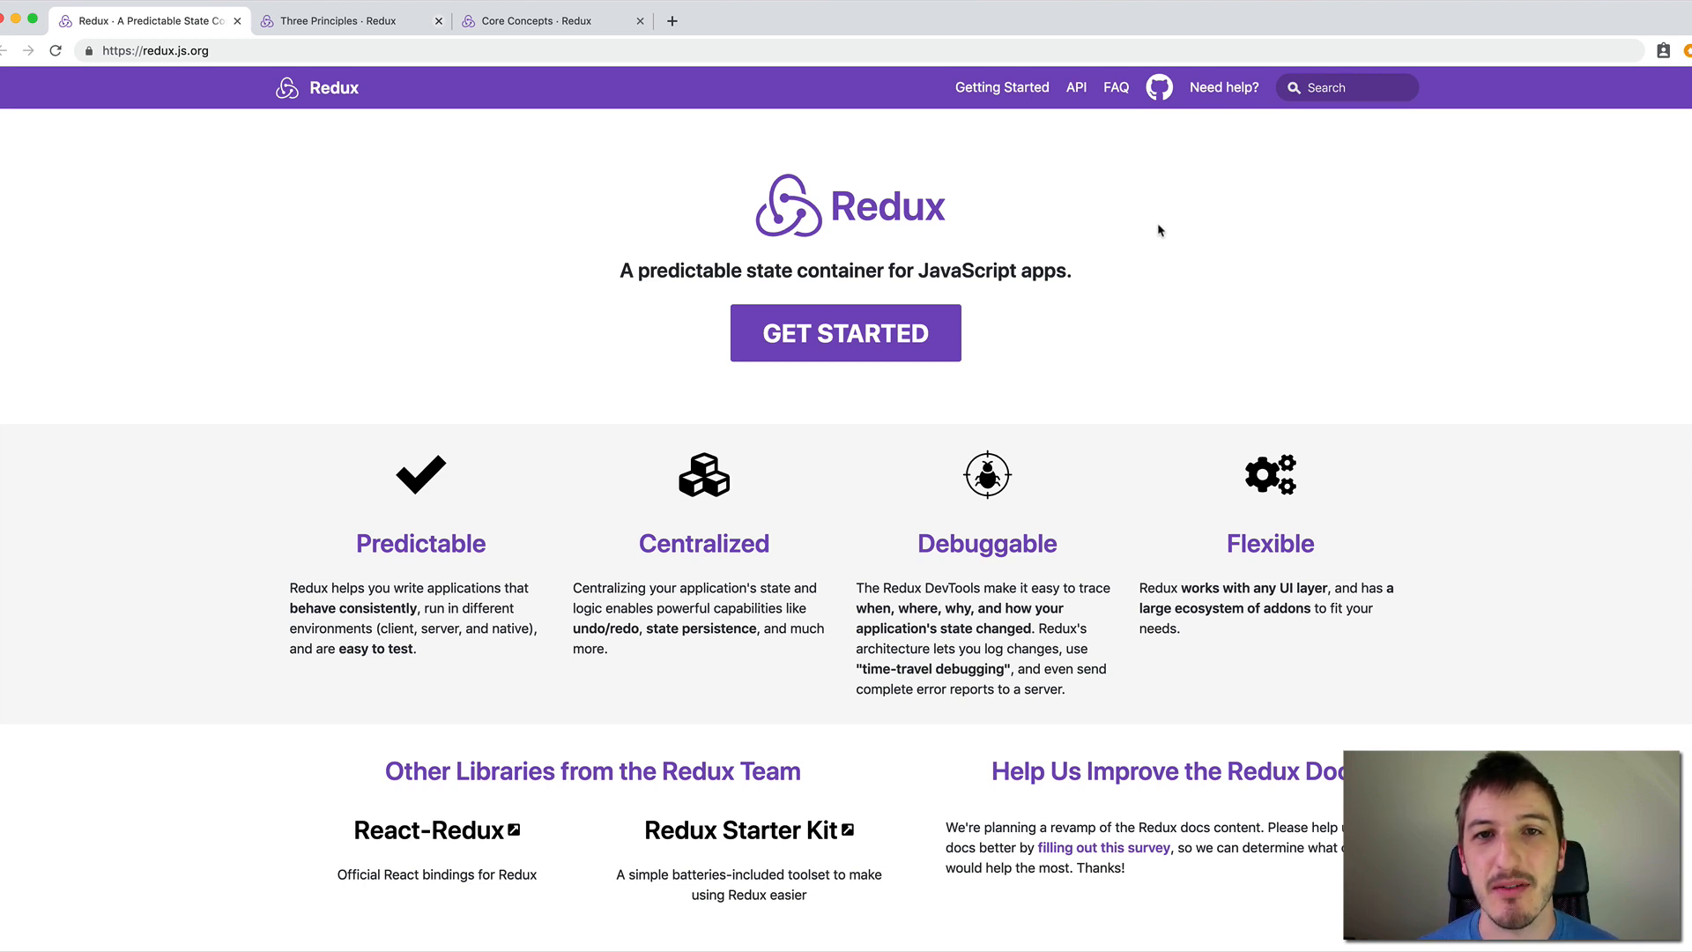
mouse_move(1152, 258)
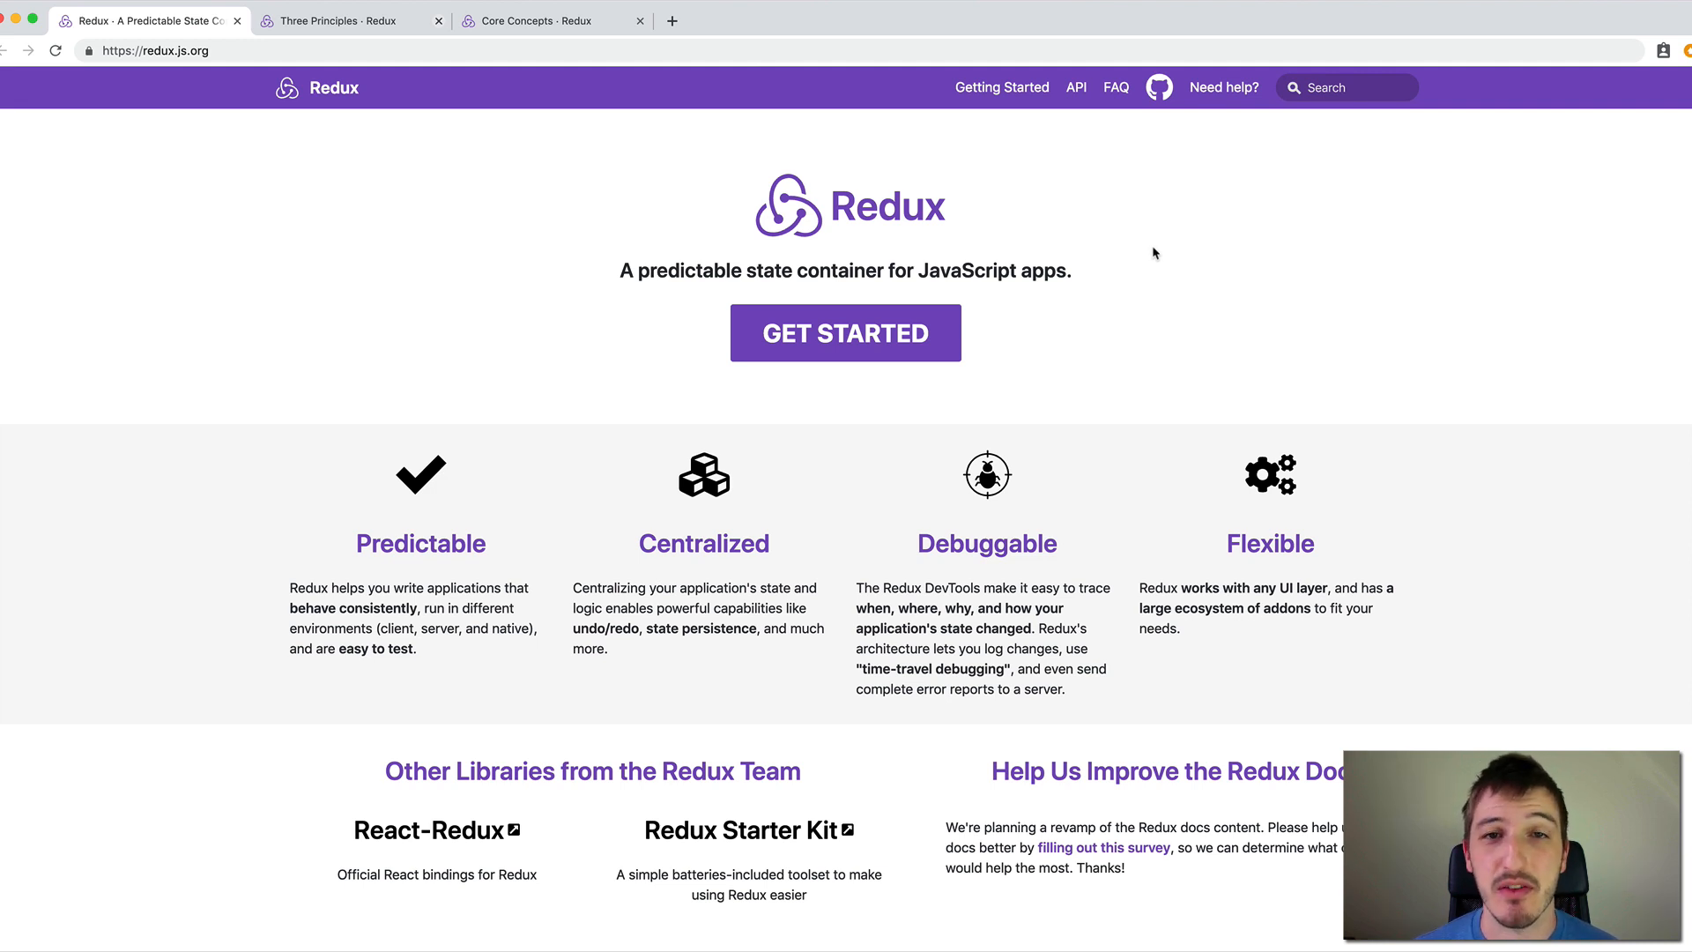
mouse_move(1159, 277)
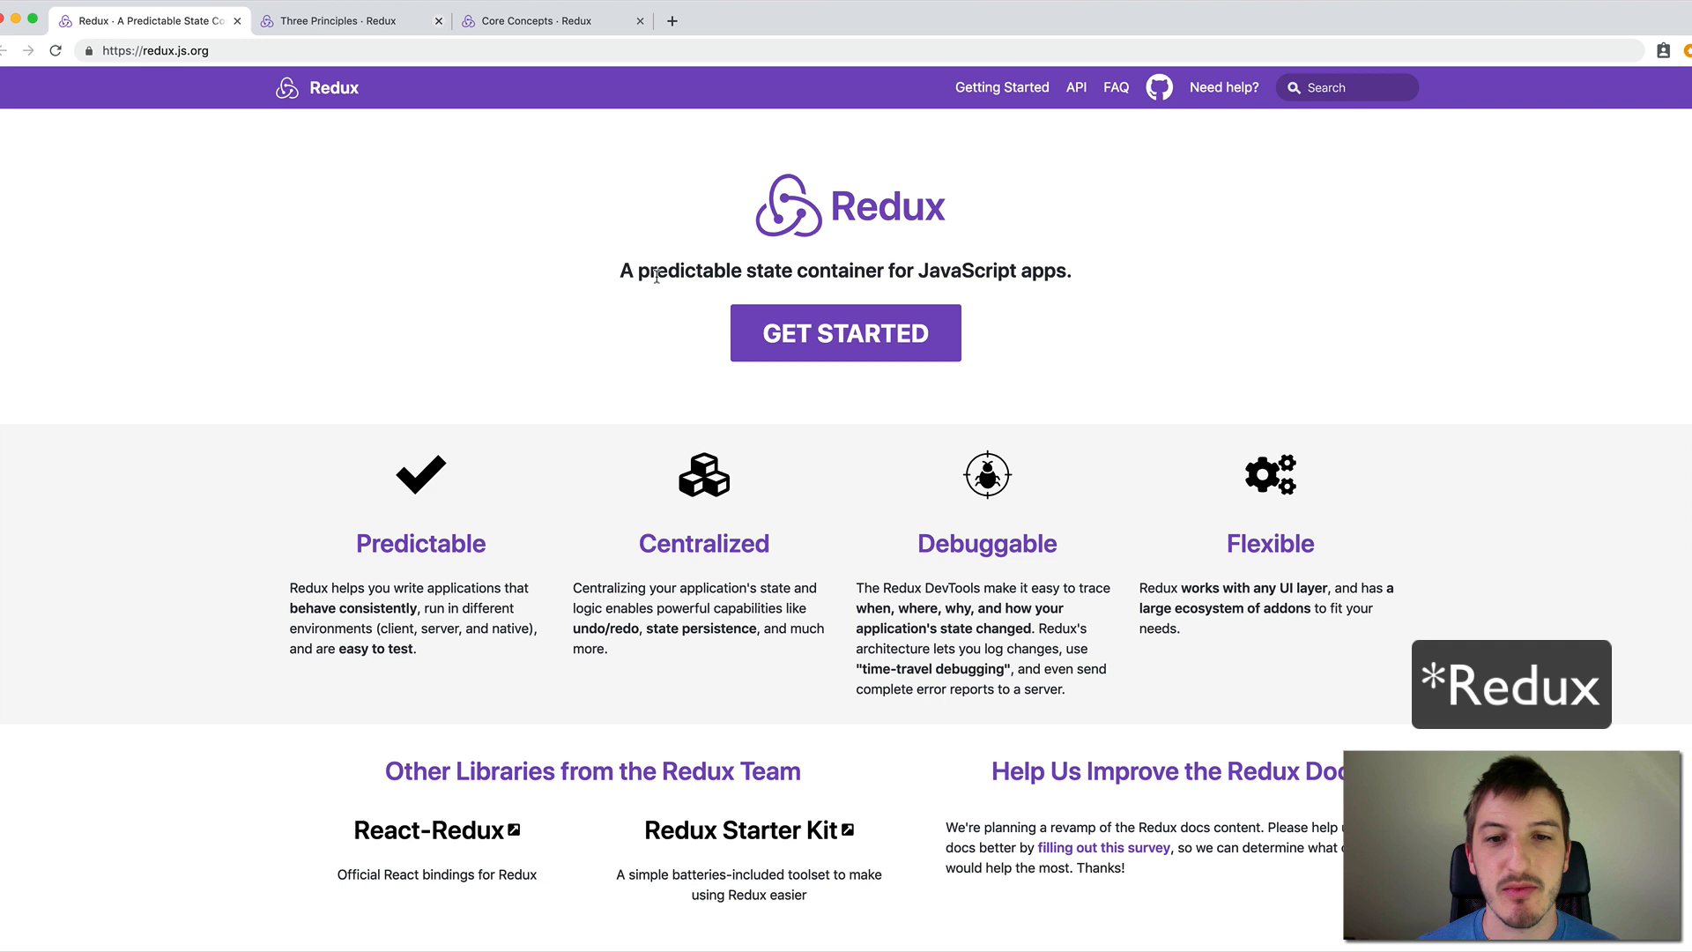
mouse_move(657, 338)
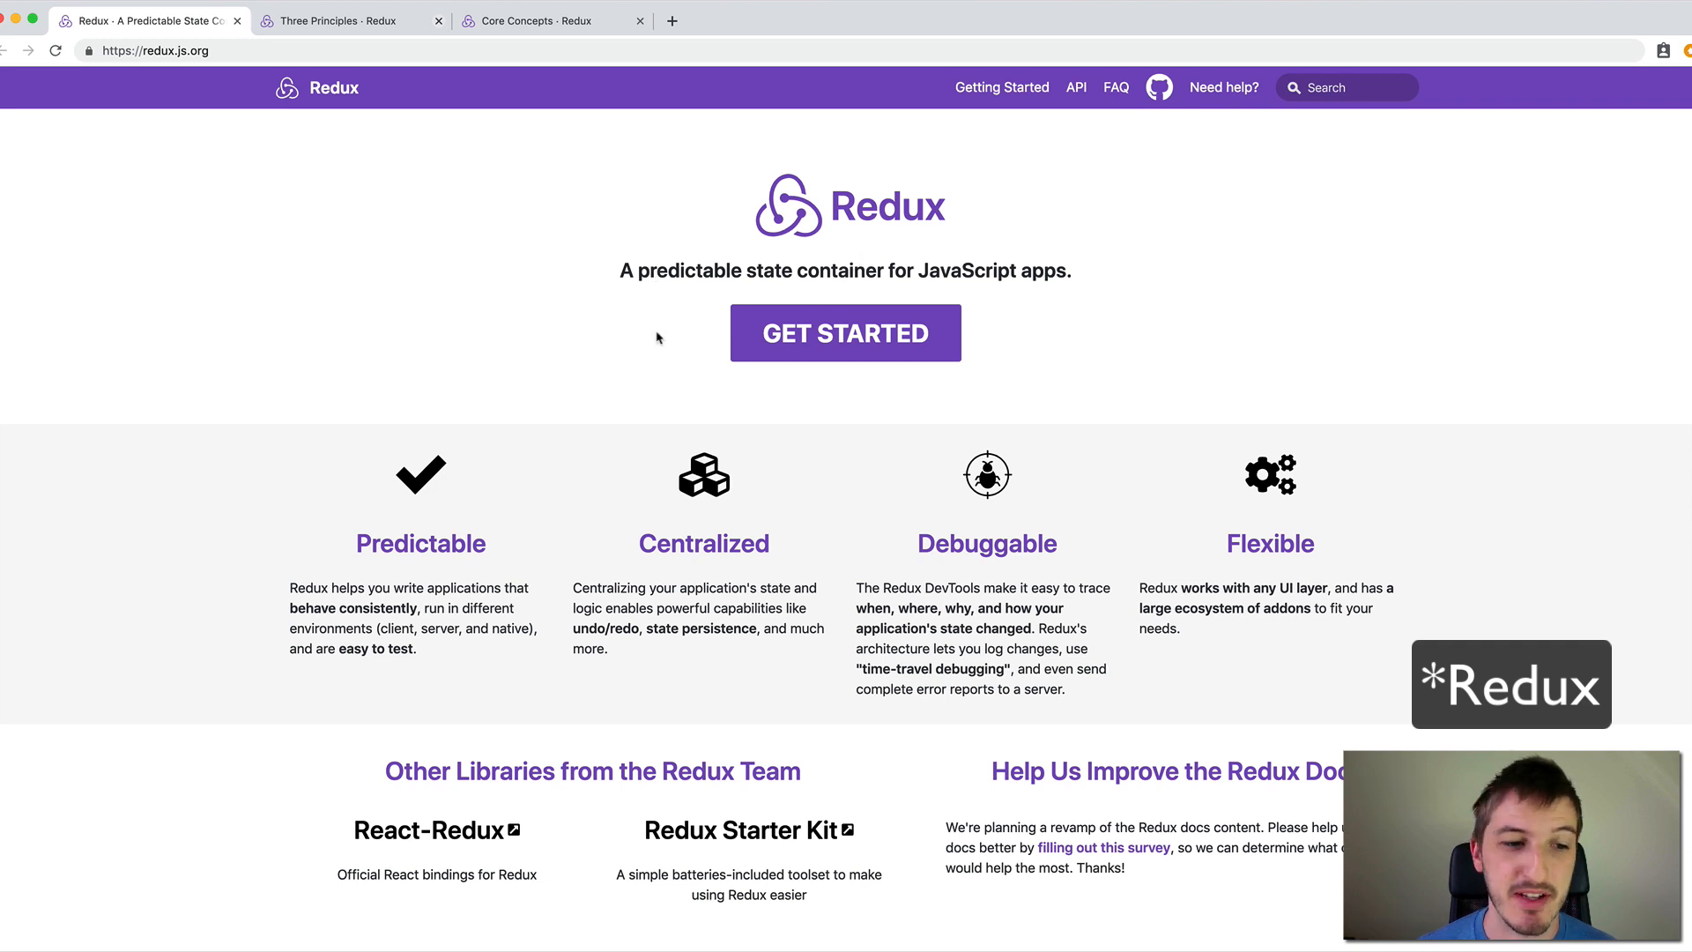
mouse_move(1199, 562)
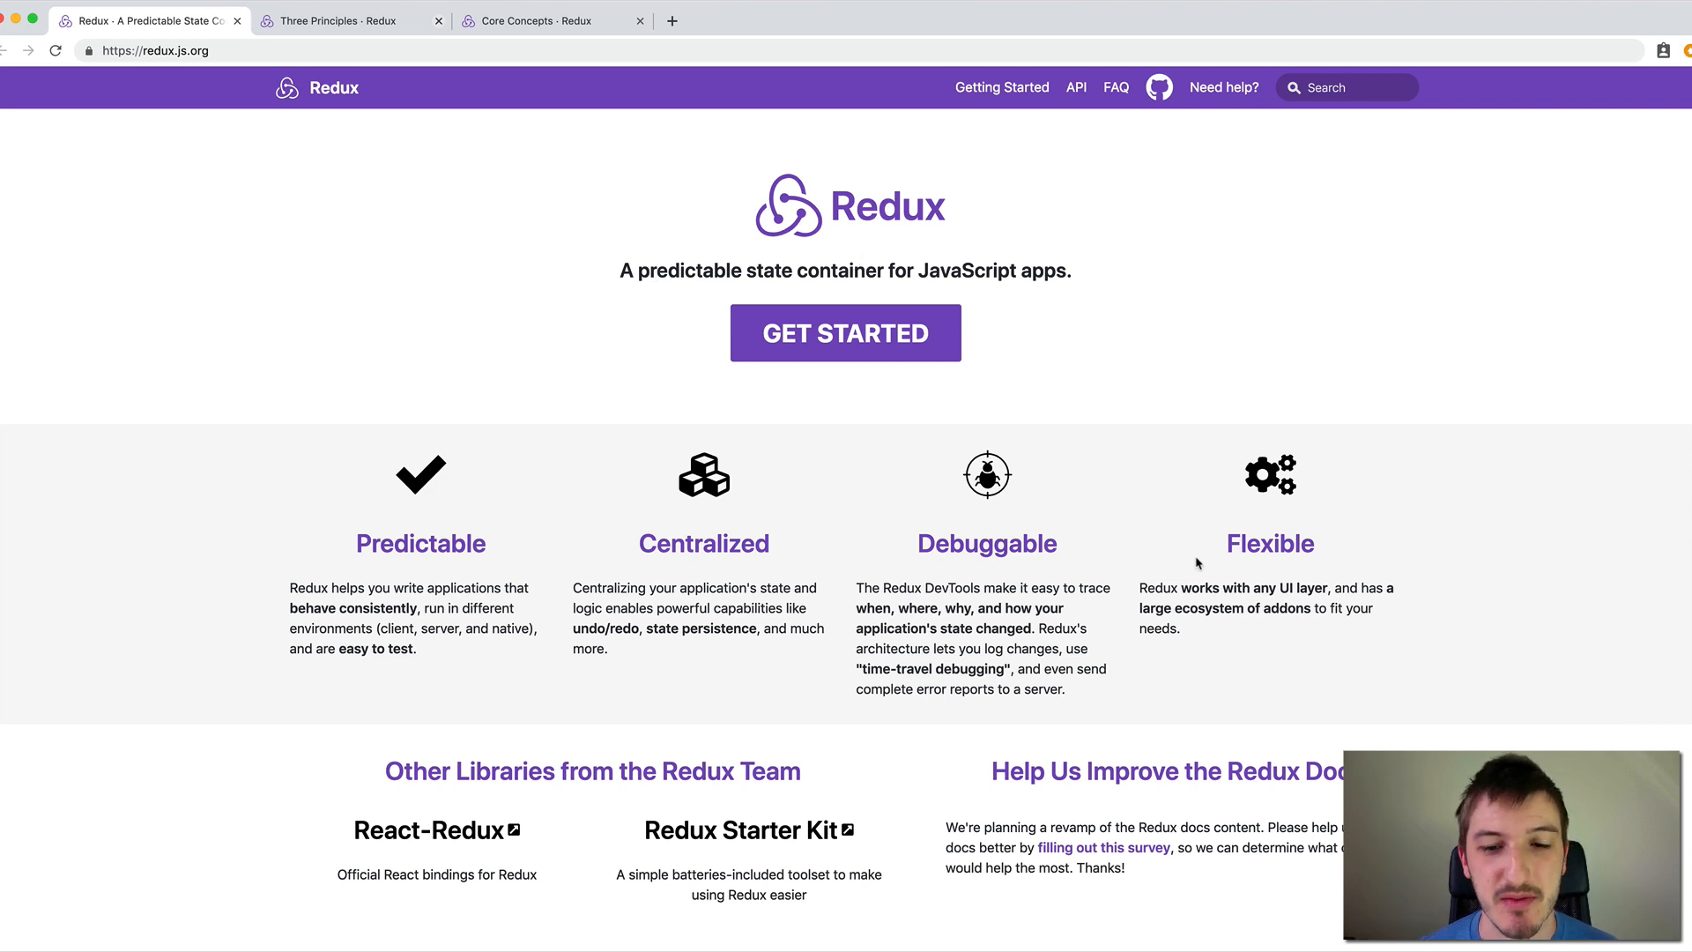
mouse_move(431, 343)
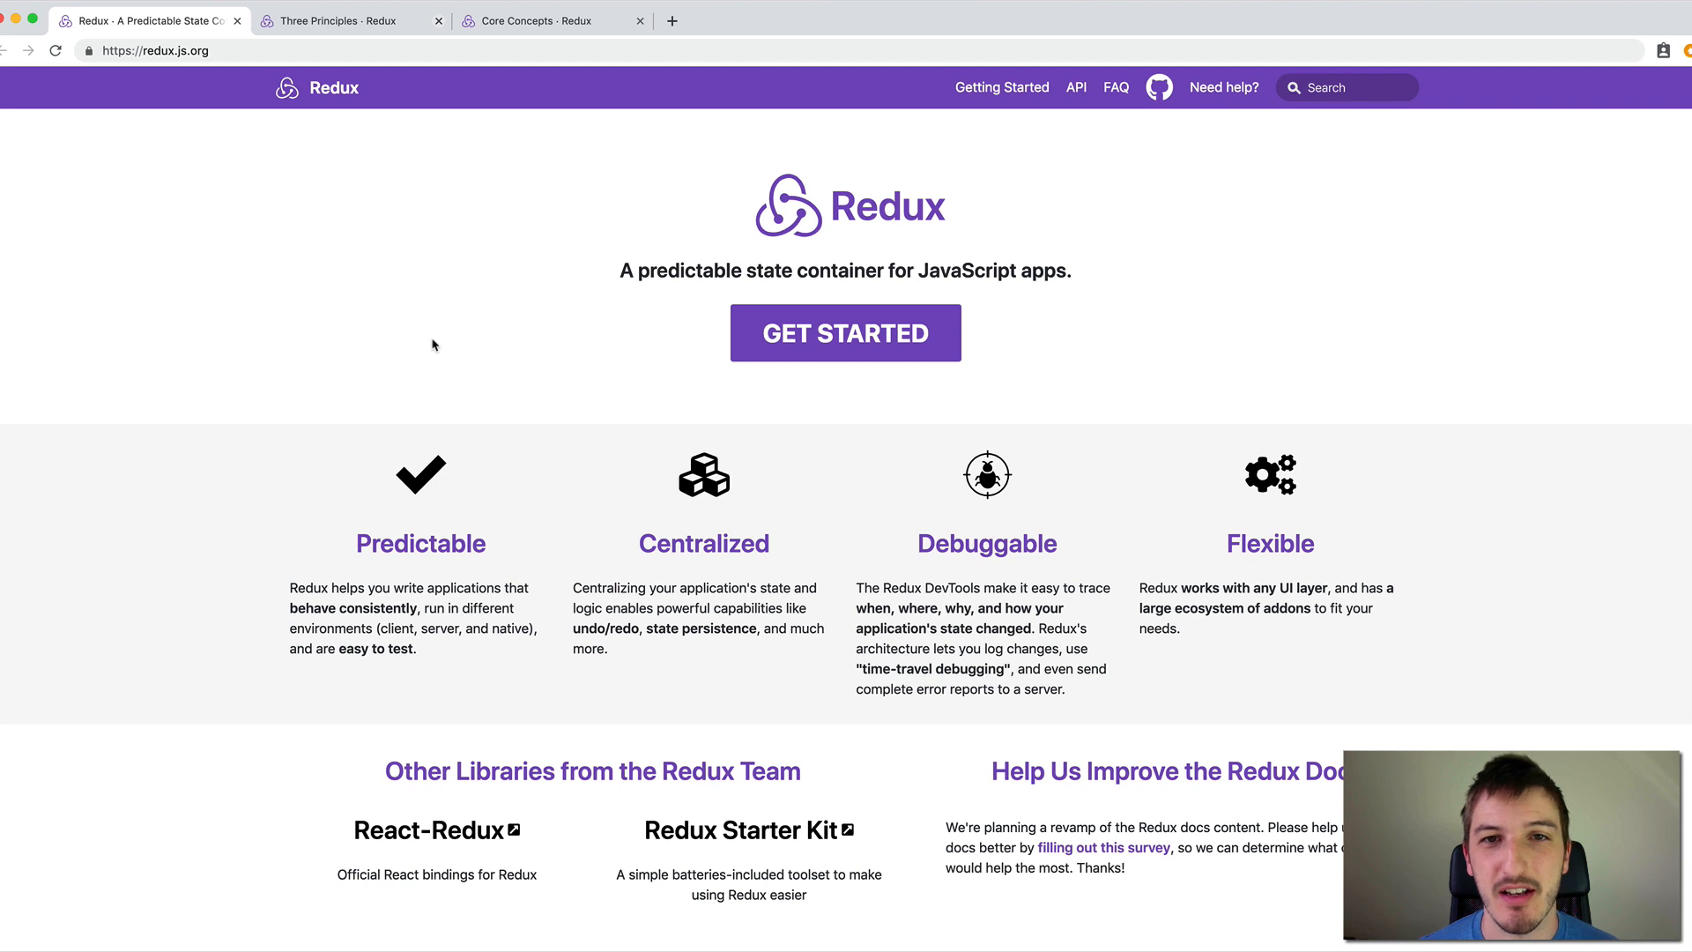
mouse_move(502, 211)
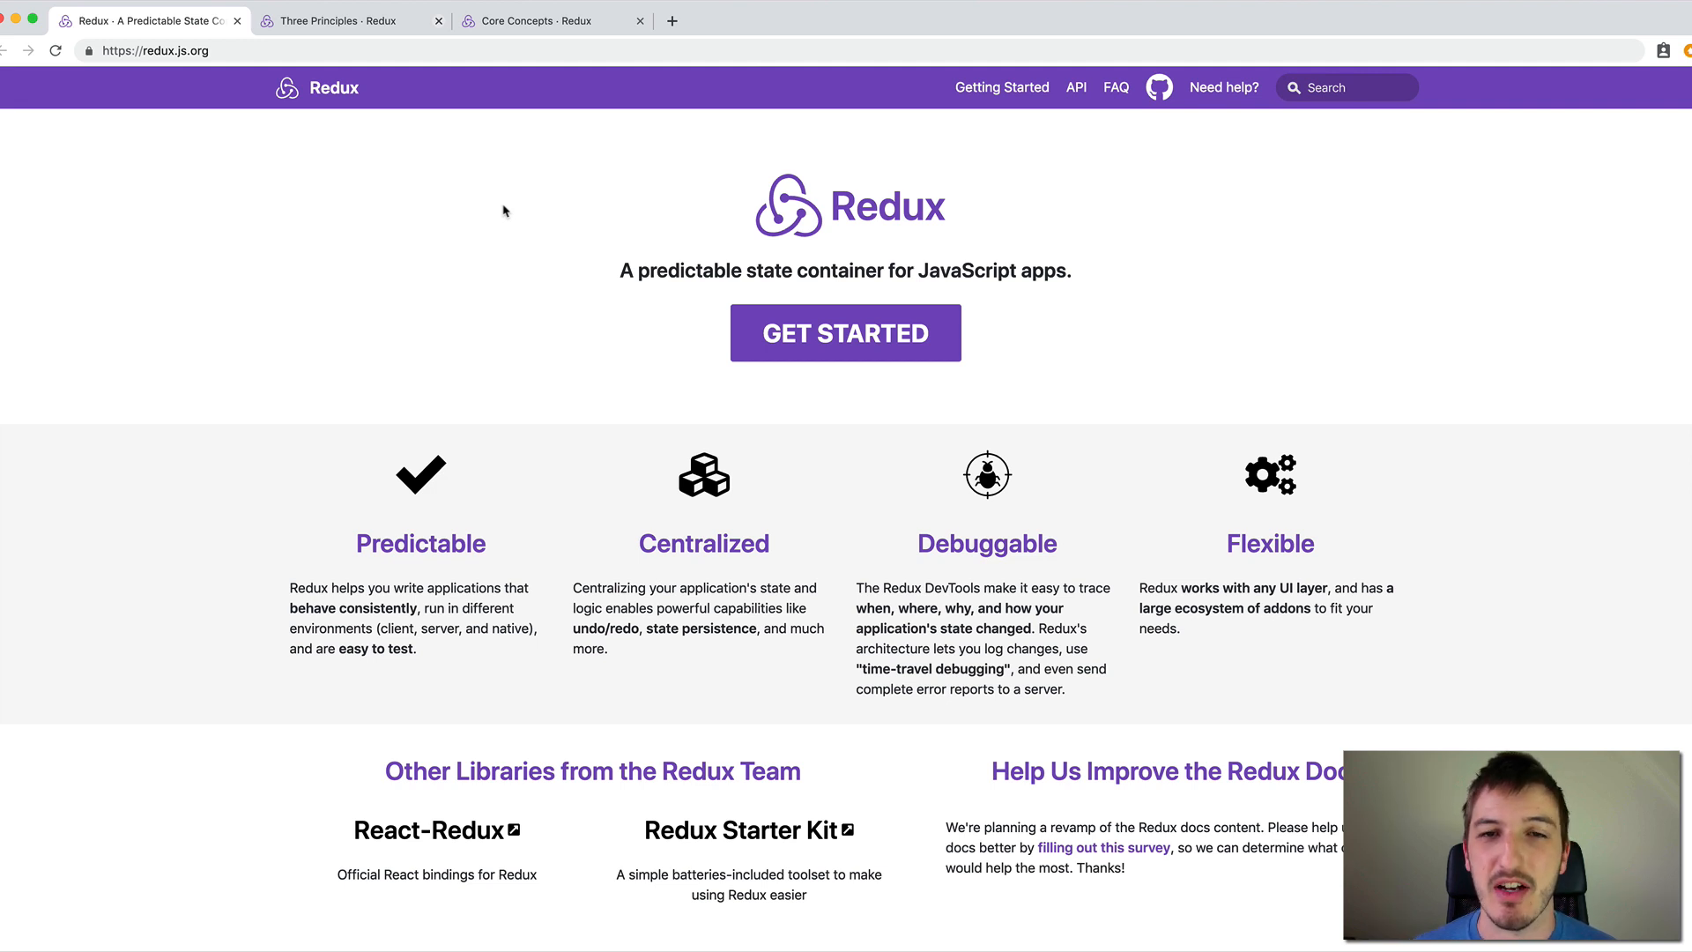
mouse_move(534, 208)
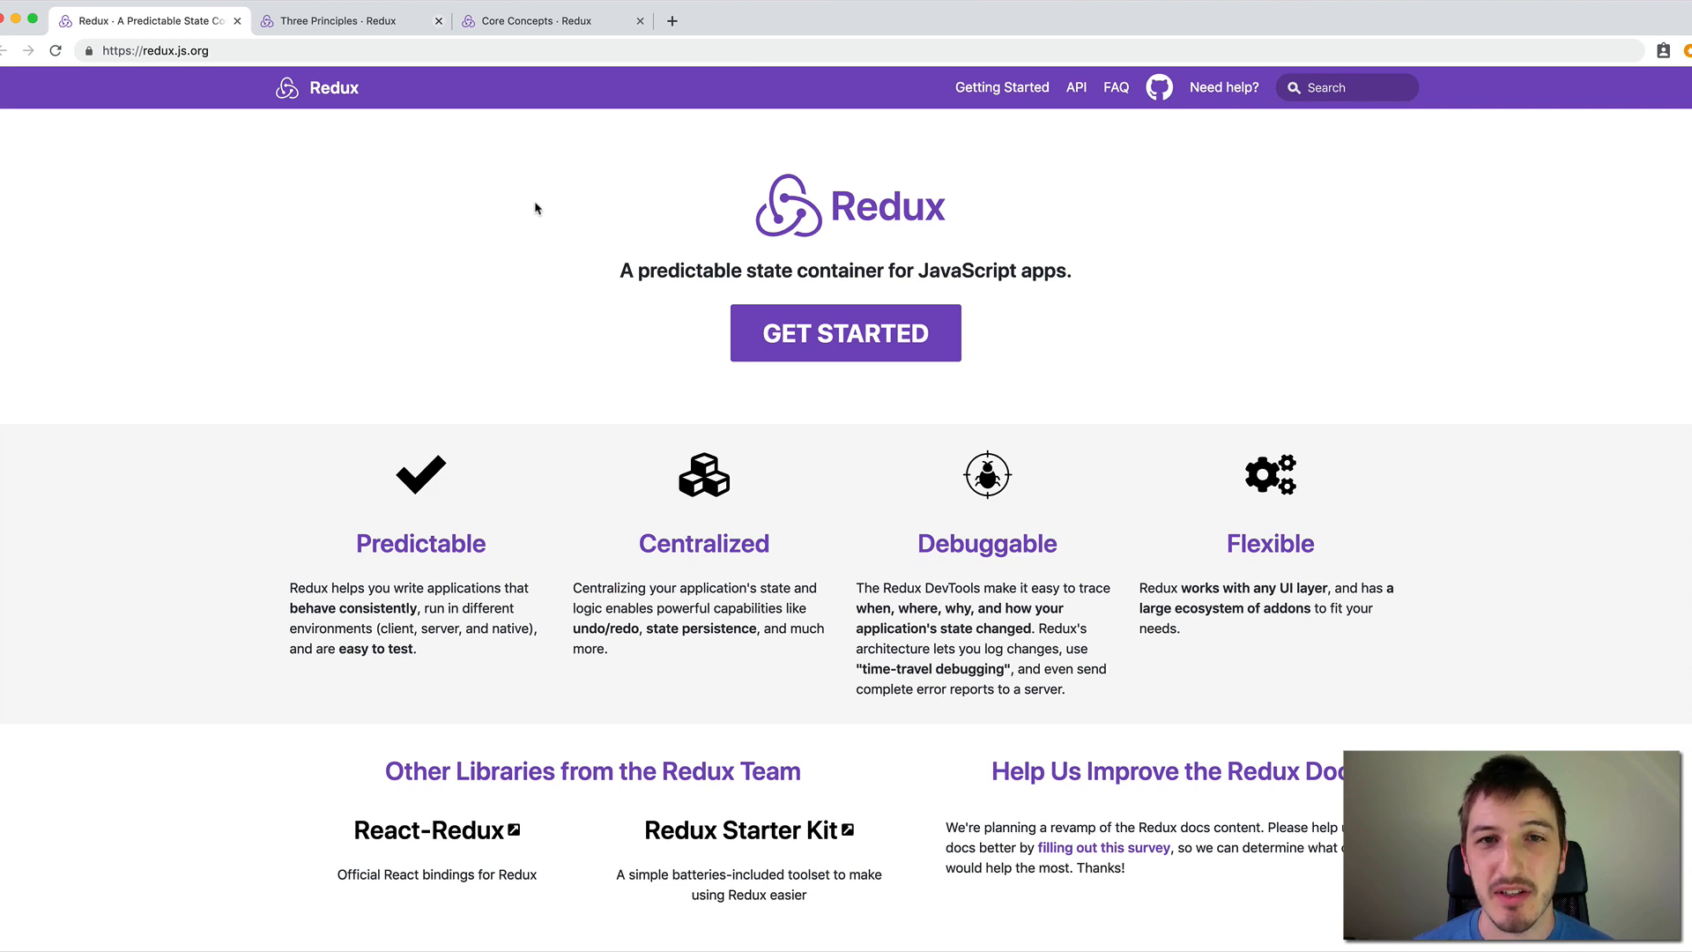
mouse_move(525, 215)
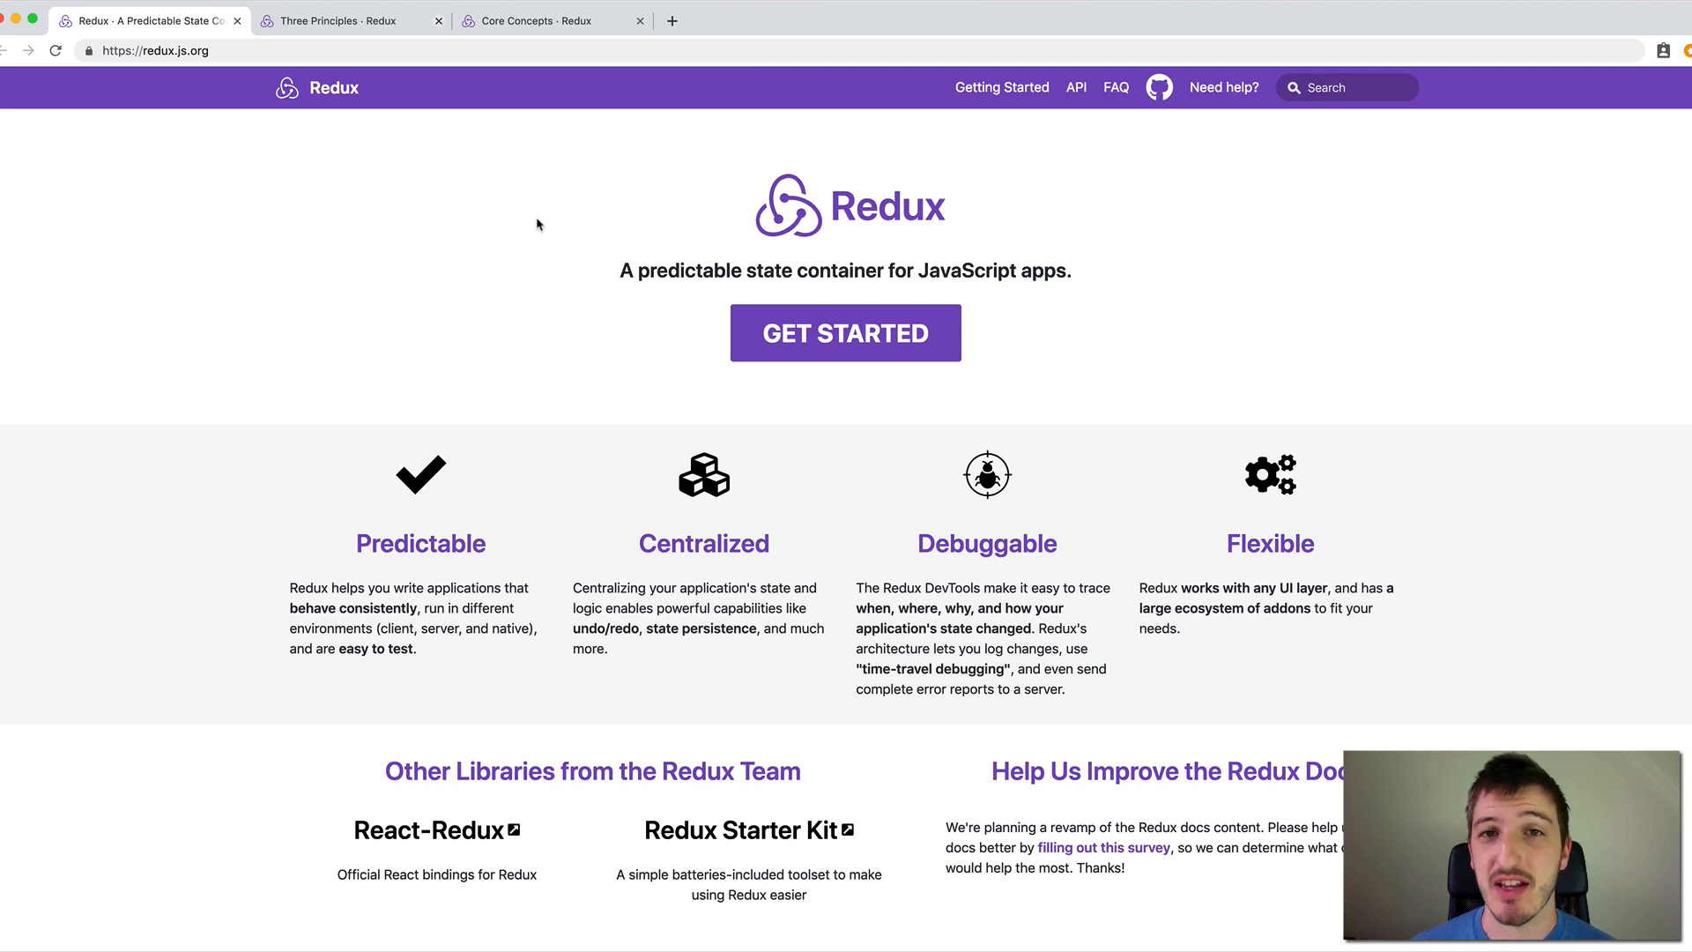
mouse_move(1357, 259)
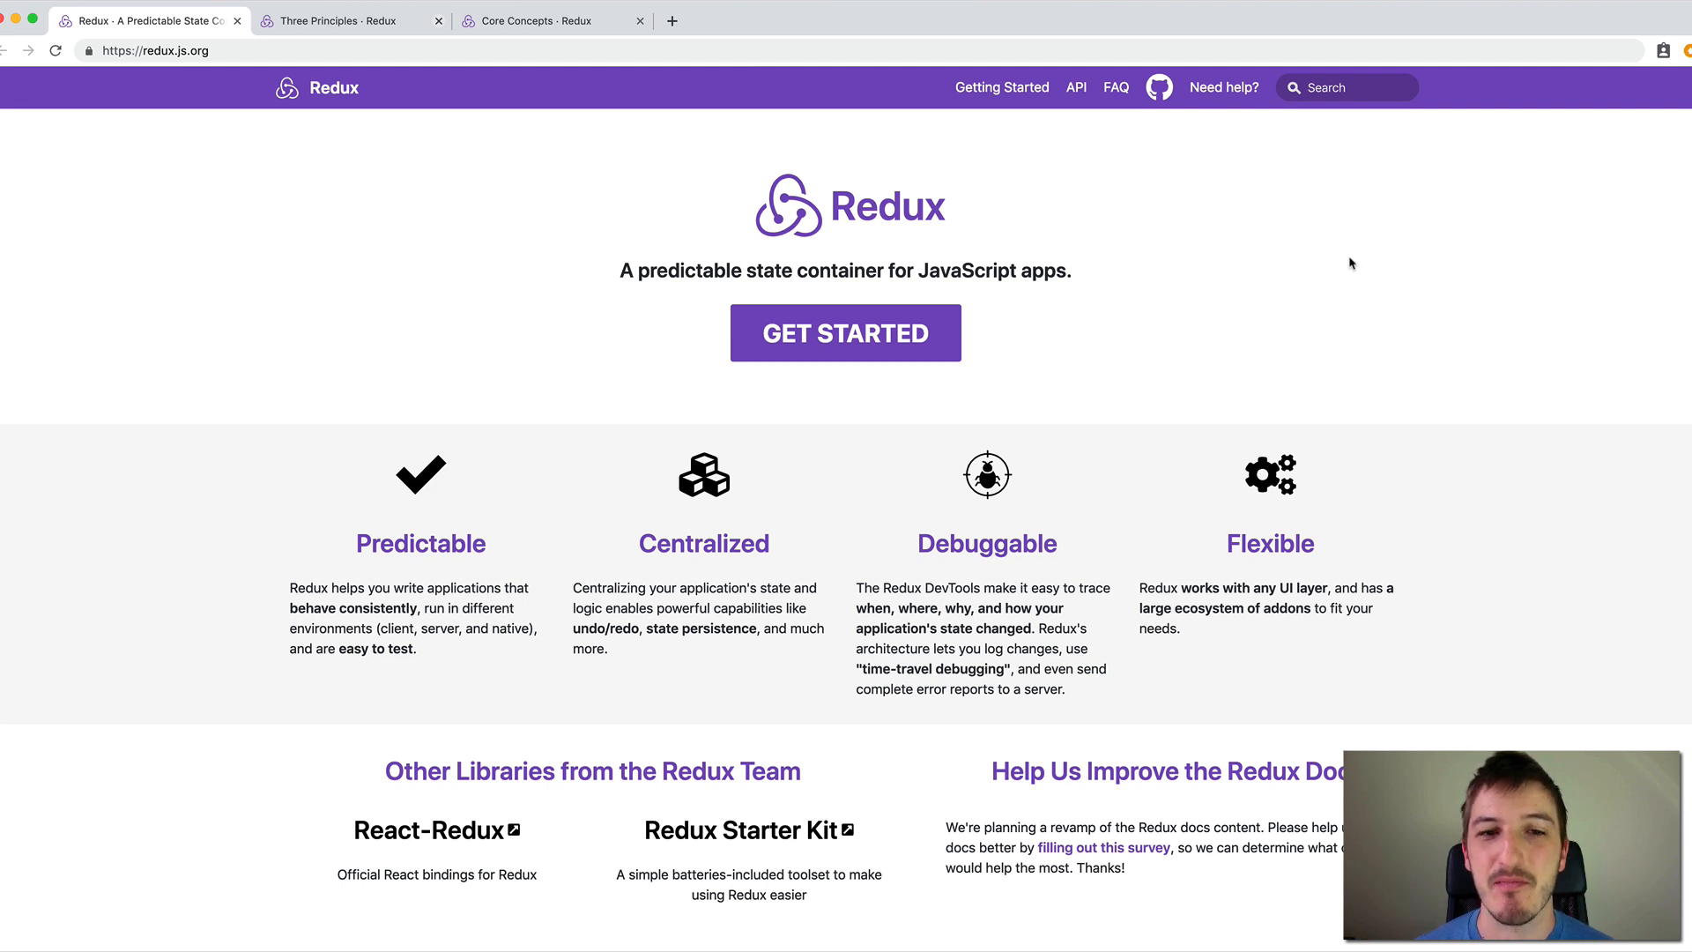
mouse_move(1338, 277)
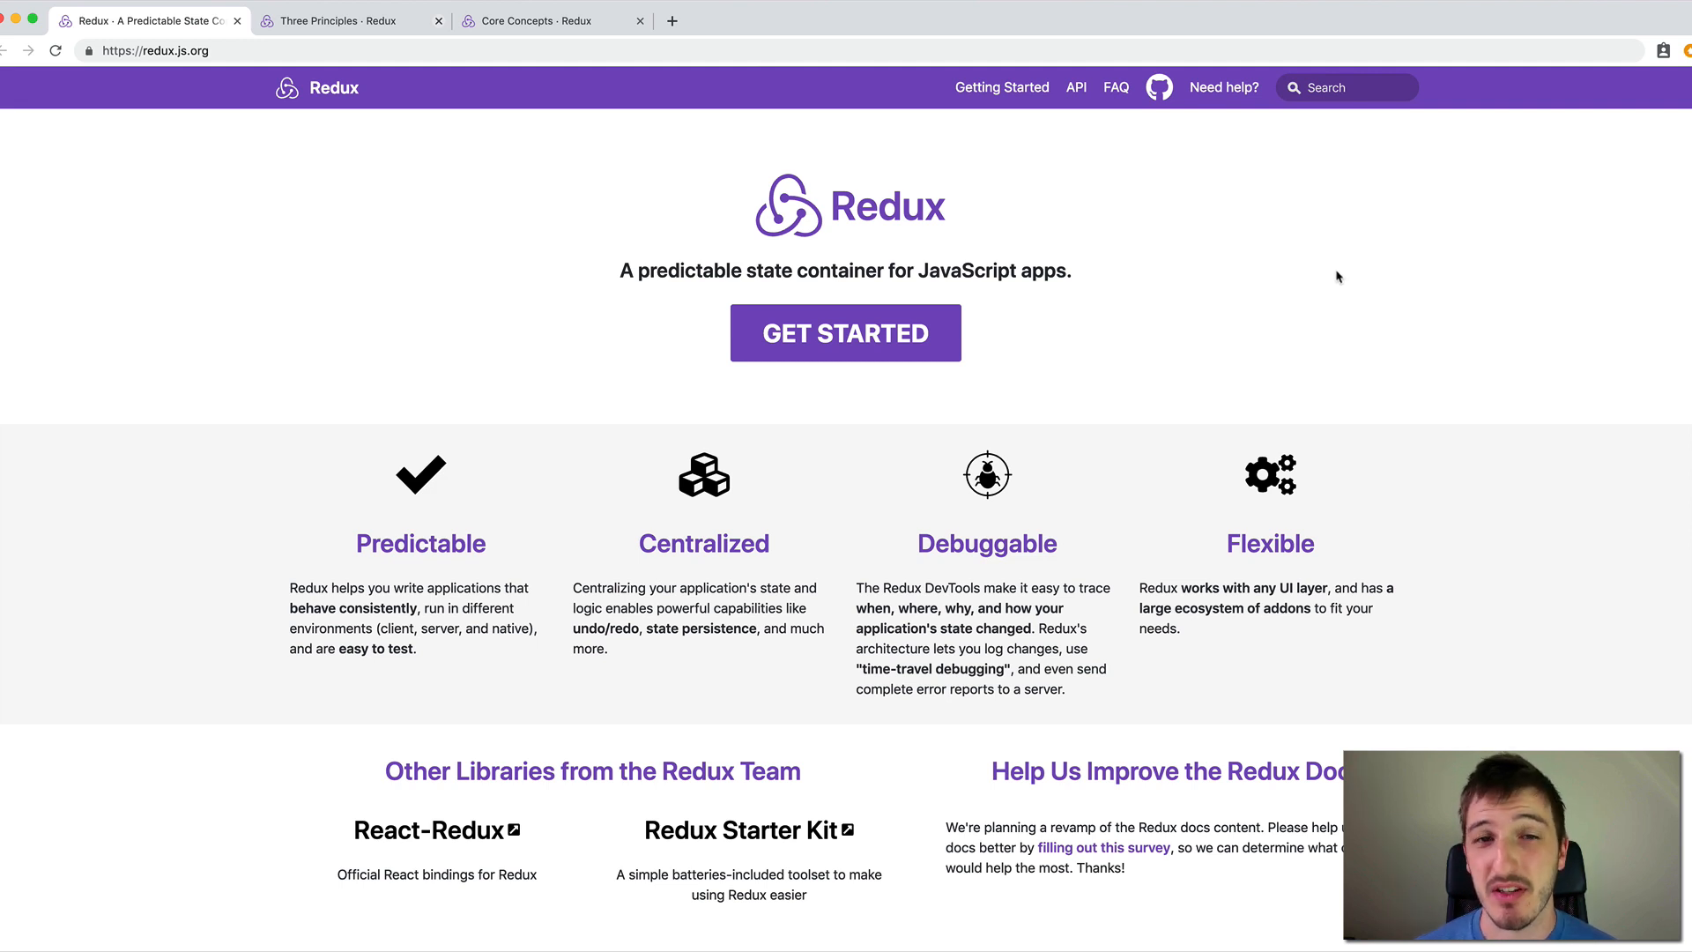
mouse_move(1347, 279)
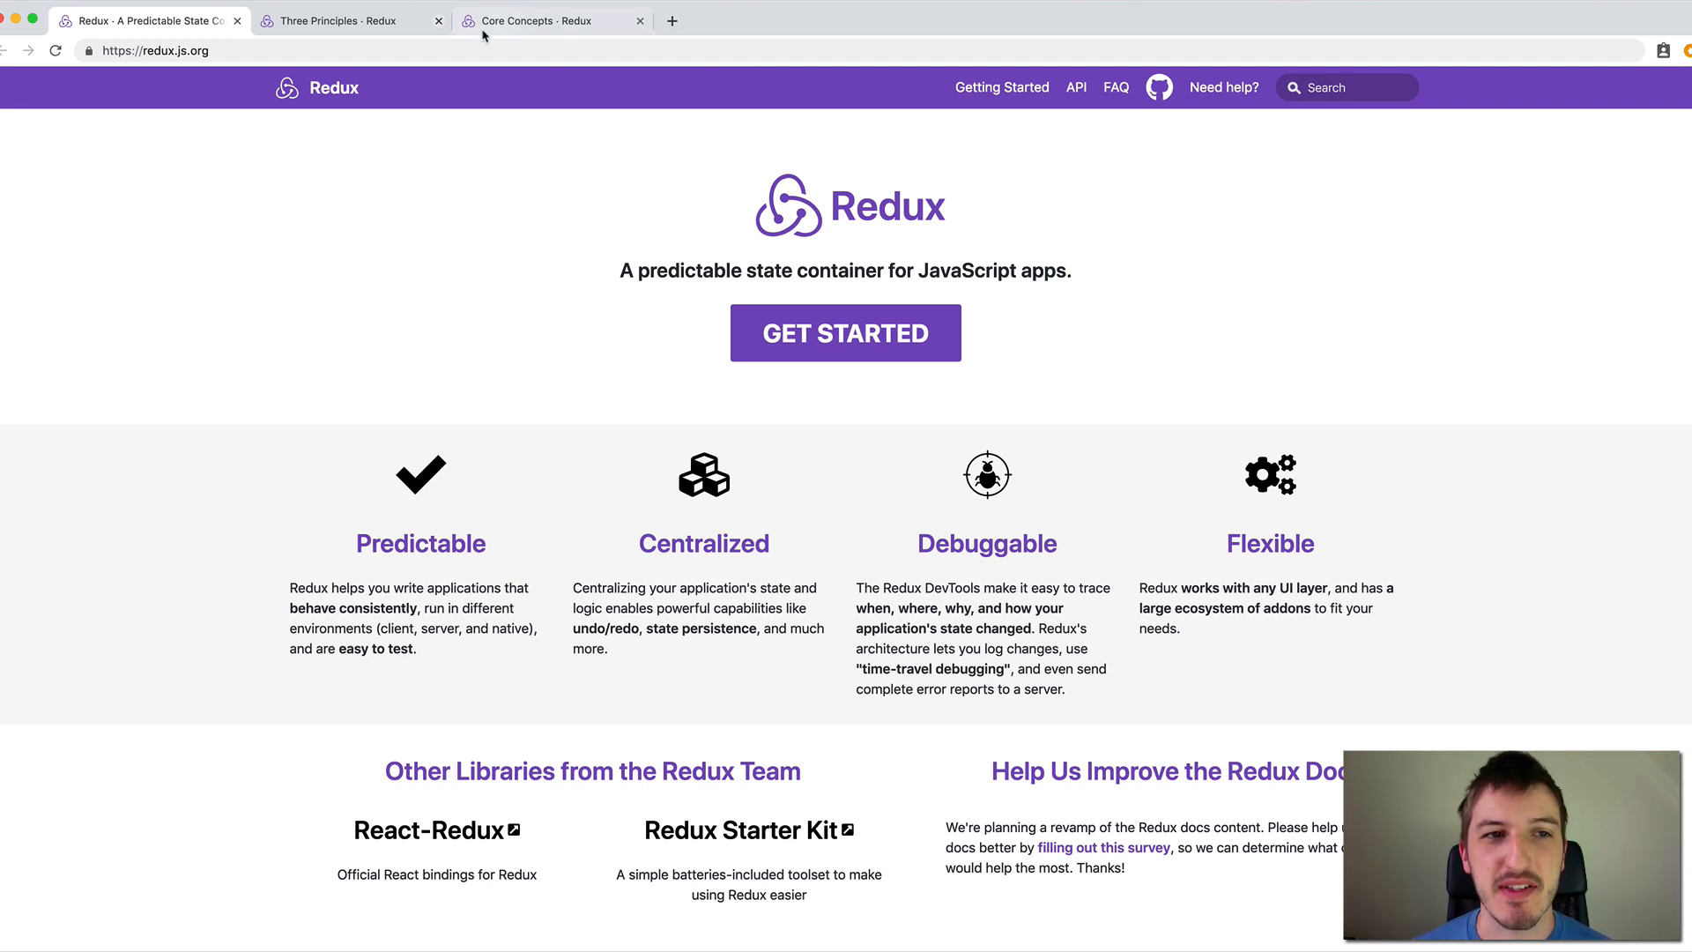
Return to the Three Principles page and scroll toward the 'State is read-only' principle.
left_click(346, 21)
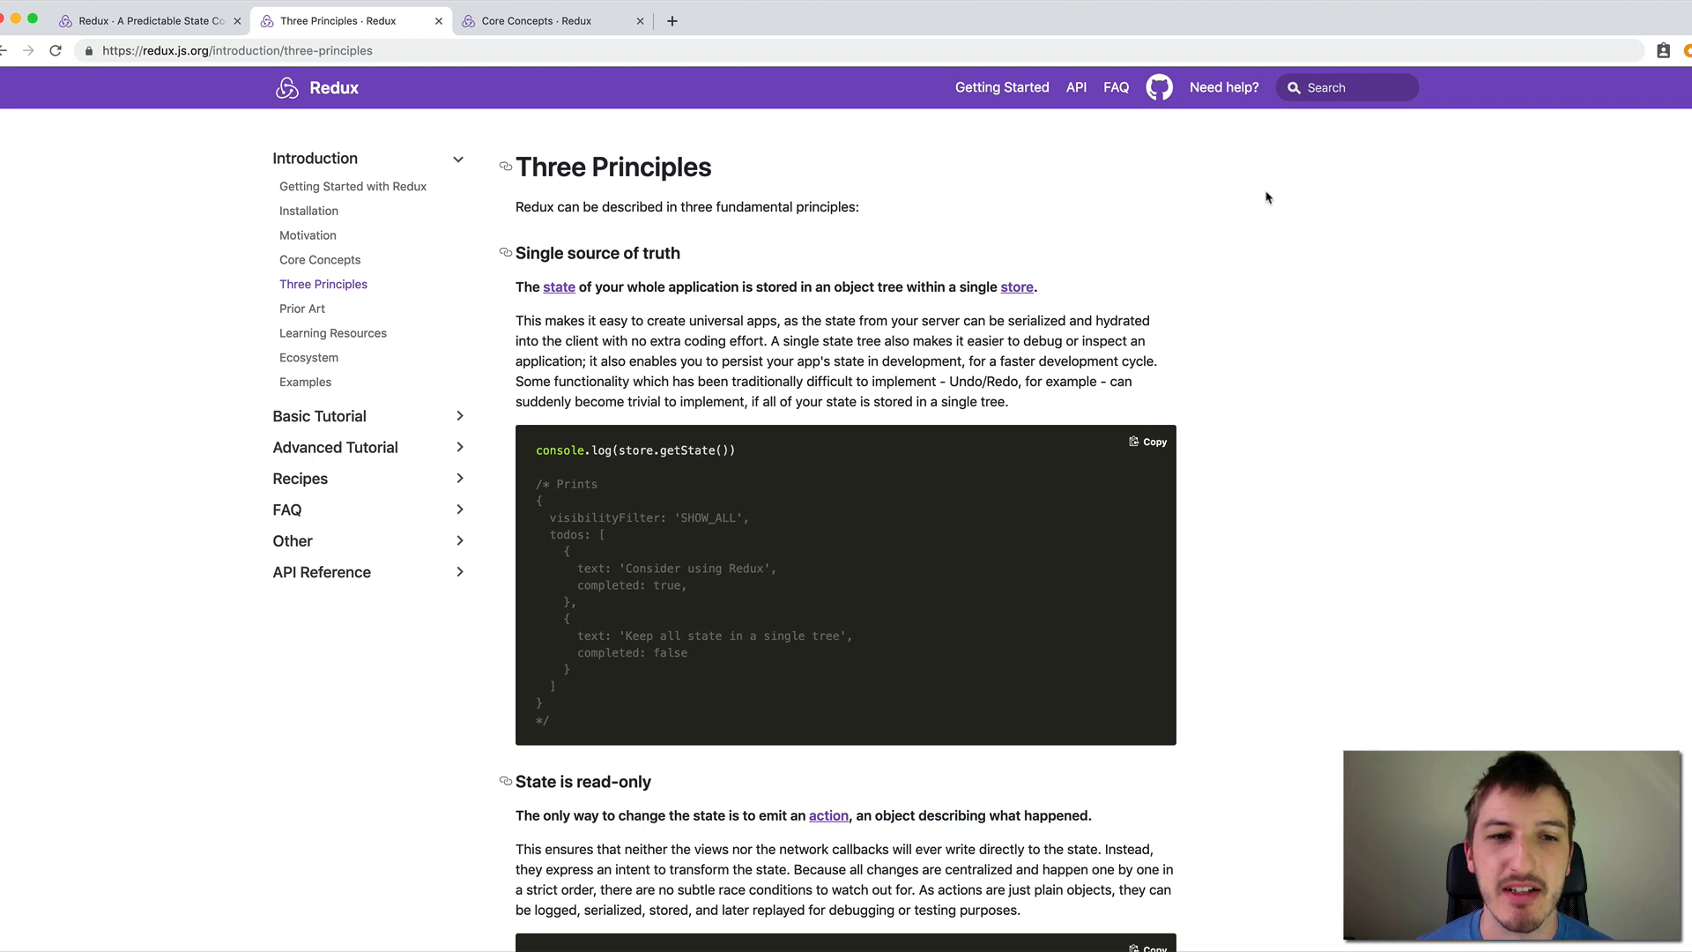
mouse_move(1254, 199)
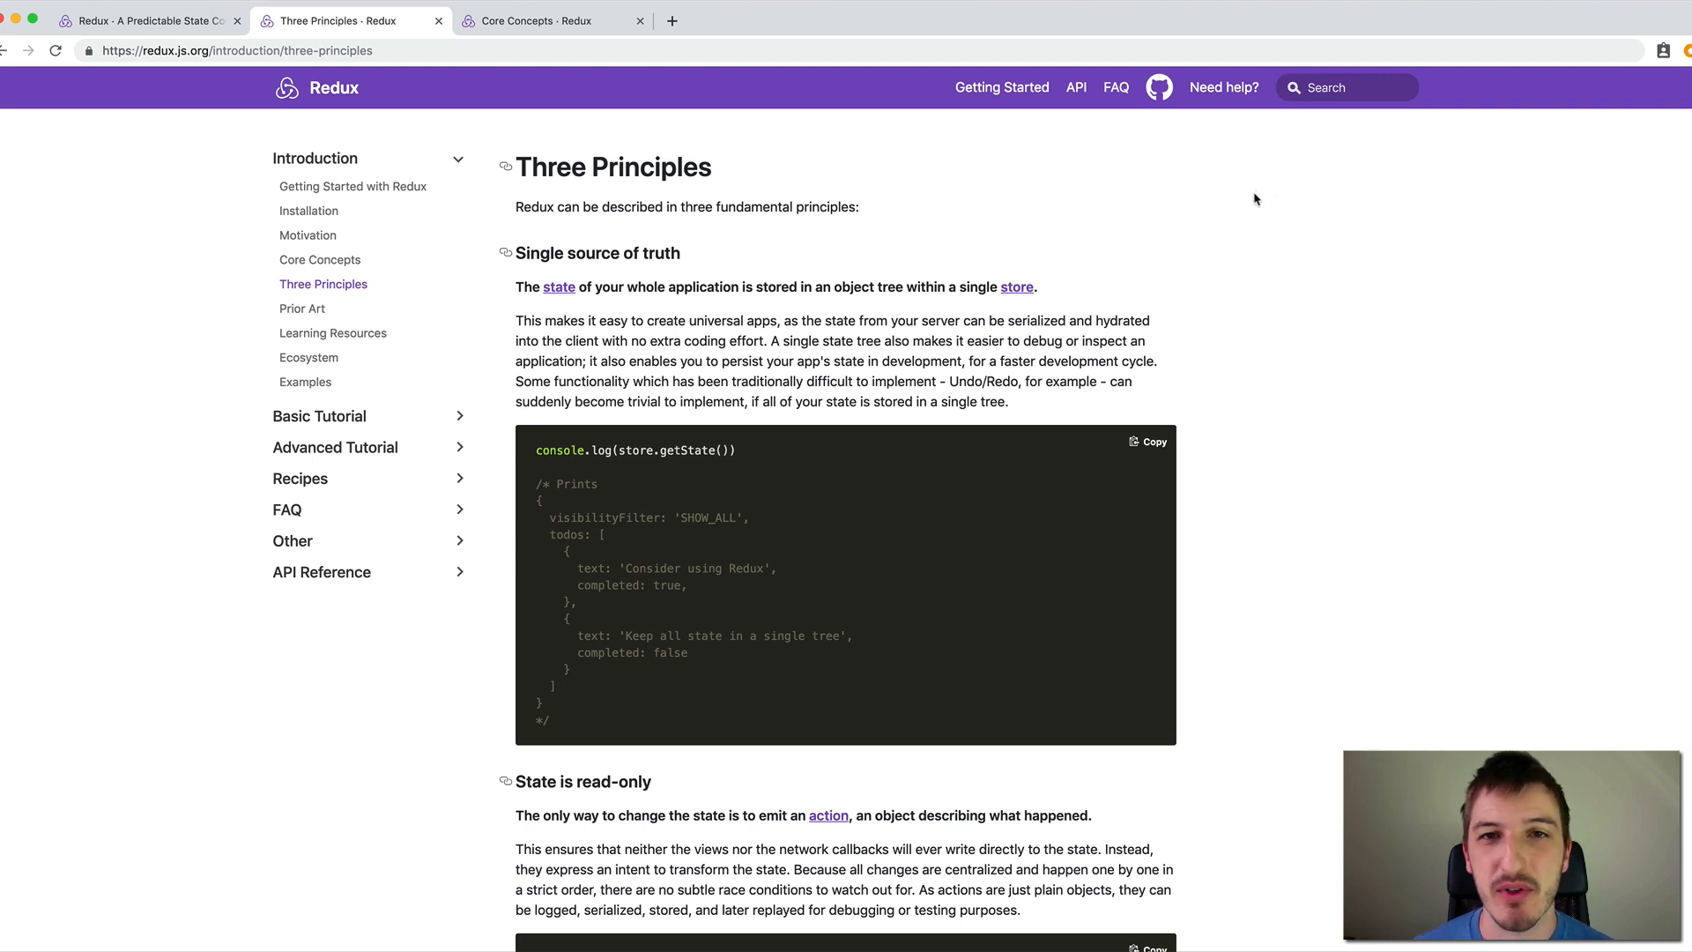
scroll("down", 3)
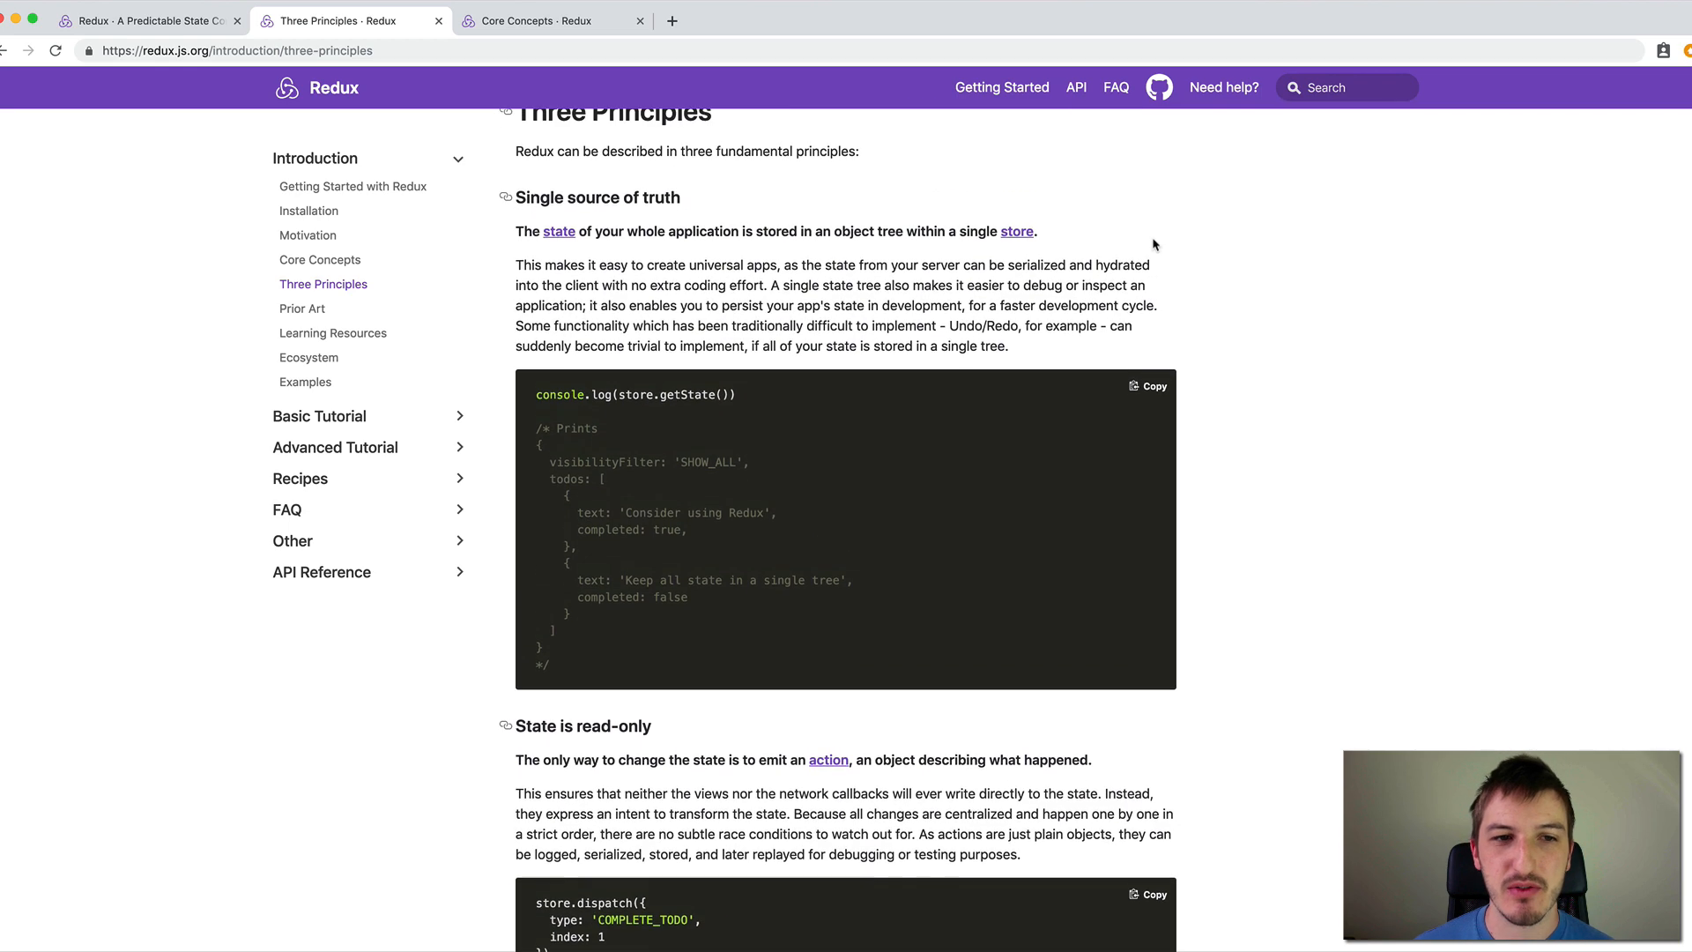
scroll("up", 3)
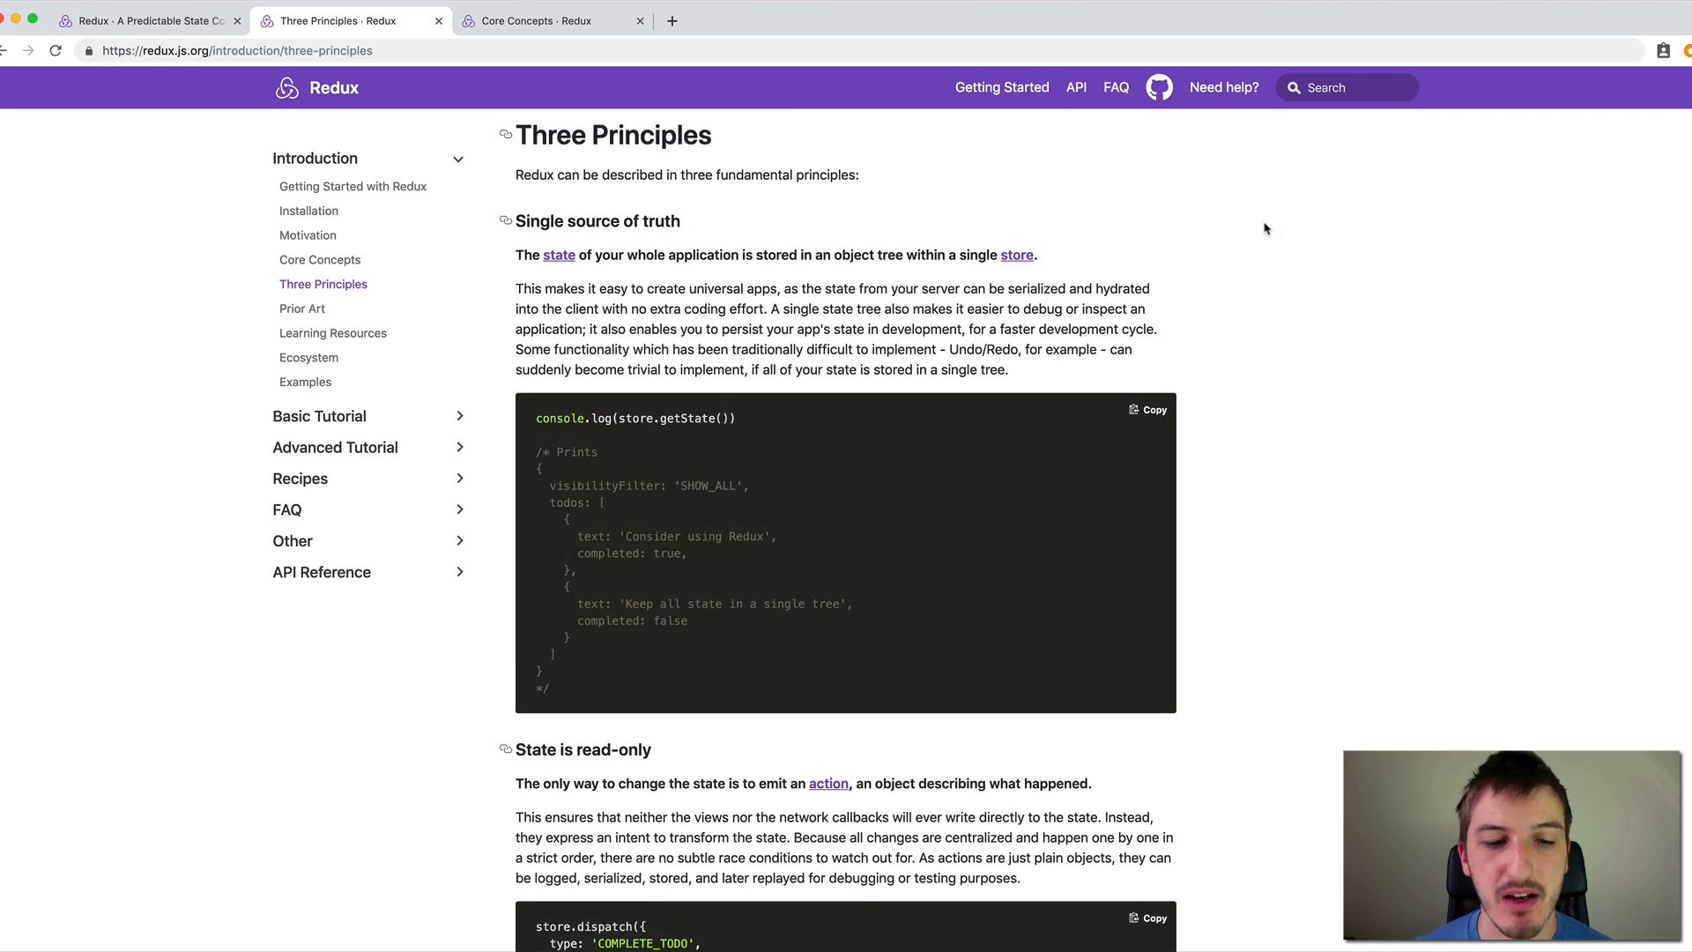
mouse_move(1260, 215)
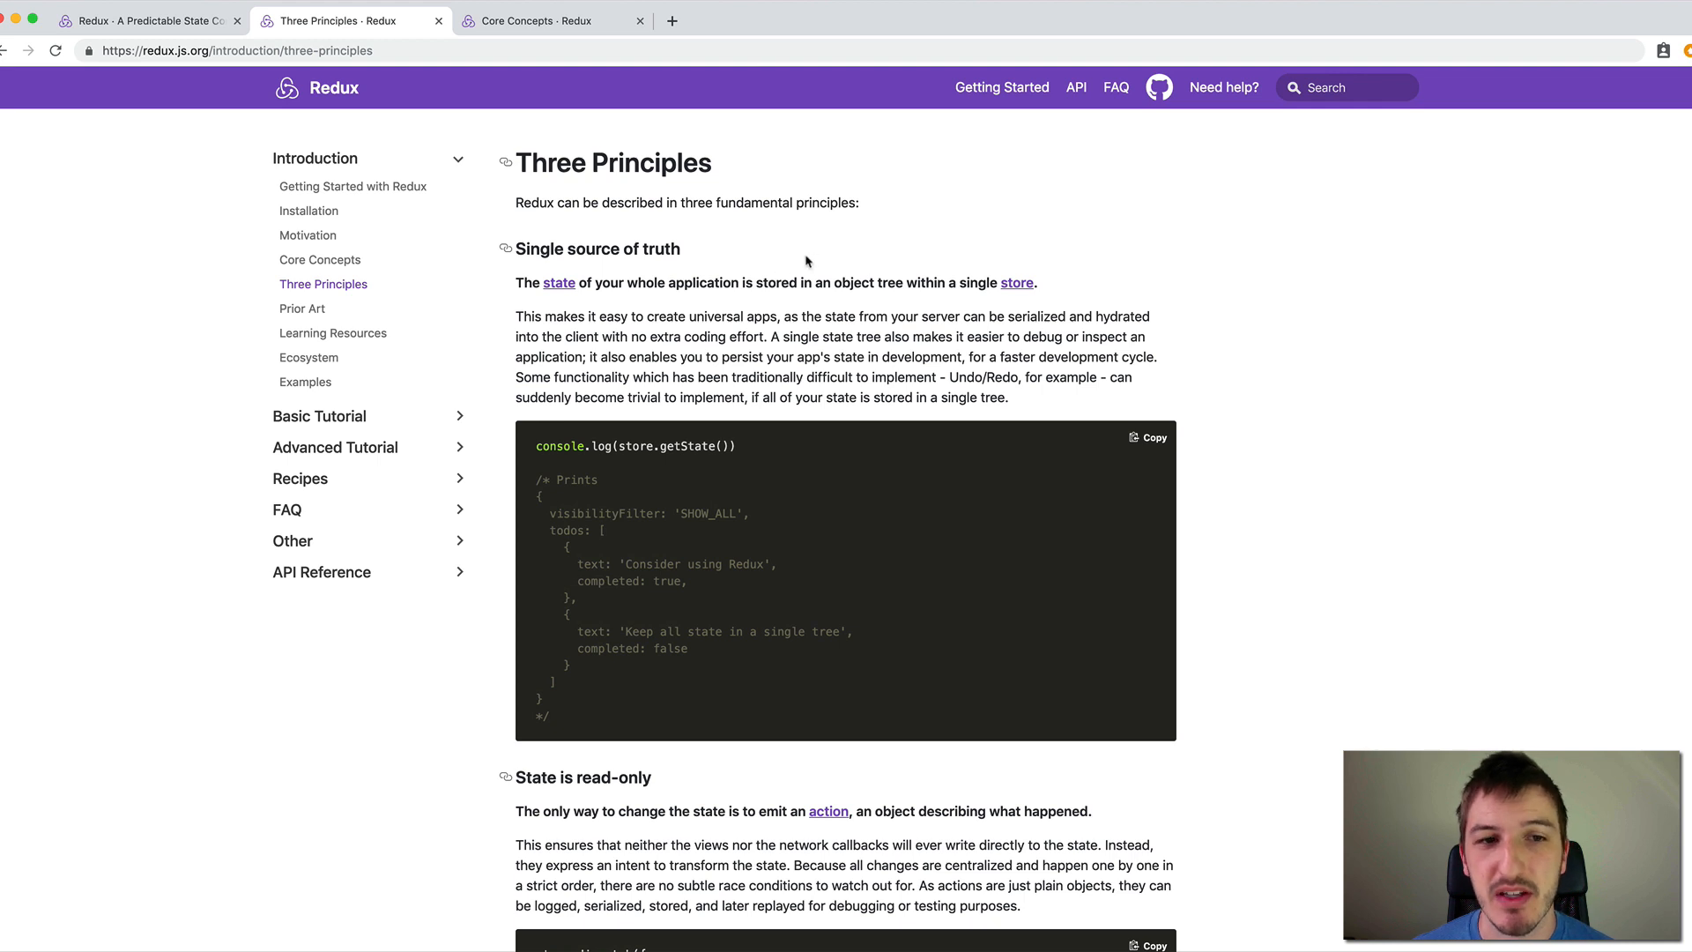
mouse_move(730, 248)
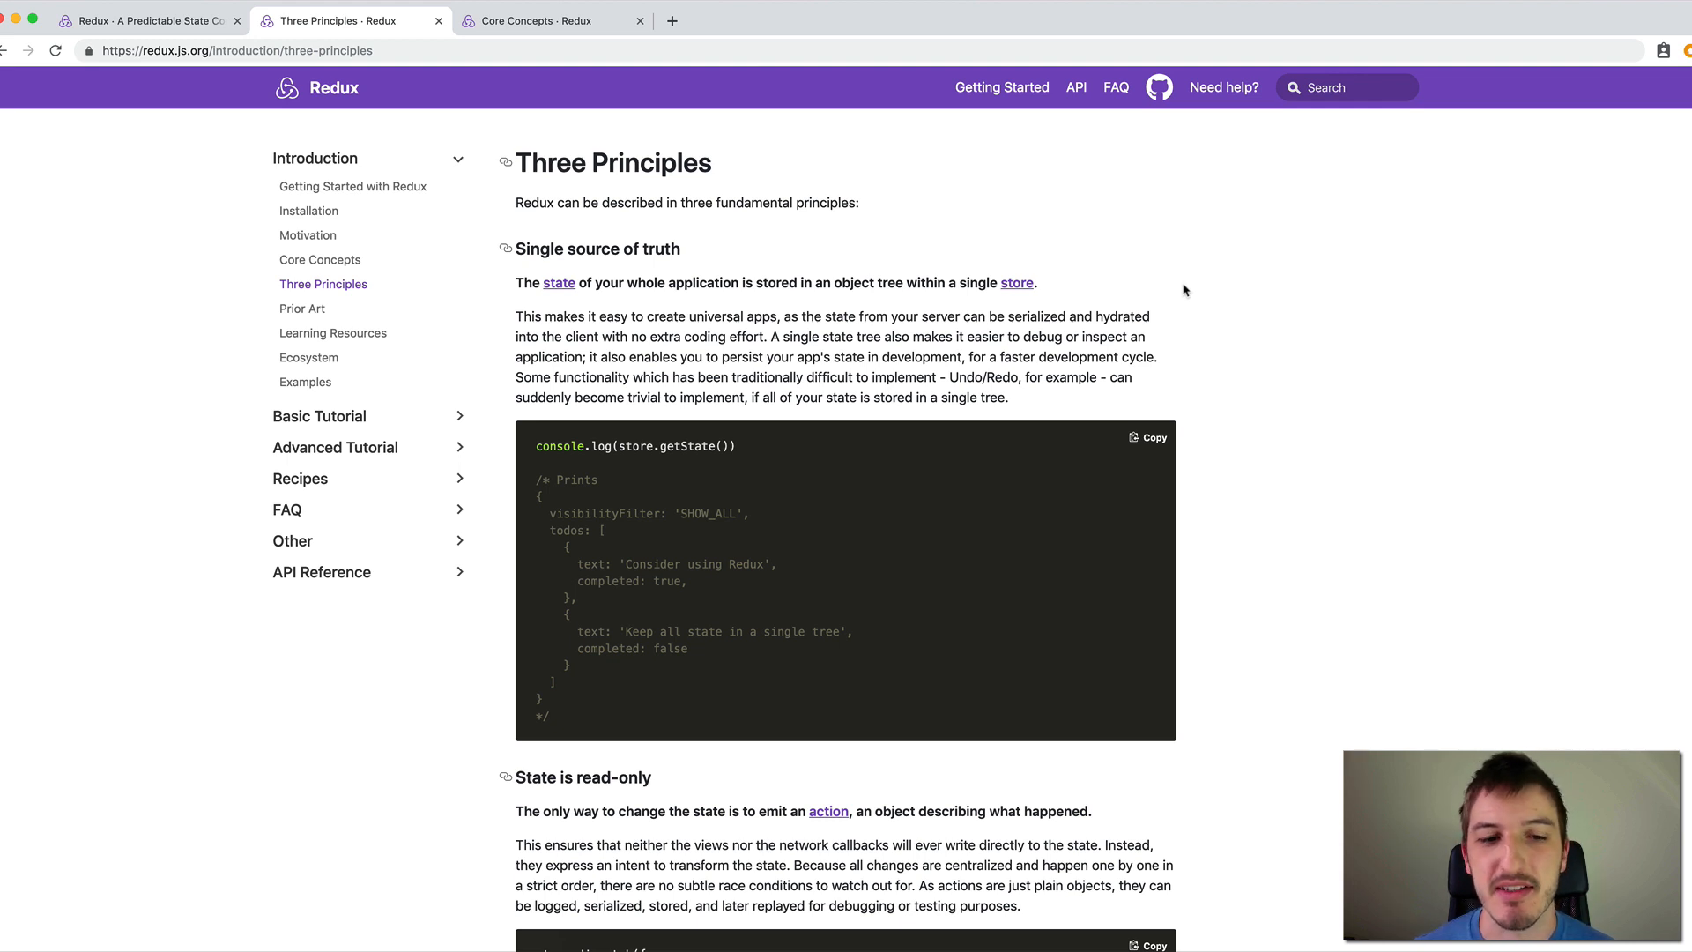
scroll("down", 3)
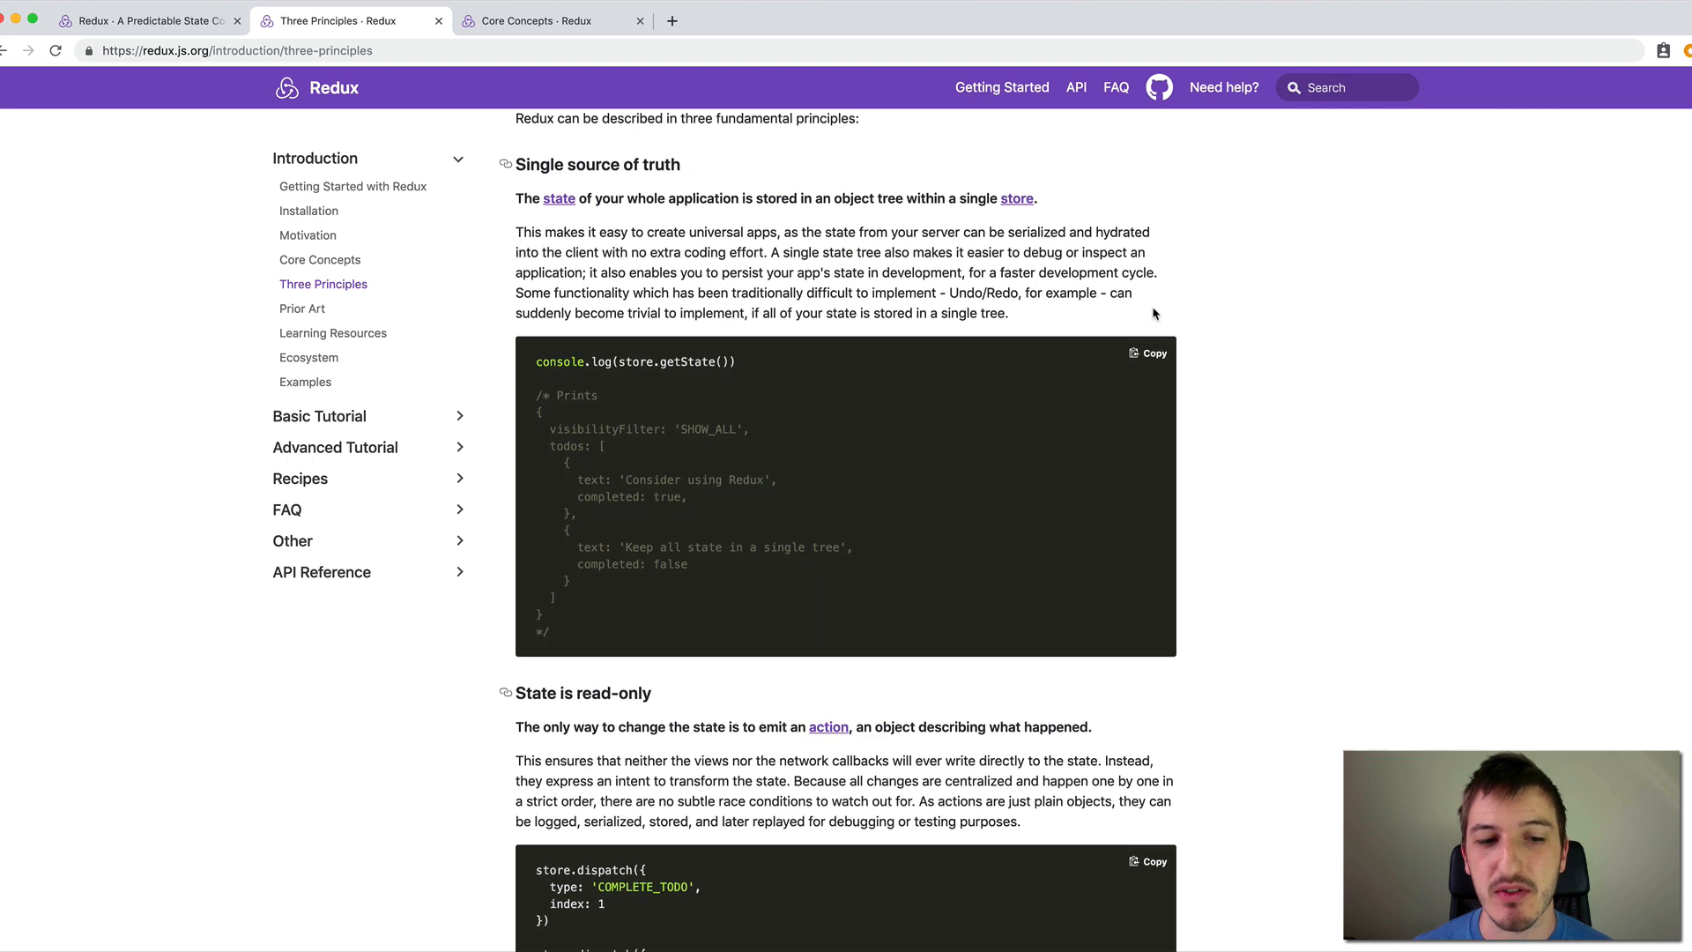
scroll("down", 3)
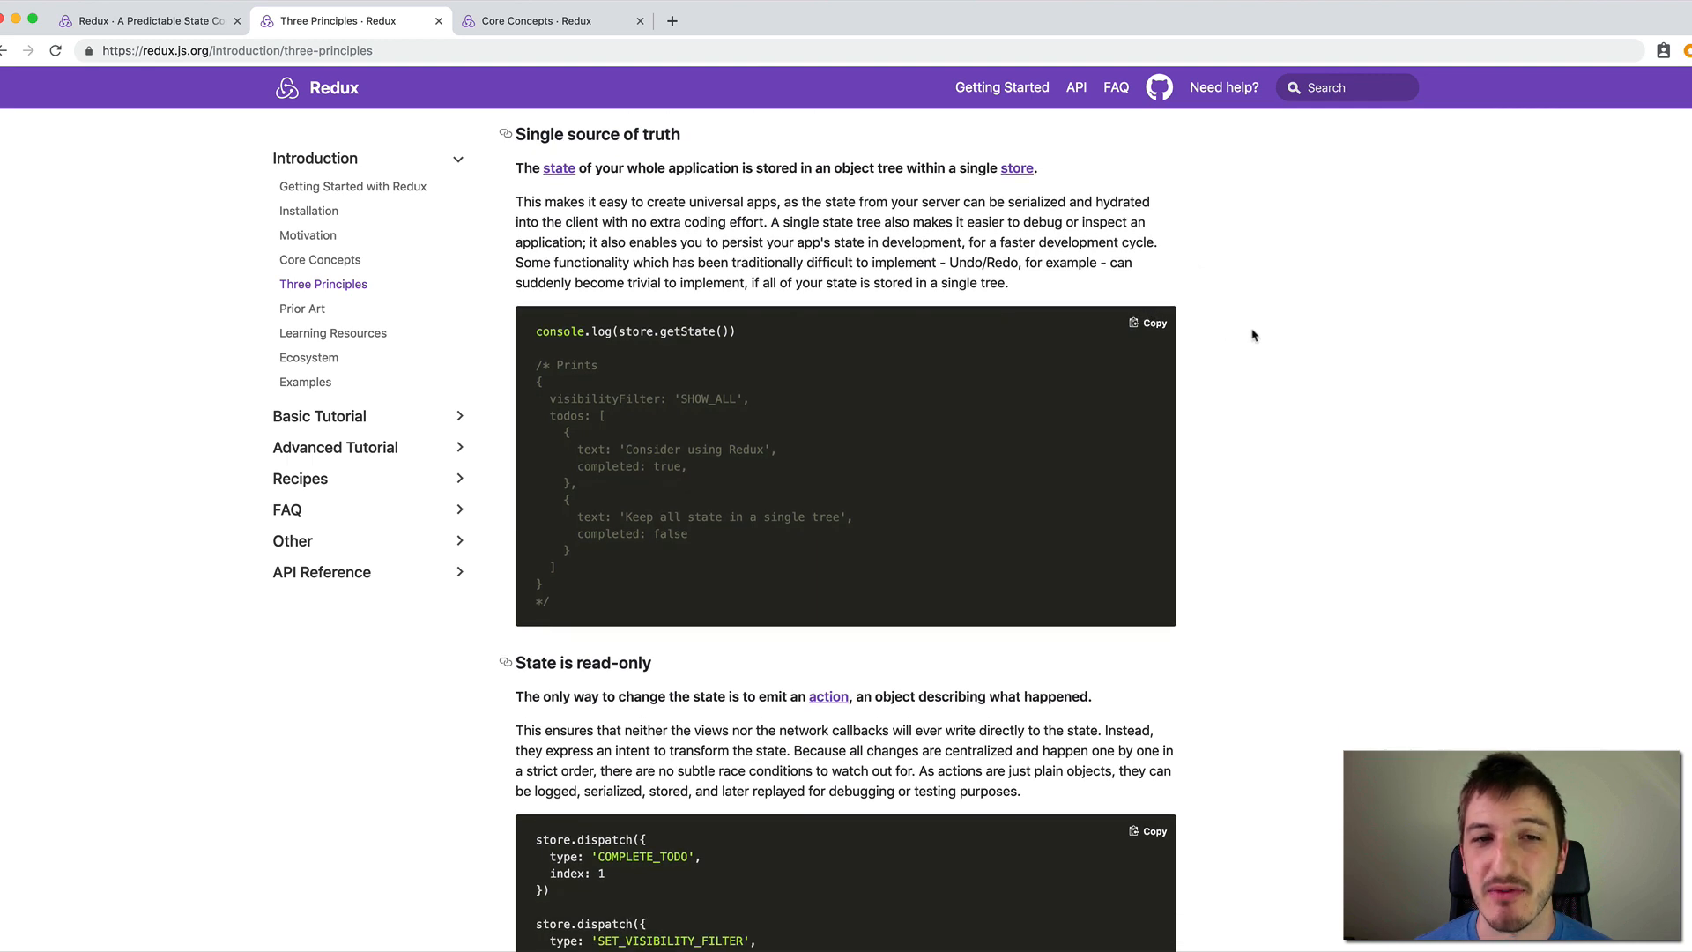
scroll("down", 3)
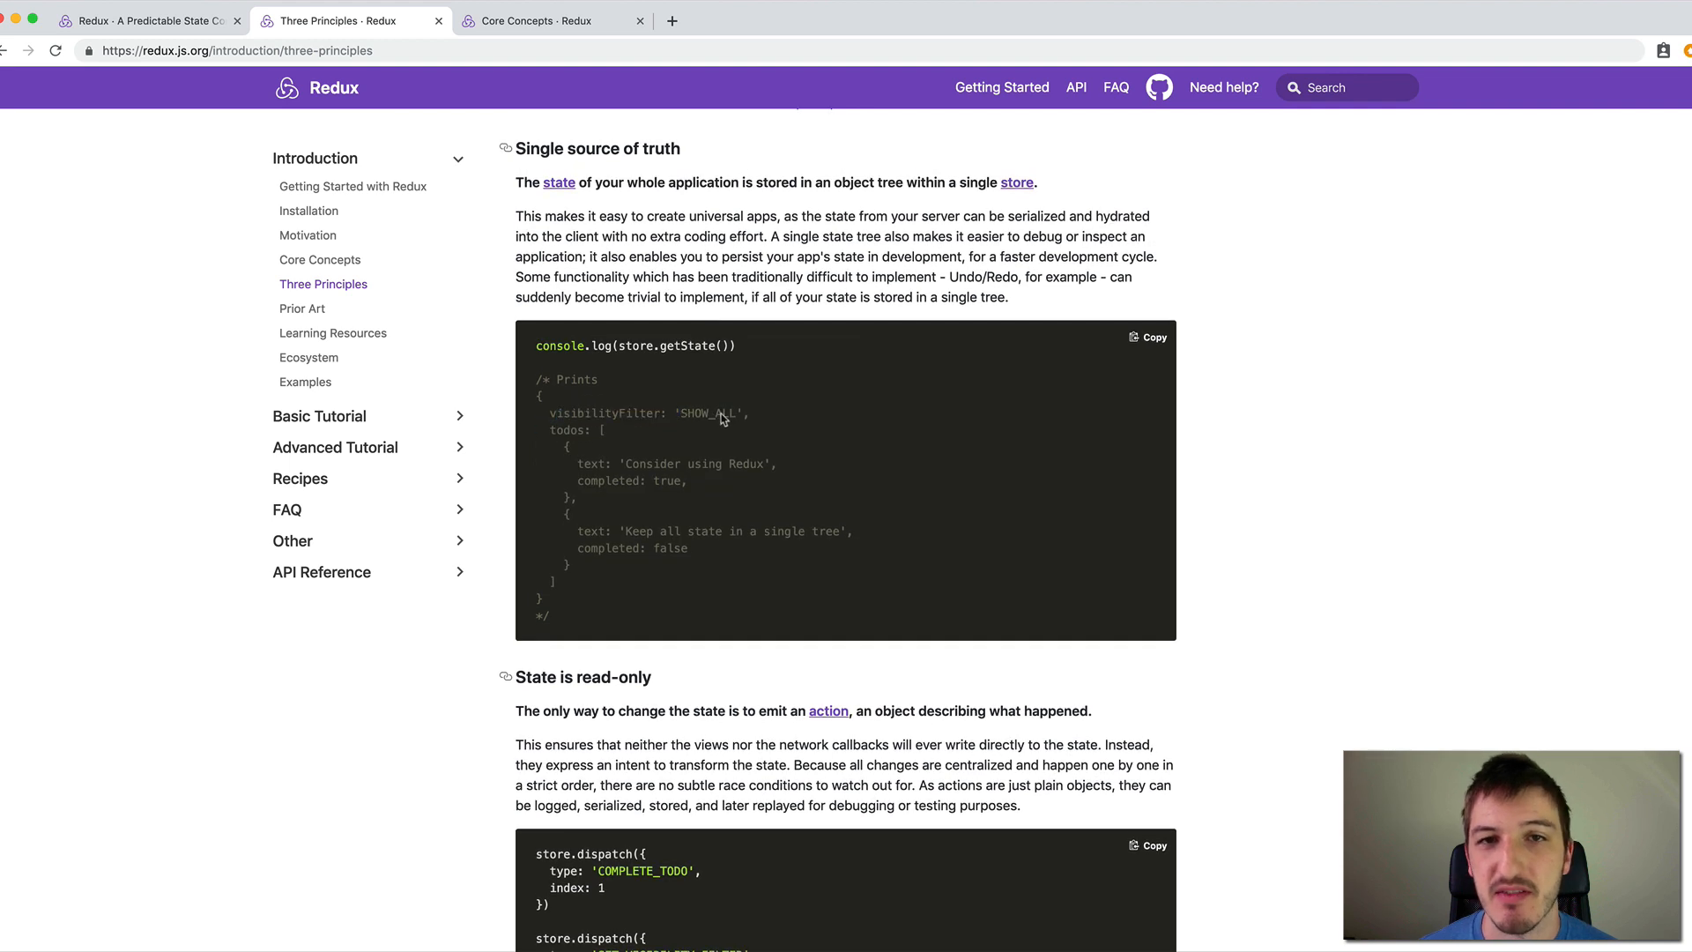
mouse_move(740, 422)
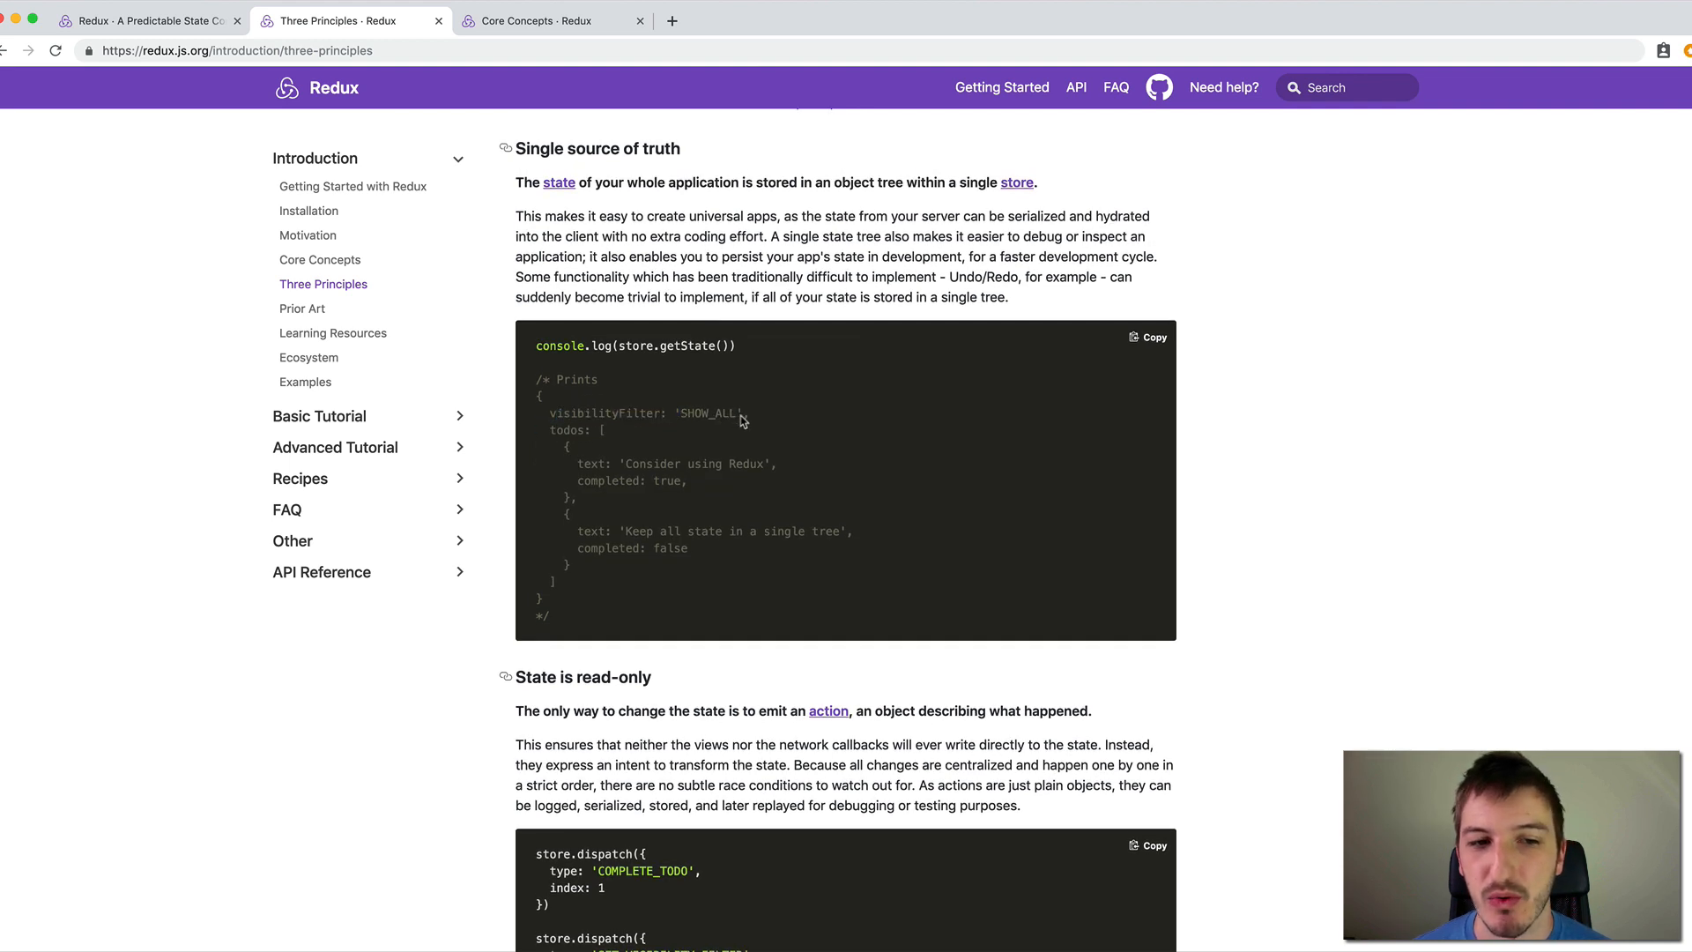
mouse_move(714, 458)
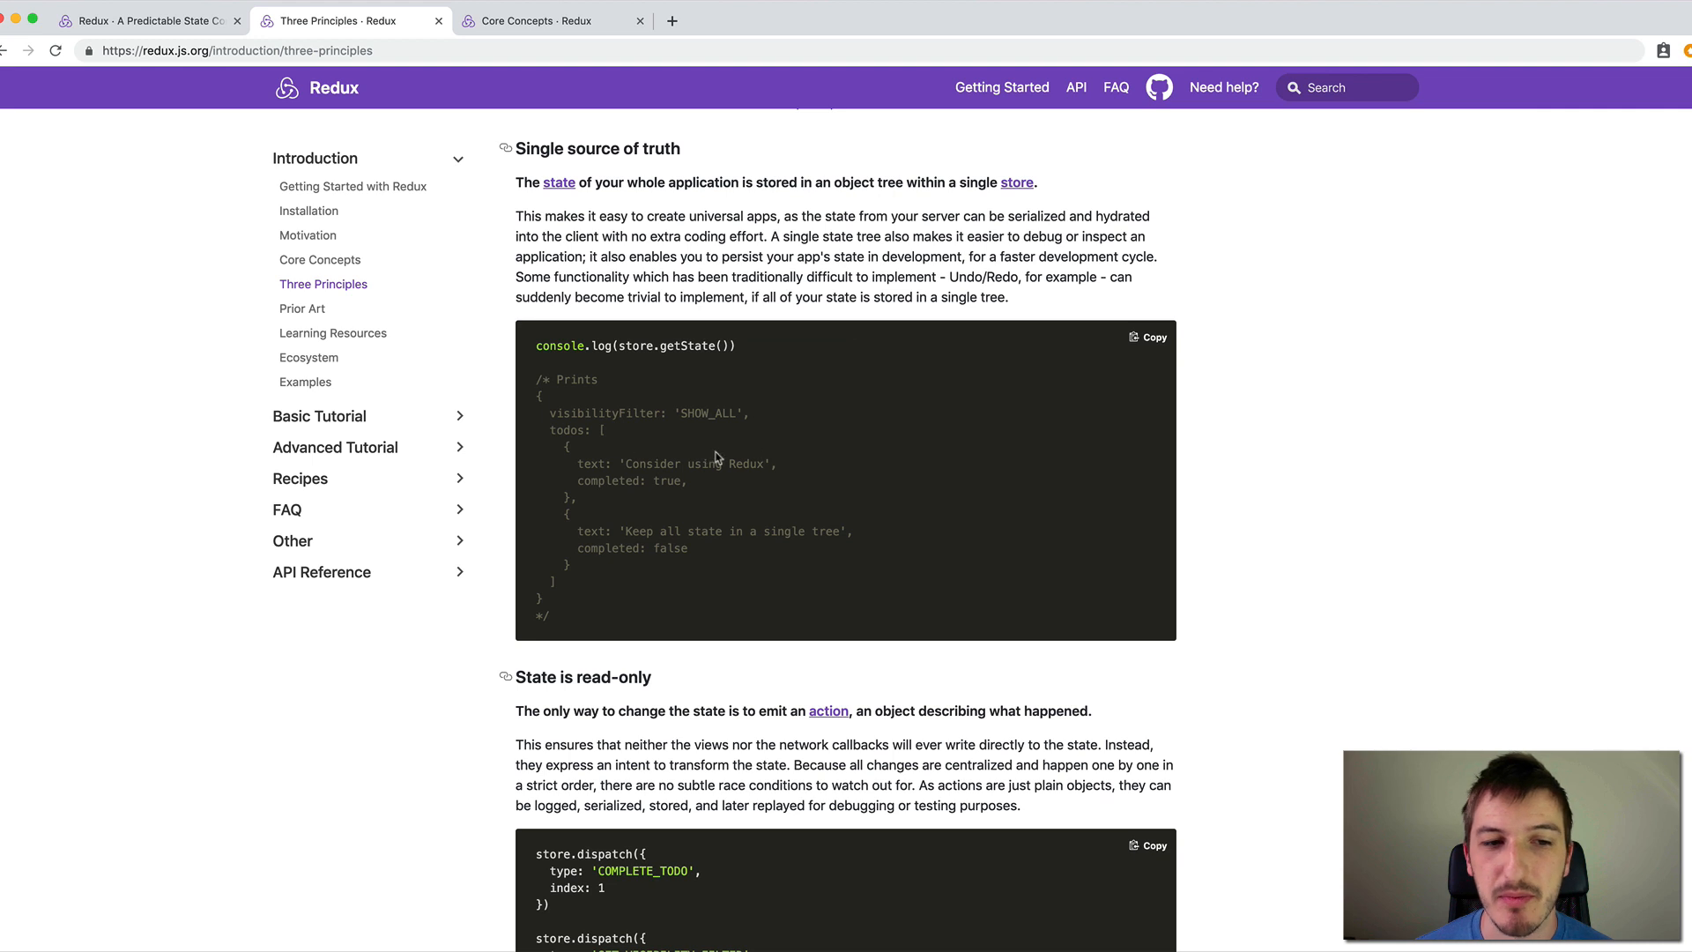
mouse_move(1089, 469)
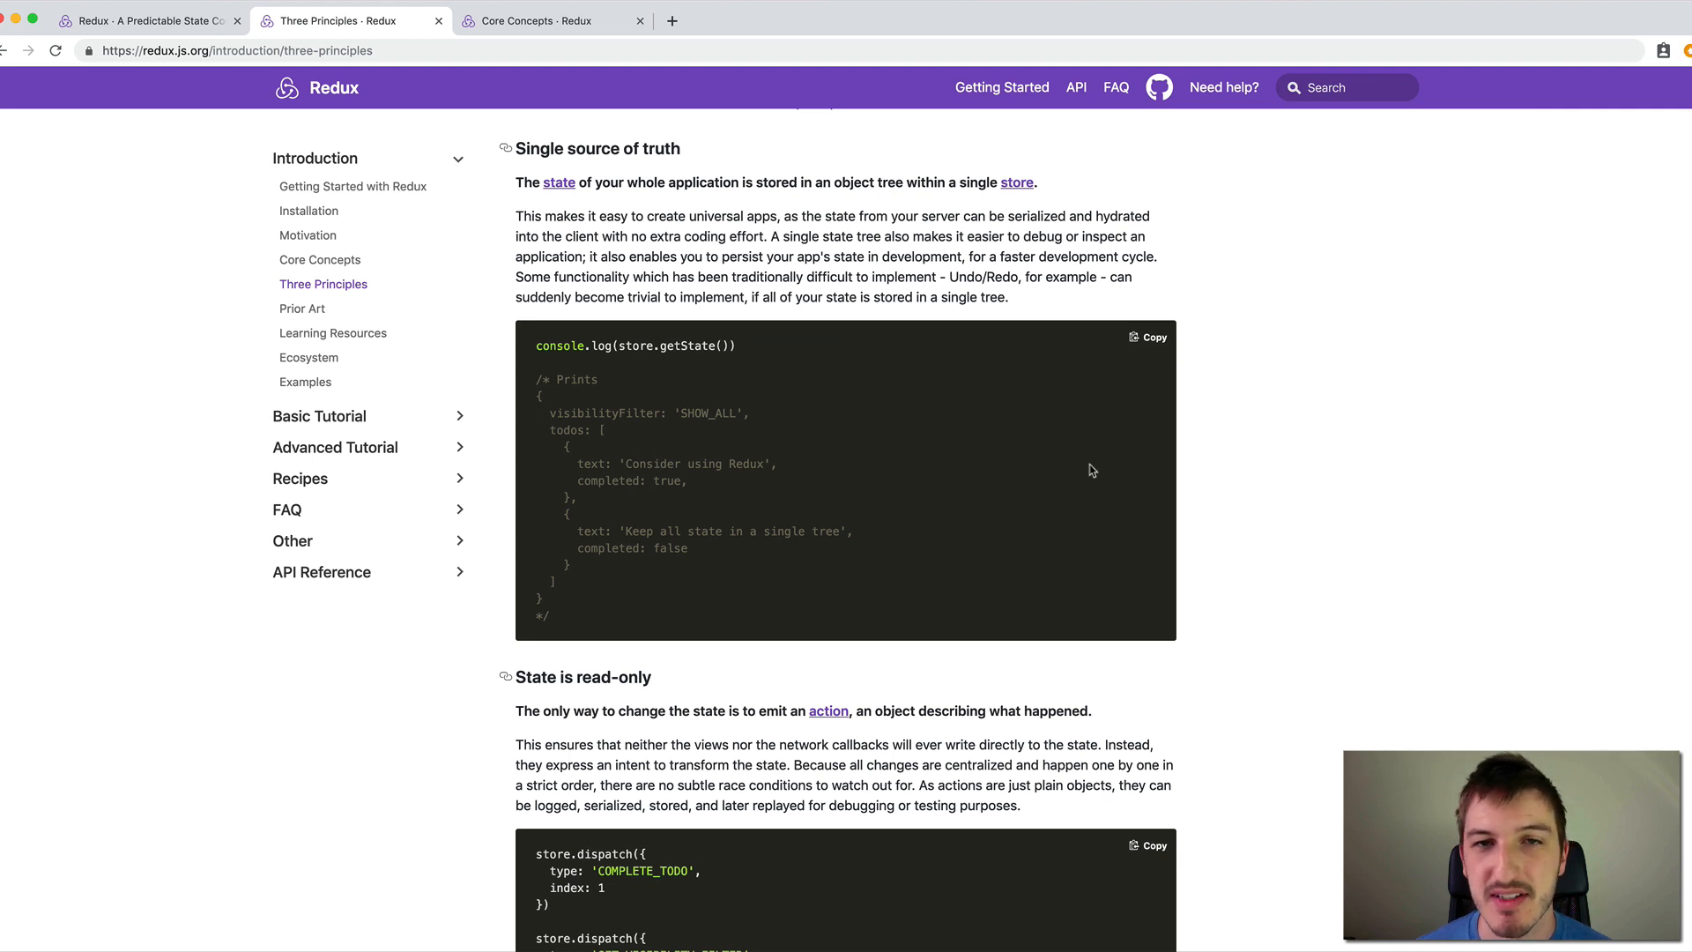
mouse_move(728, 450)
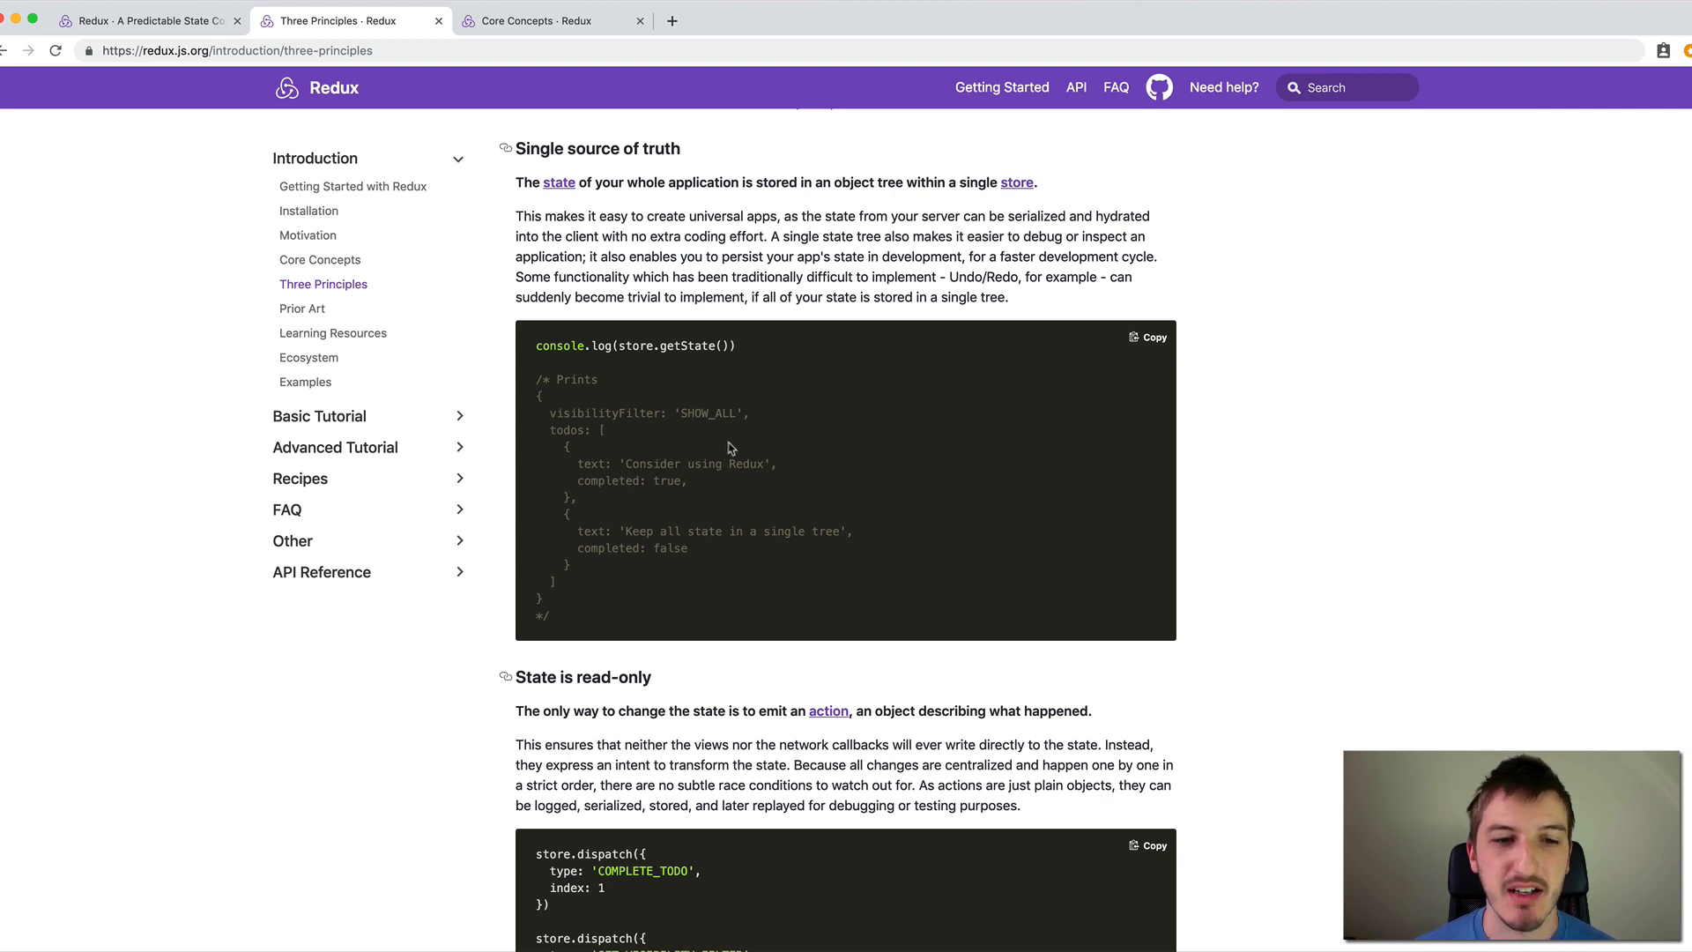
mouse_move(1040, 417)
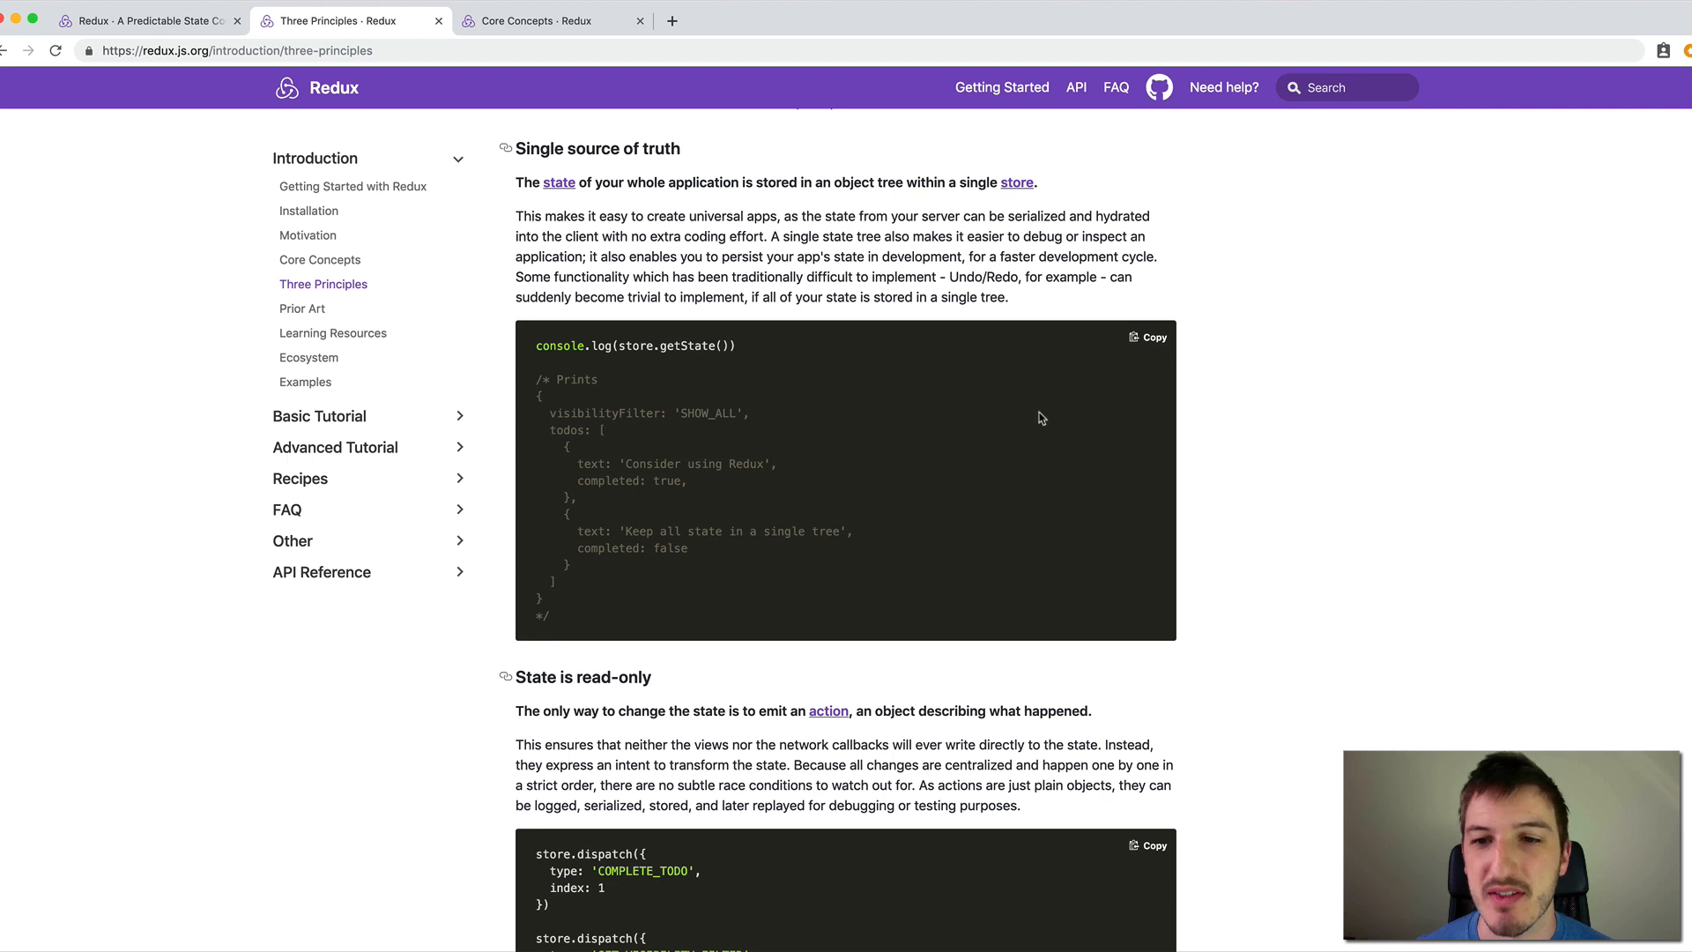
mouse_move(1192, 441)
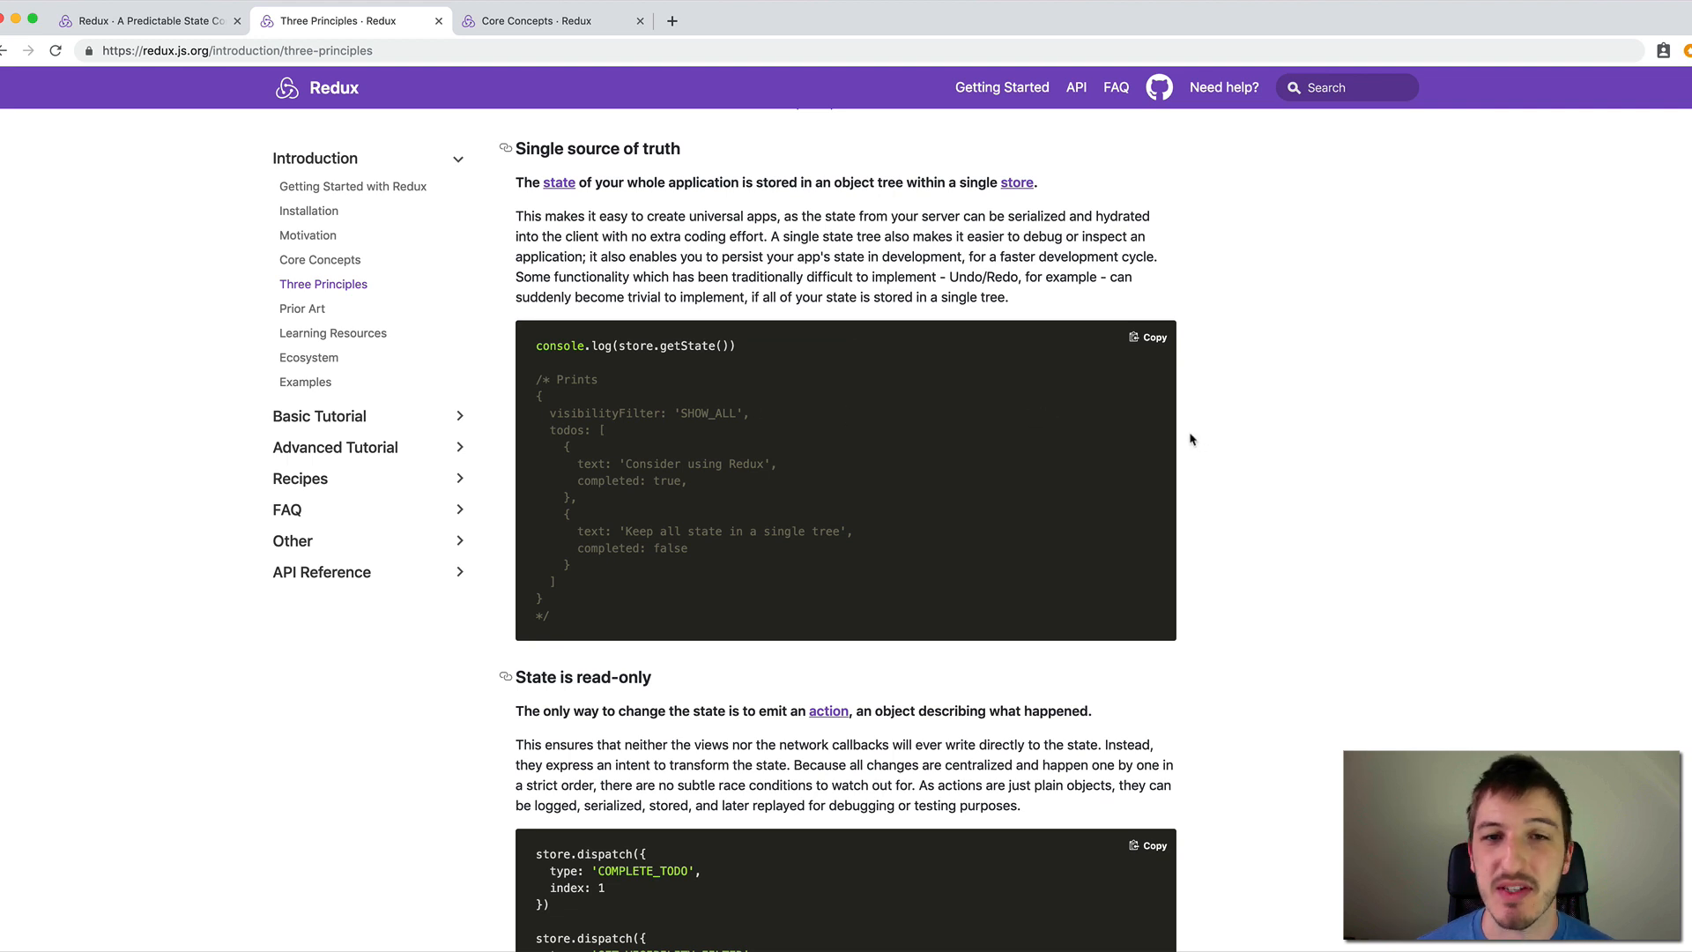
mouse_move(1225, 446)
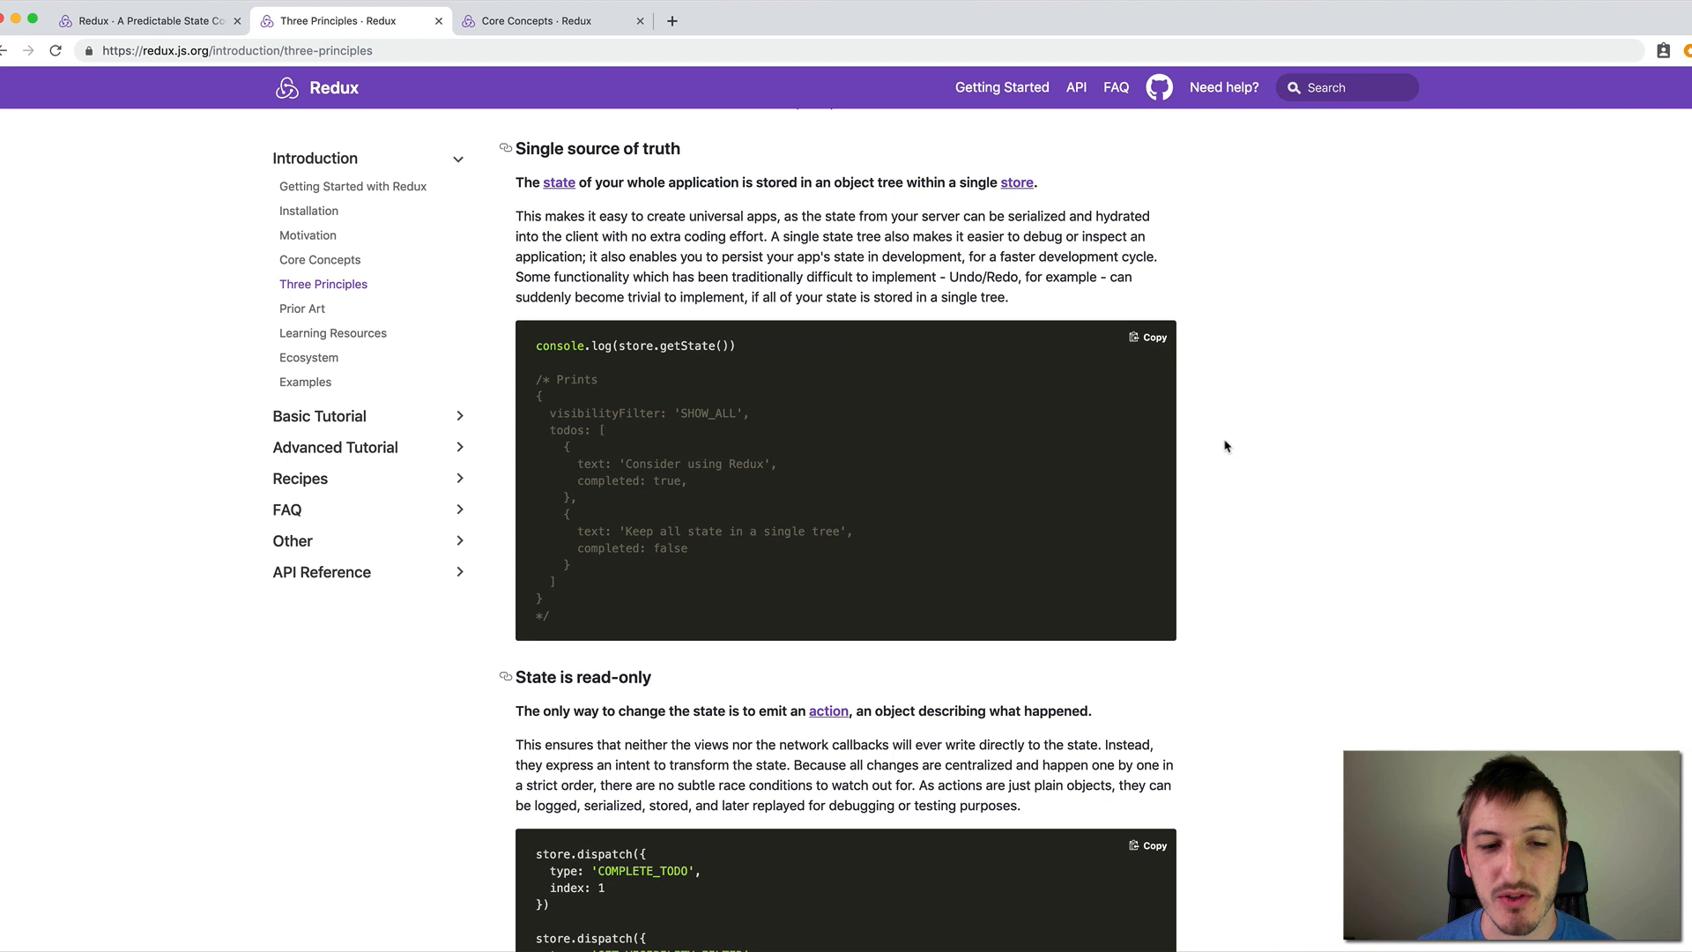
mouse_move(571, 400)
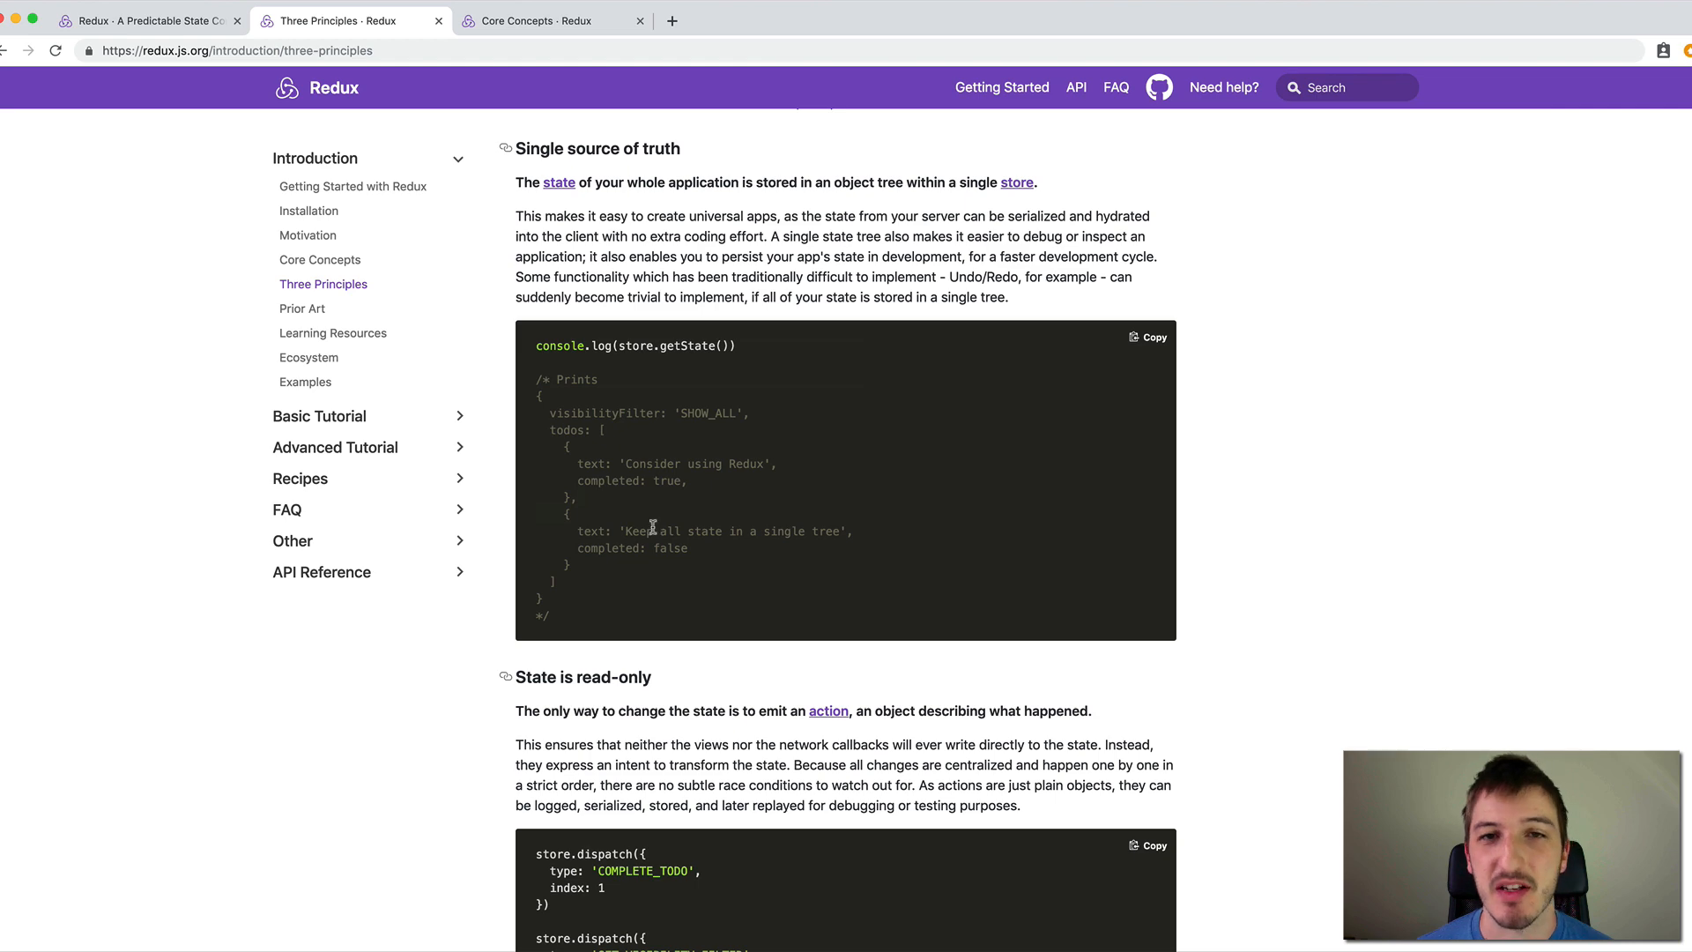
Bring the 'State is read-only' section into view and highlight the phrase 'only way'.
scroll("down", 3)
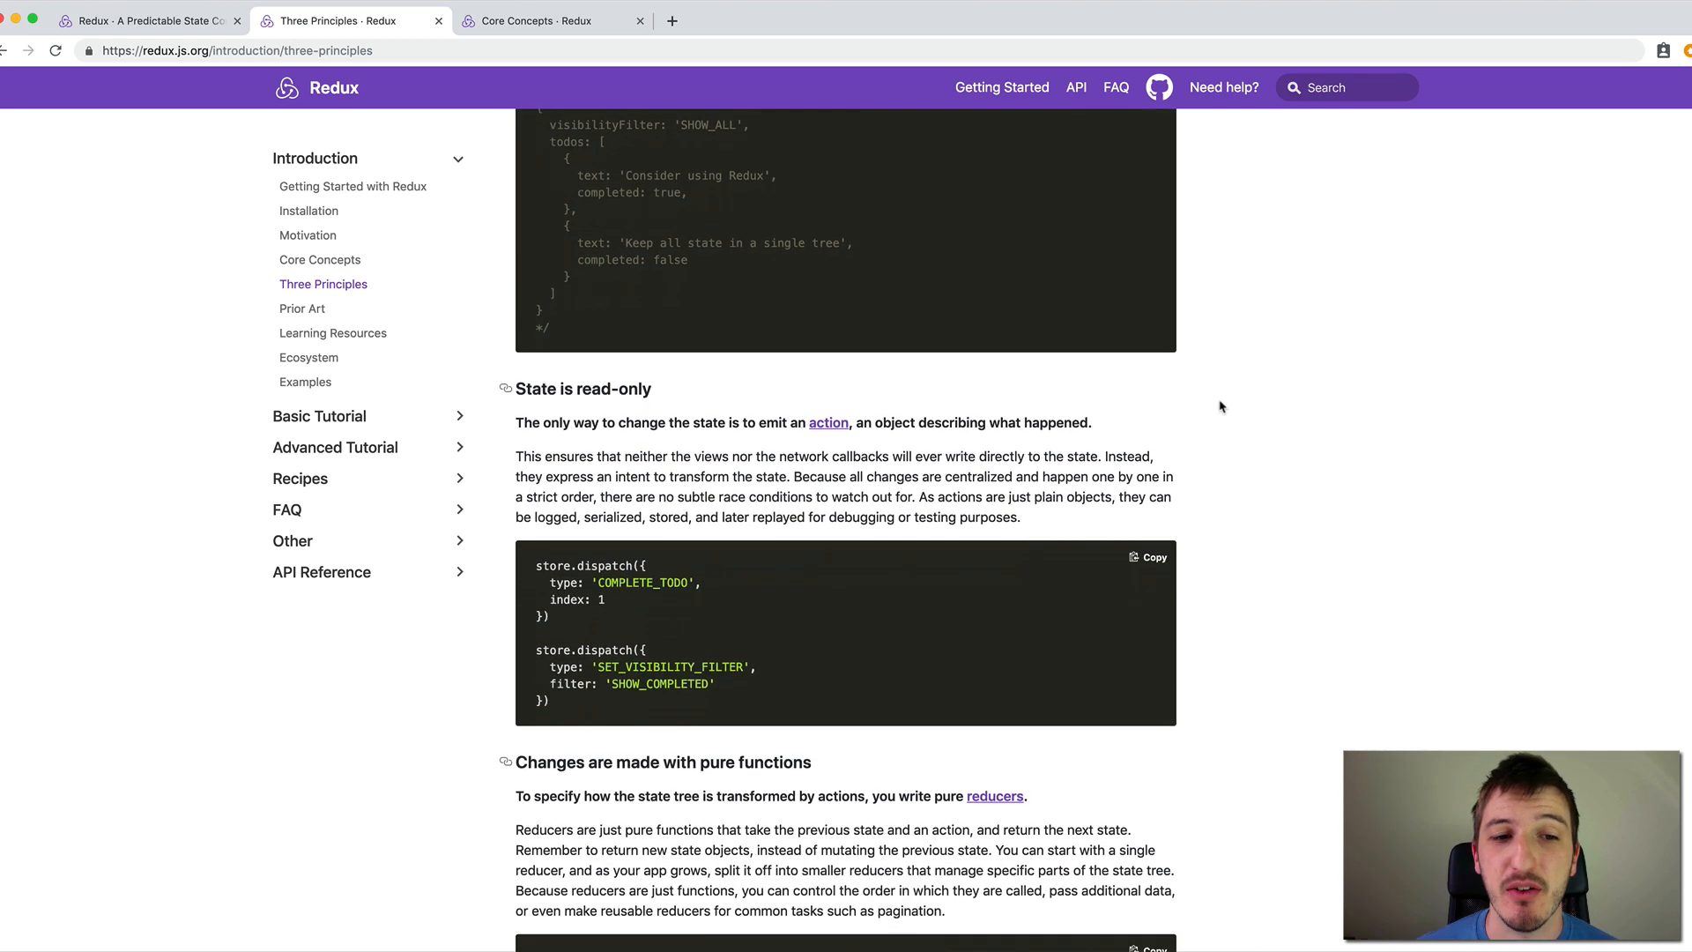
scroll("down", 3)
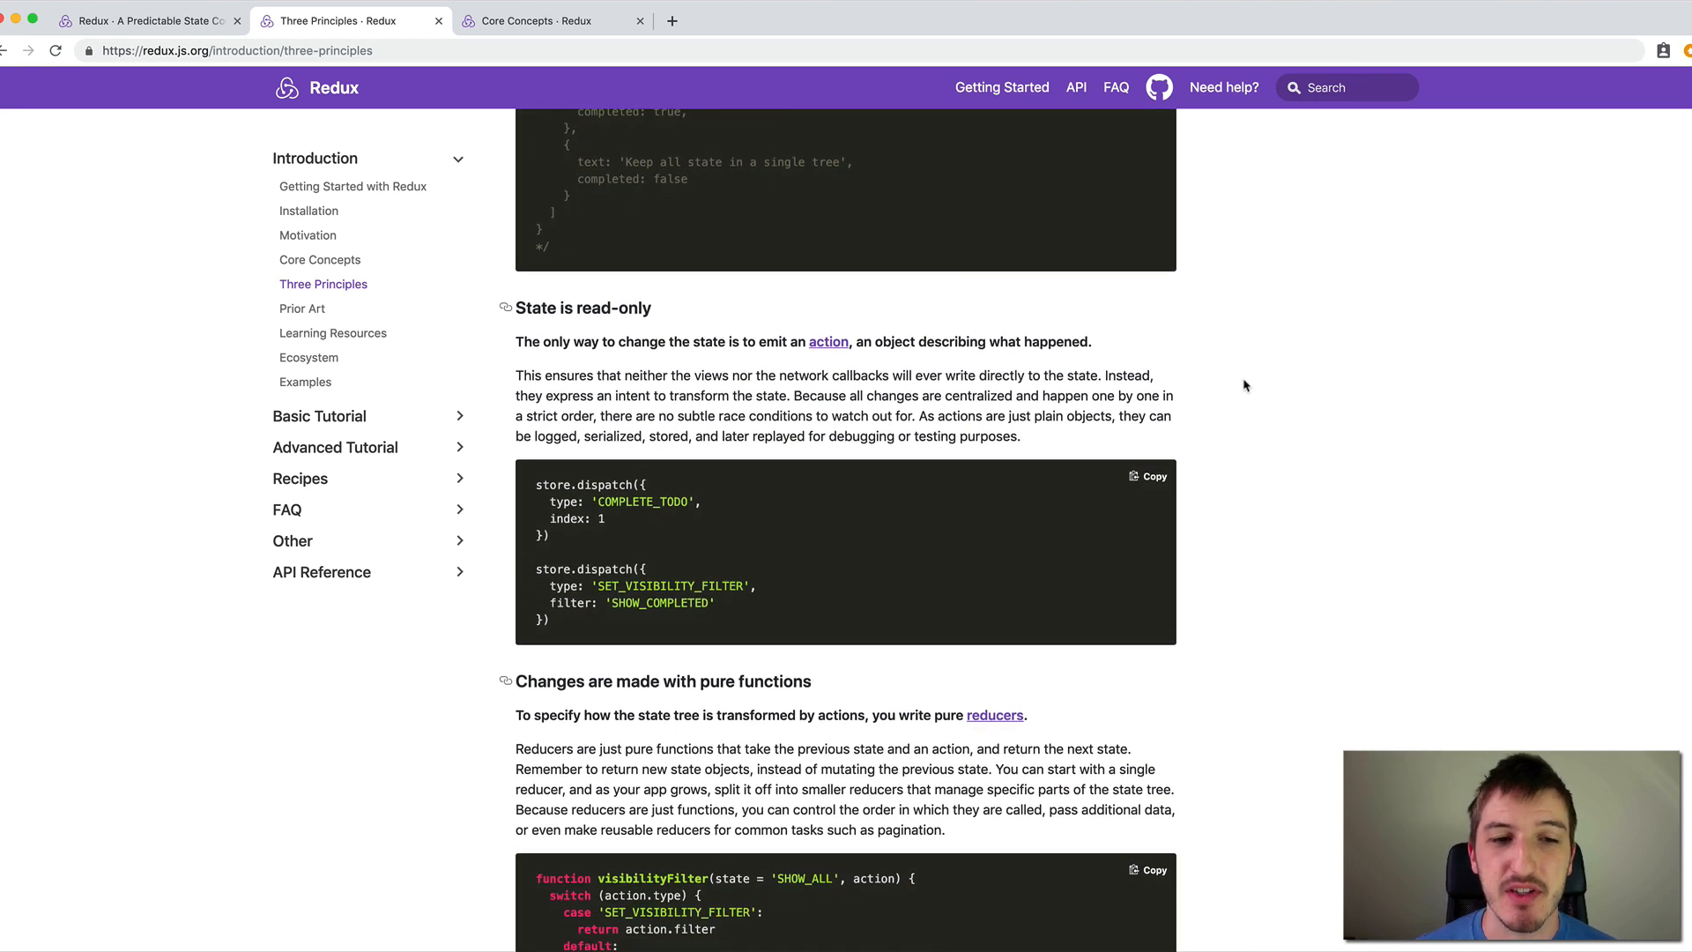
mouse_move(758, 392)
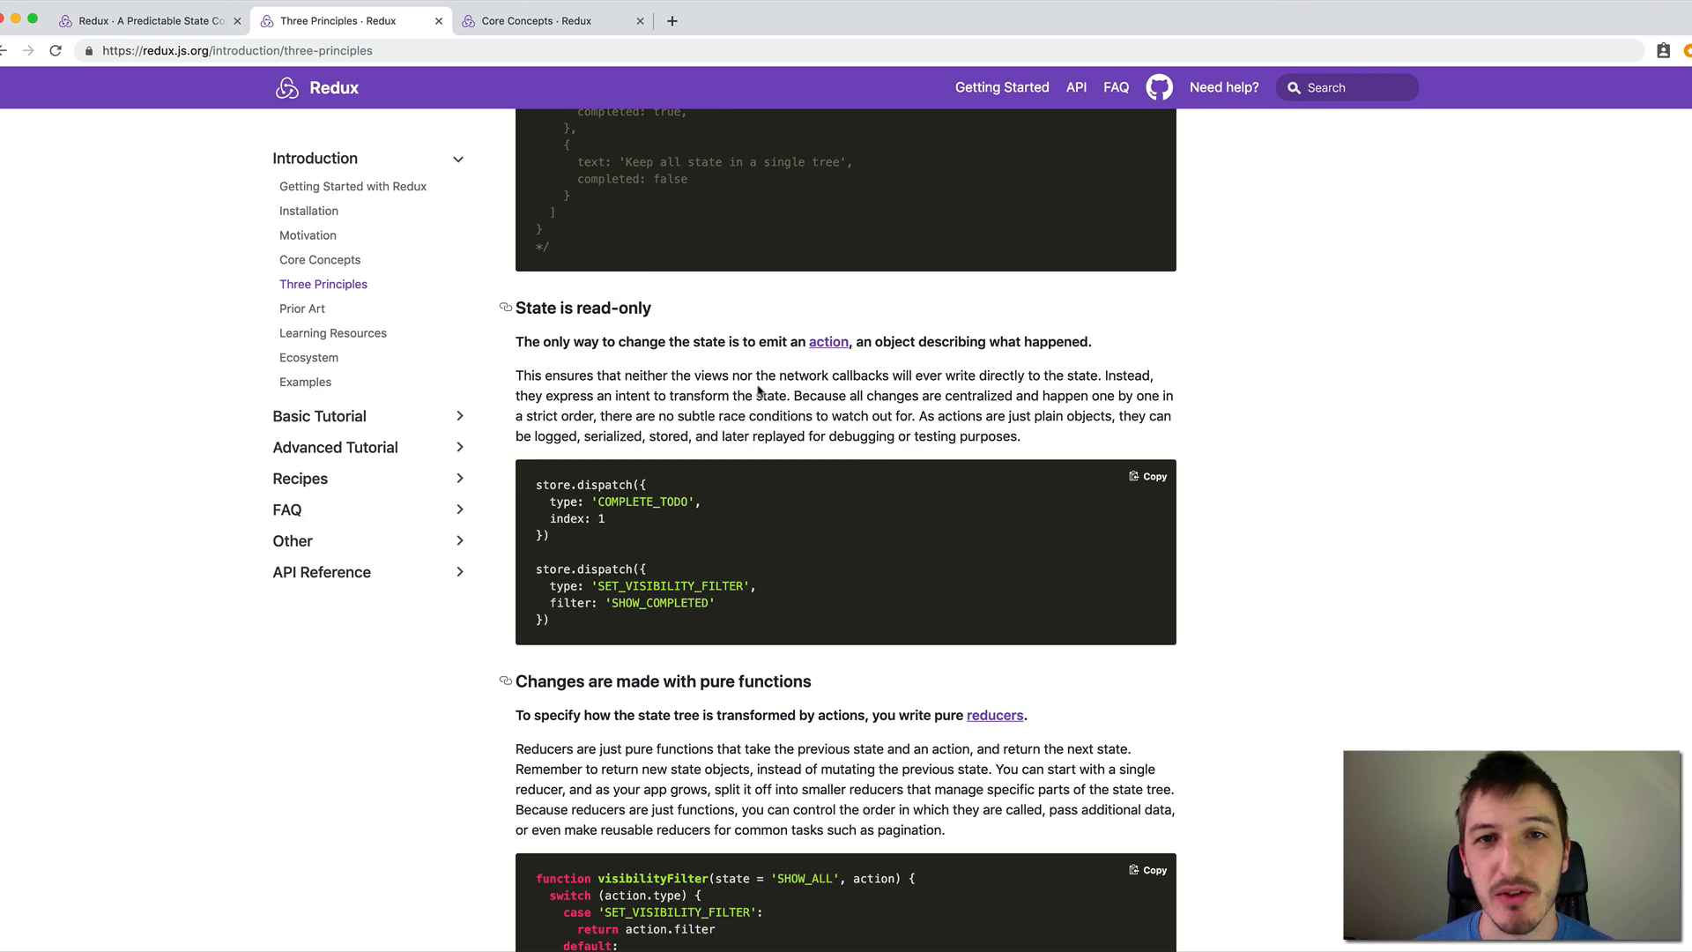
scroll("up", 3)
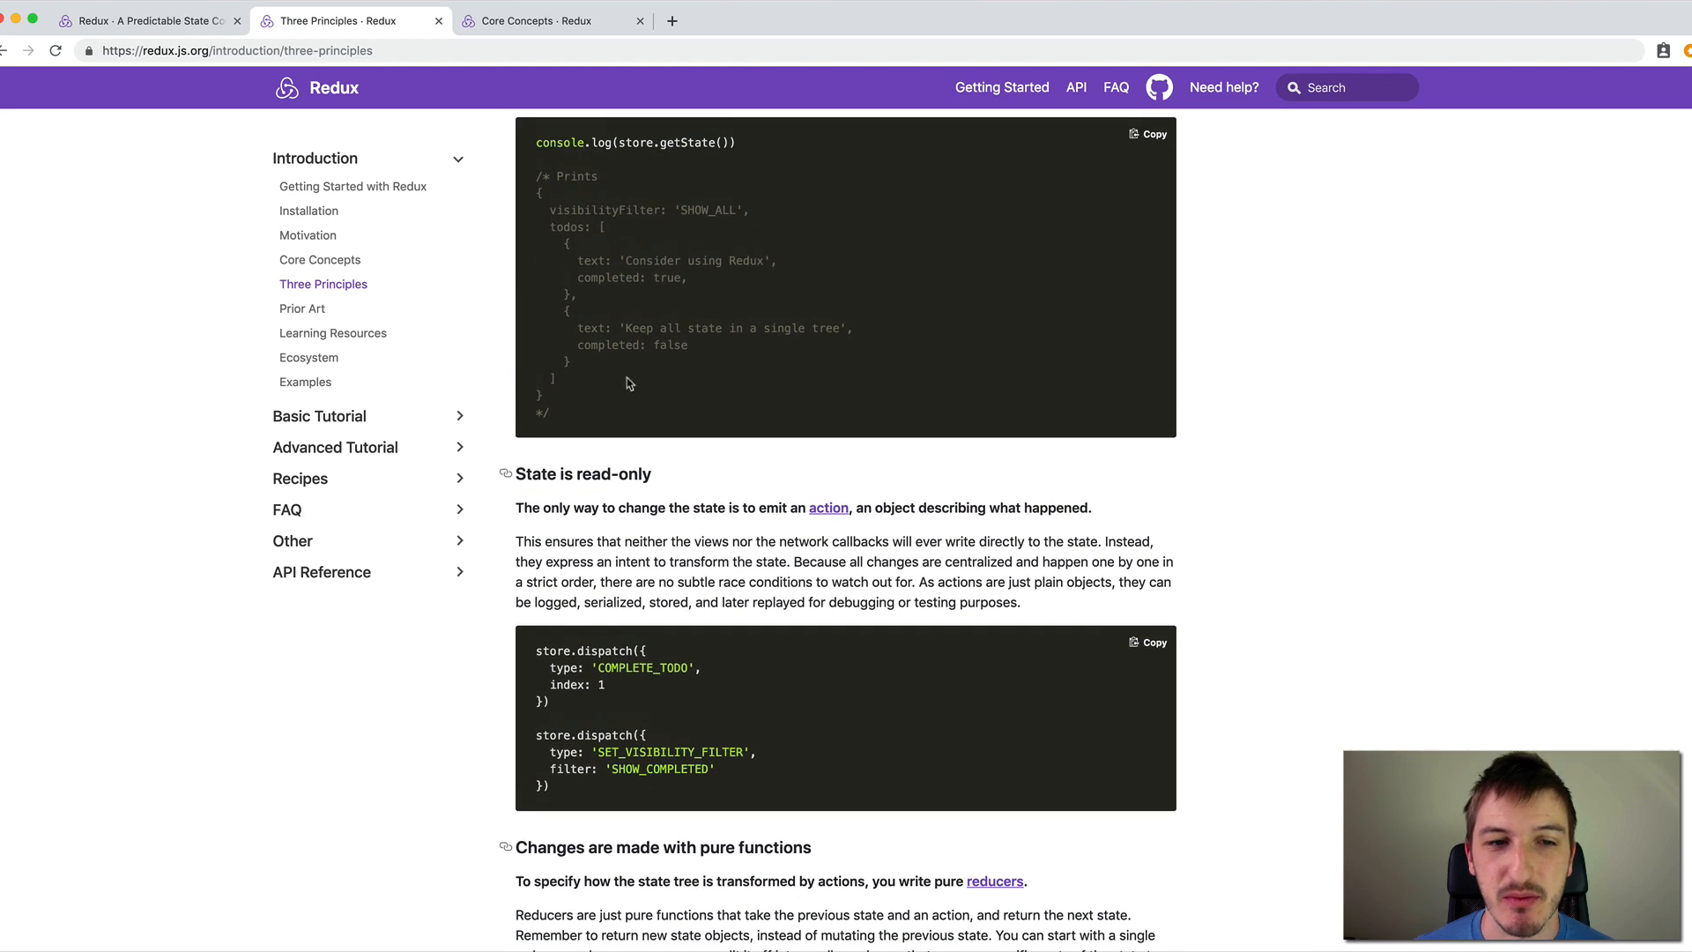
scroll("down", 3)
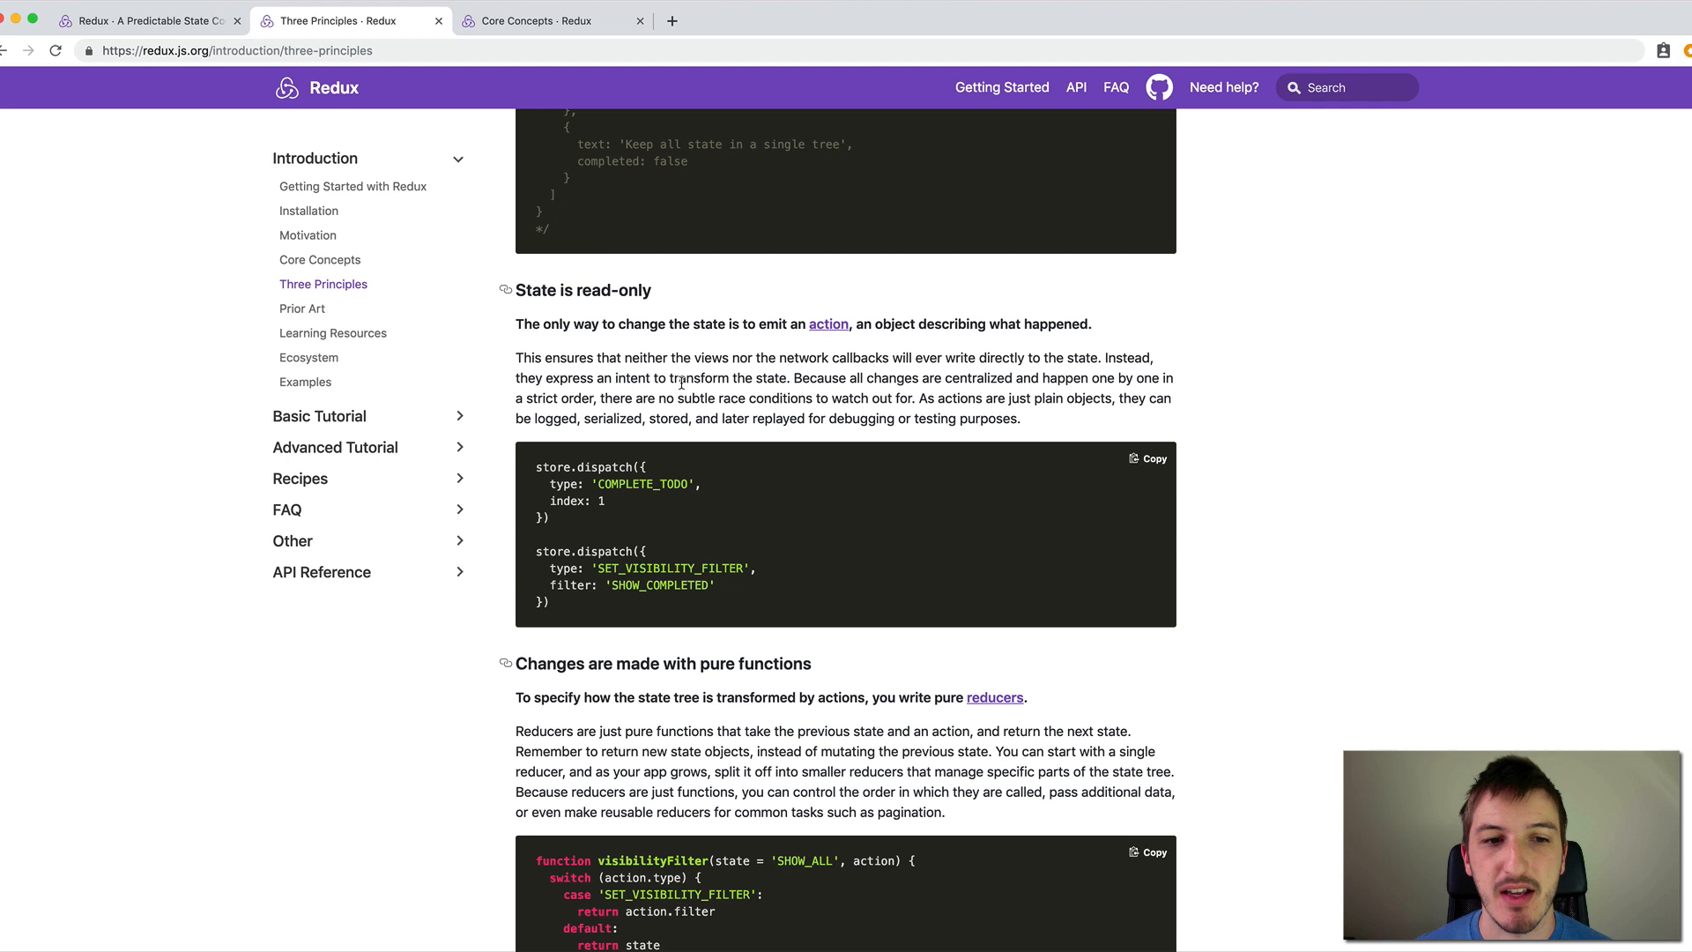
double_click(571, 324)
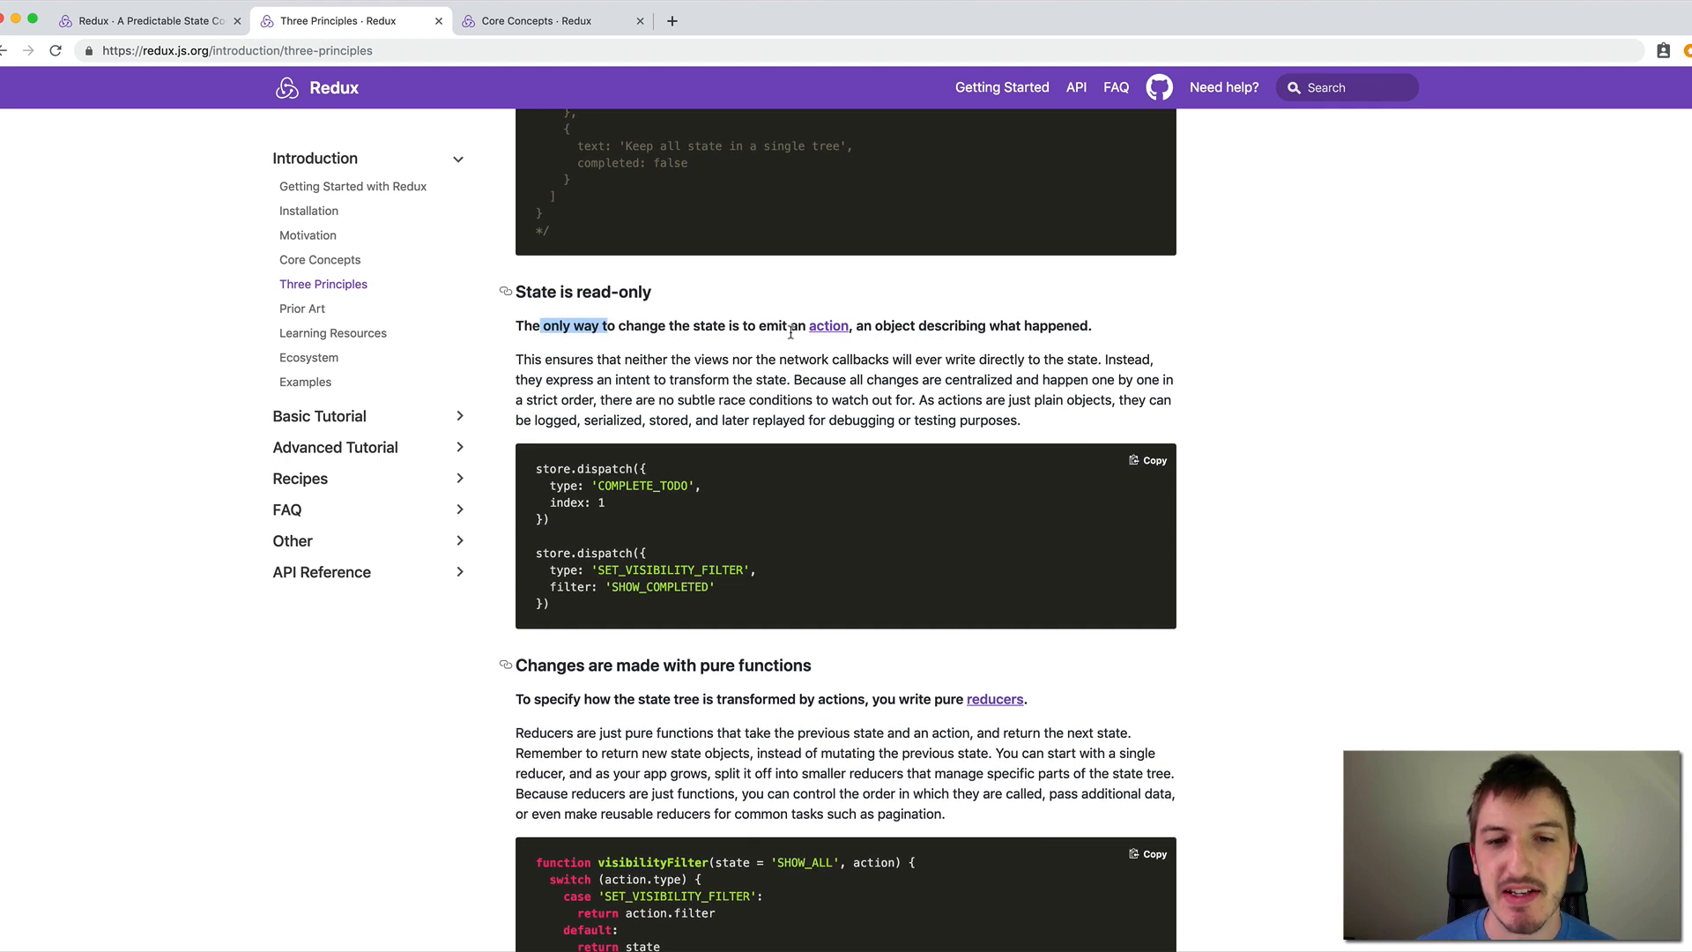
mouse_move(934, 333)
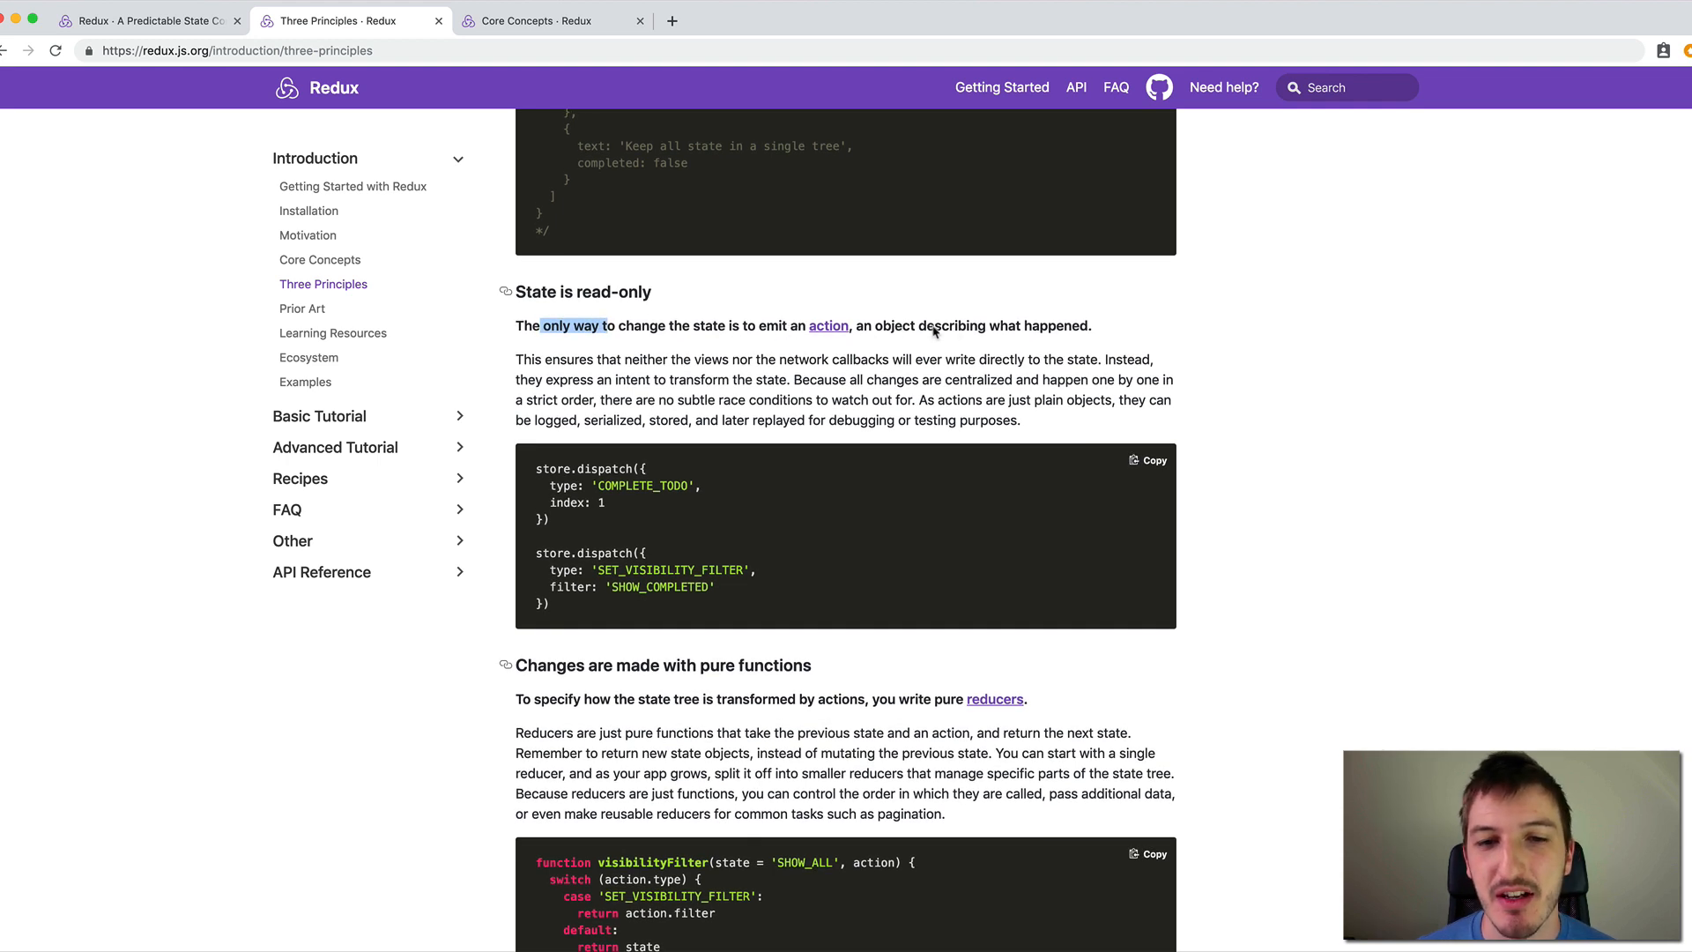
scroll("up", 3)
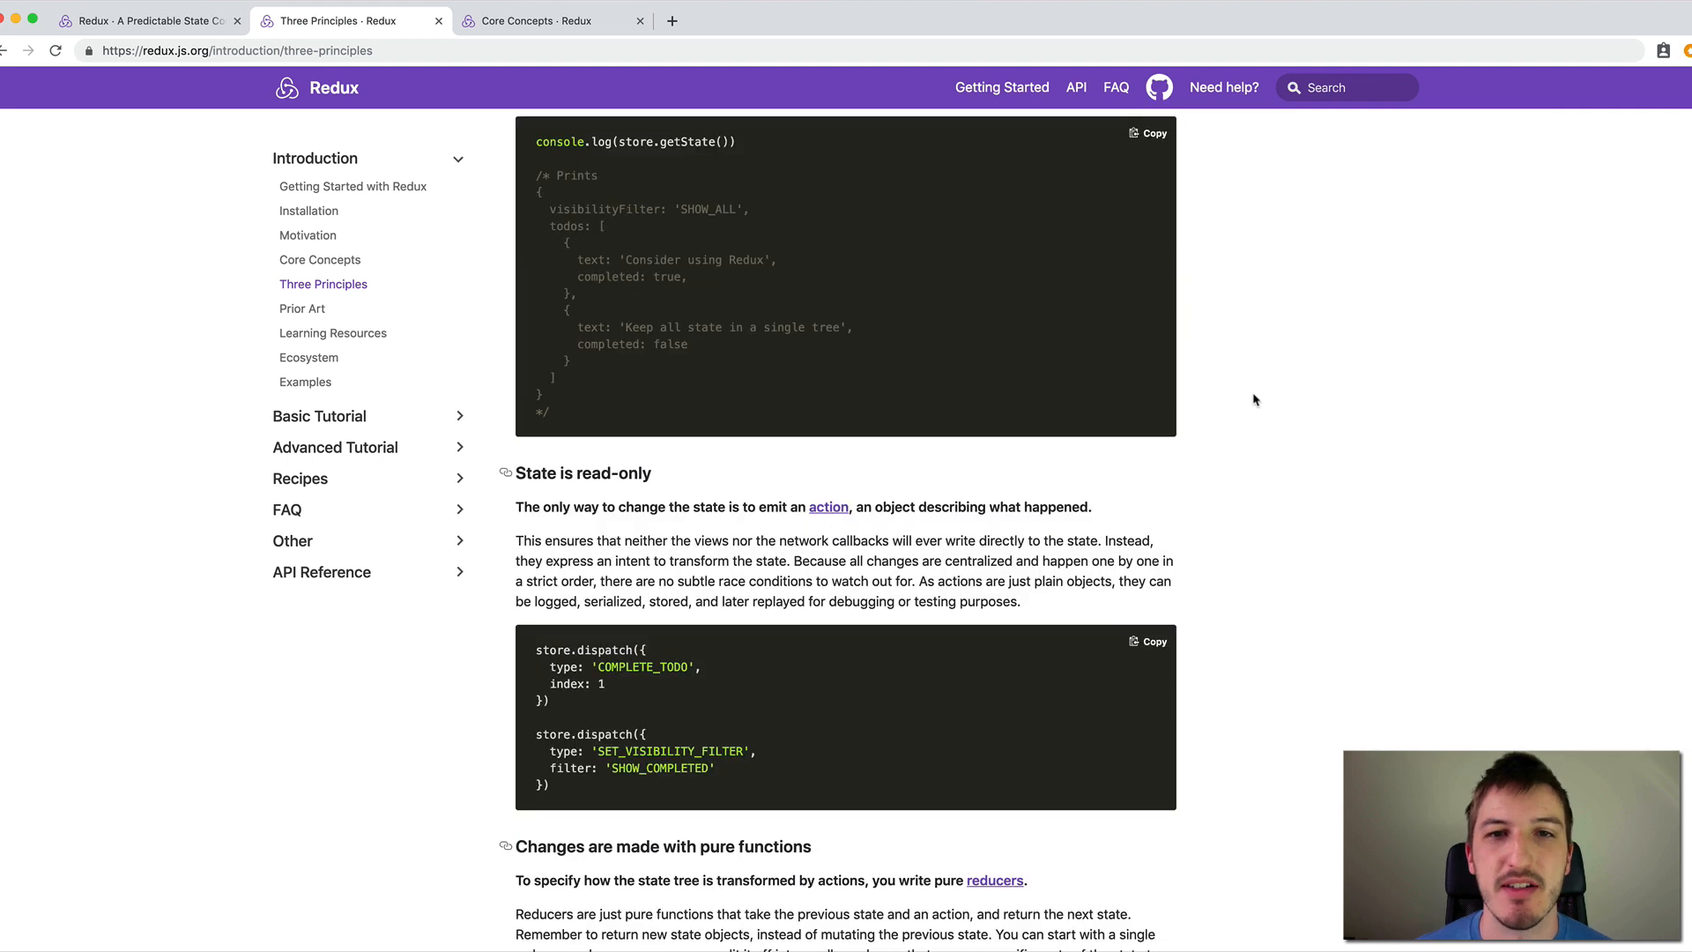
scroll("down", 3)
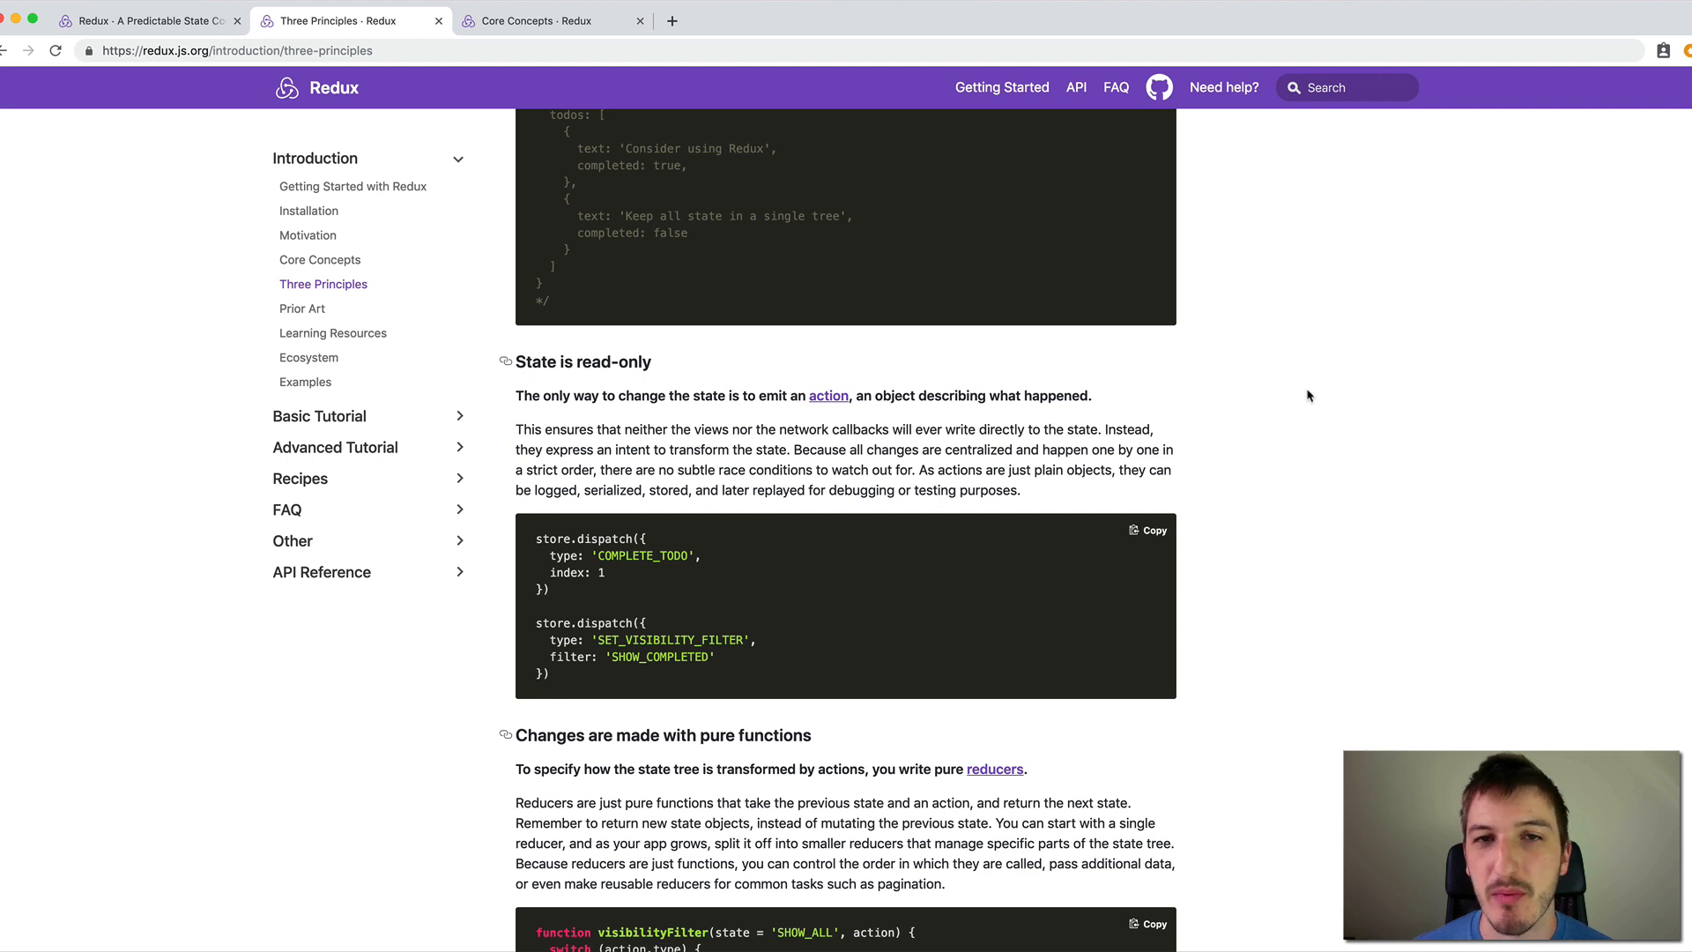
mouse_move(1310, 391)
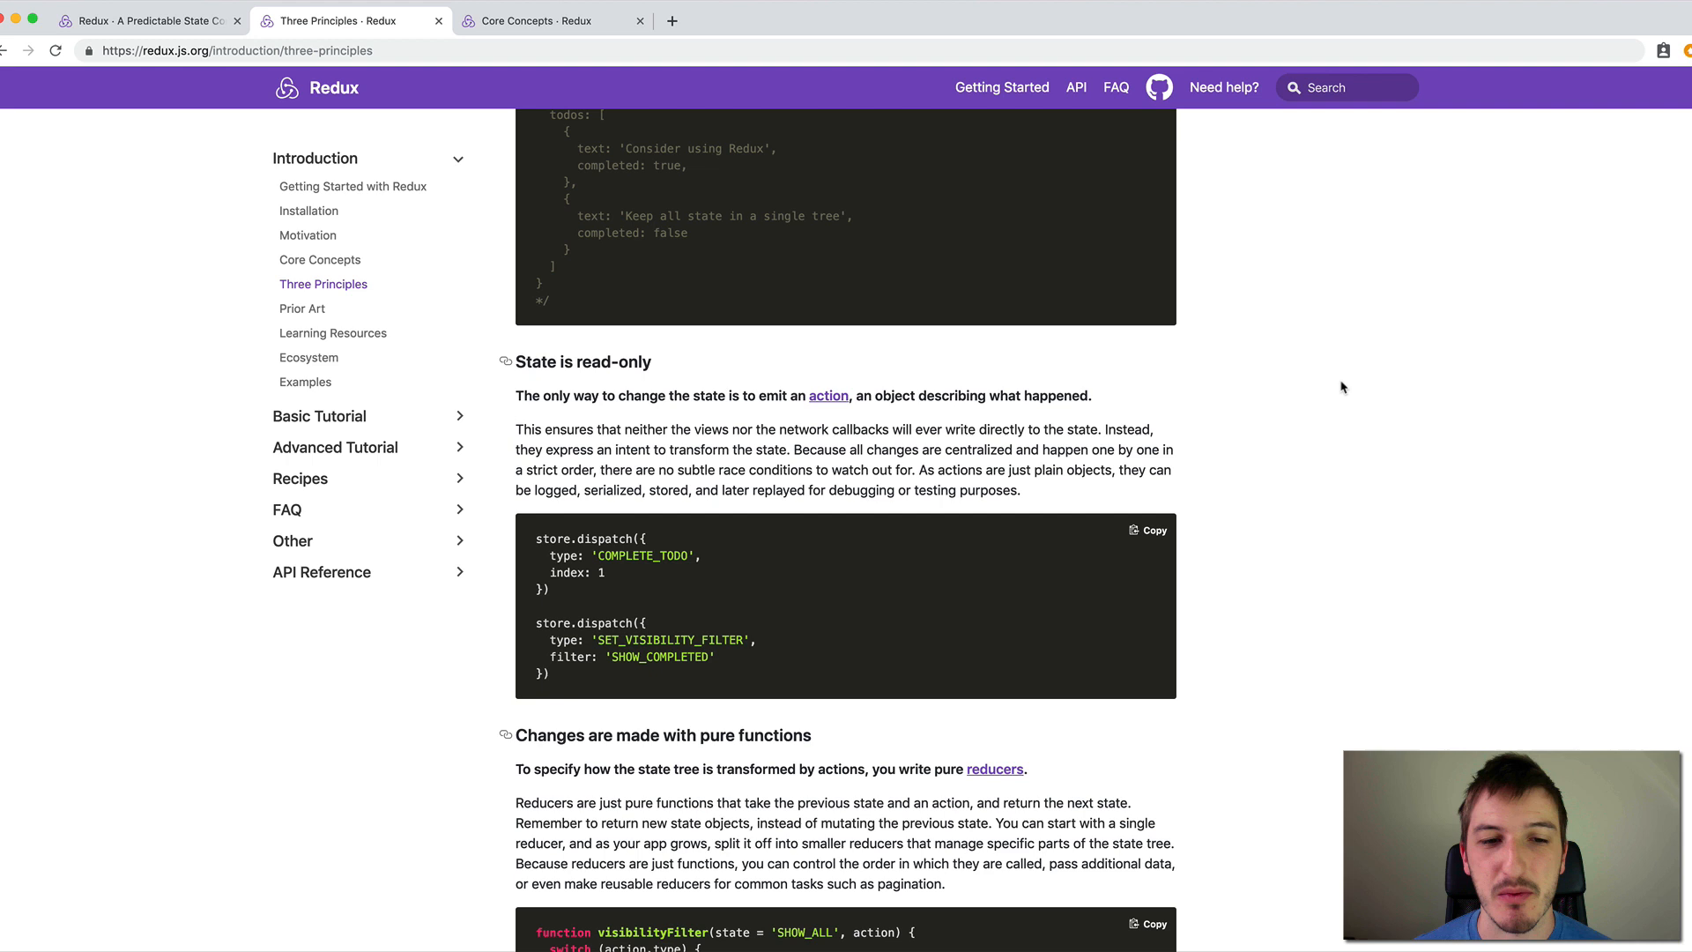
mouse_move(1258, 371)
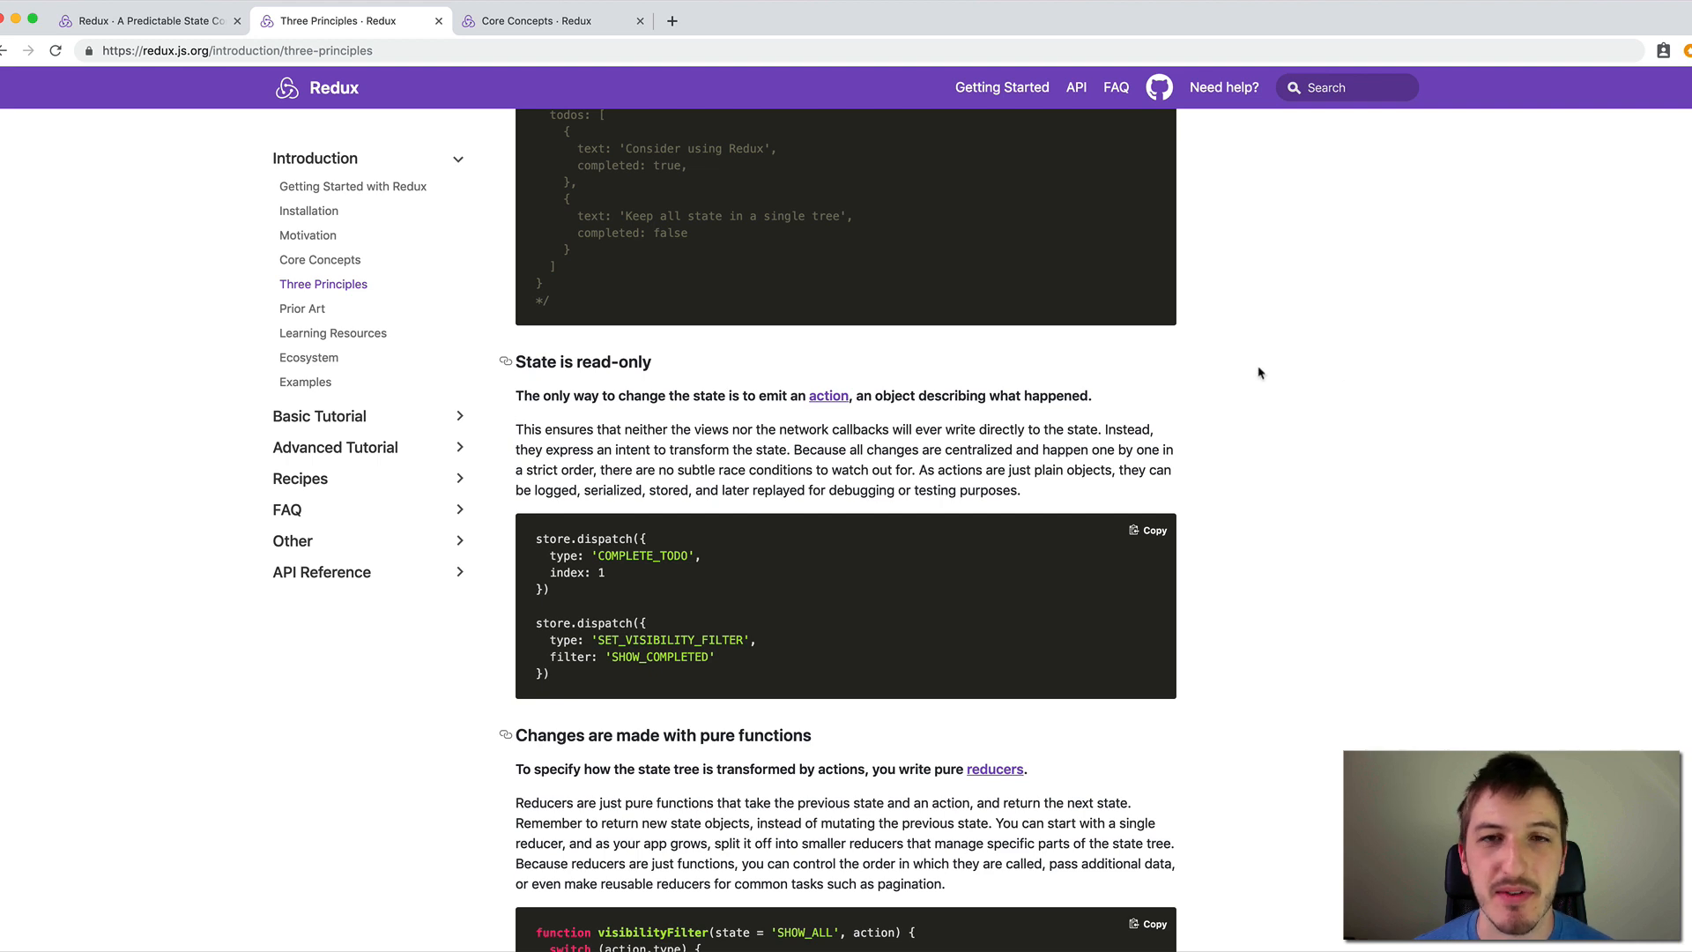
mouse_move(1263, 367)
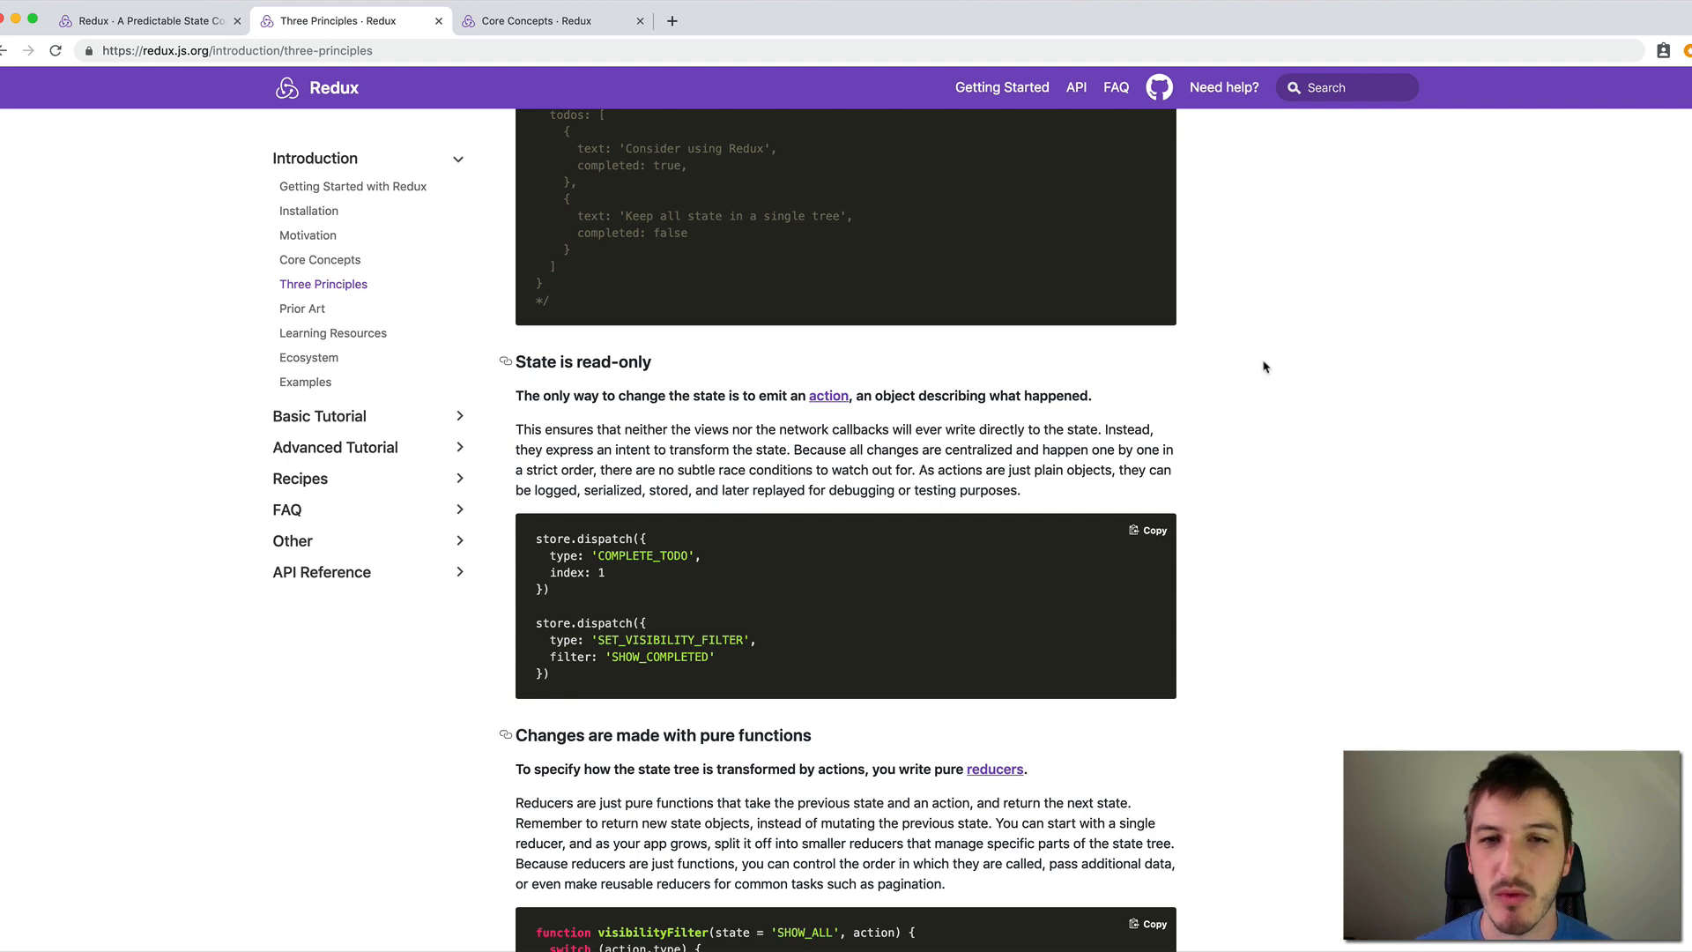
mouse_move(1272, 386)
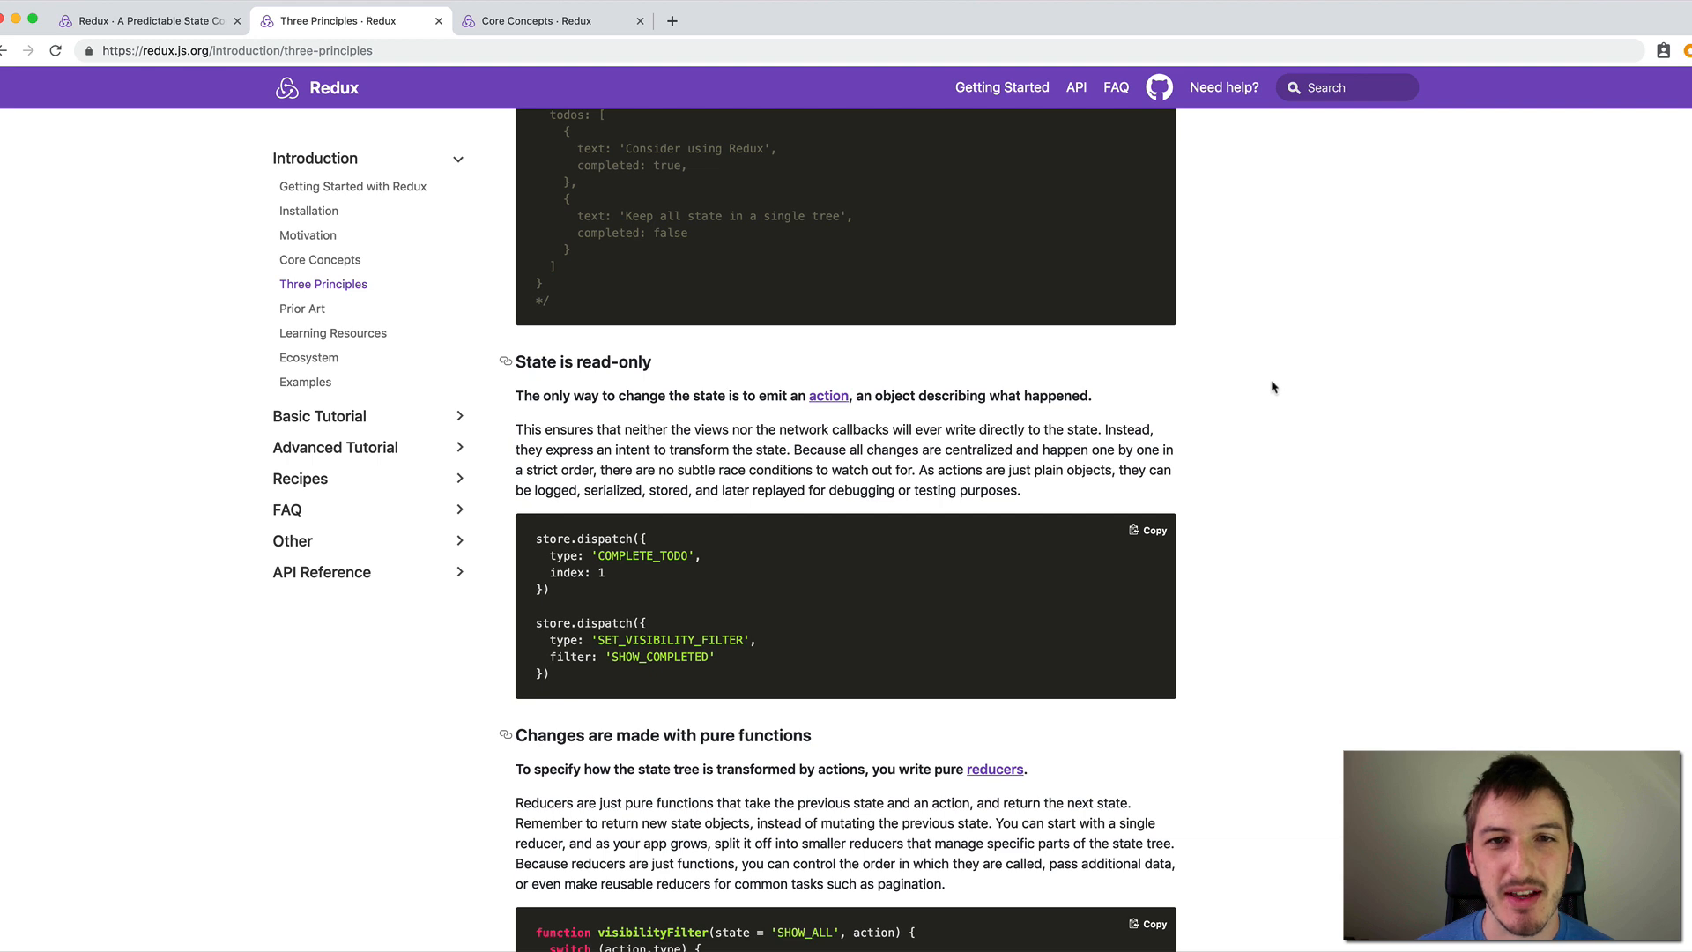
mouse_move(1349, 356)
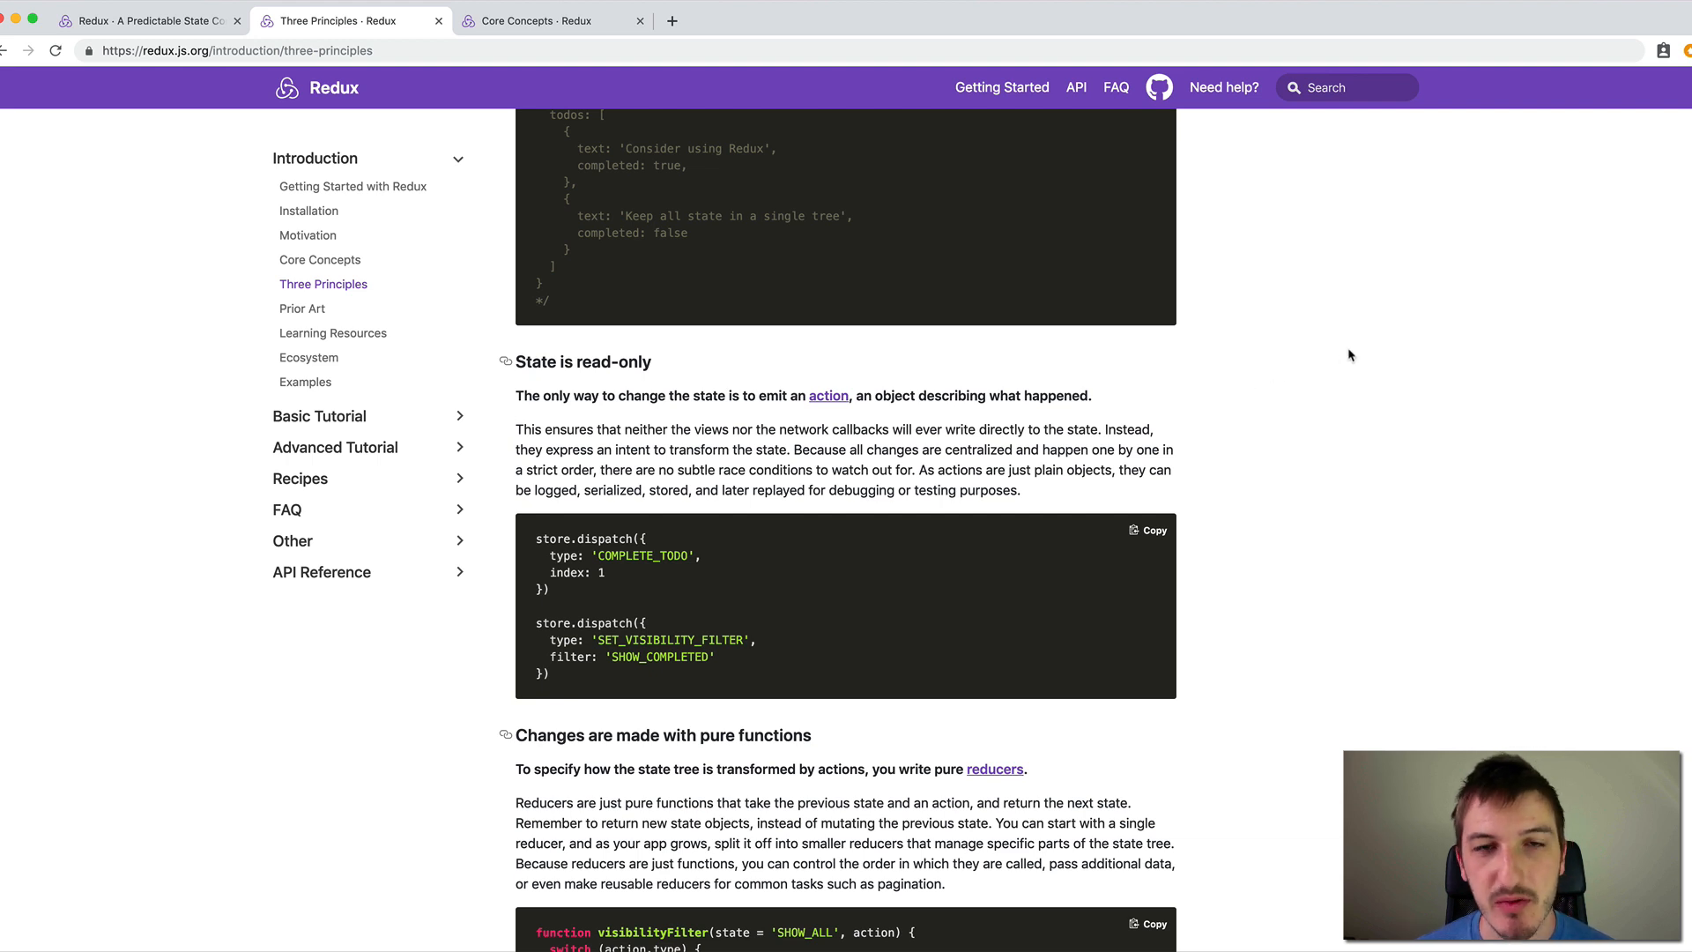
mouse_move(1359, 339)
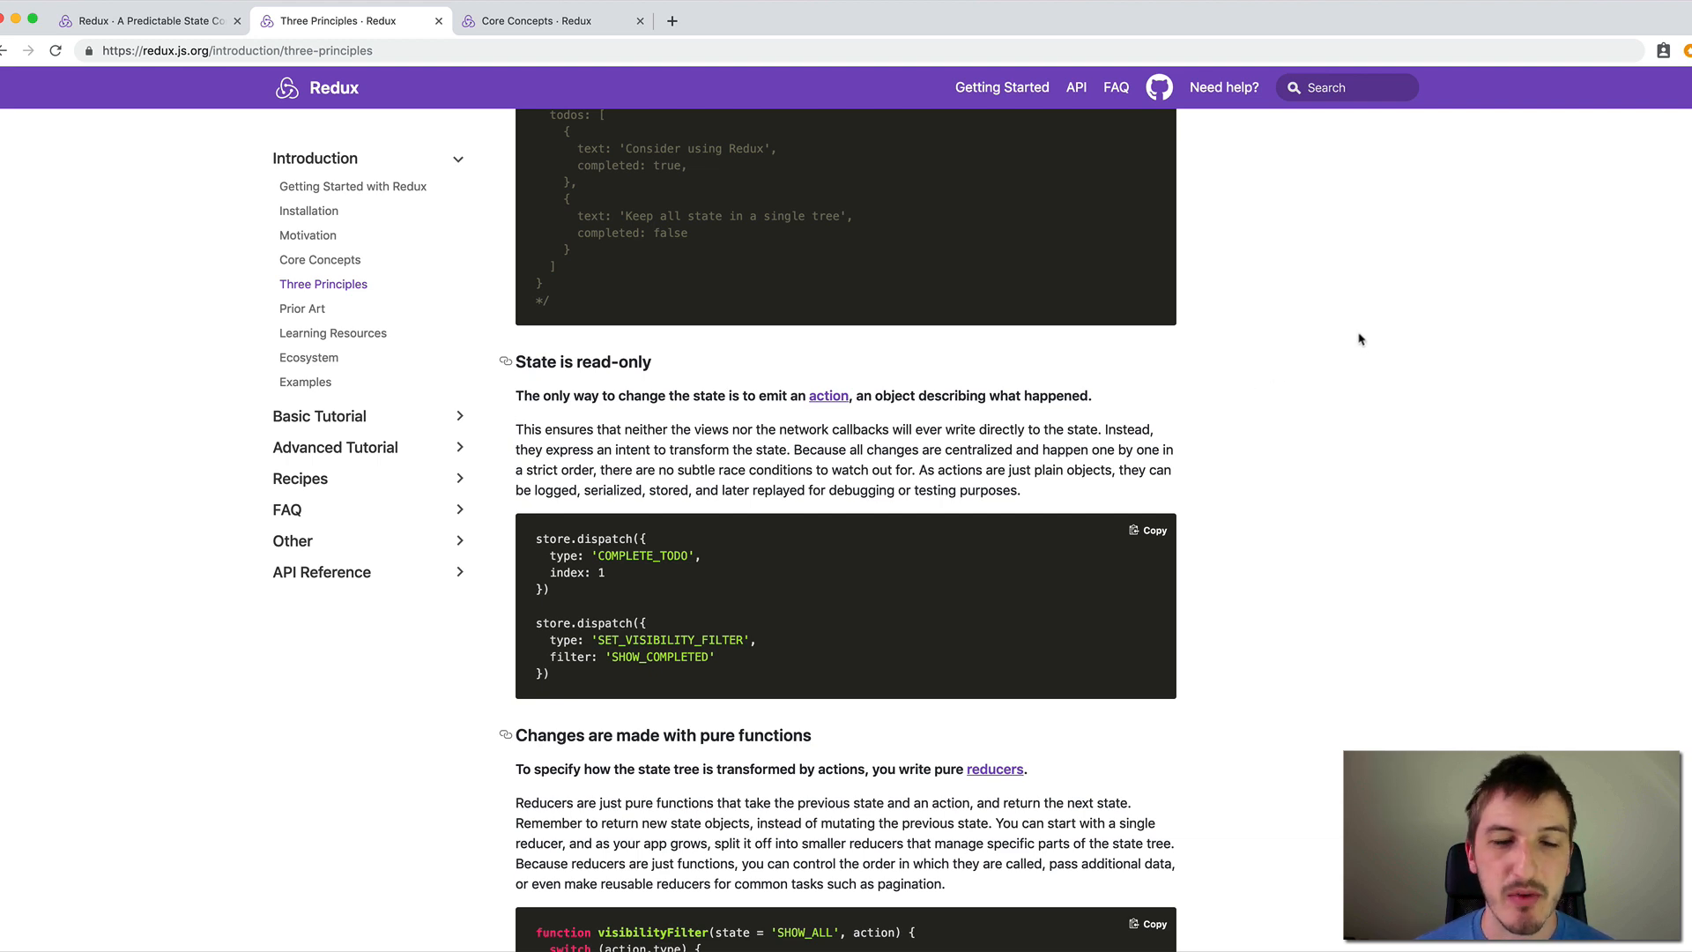
mouse_move(869, 395)
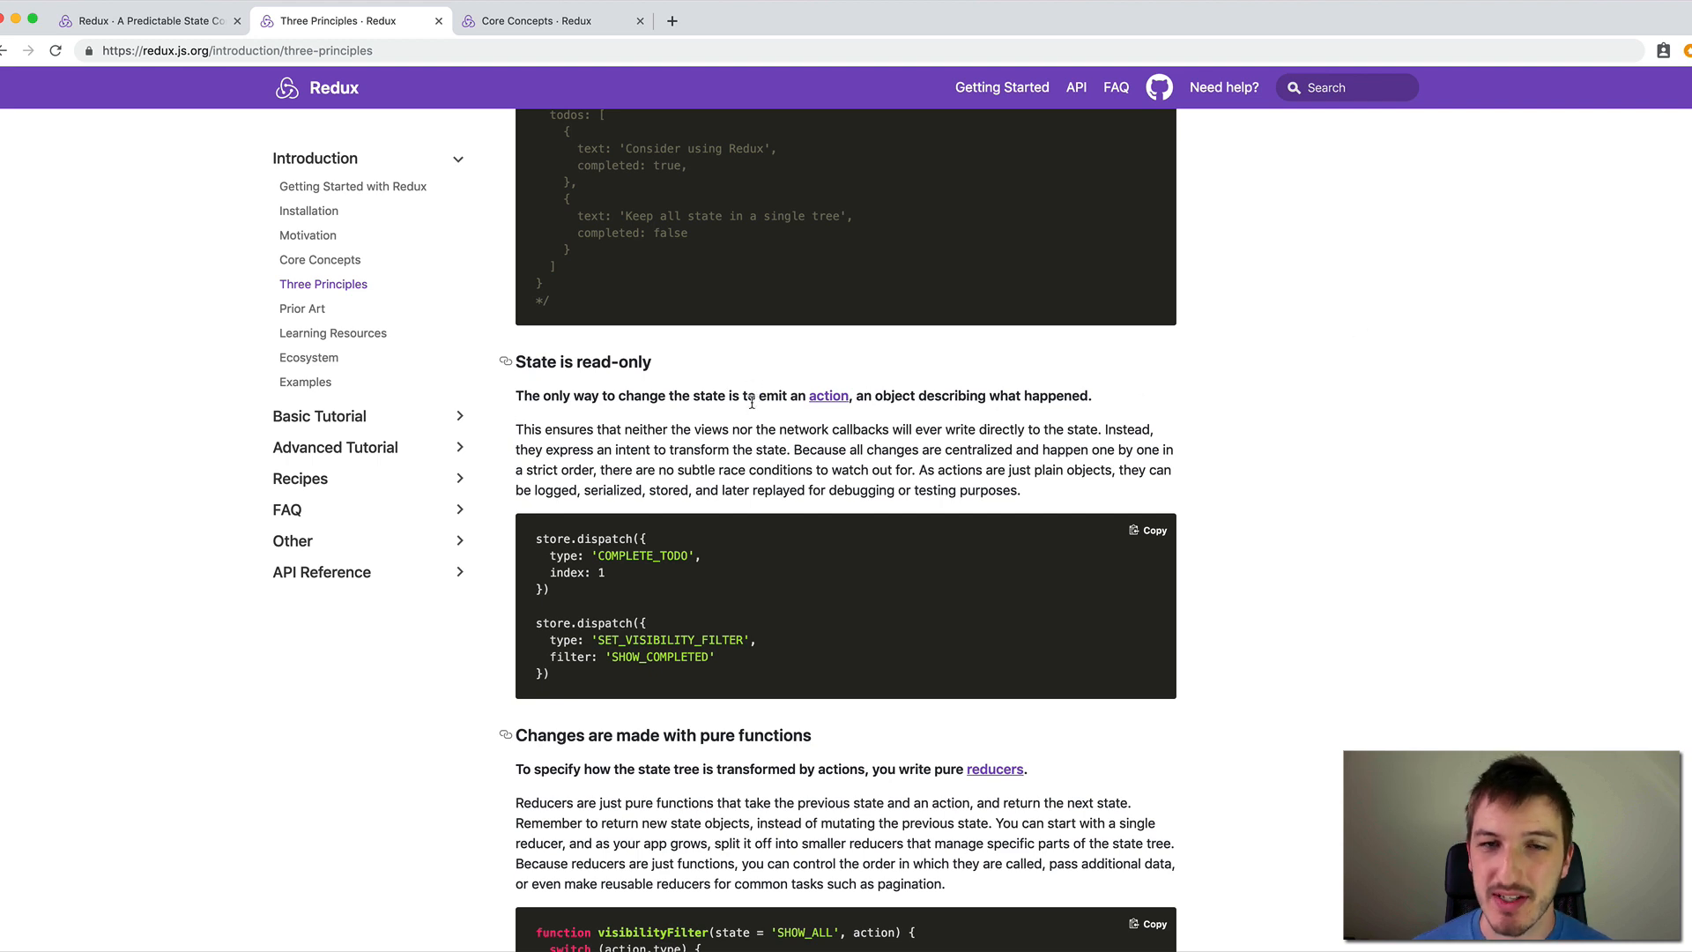
mouse_move(906, 394)
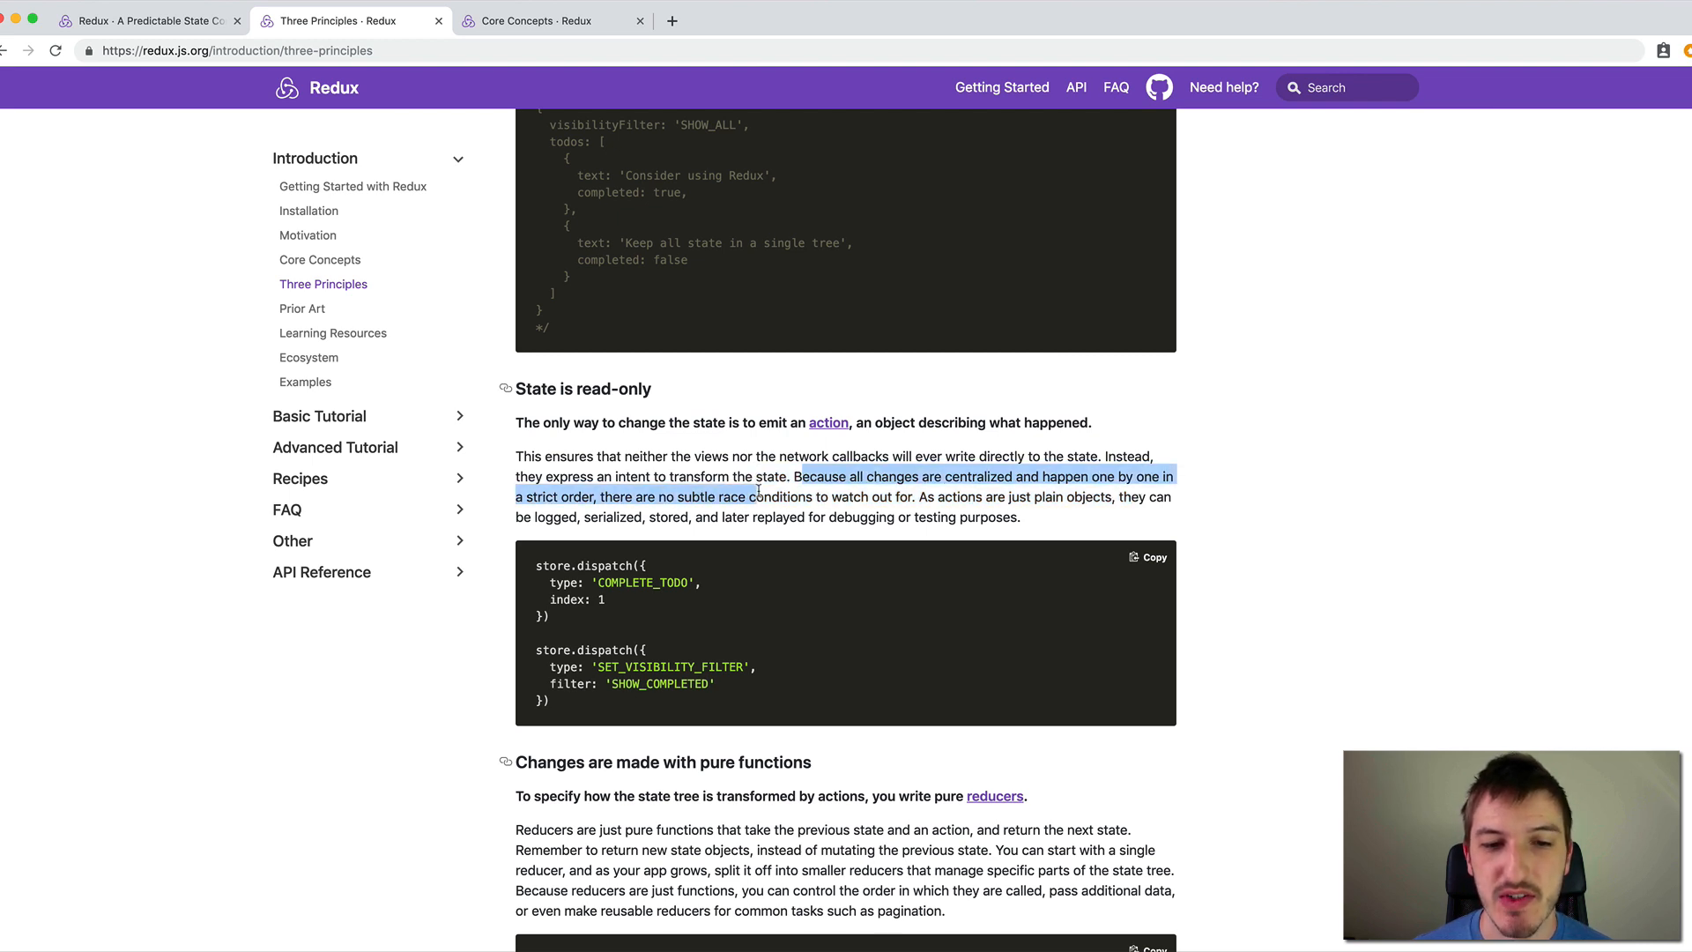
Clear the highlighted race-conditions sentence and reveal the dispatch examples below.
left_click(885, 497)
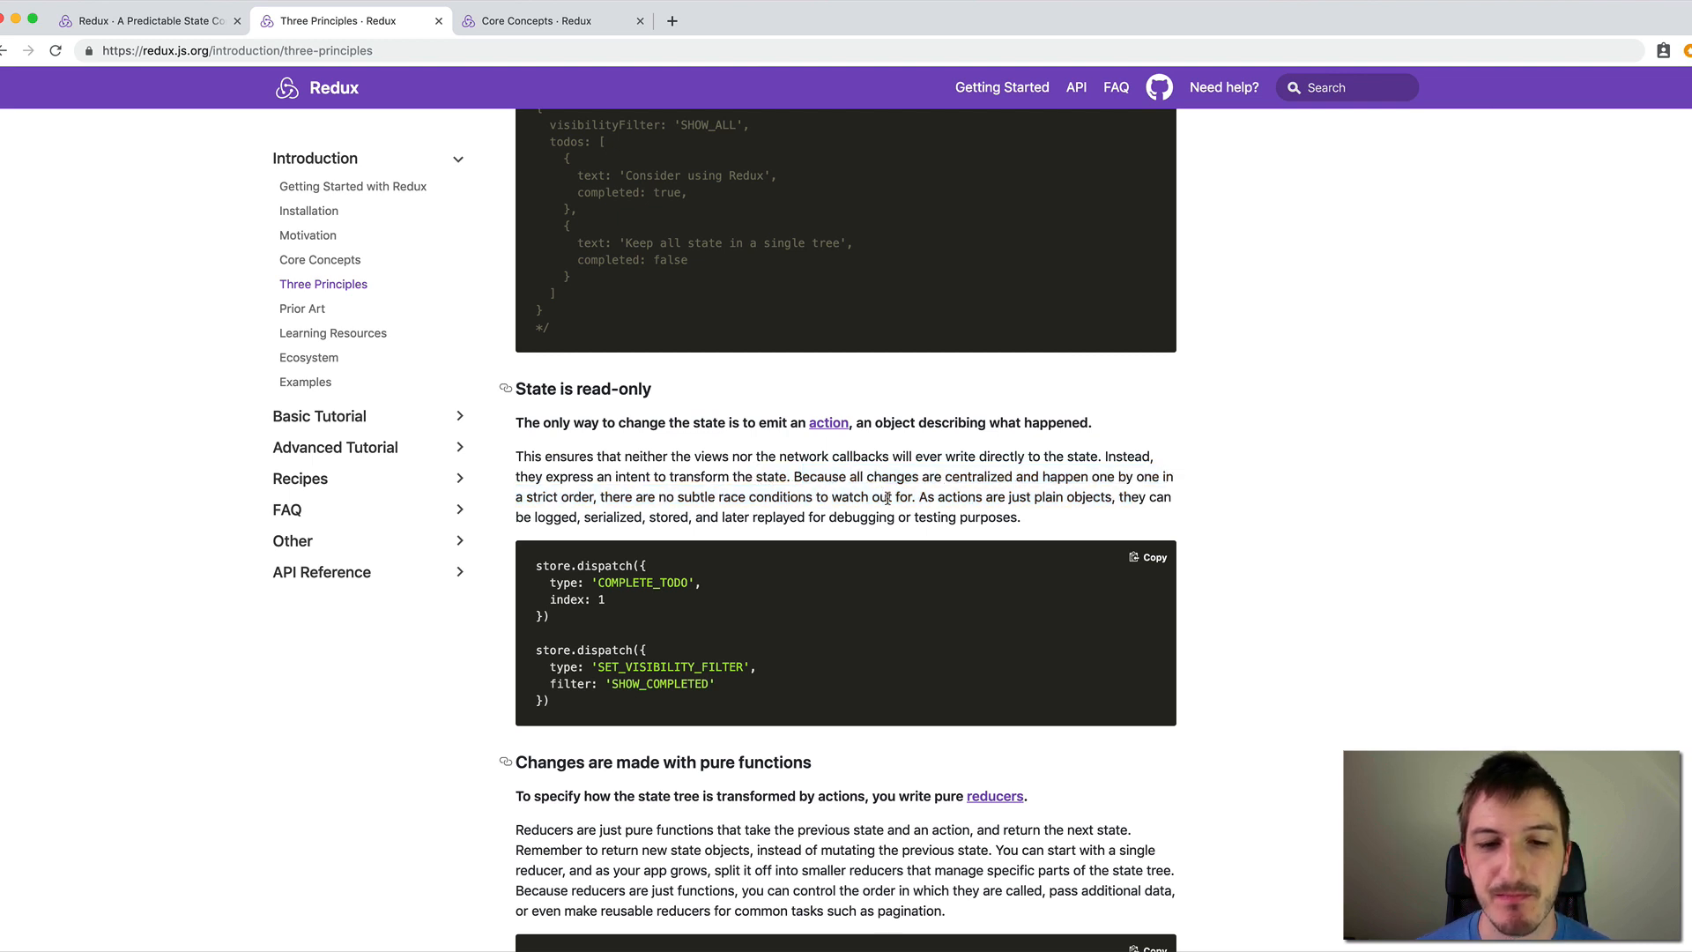
mouse_move(920, 497)
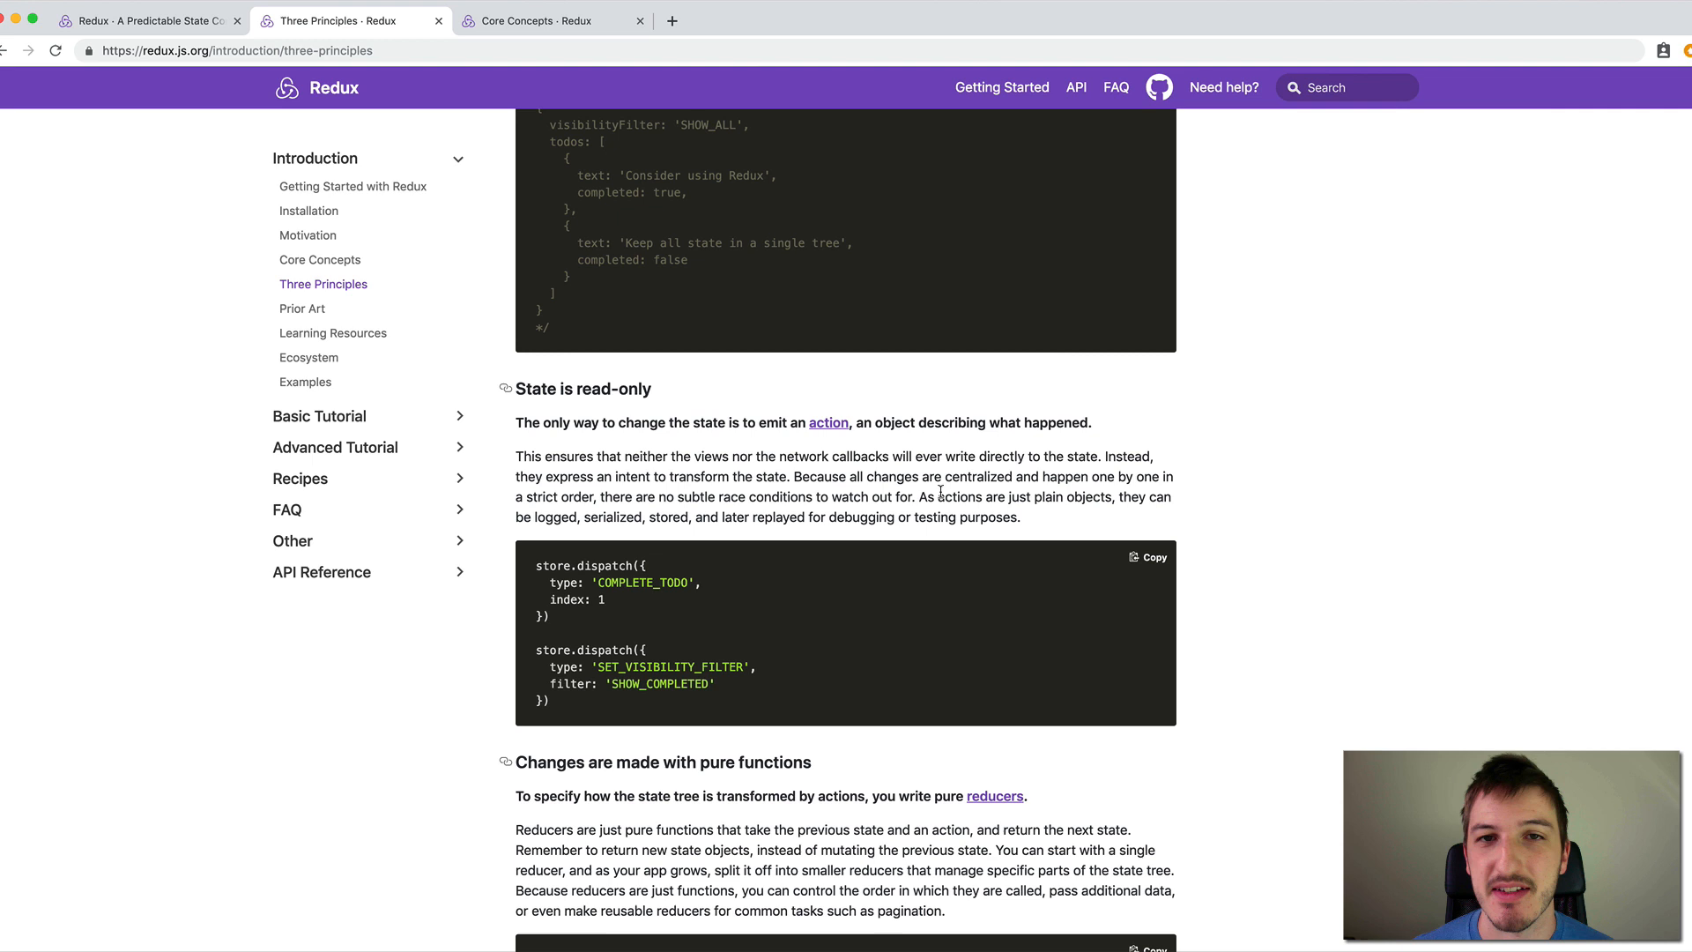
scroll("down", 3)
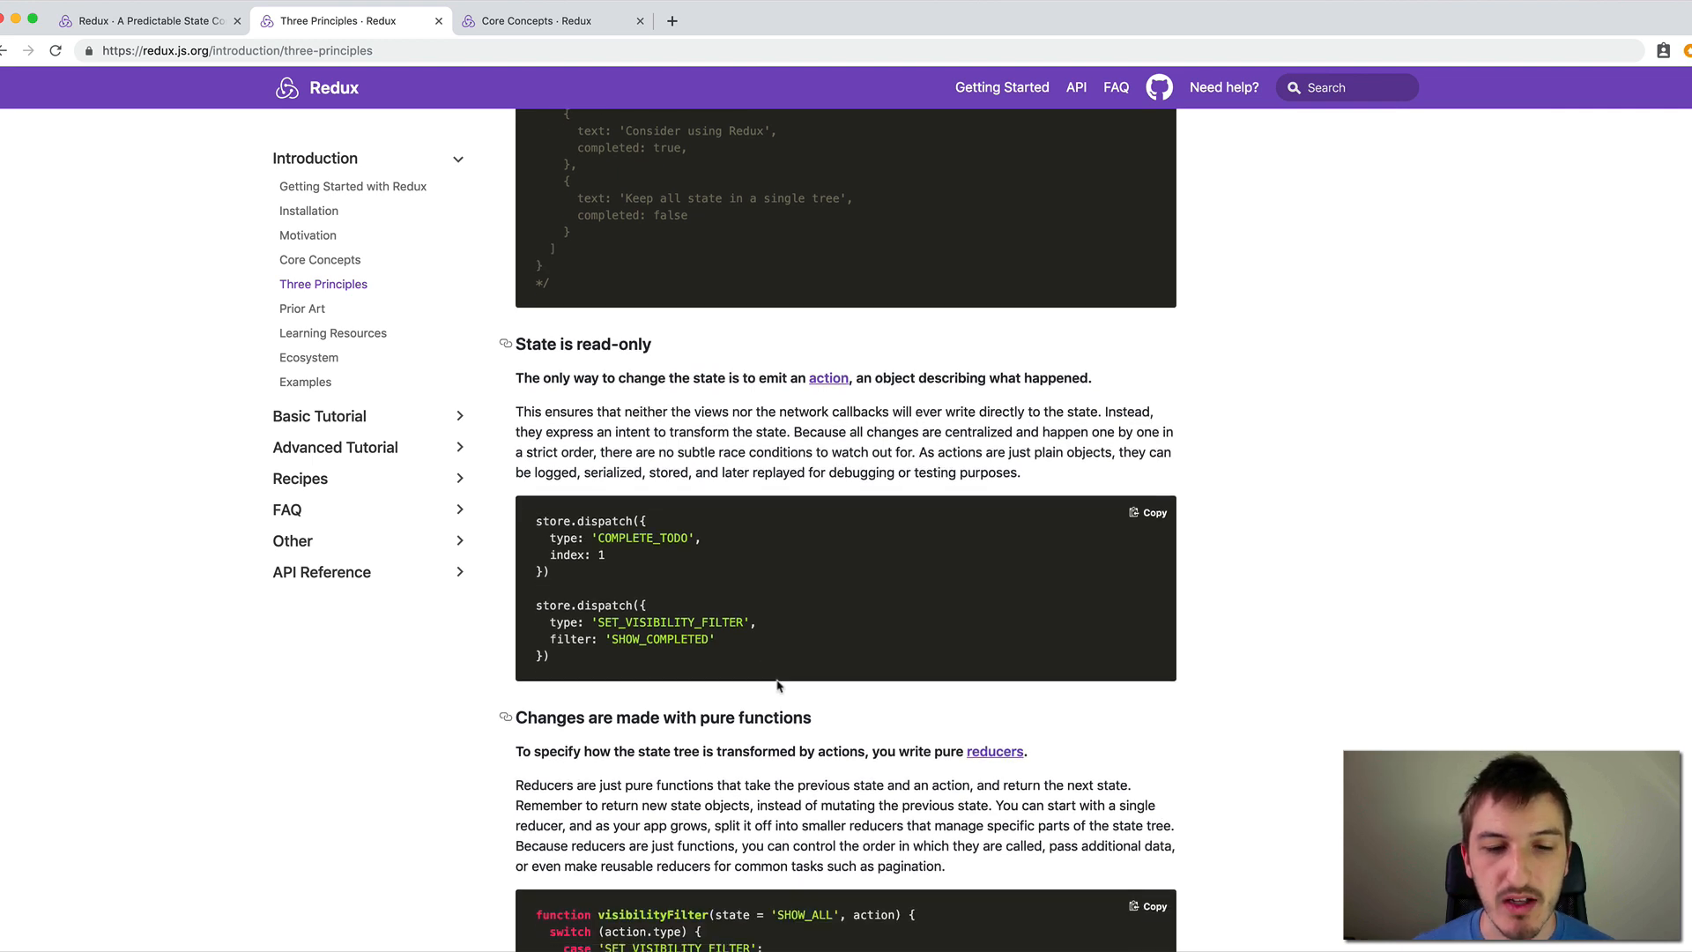
Scroll to center the 'Changes are made with pure functions' section and its reducer code.
scroll("down", 3)
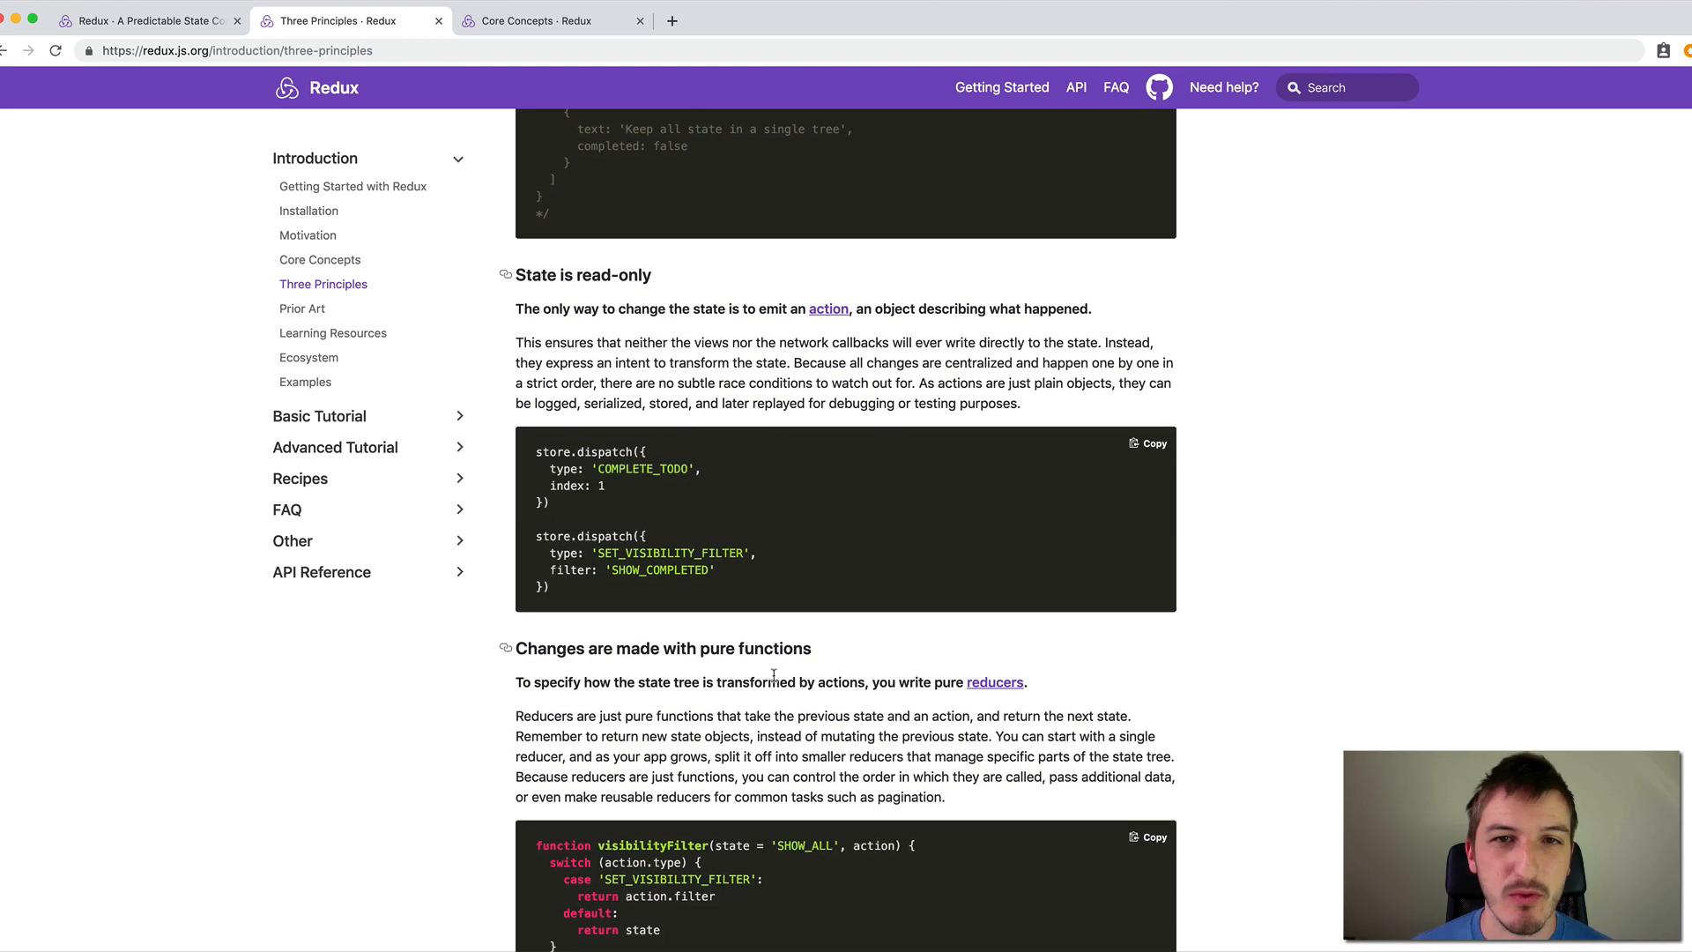
scroll("down", 3)
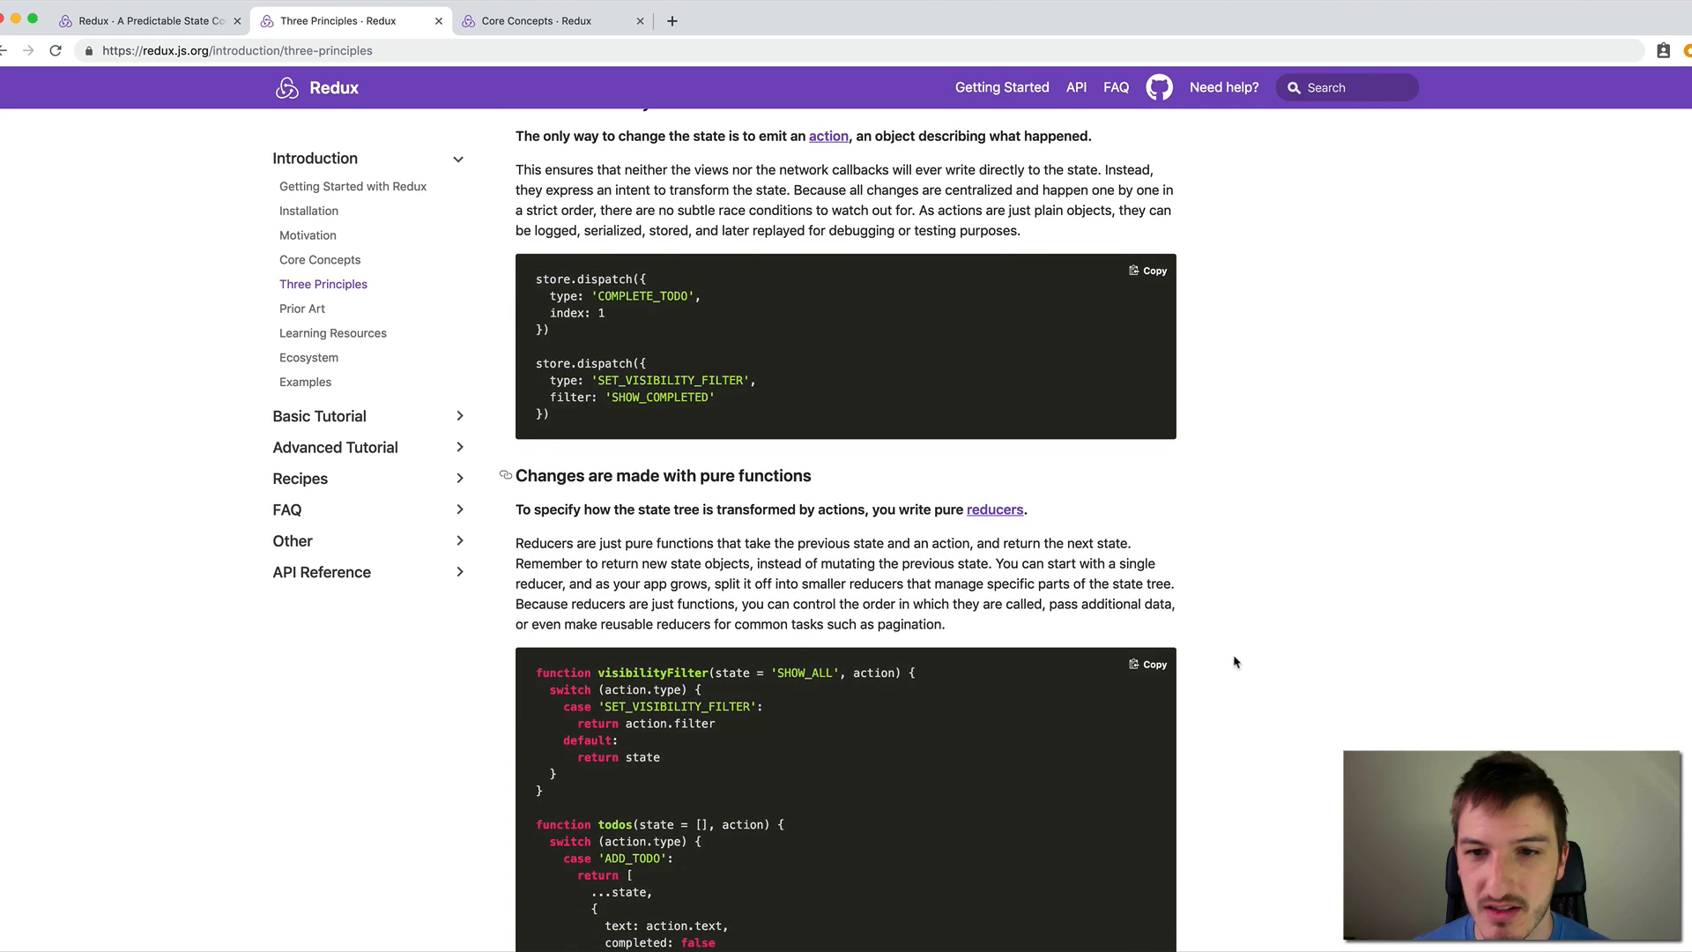
mouse_move(1213, 622)
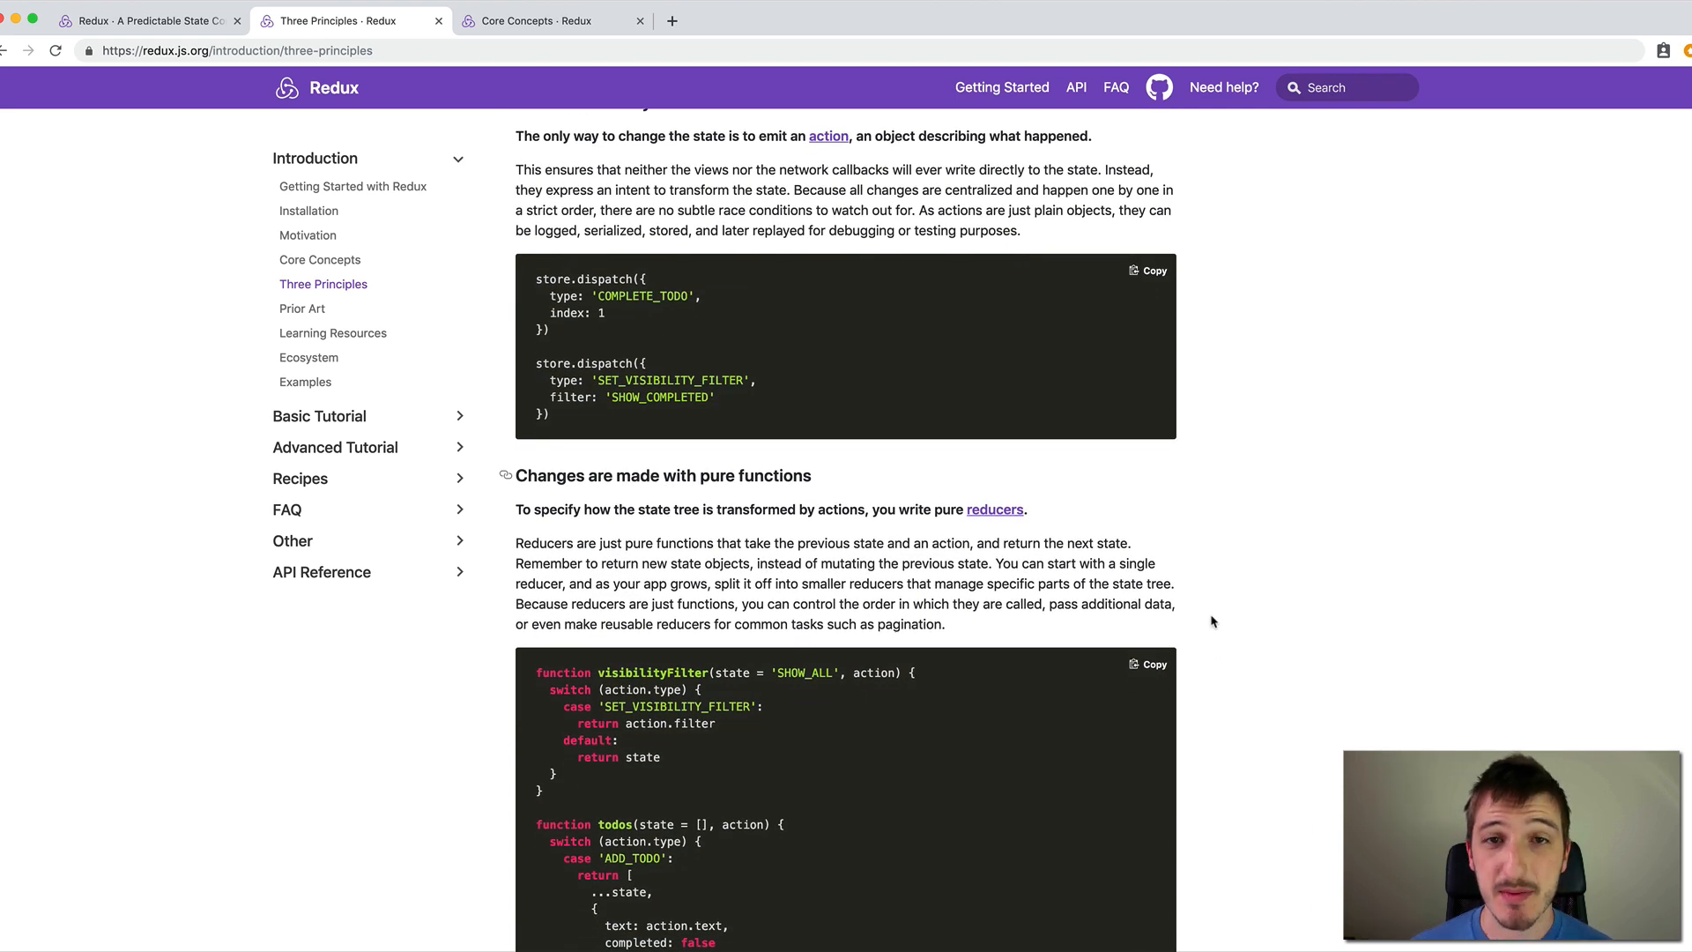
scroll("down", 3)
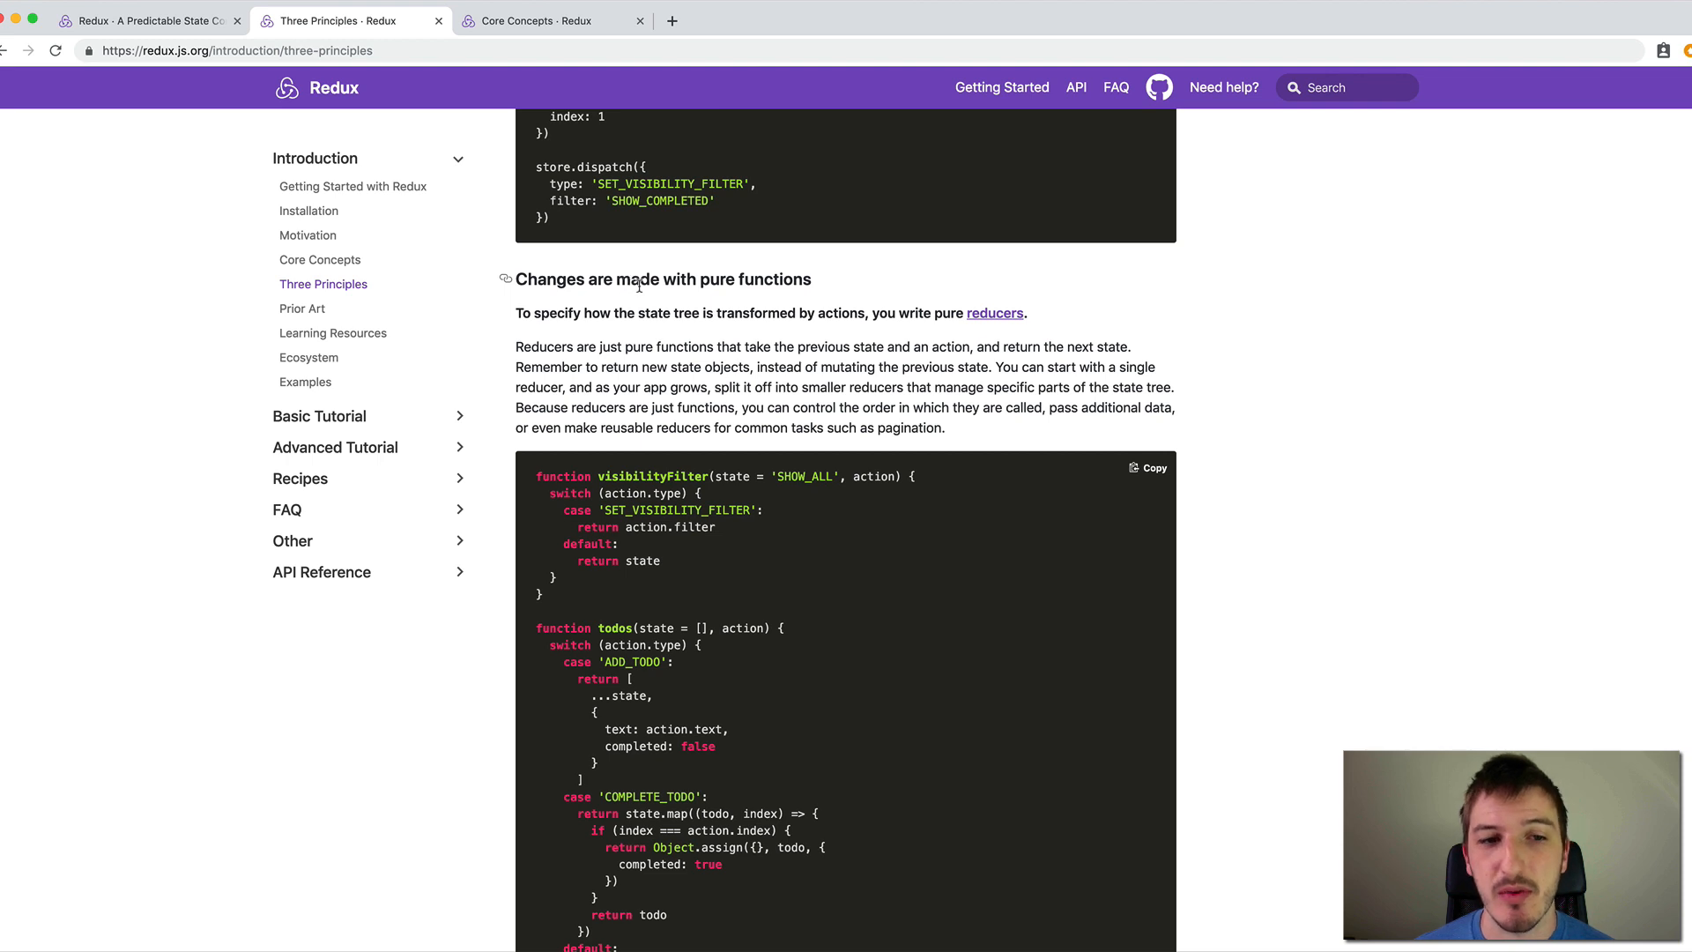
scroll("down", 3)
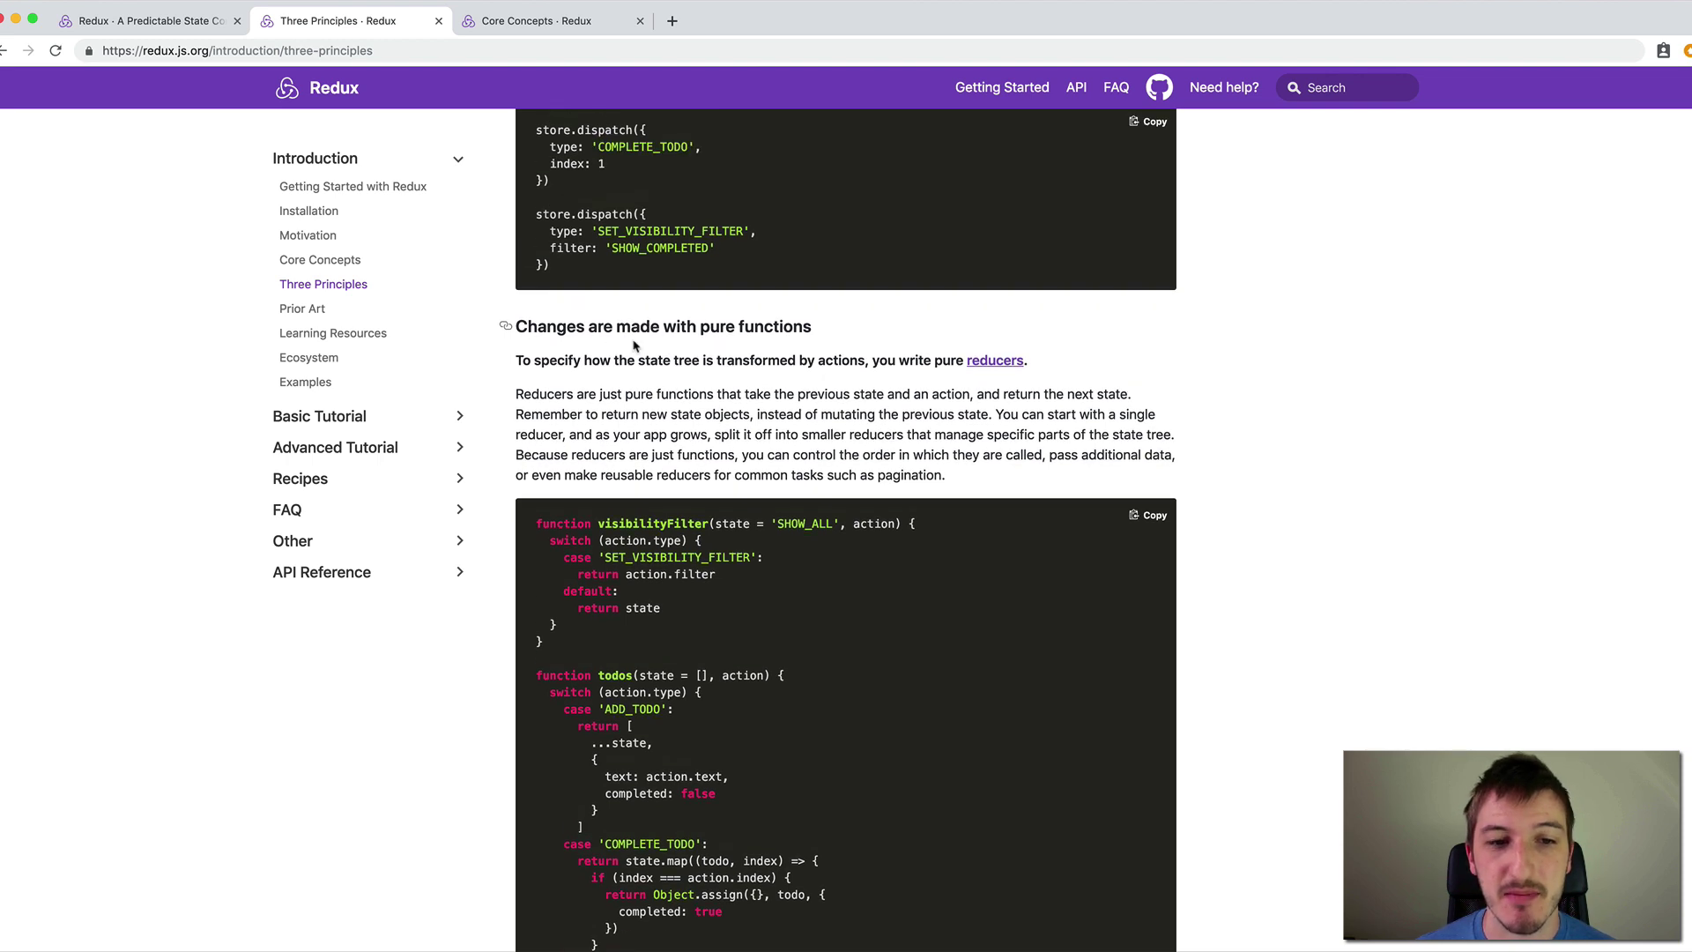
mouse_move(867, 360)
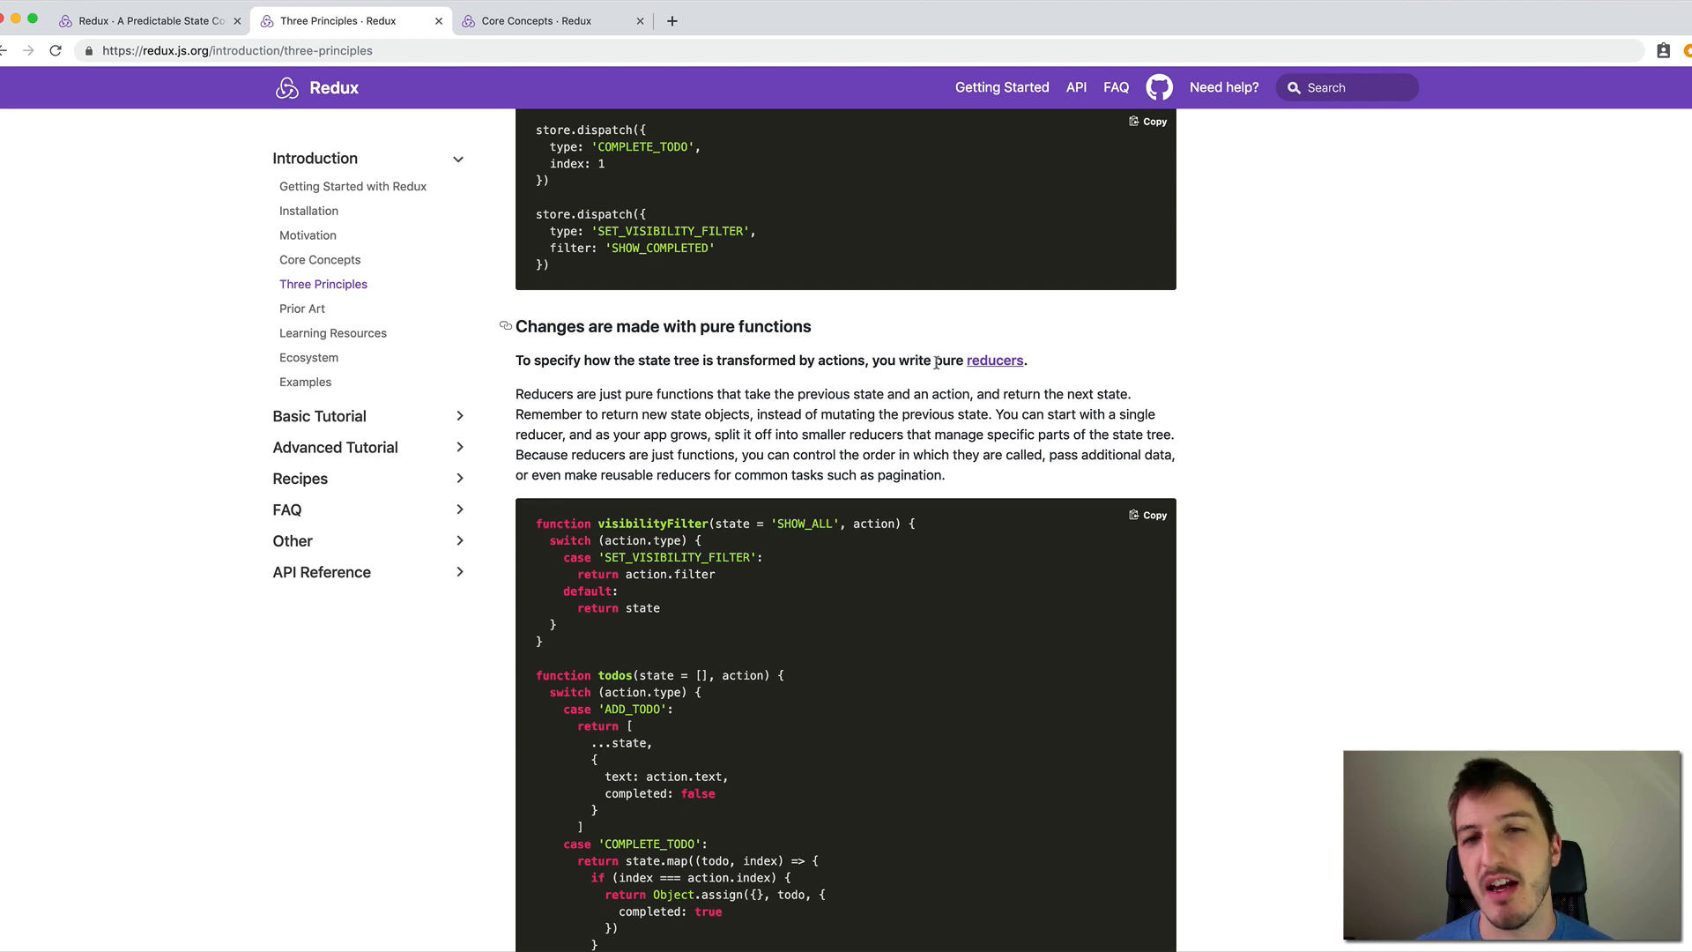
mouse_move(1291, 379)
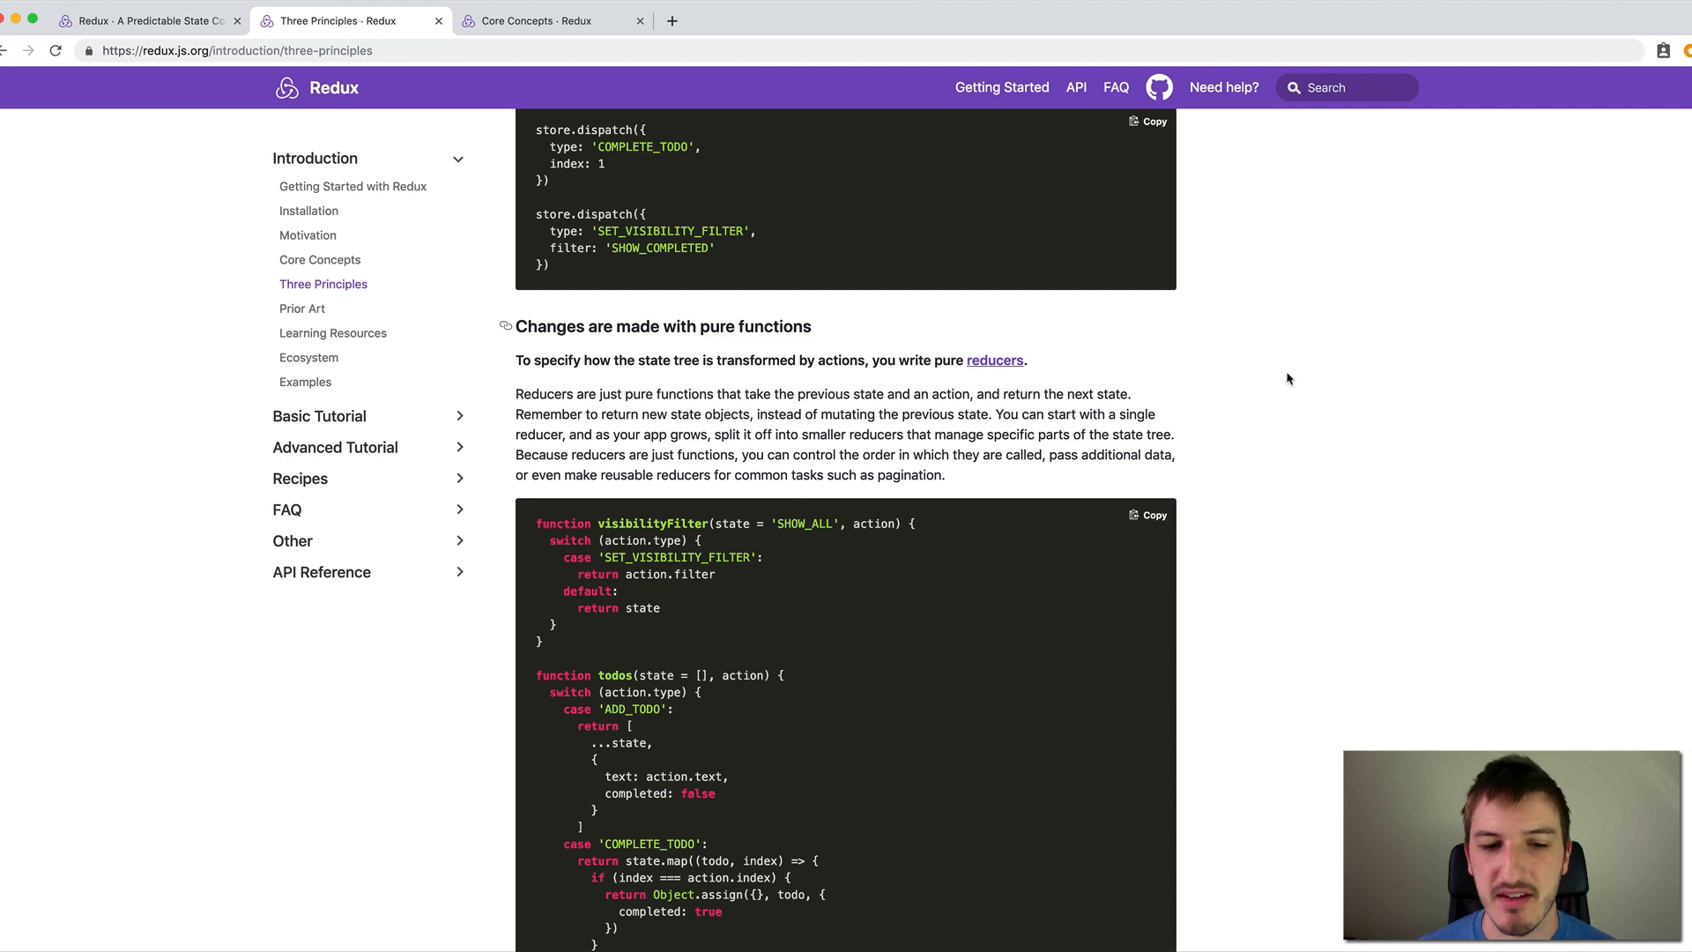
mouse_move(1354, 383)
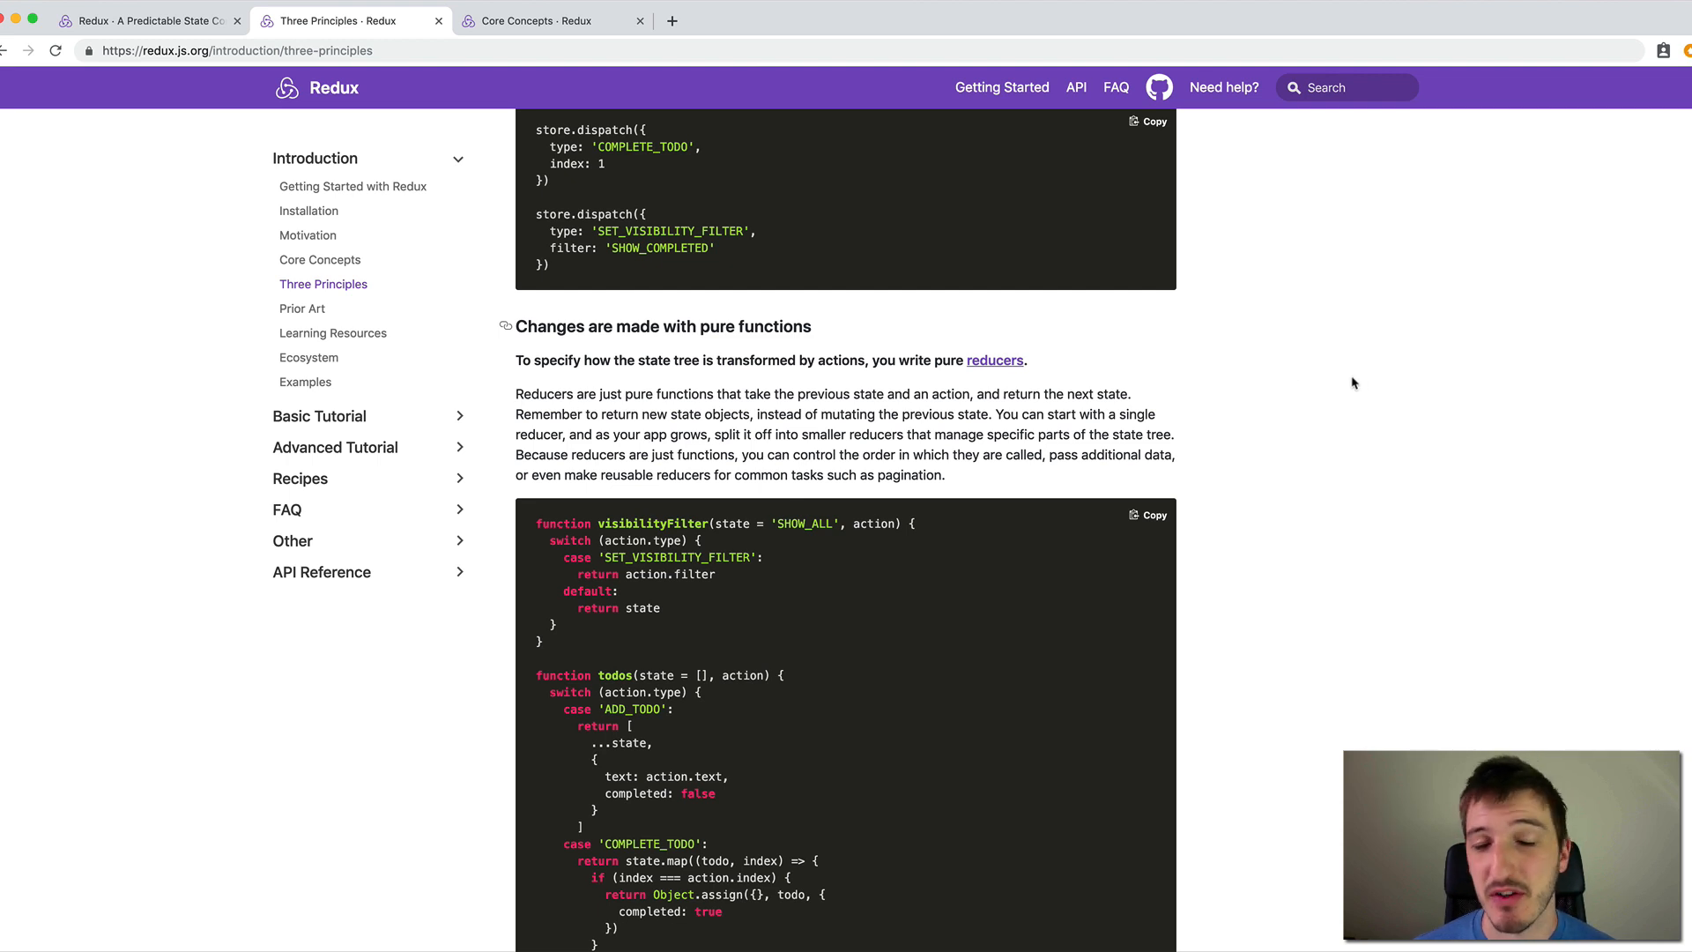
mouse_move(1326, 365)
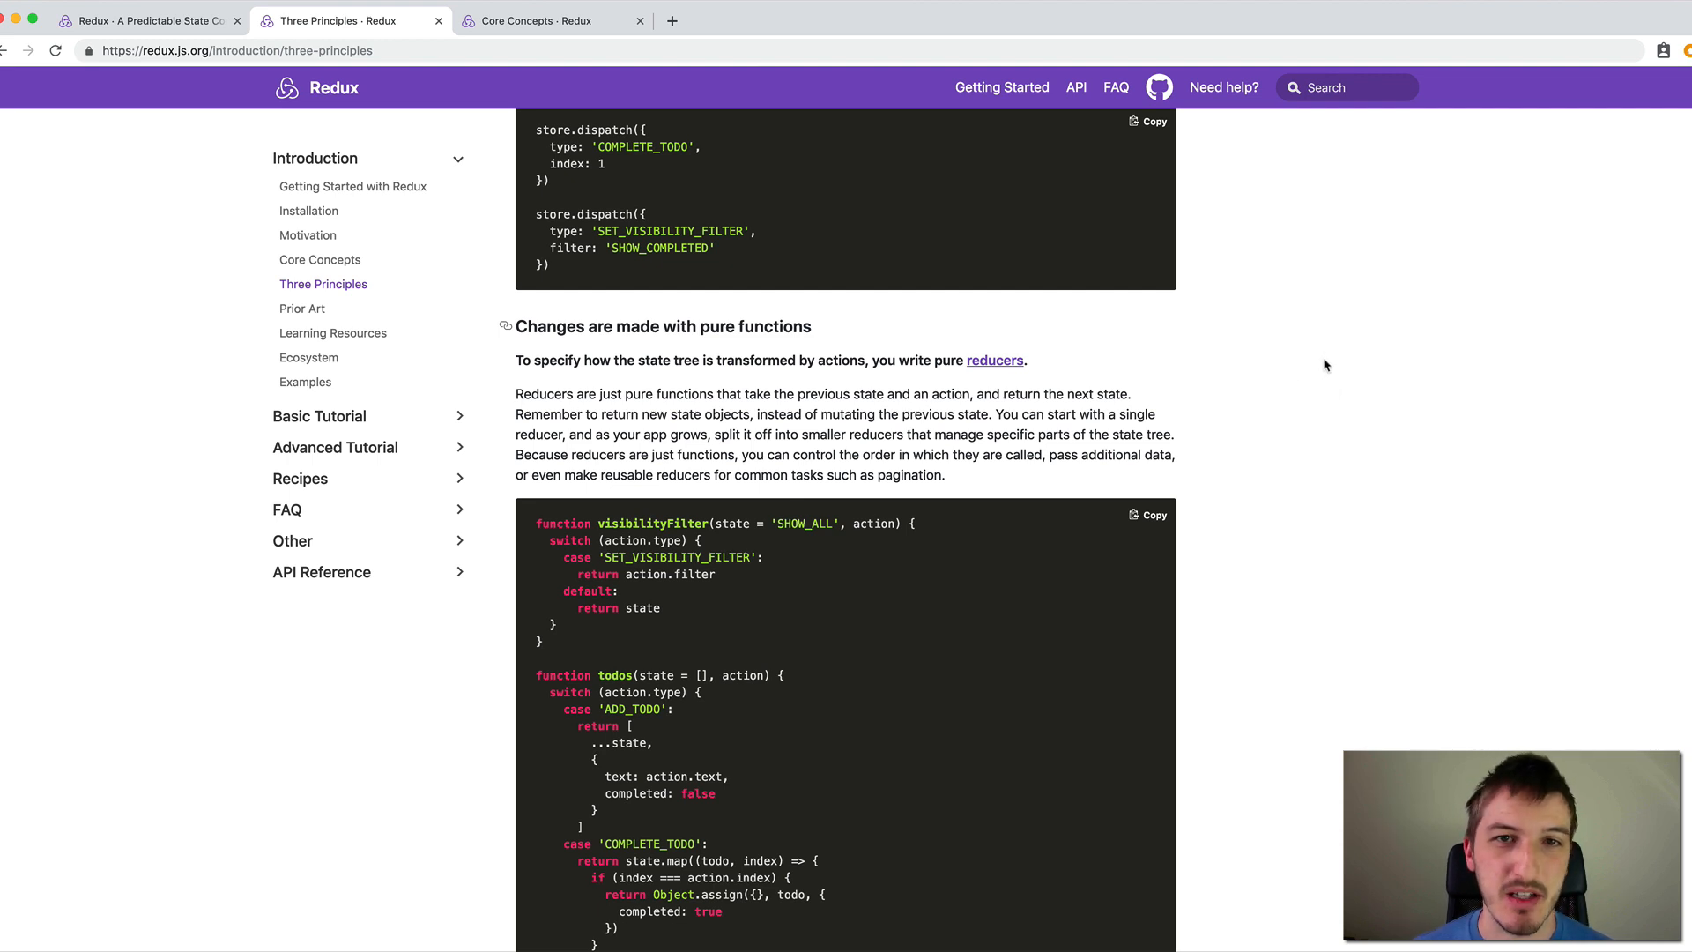
scroll("up", 3)
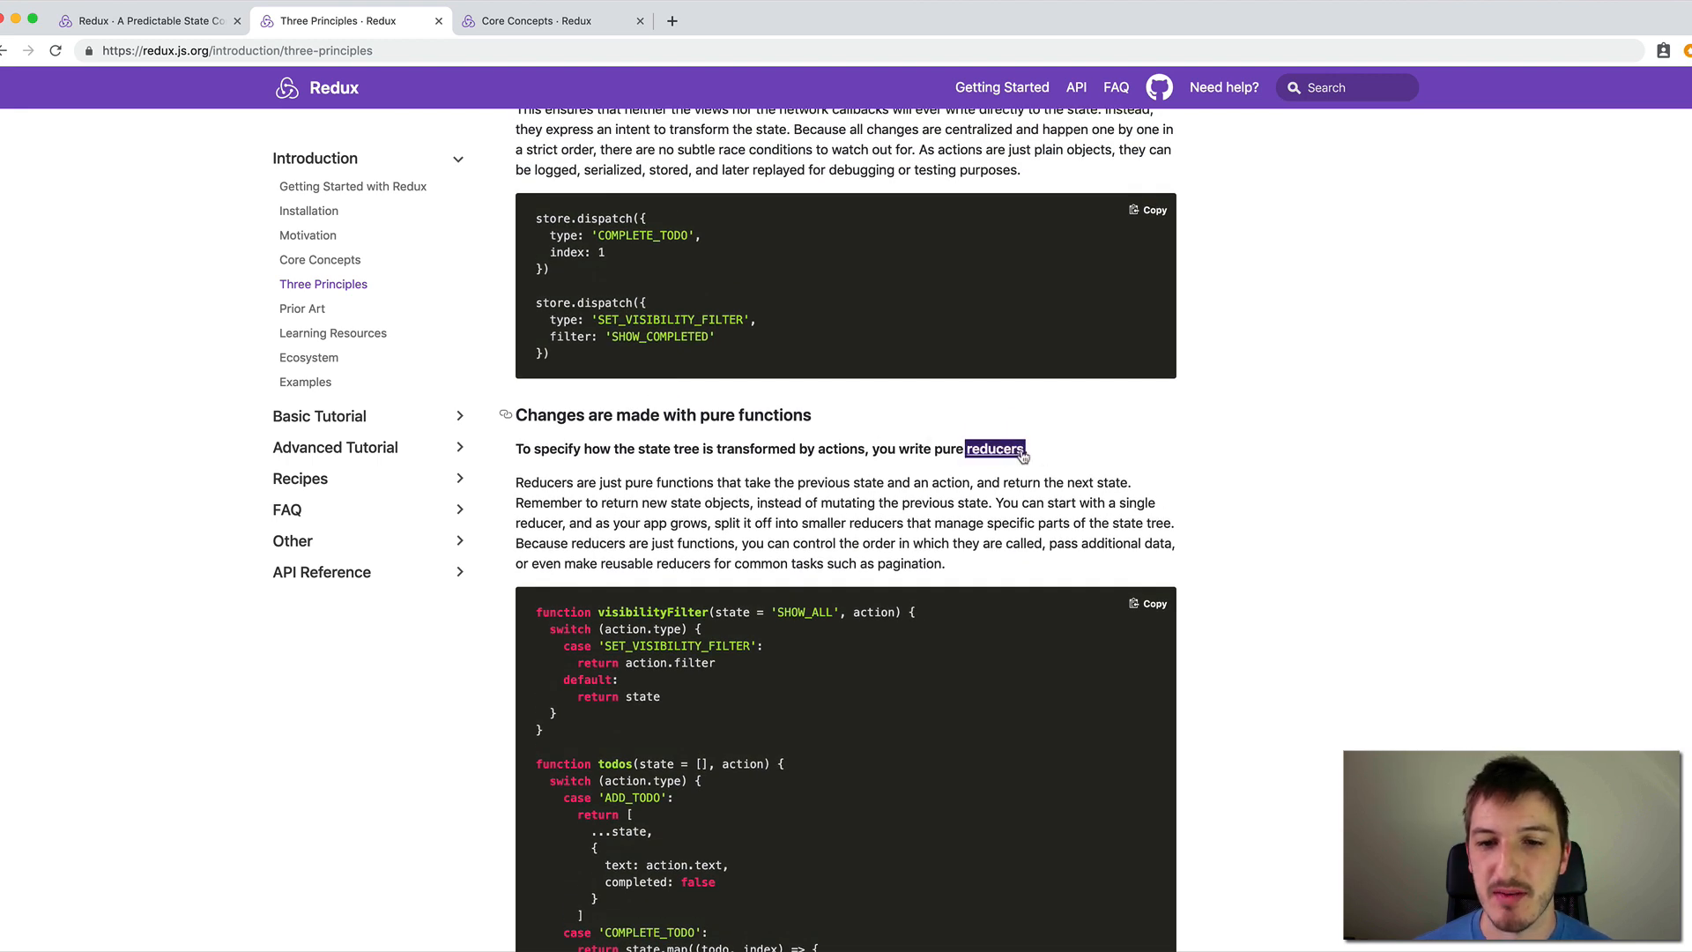
mouse_move(1275, 483)
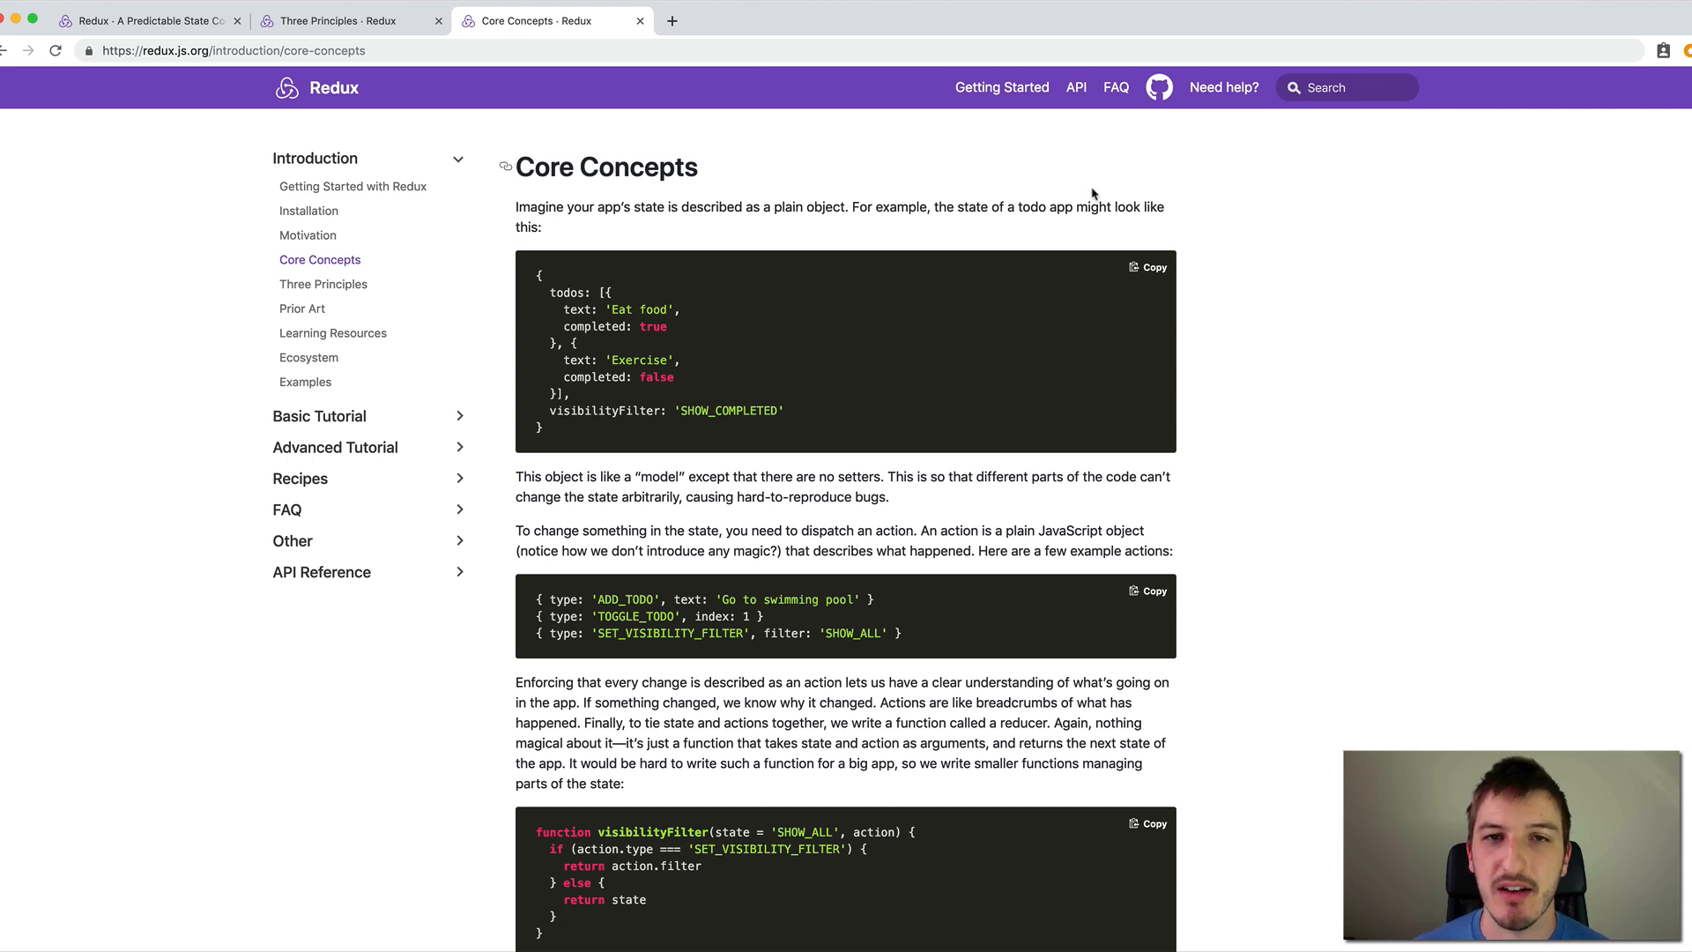
mouse_move(647, 280)
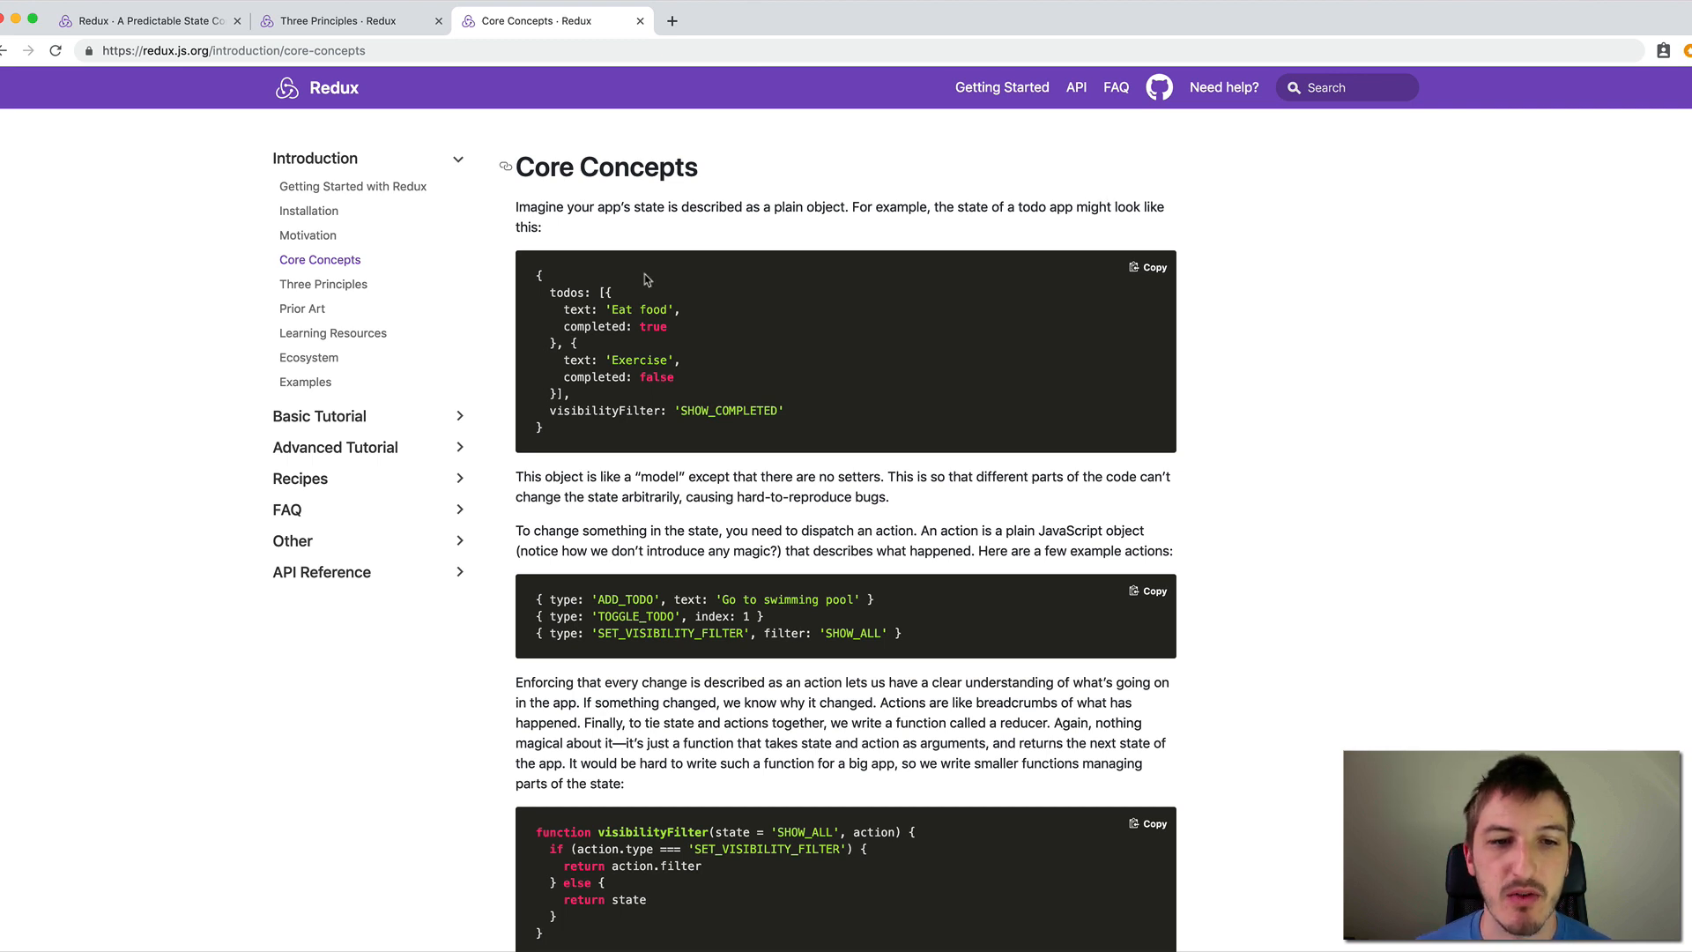
On the Core Concepts page, mark the example todo state object, clear the selection, and reveal the action examples.
left_click_drag(535, 275, 640, 360)
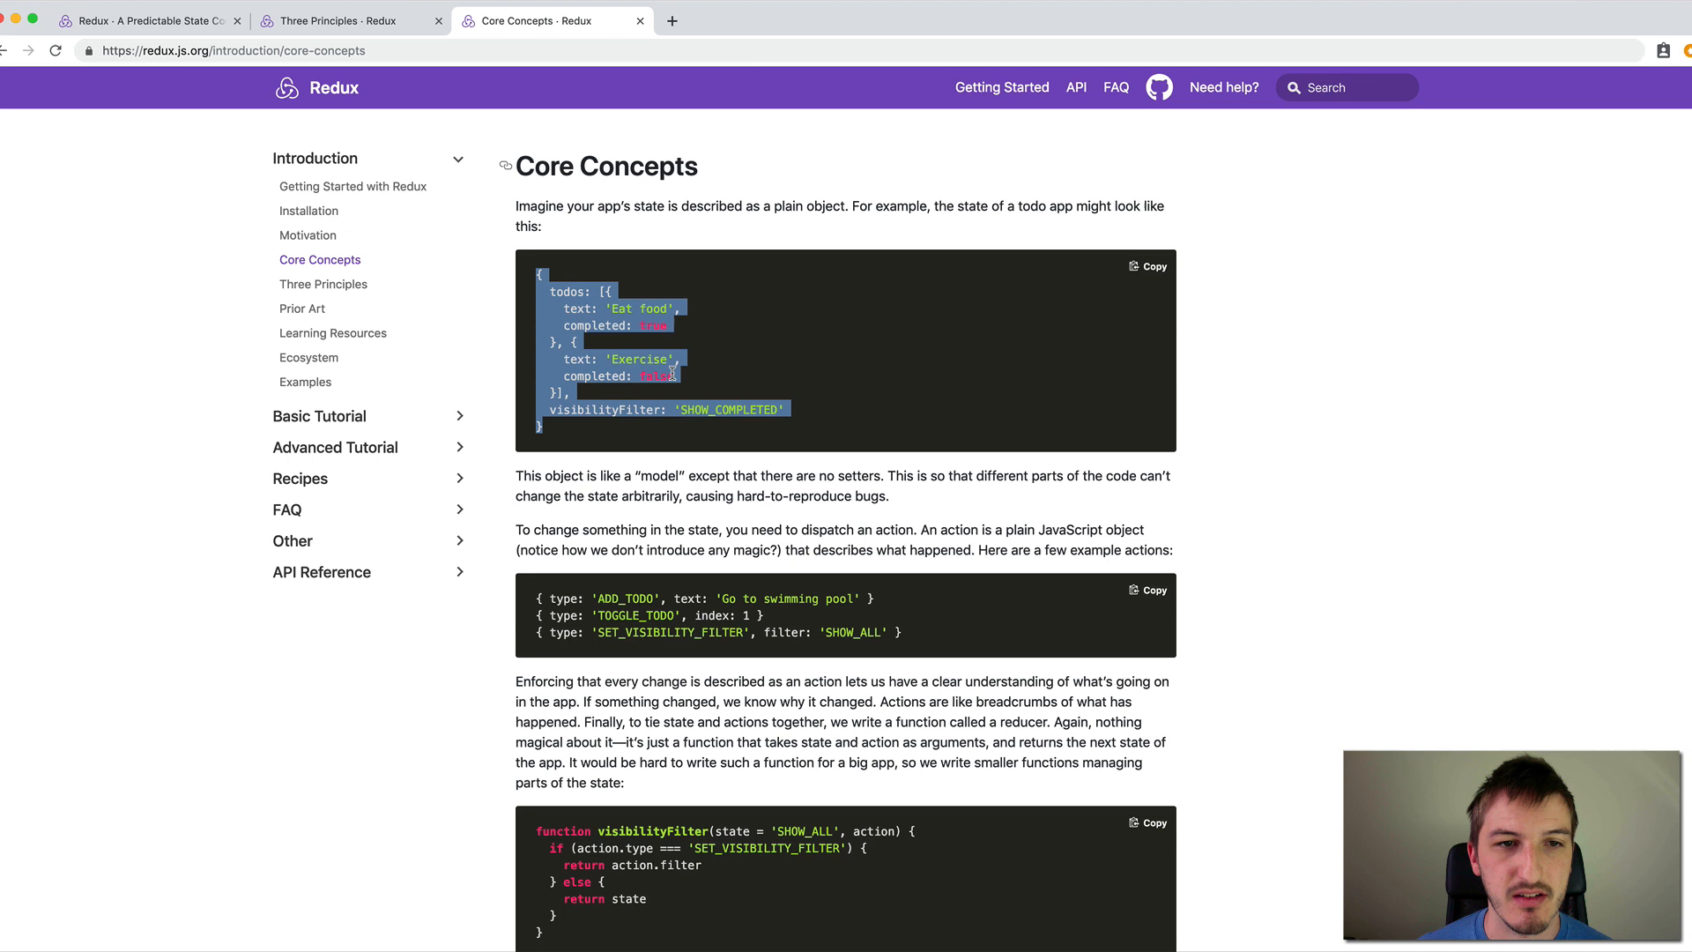
mouse_move(786, 345)
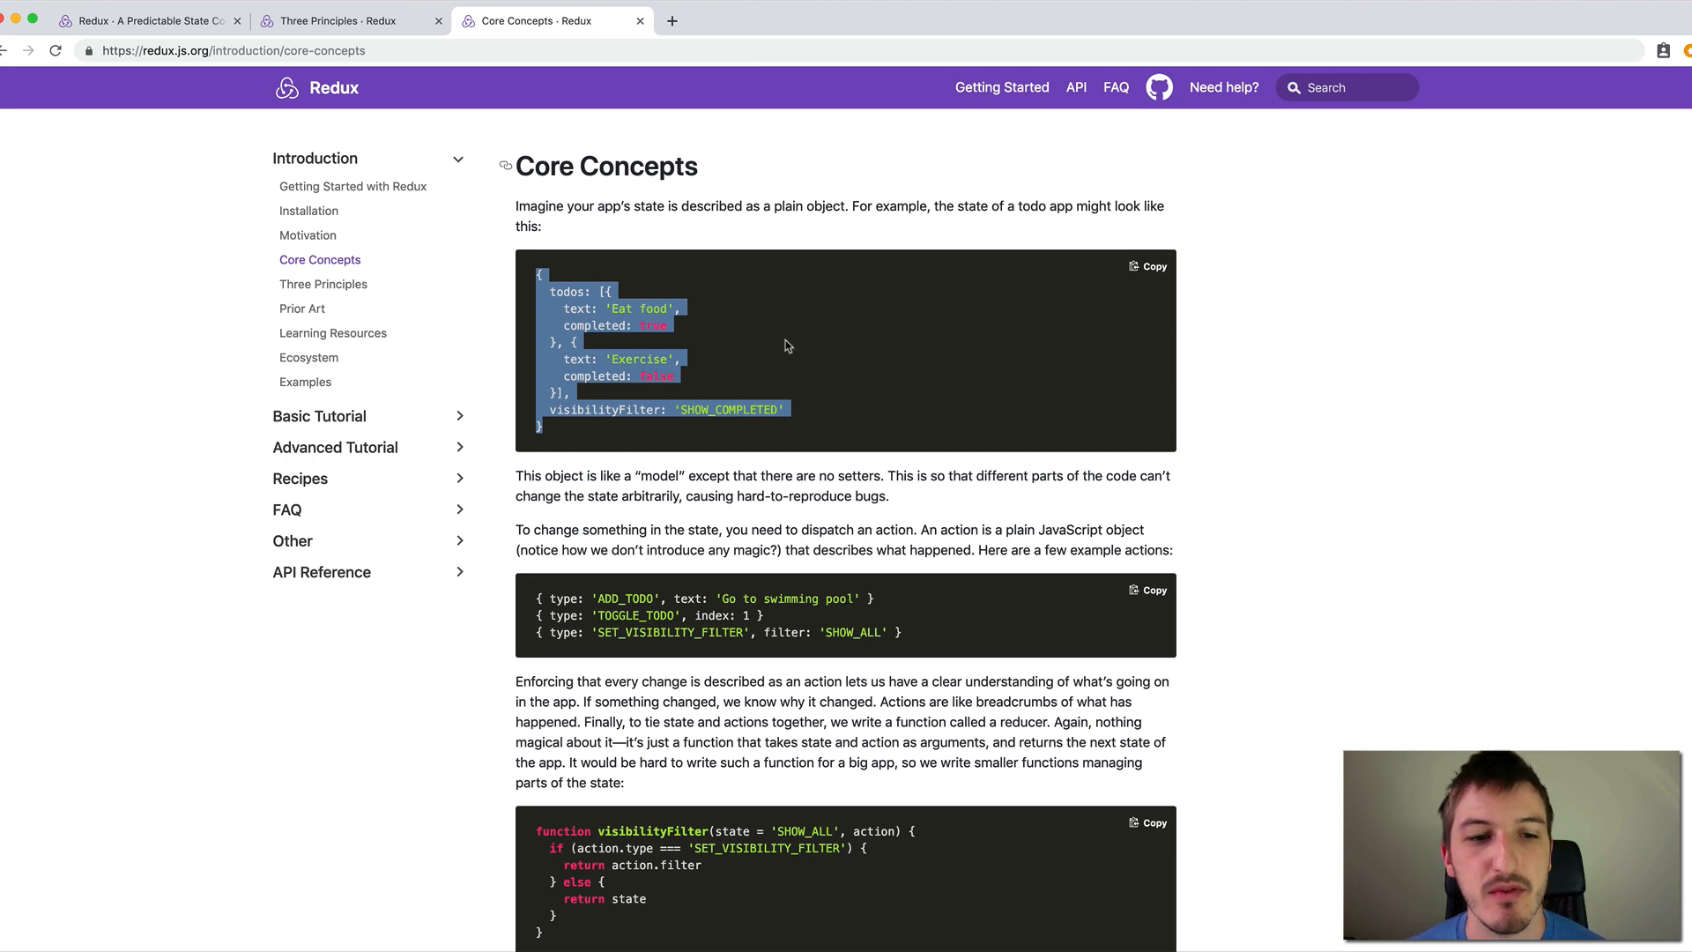
left_click(771, 342)
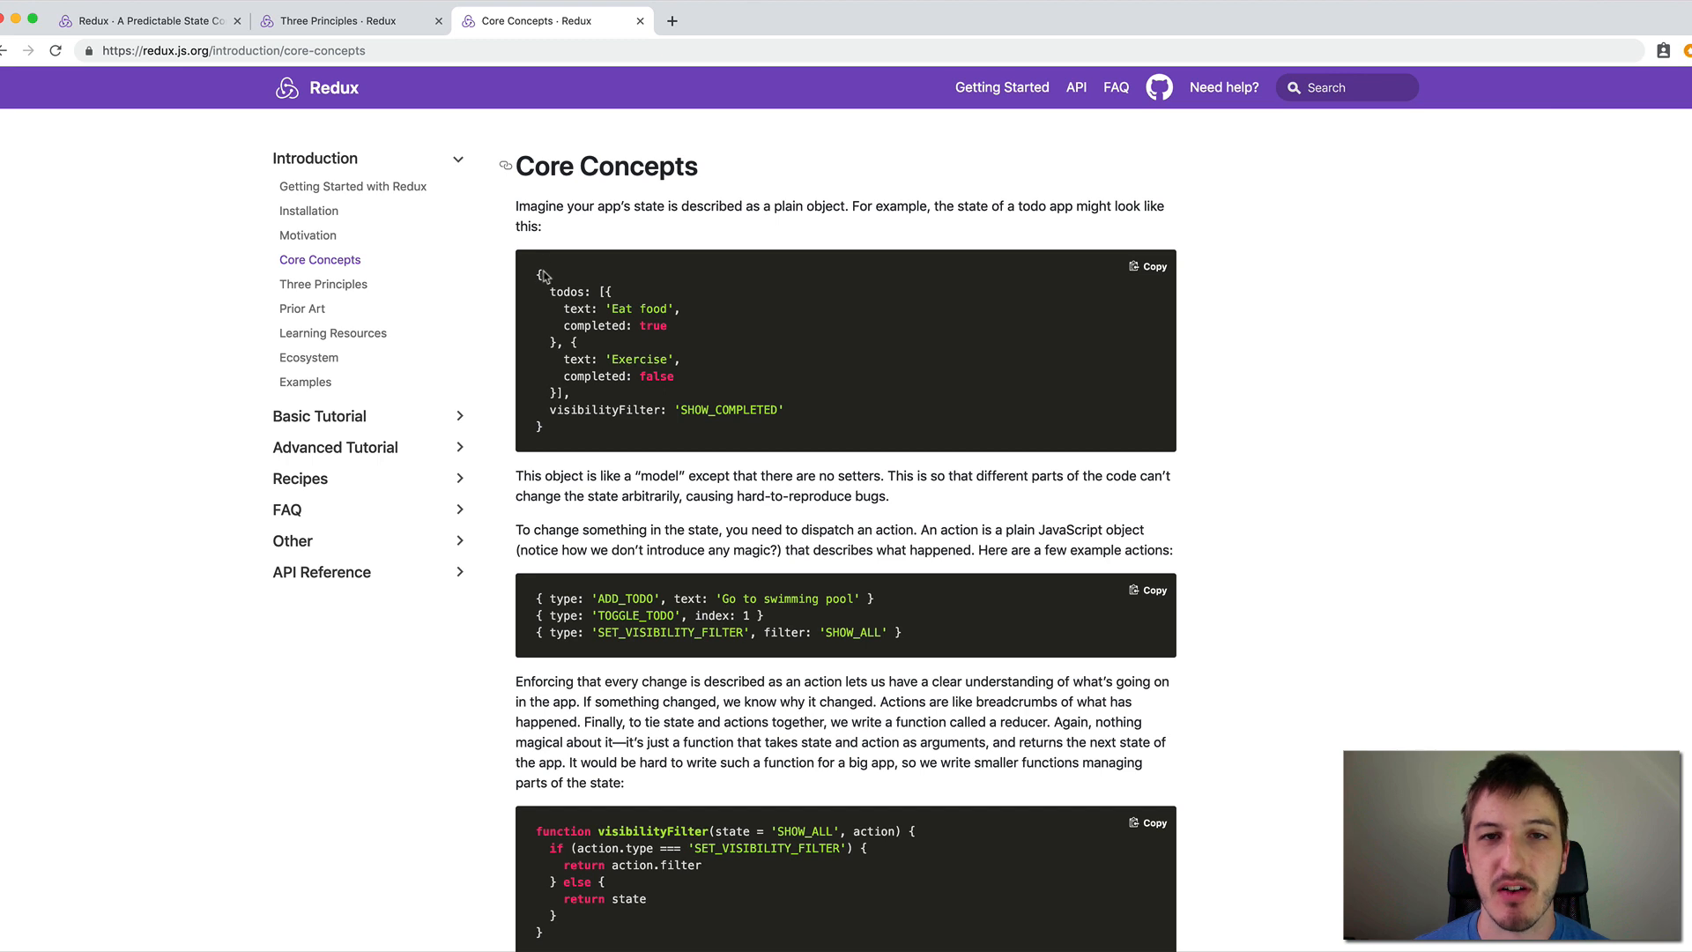
mouse_move(551, 286)
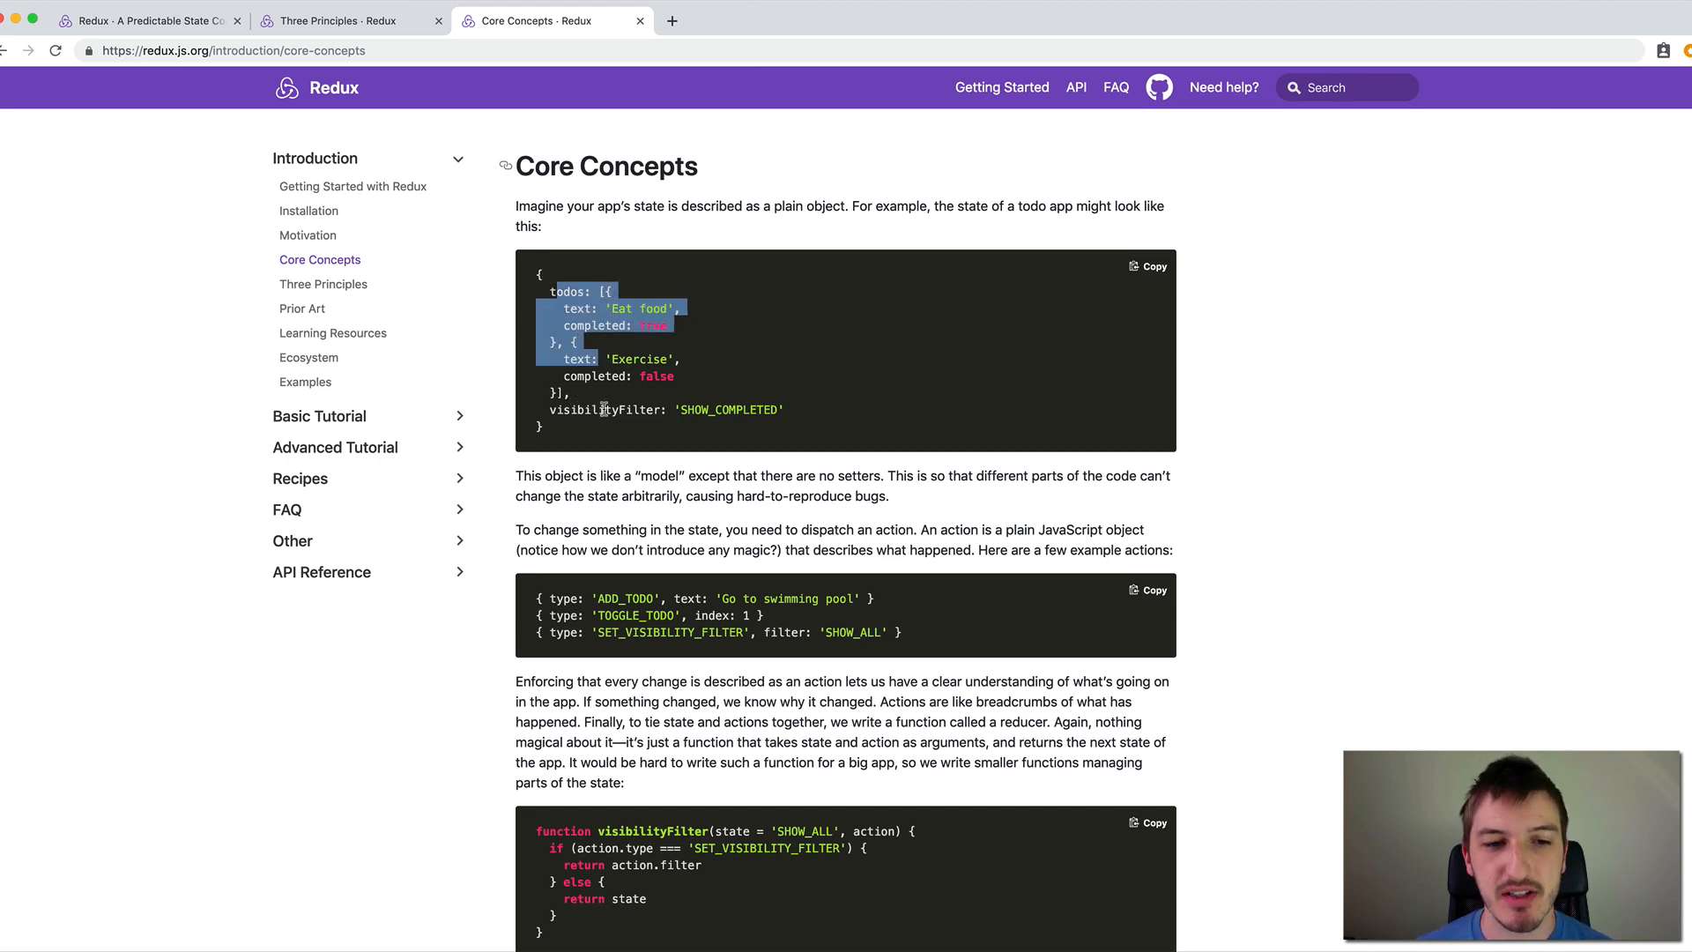
left_click(647, 409)
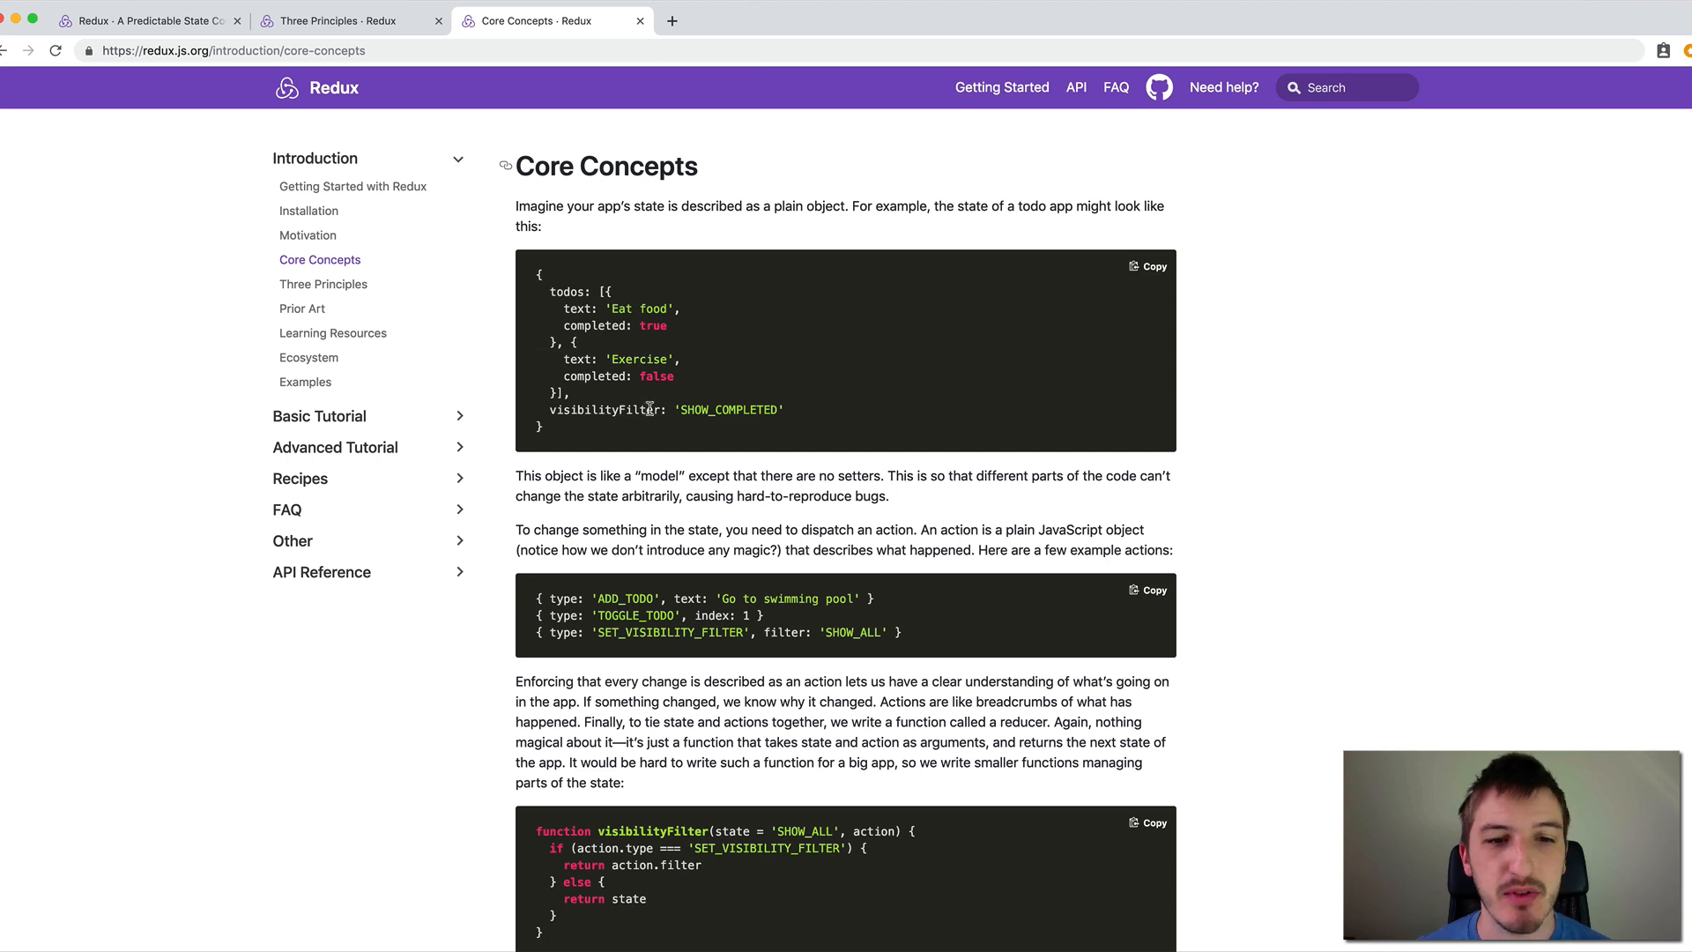
mouse_move(781, 433)
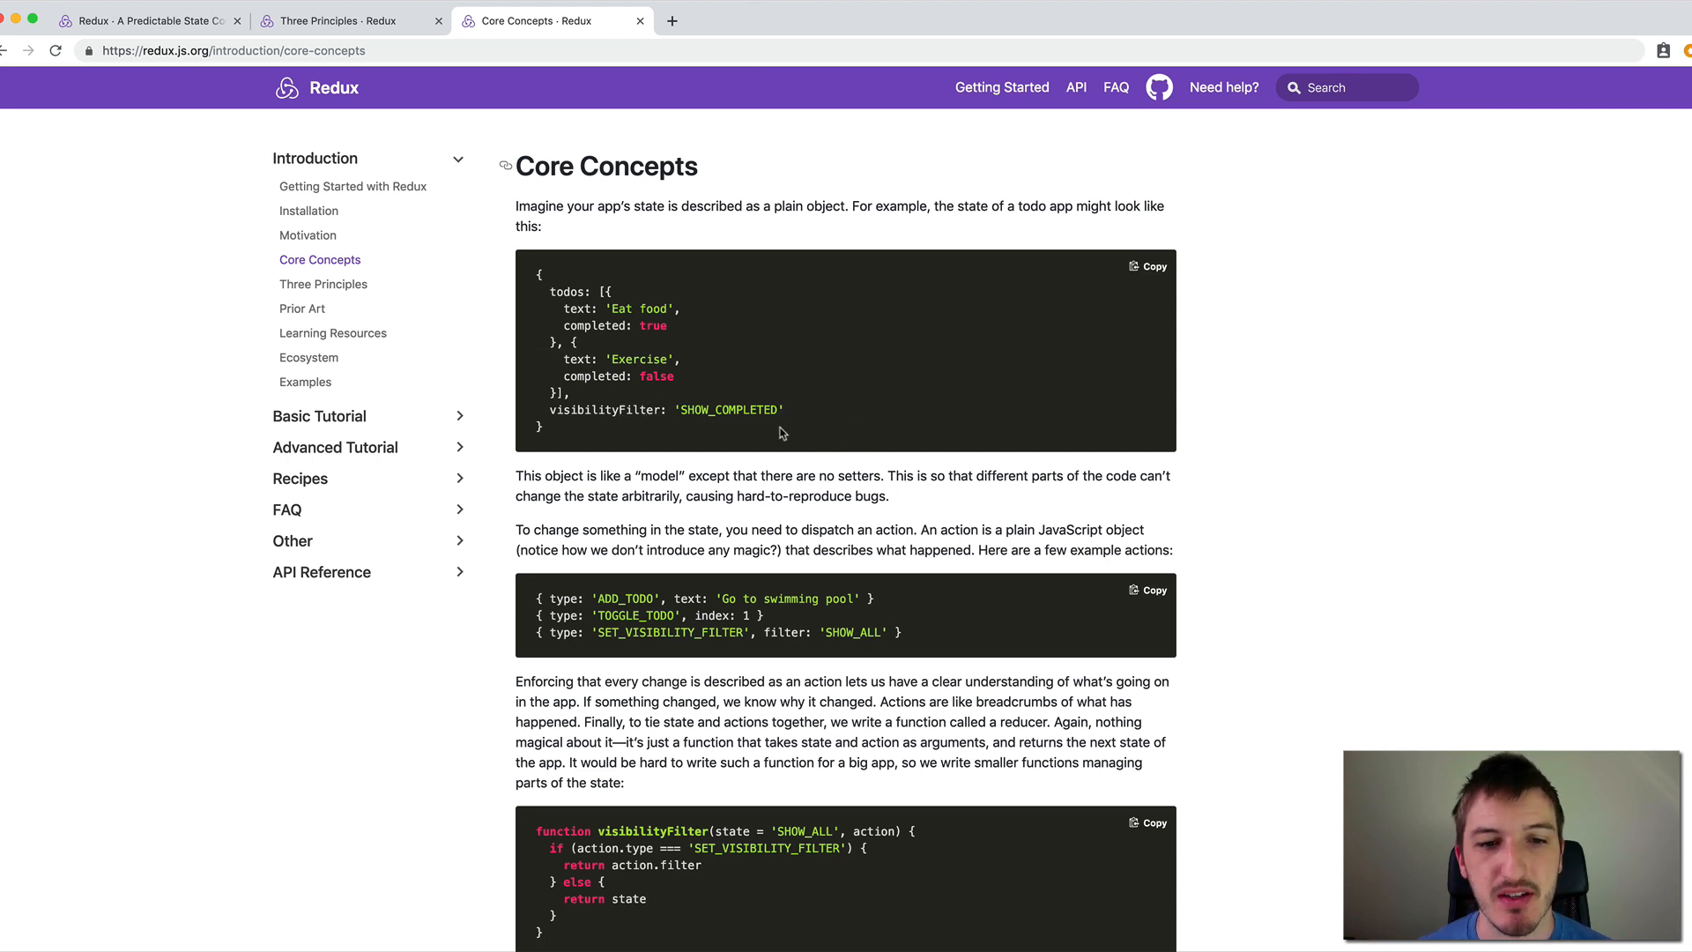
mouse_move(783, 424)
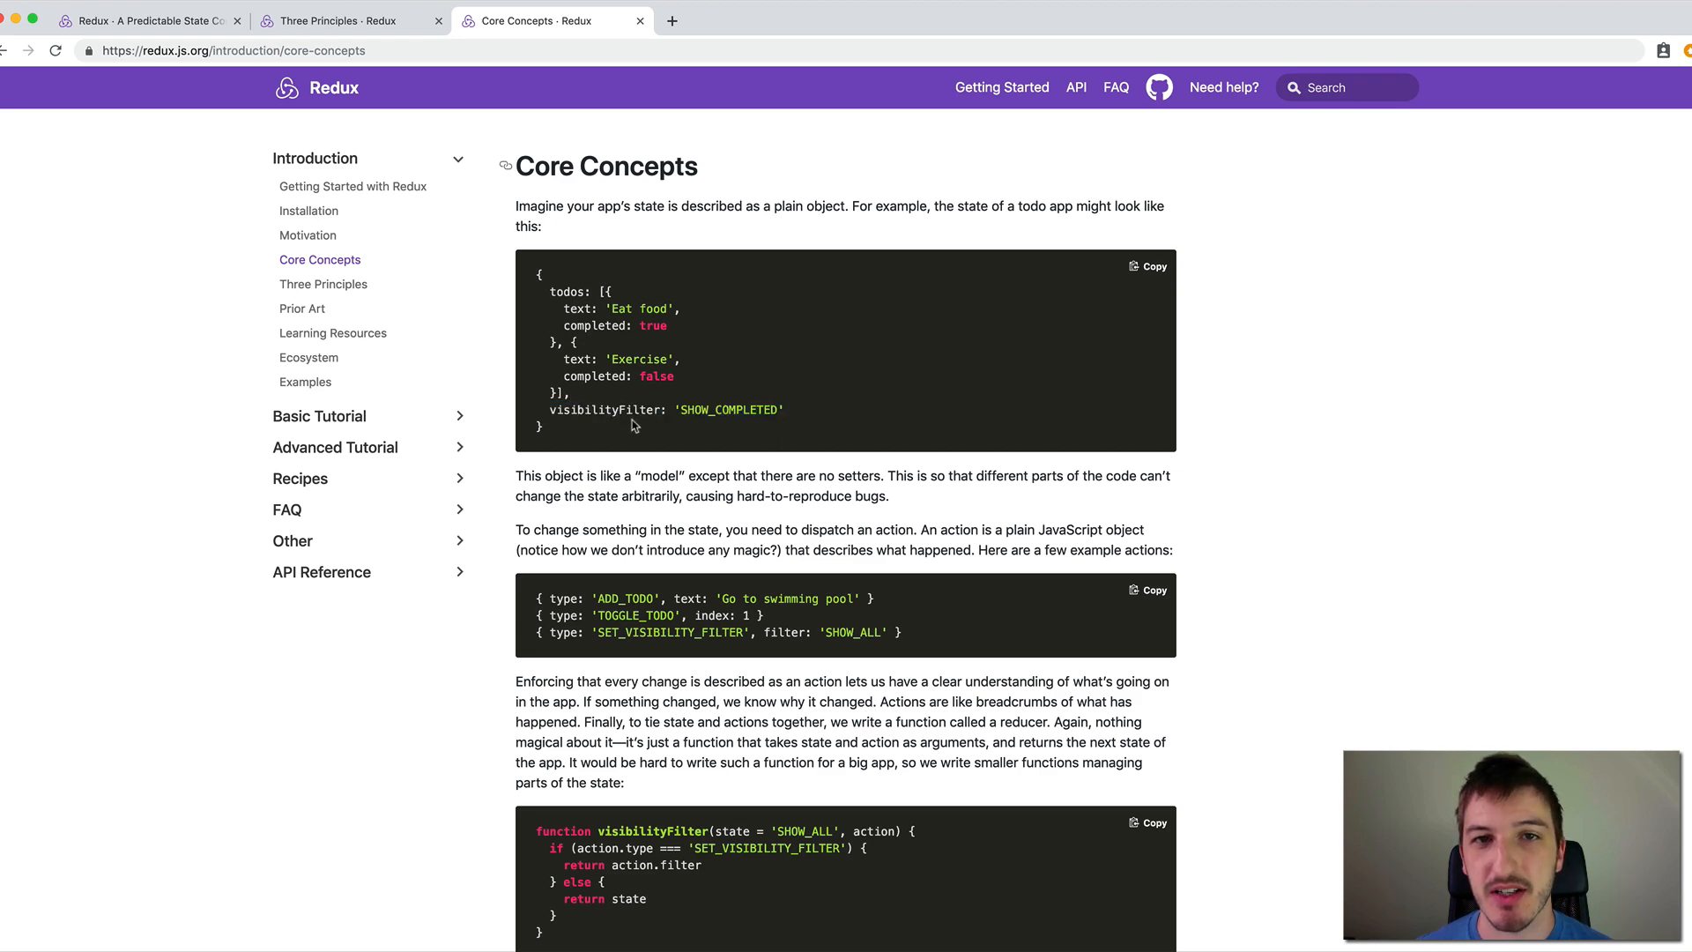
scroll("down", 3)
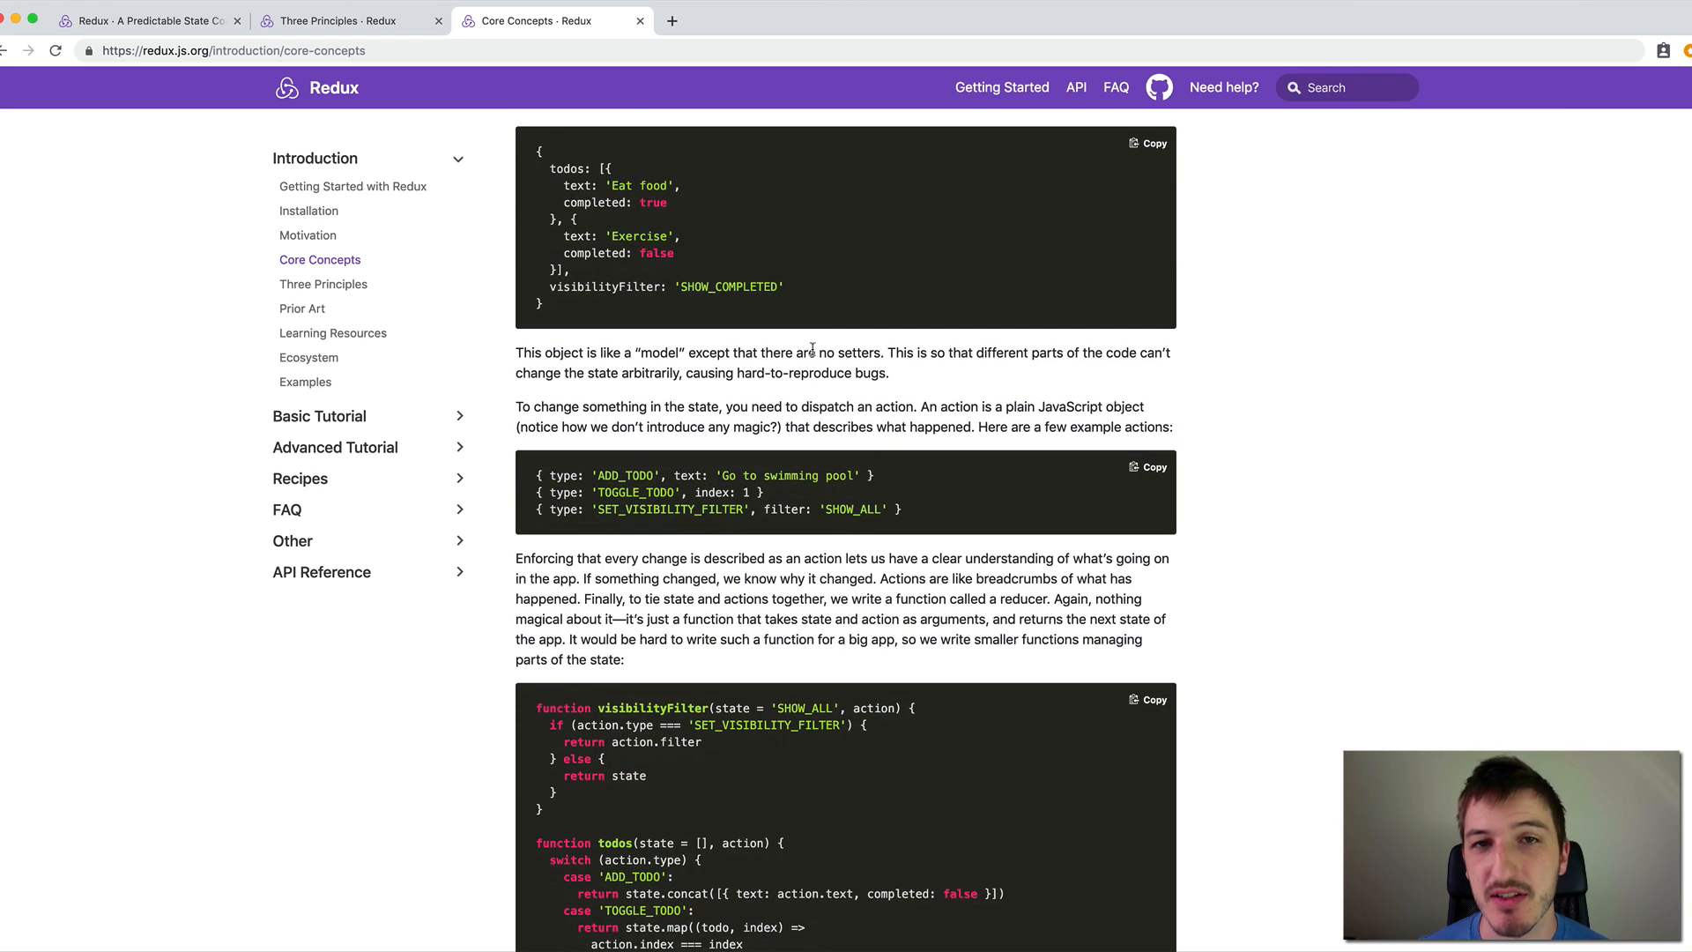
mouse_move(855, 352)
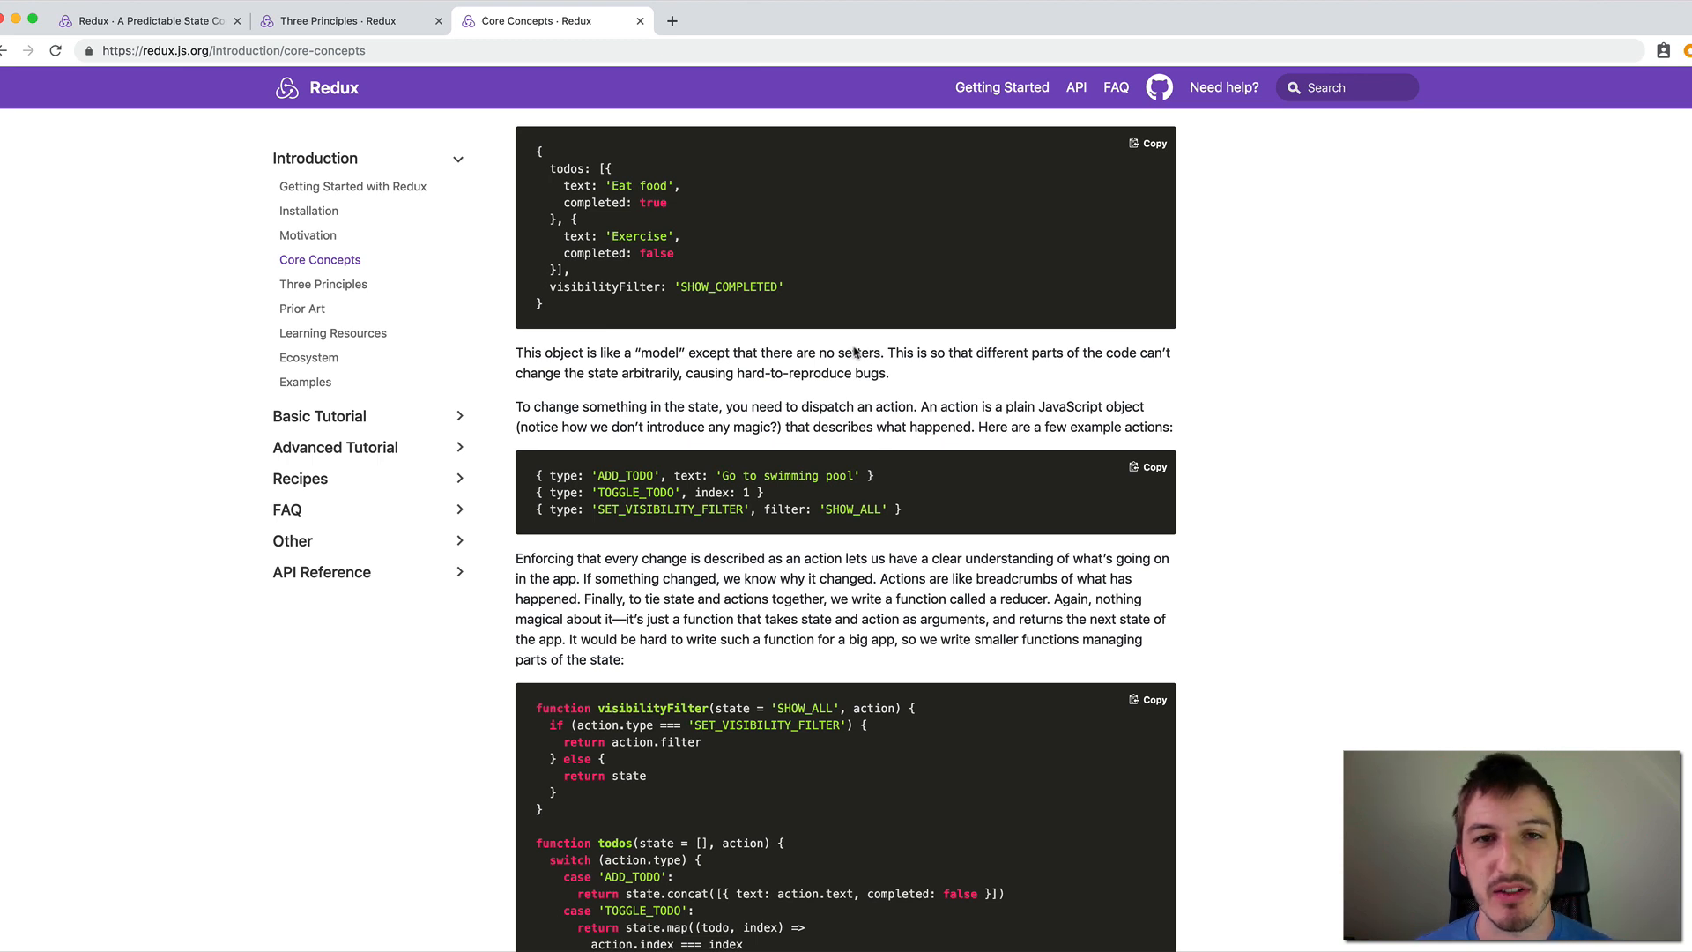
scroll("down", 3)
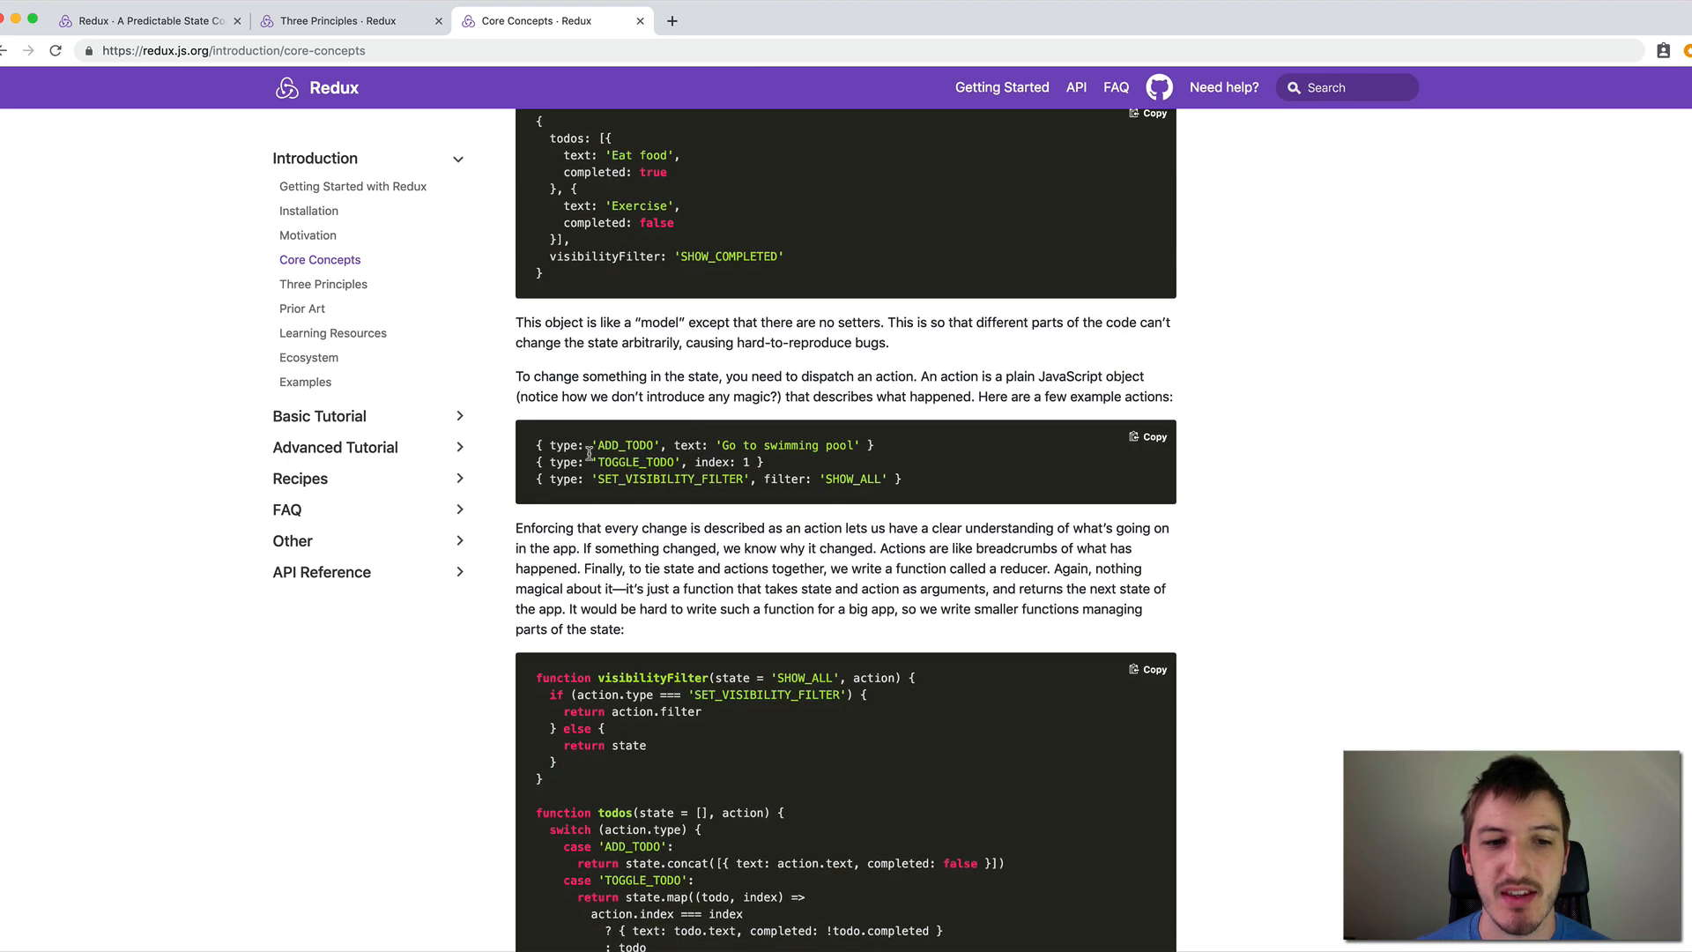
mouse_move(739, 400)
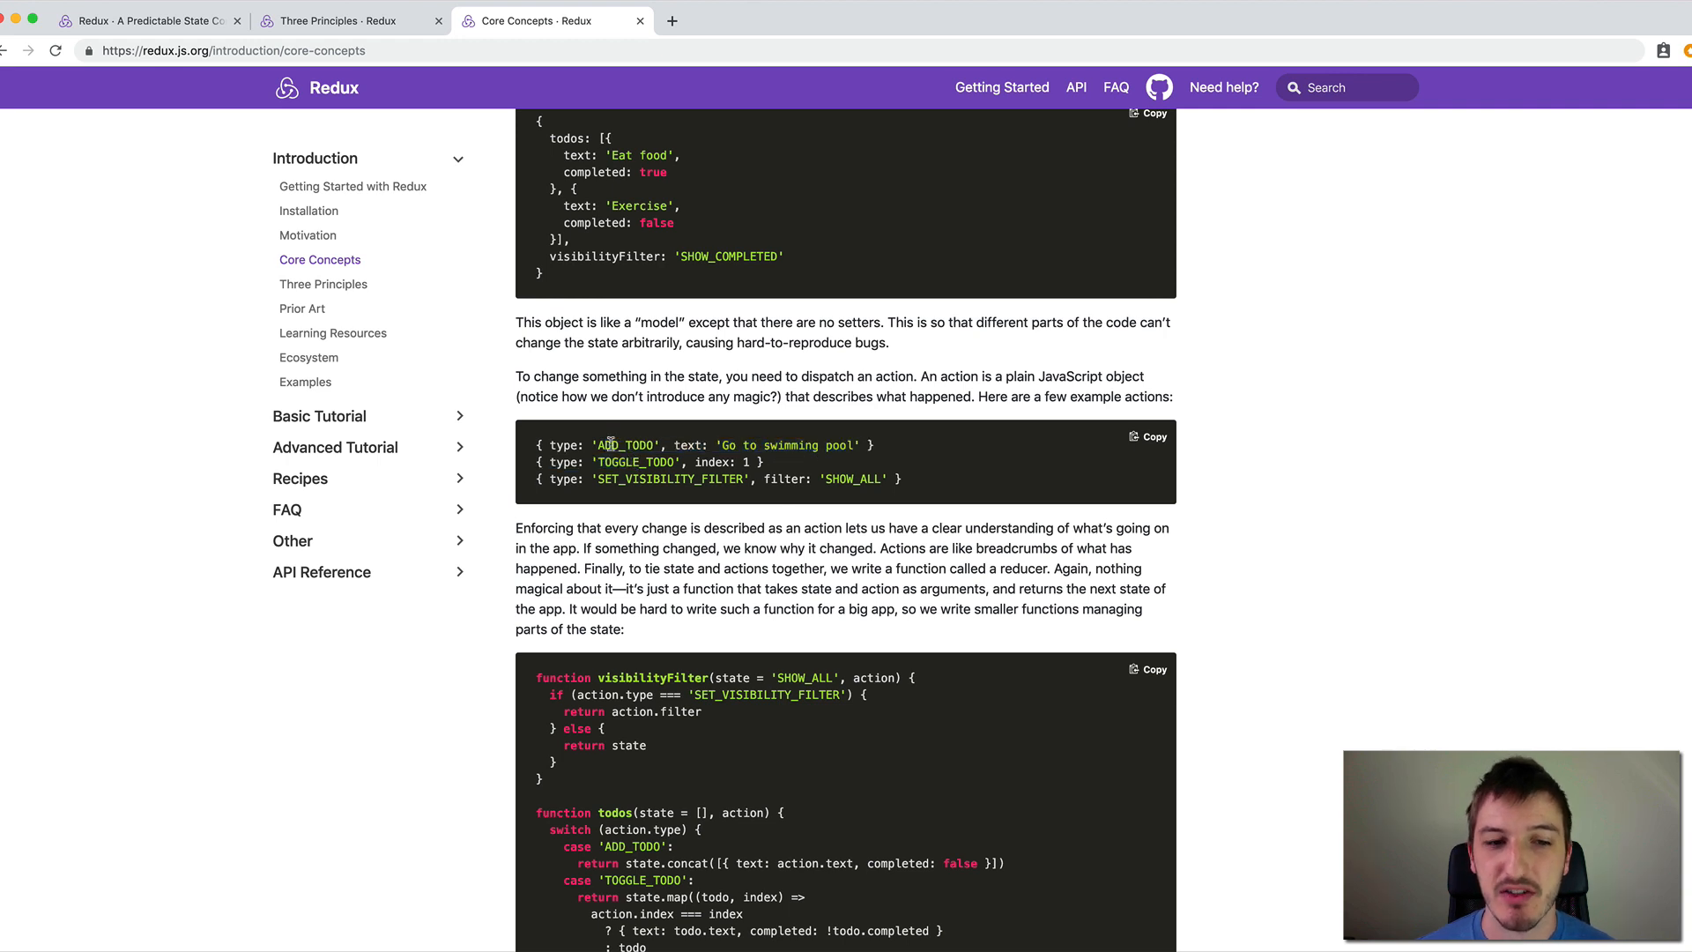
mouse_move(733, 445)
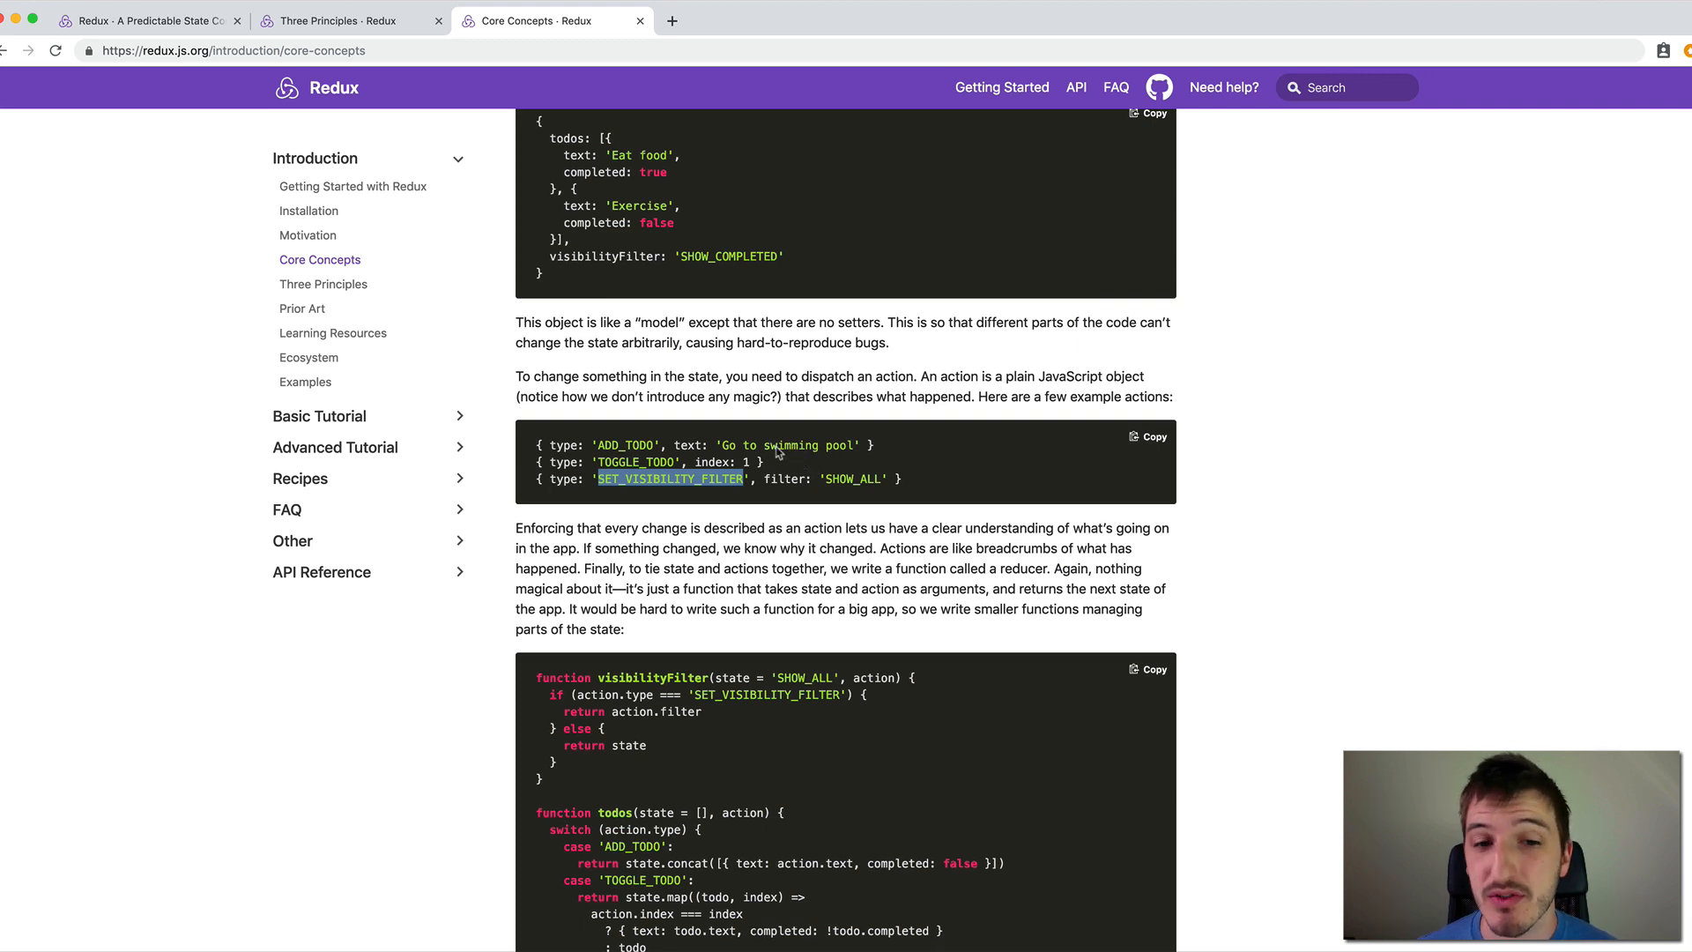
scroll("down", 3)
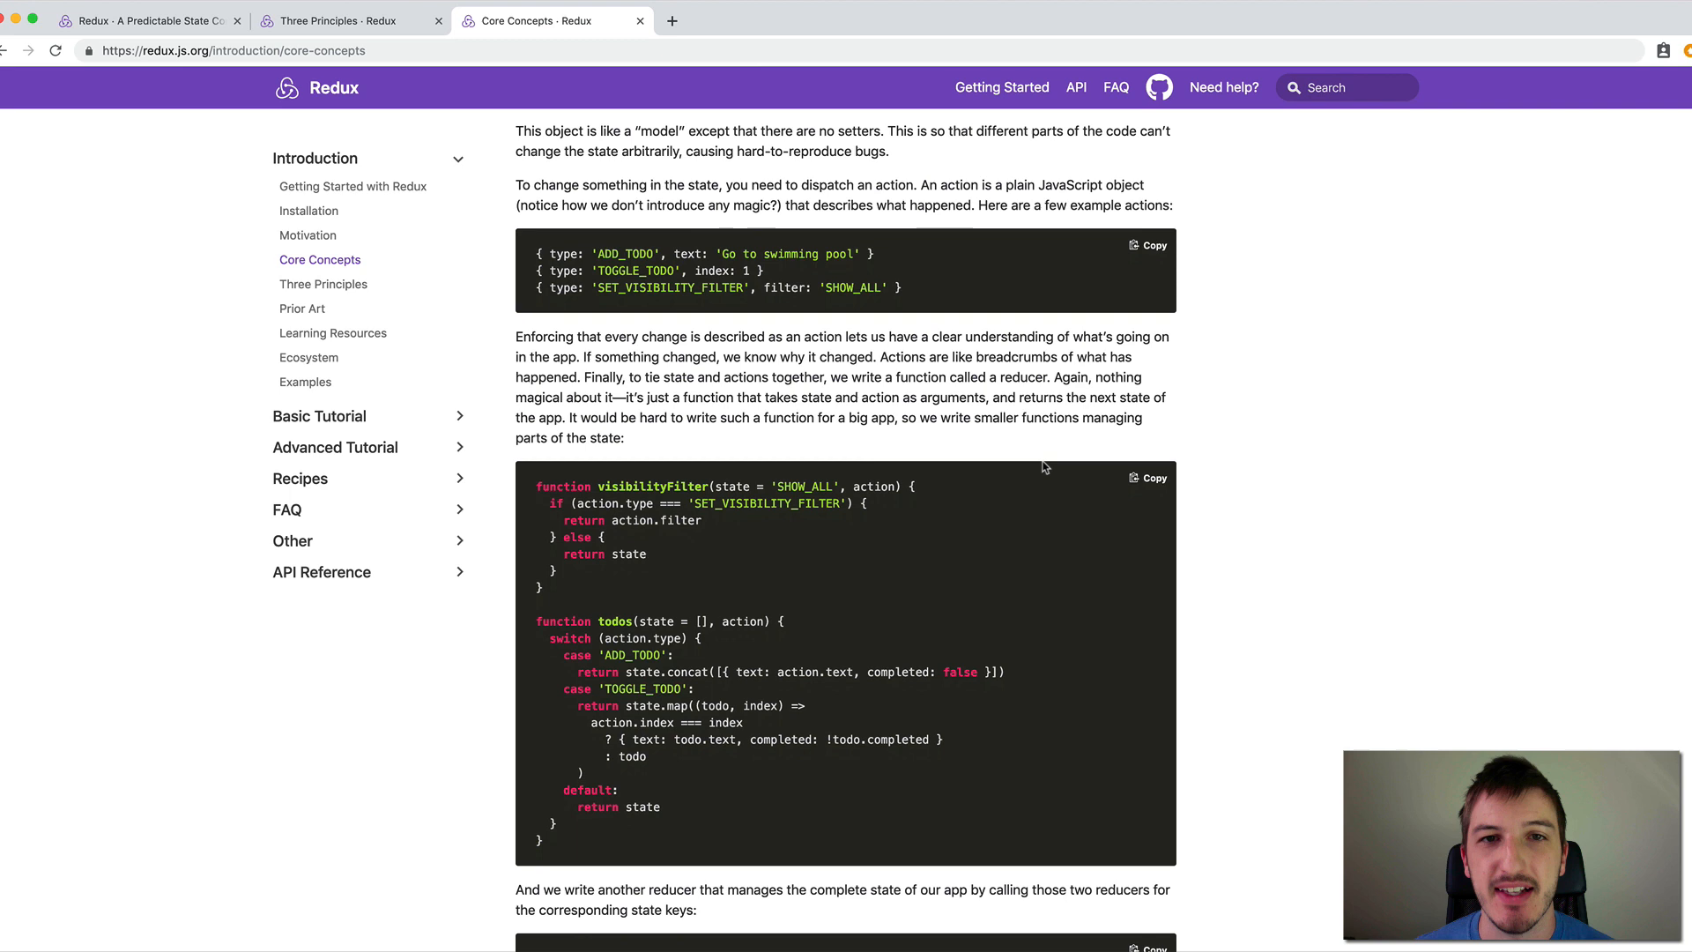
mouse_move(956, 469)
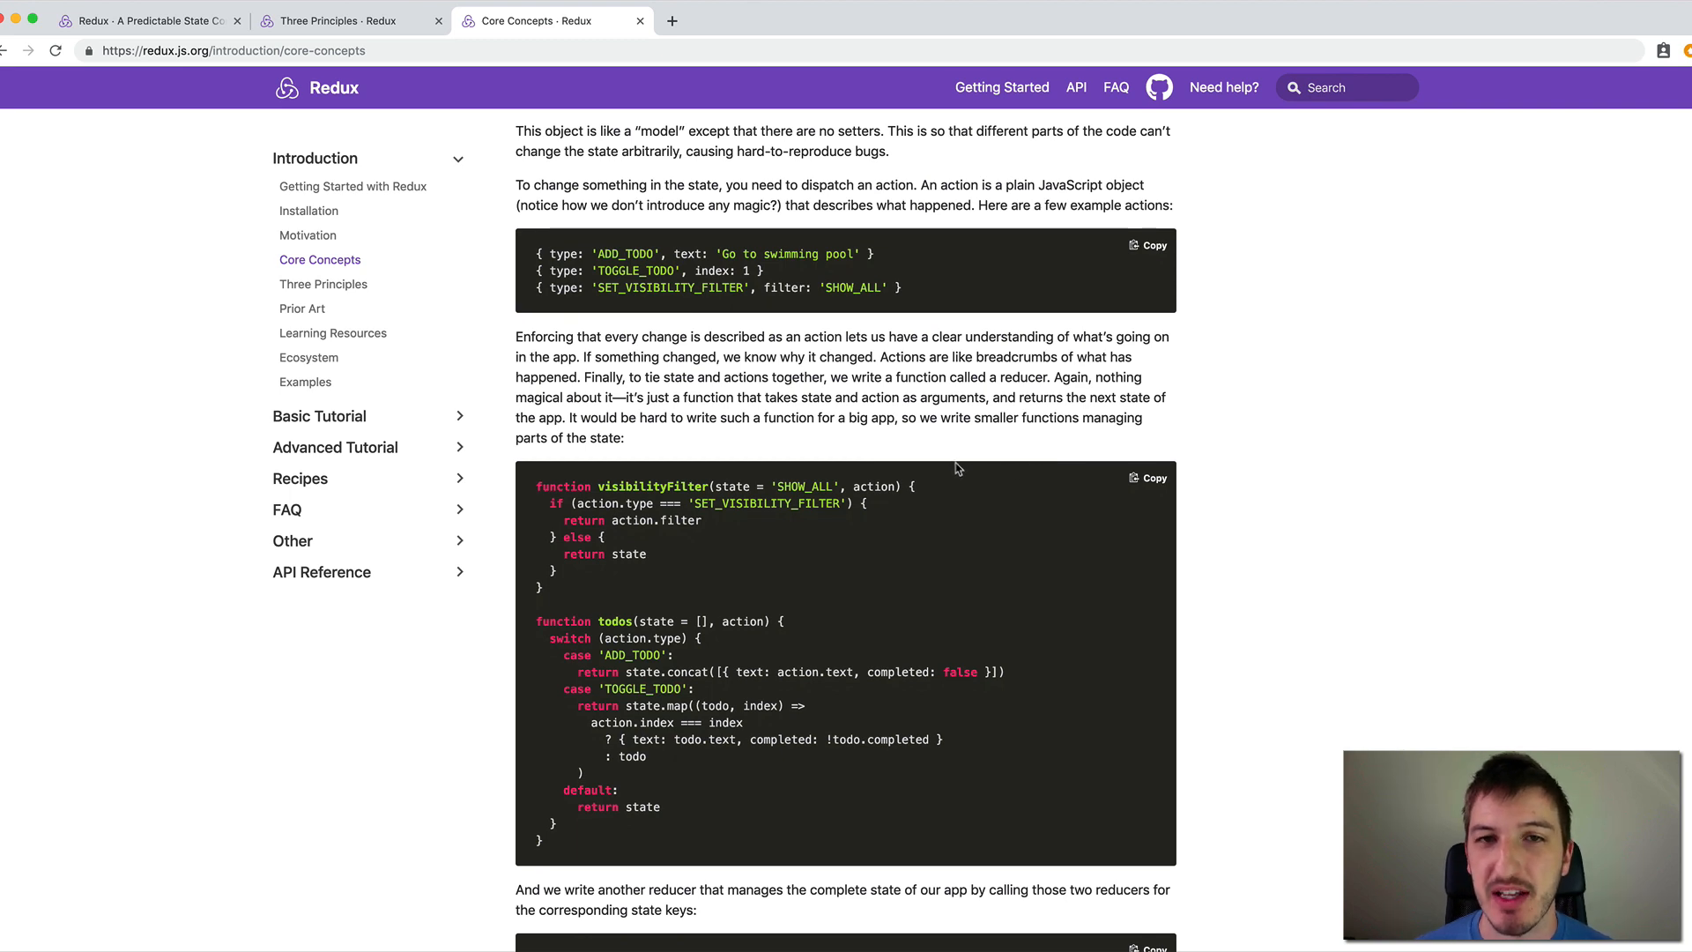
mouse_move(1170, 561)
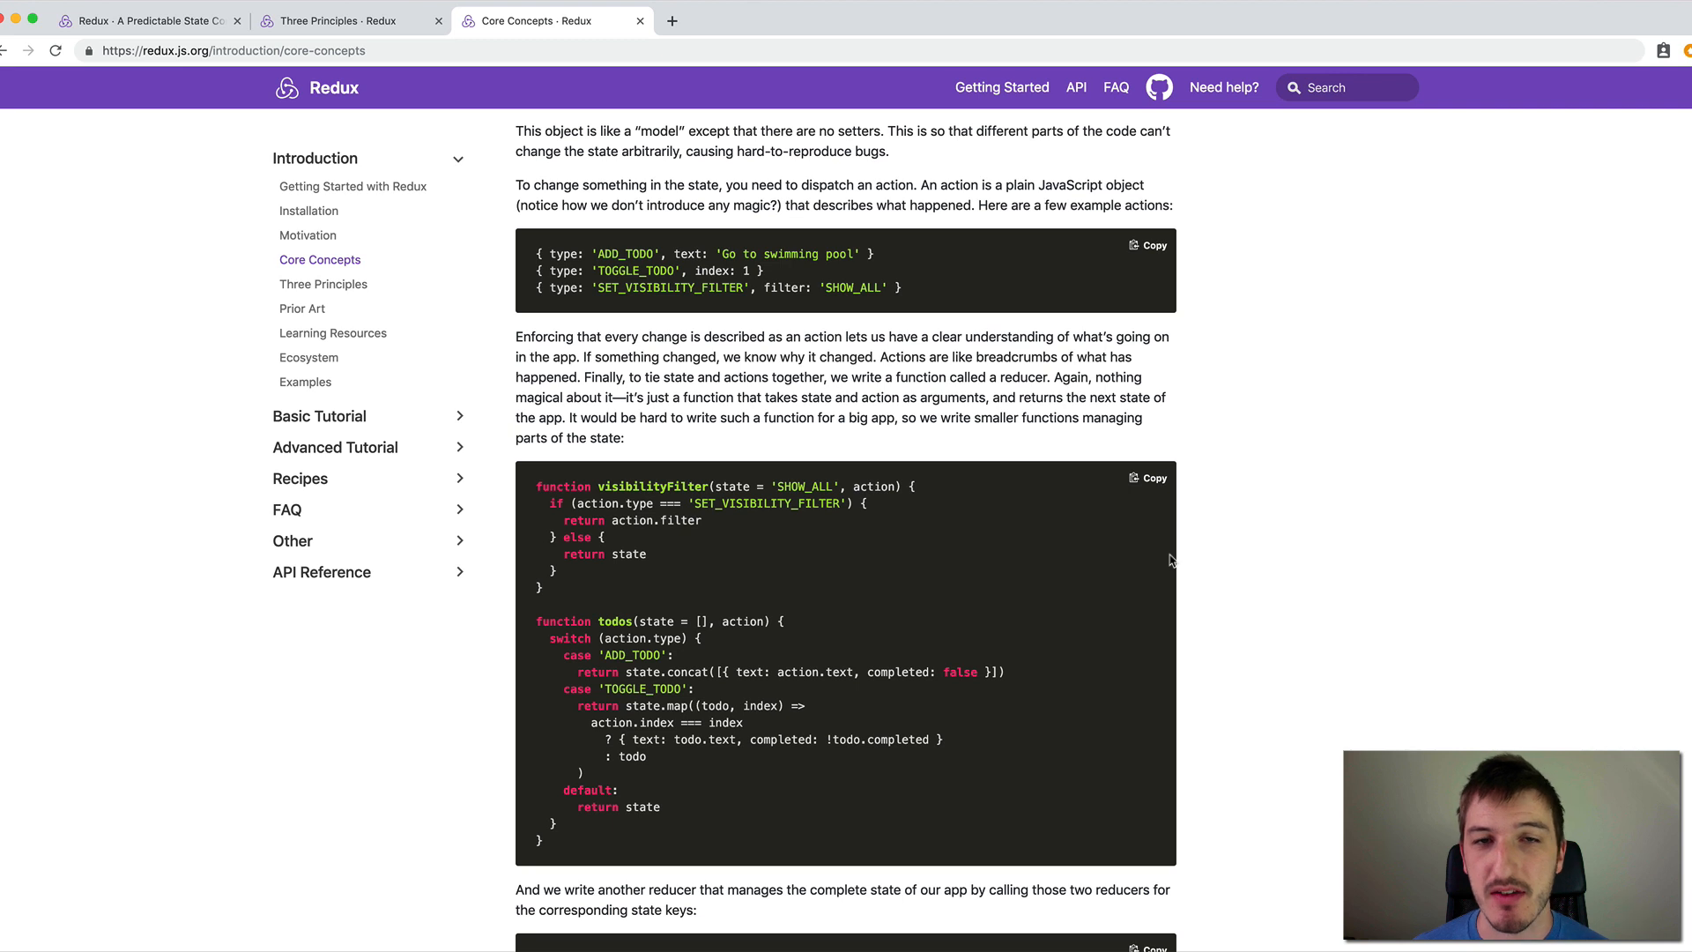
mouse_move(1133, 556)
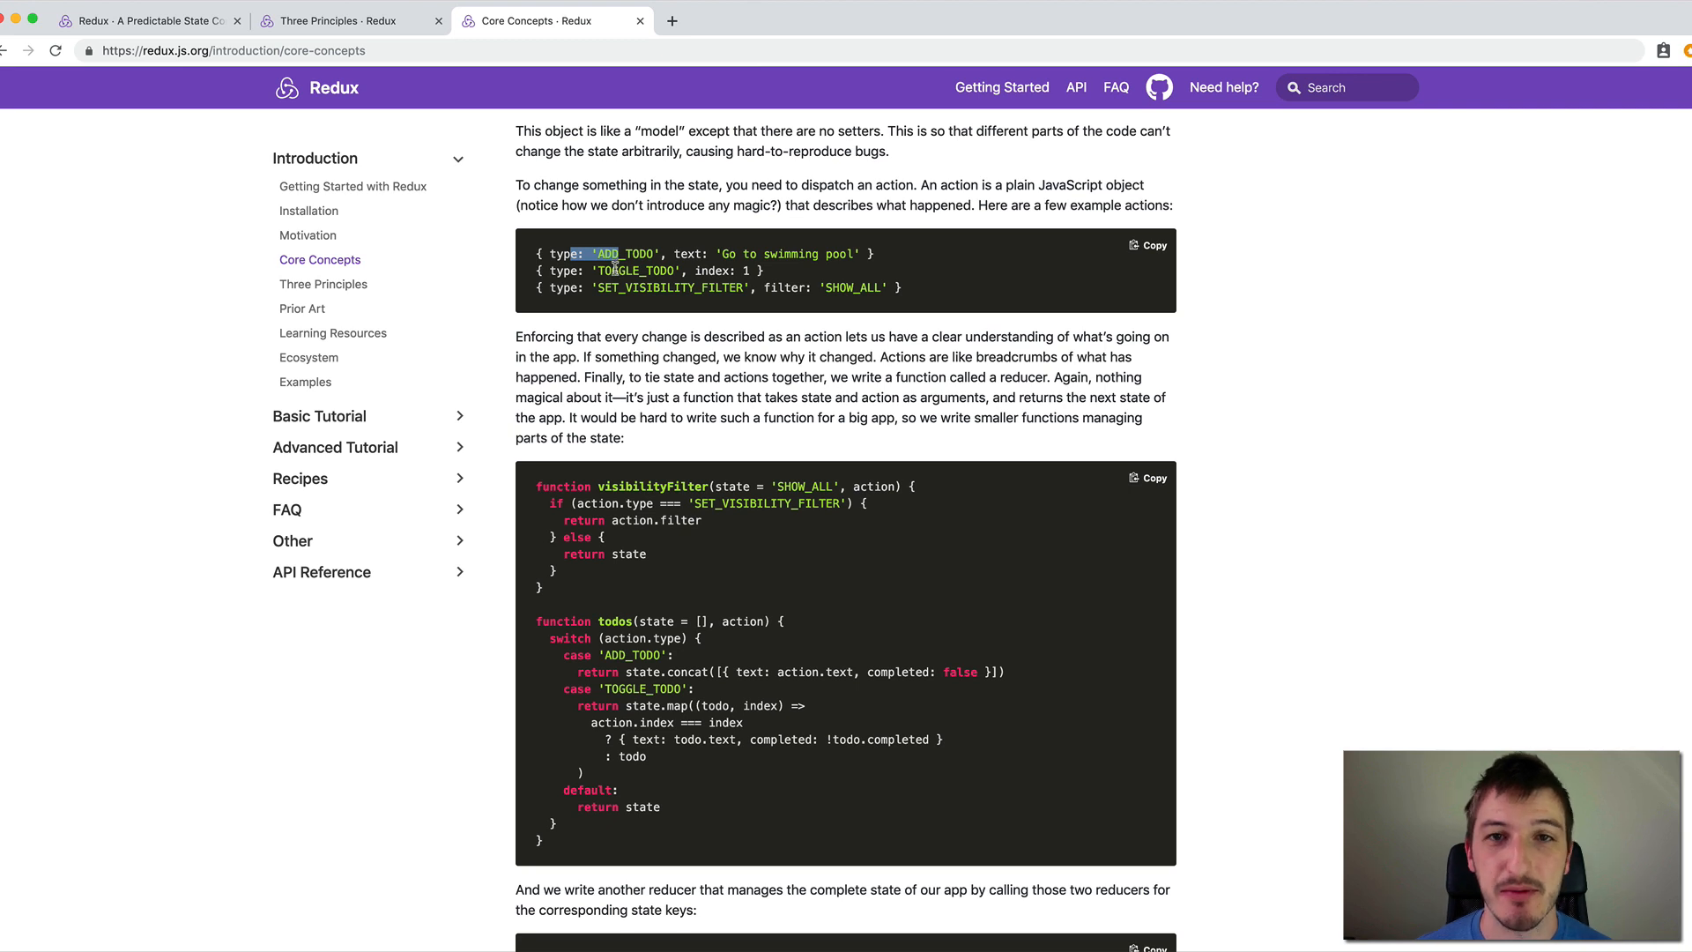
mouse_move(1246, 393)
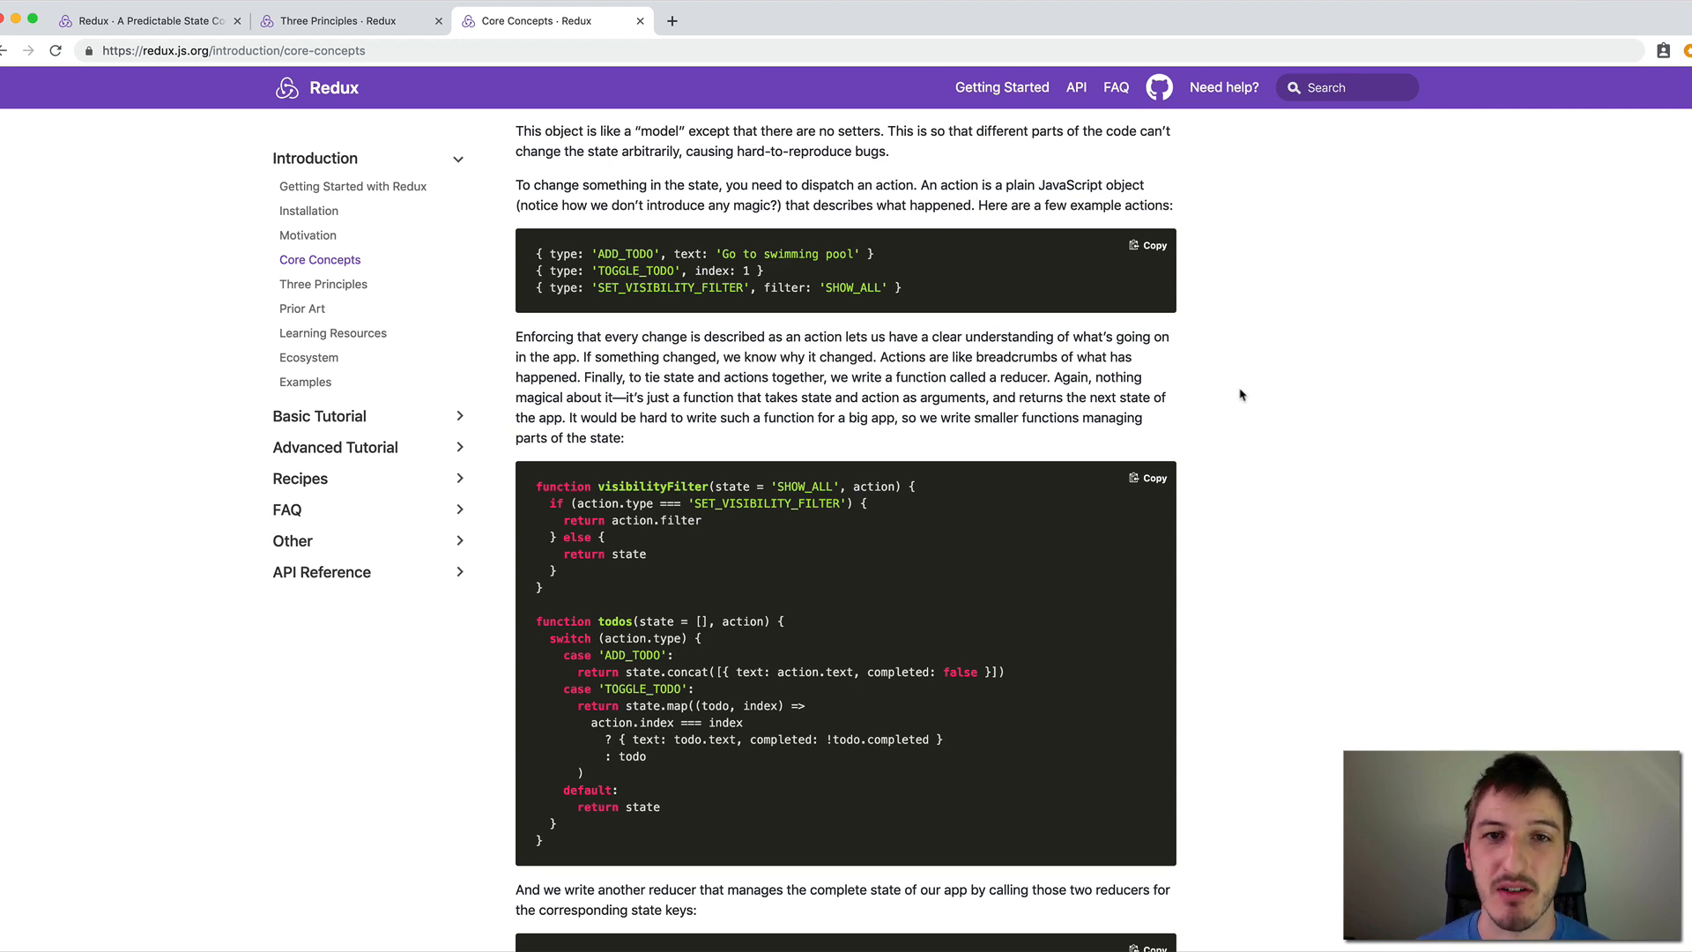
scroll("down", 3)
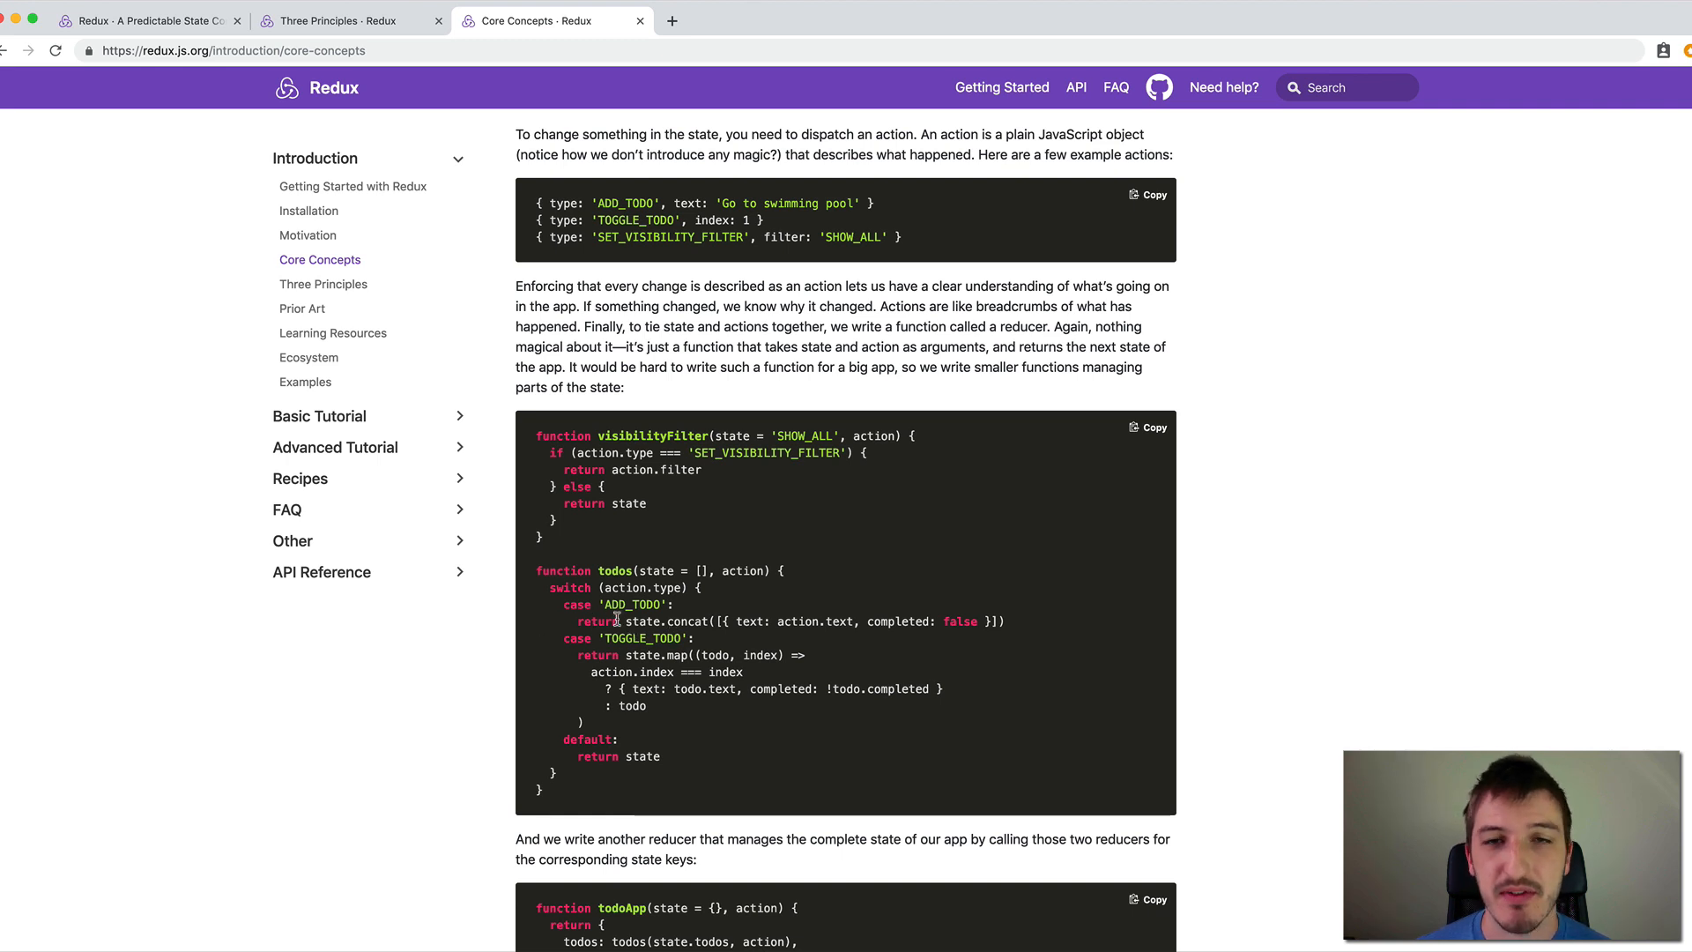
scroll("down", 3)
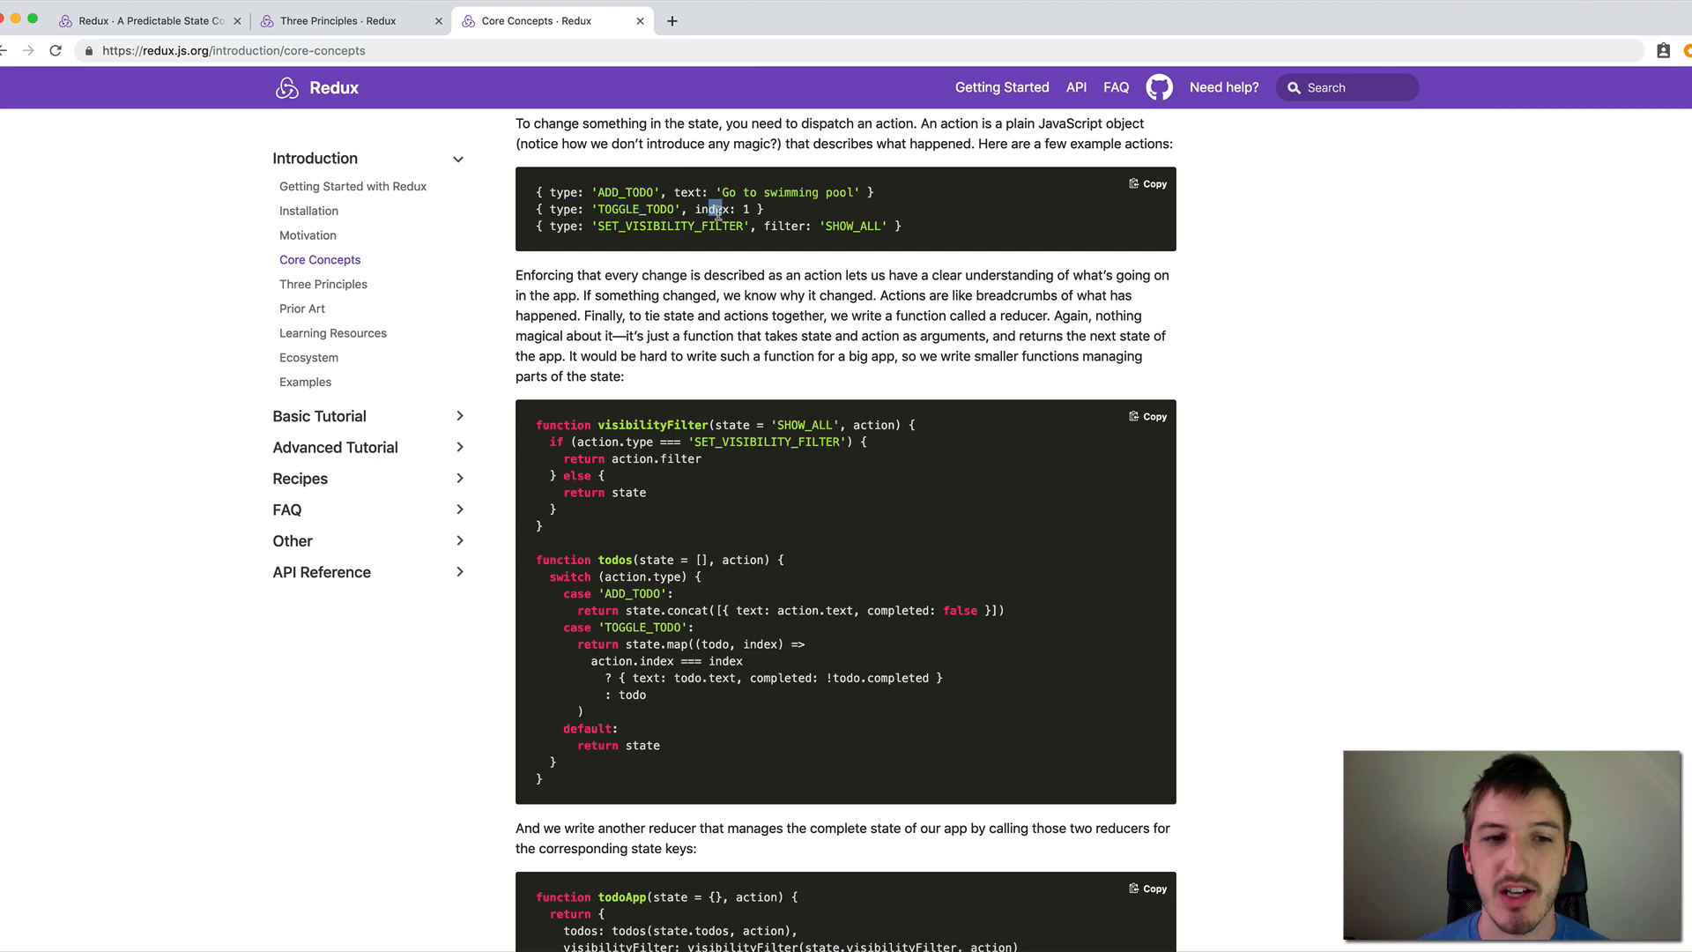
mouse_move(763, 208)
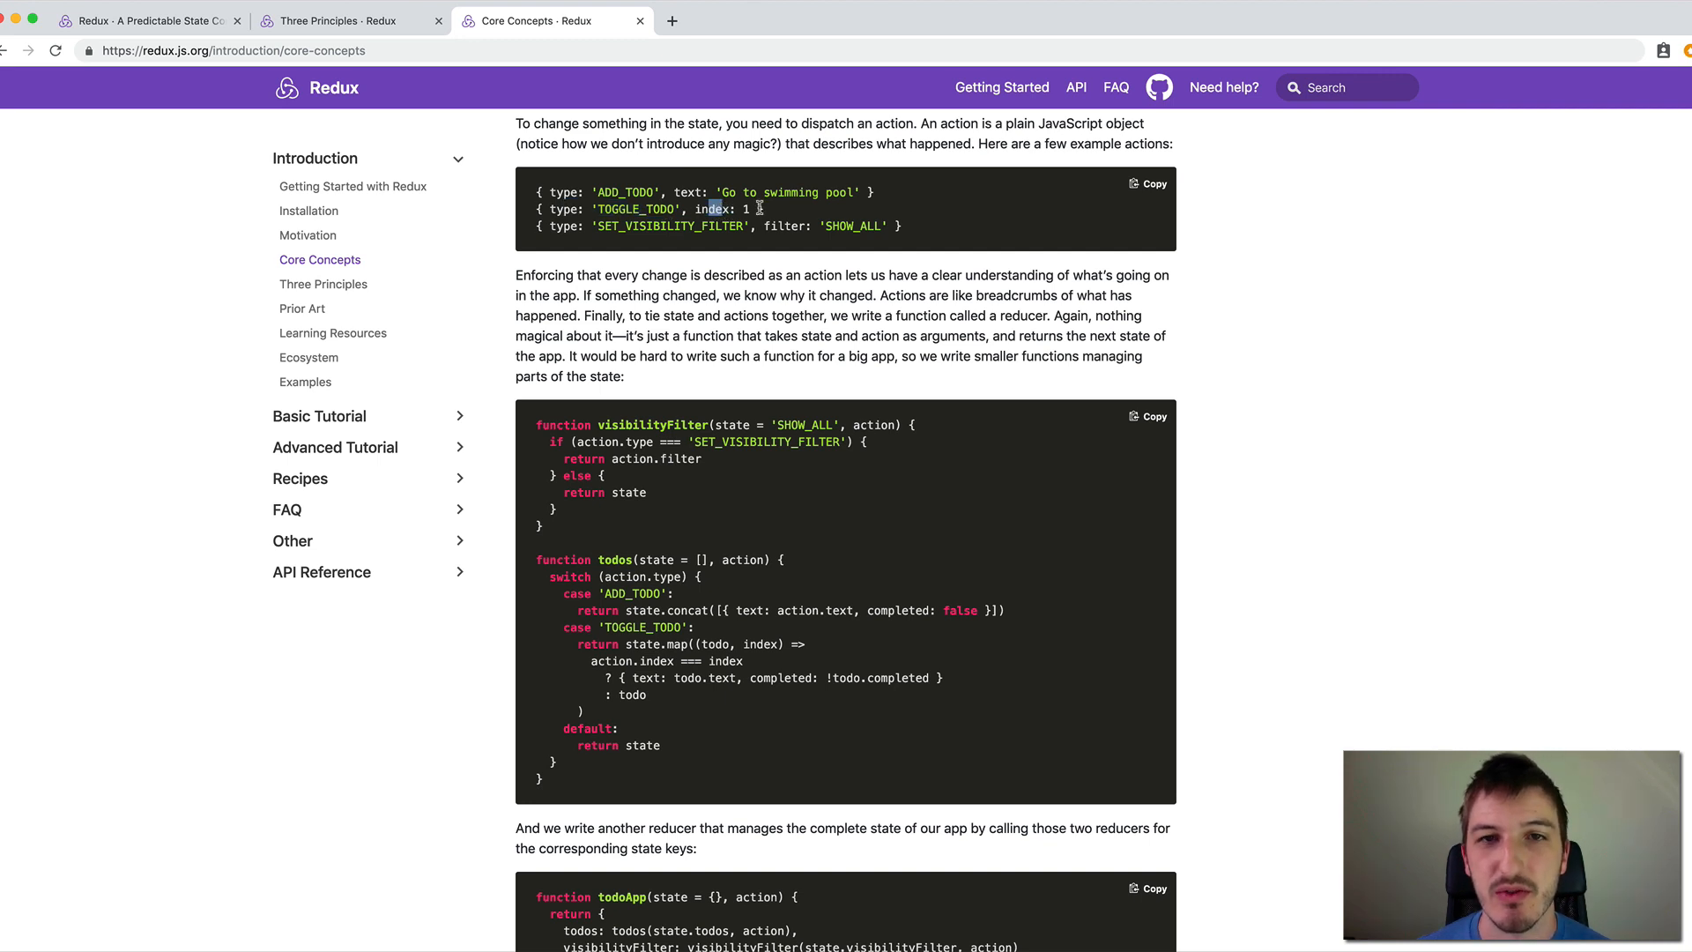
mouse_move(799, 220)
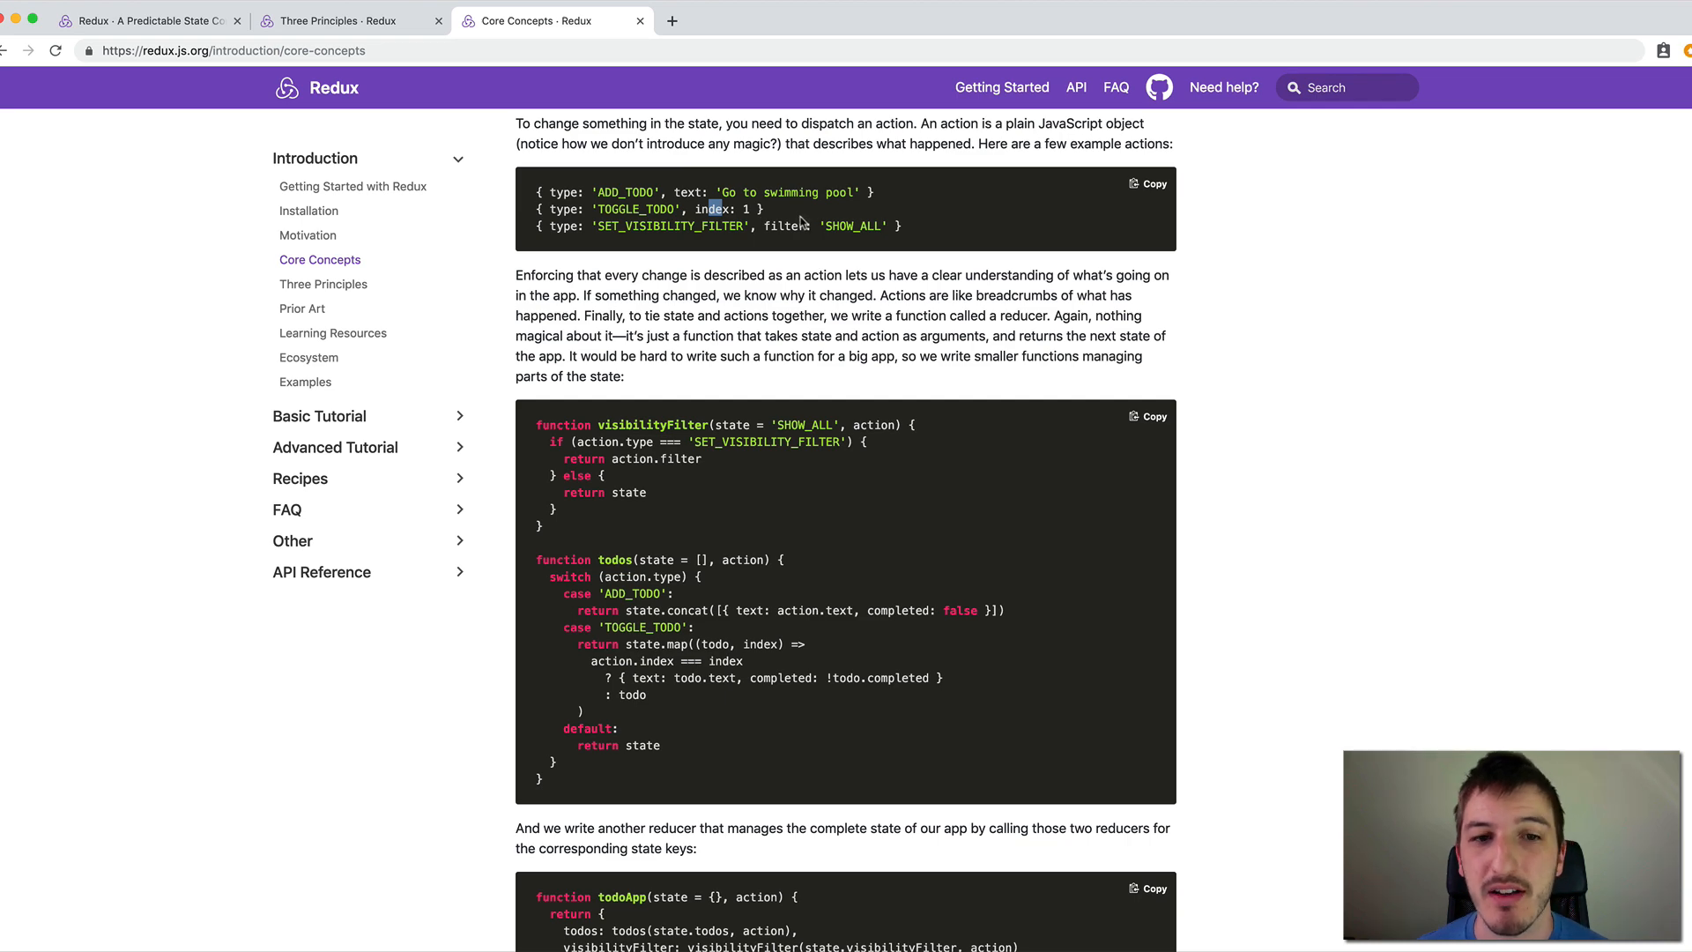
scroll("up", 3)
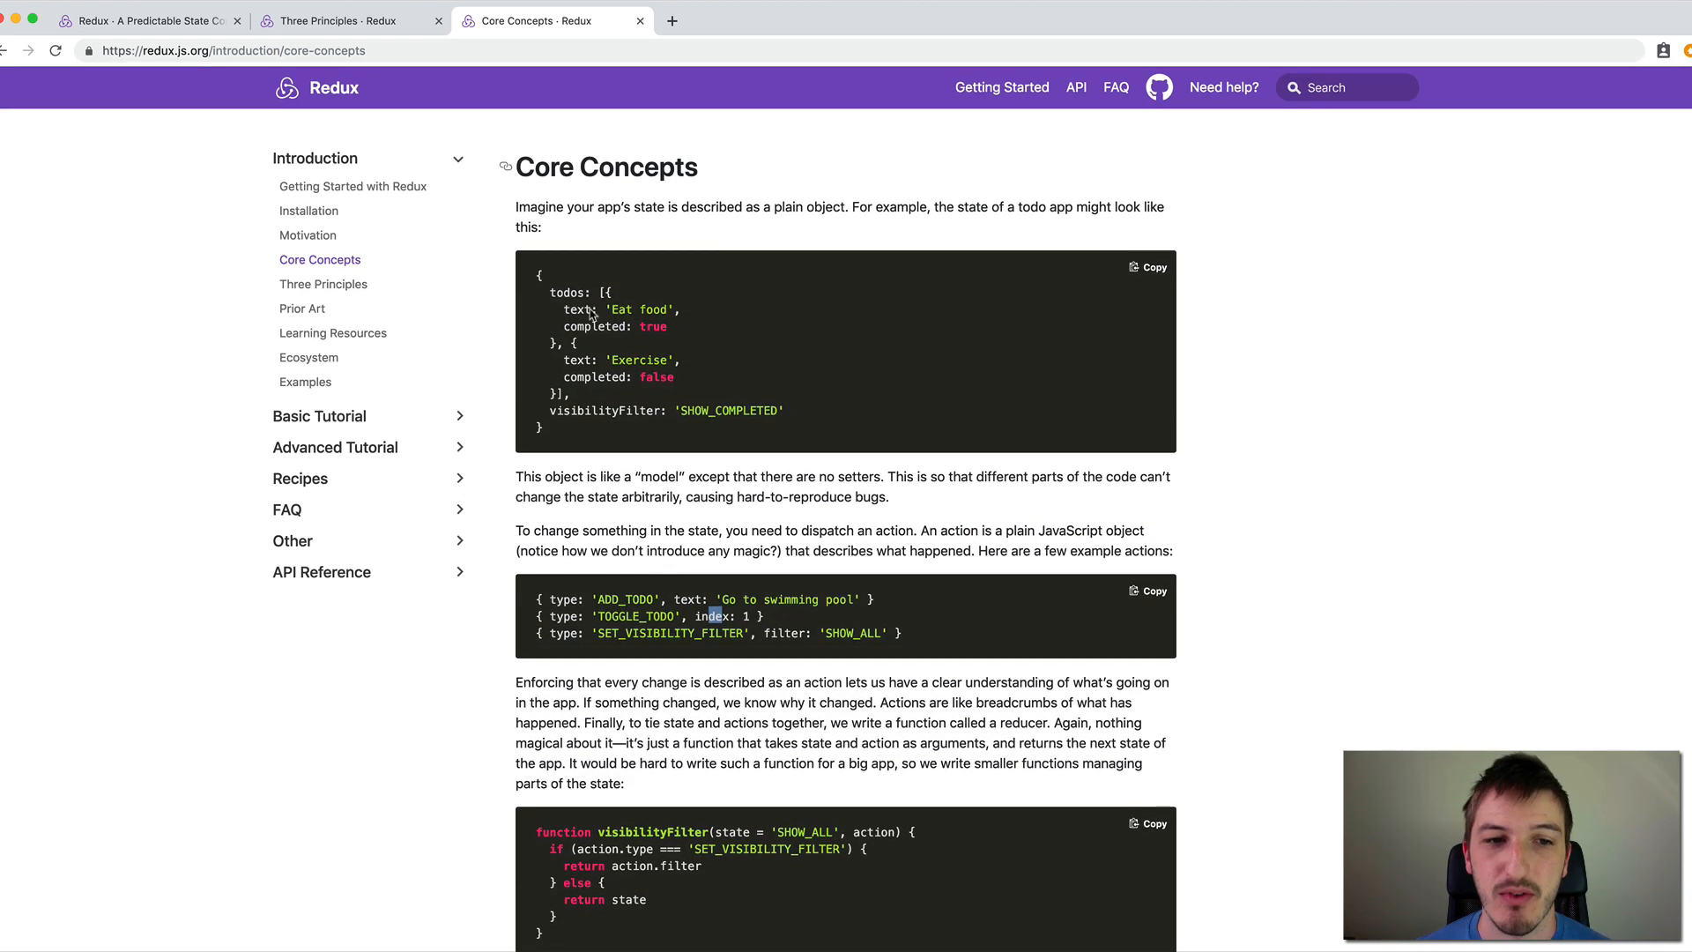
left_click_drag(548, 360, 675, 377)
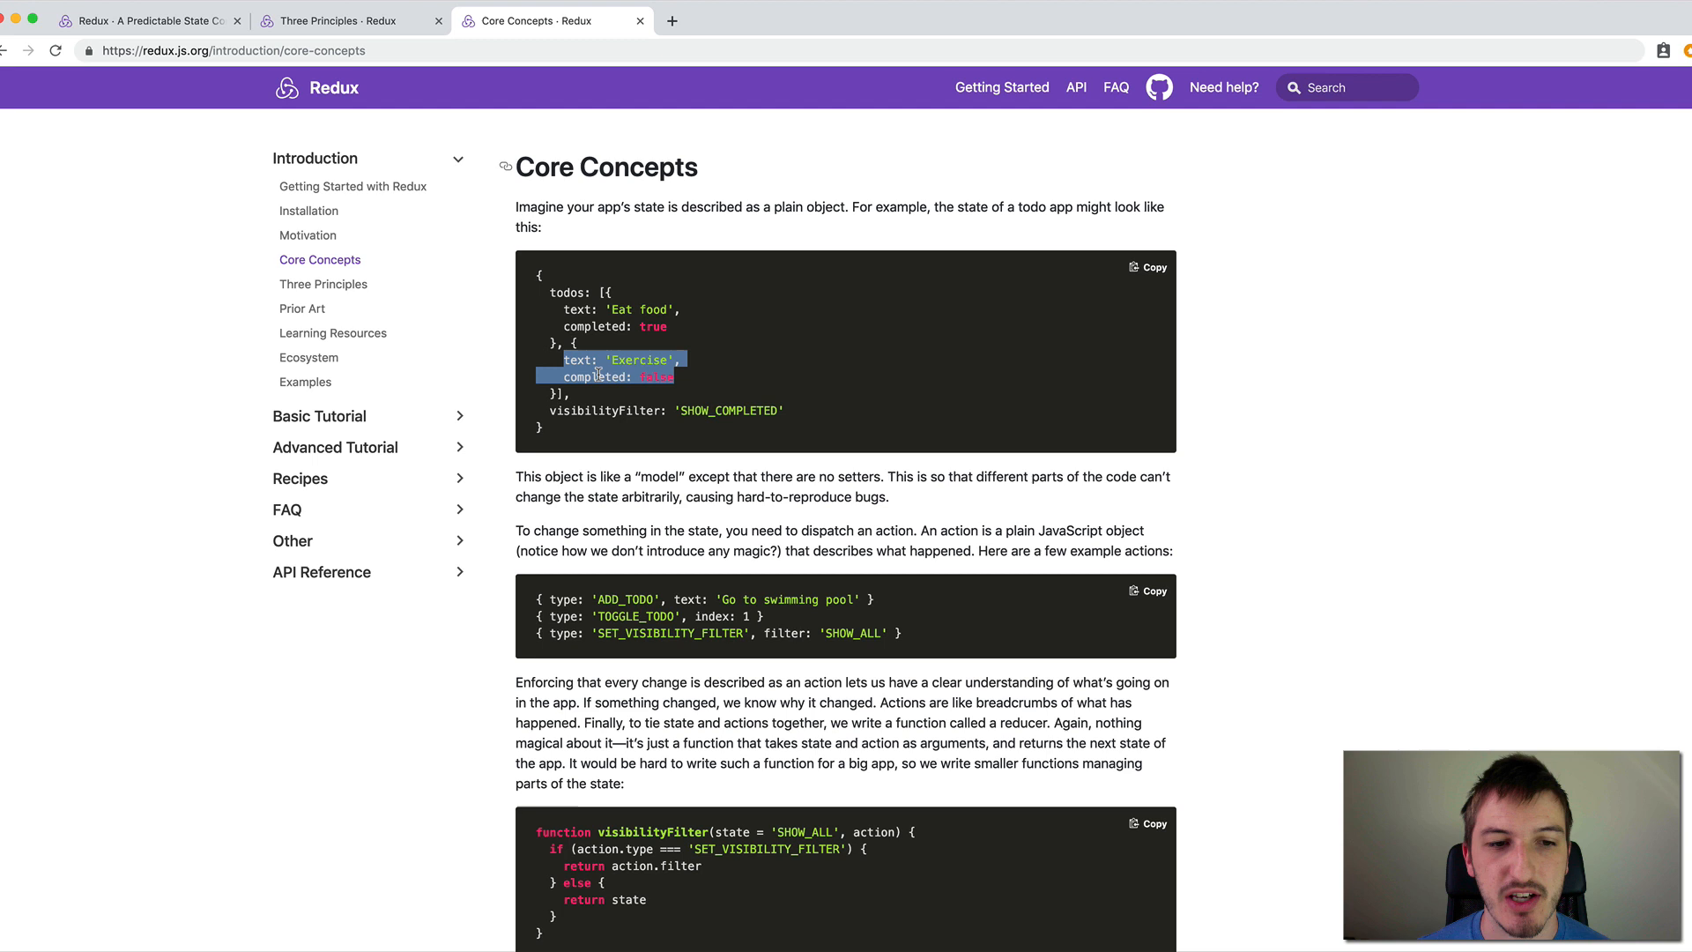
left_click(594, 375)
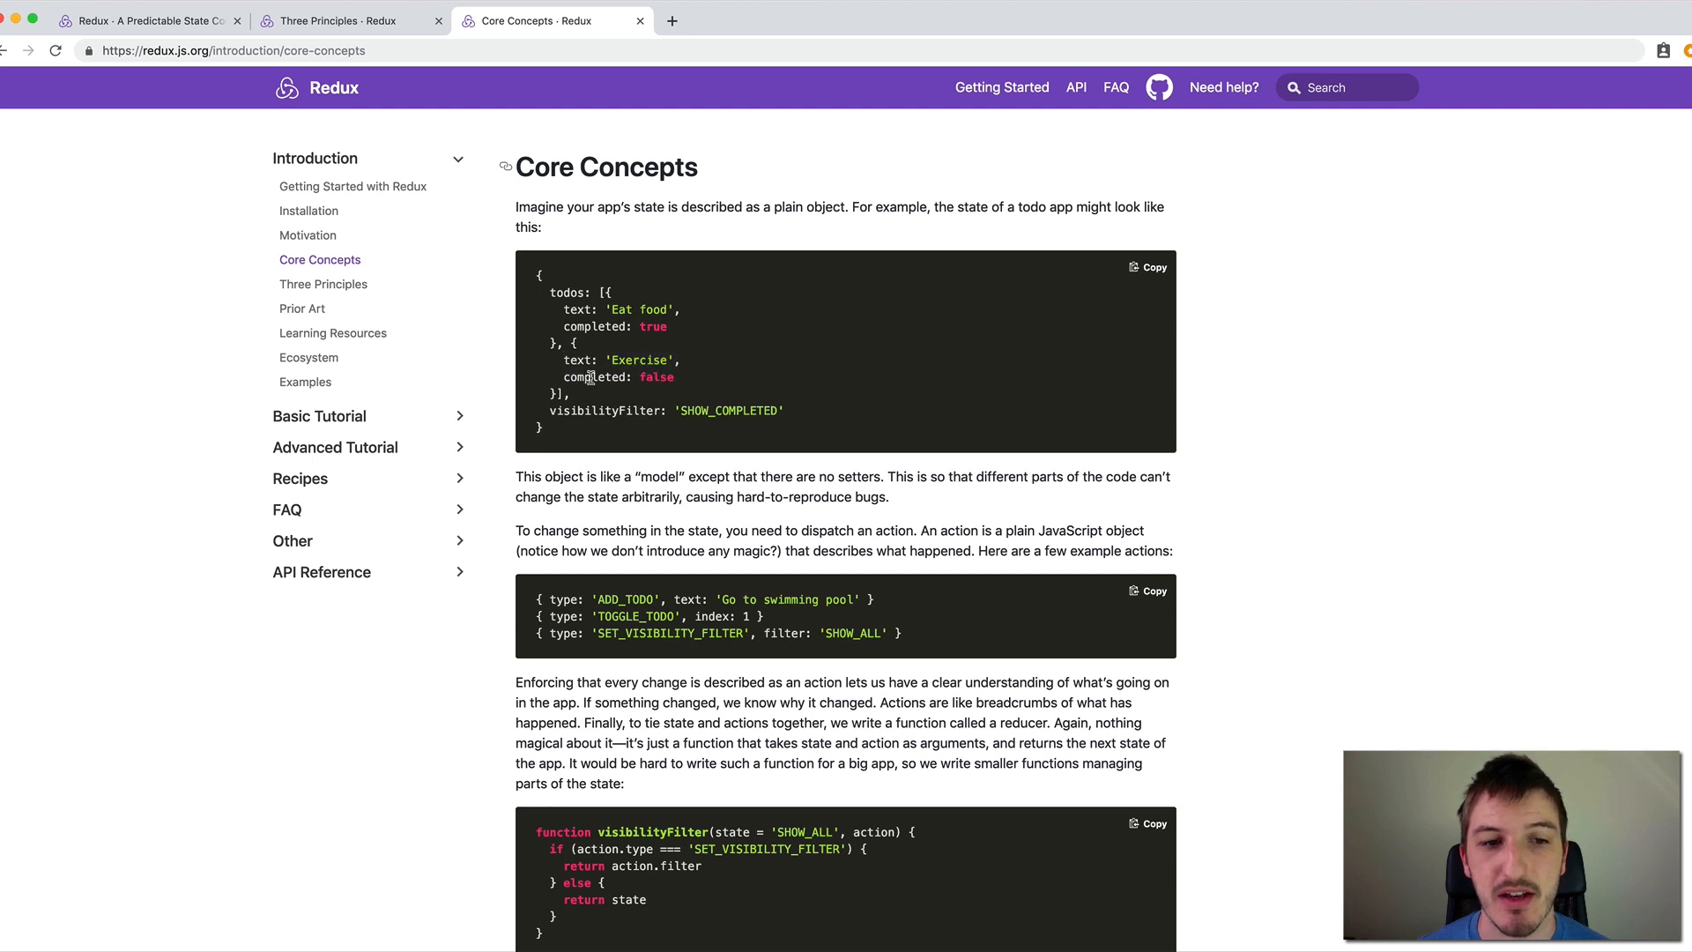
mouse_move(656, 377)
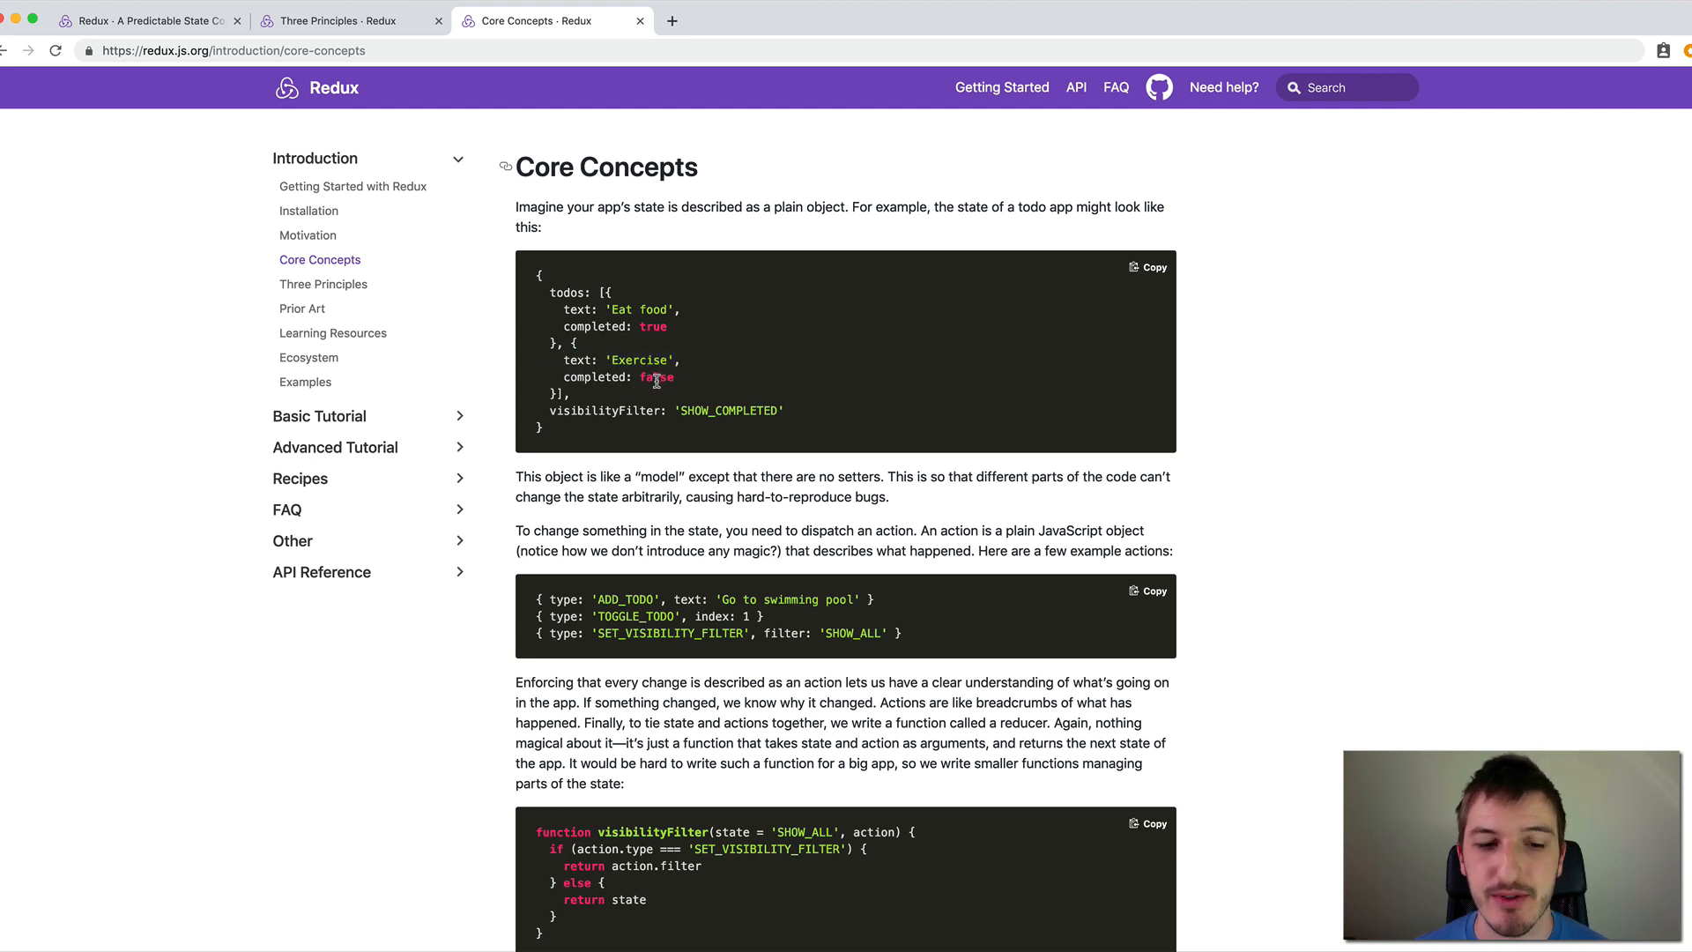
scroll("down", 3)
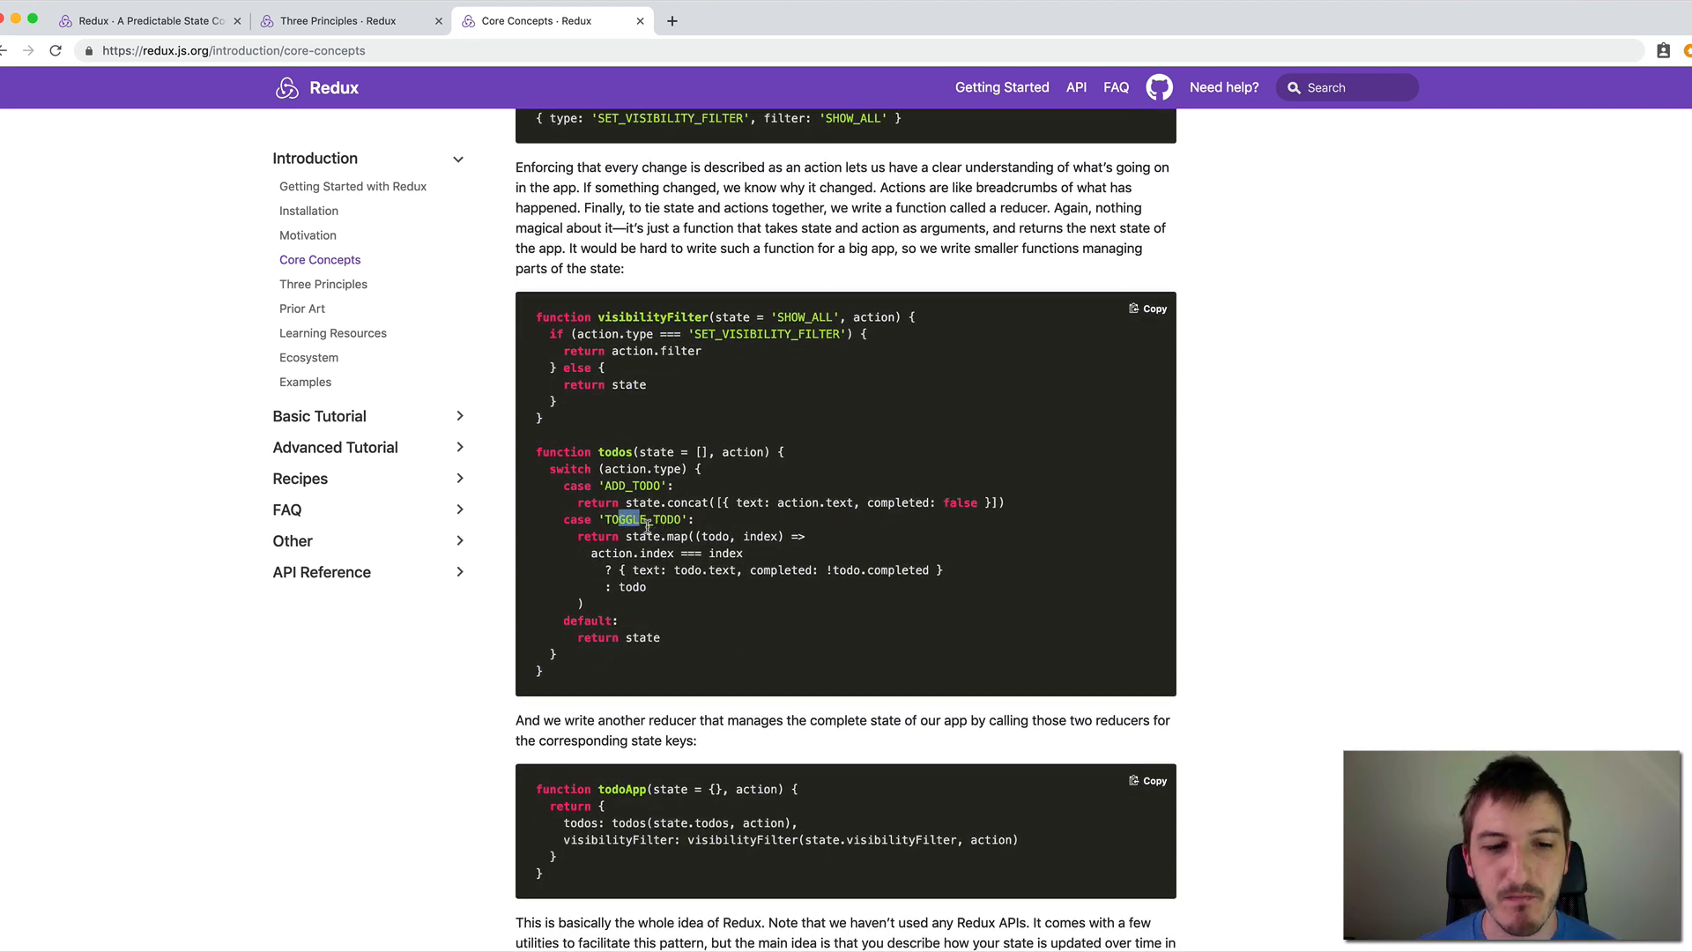
double_click(590, 536)
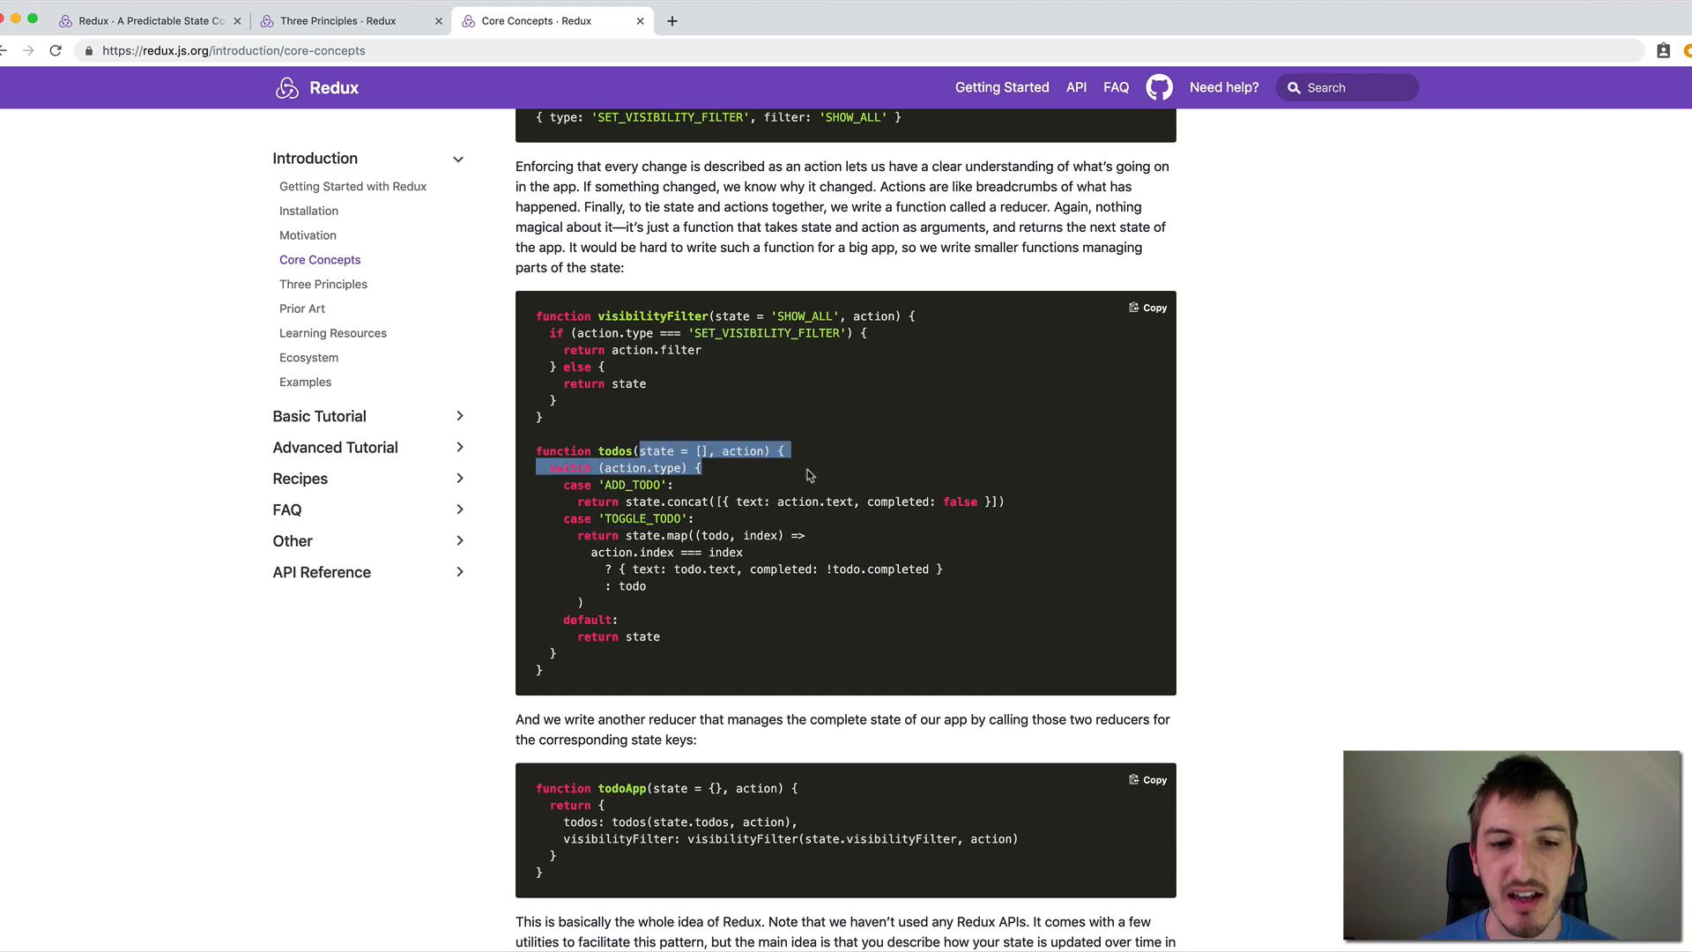
scroll("down", 3)
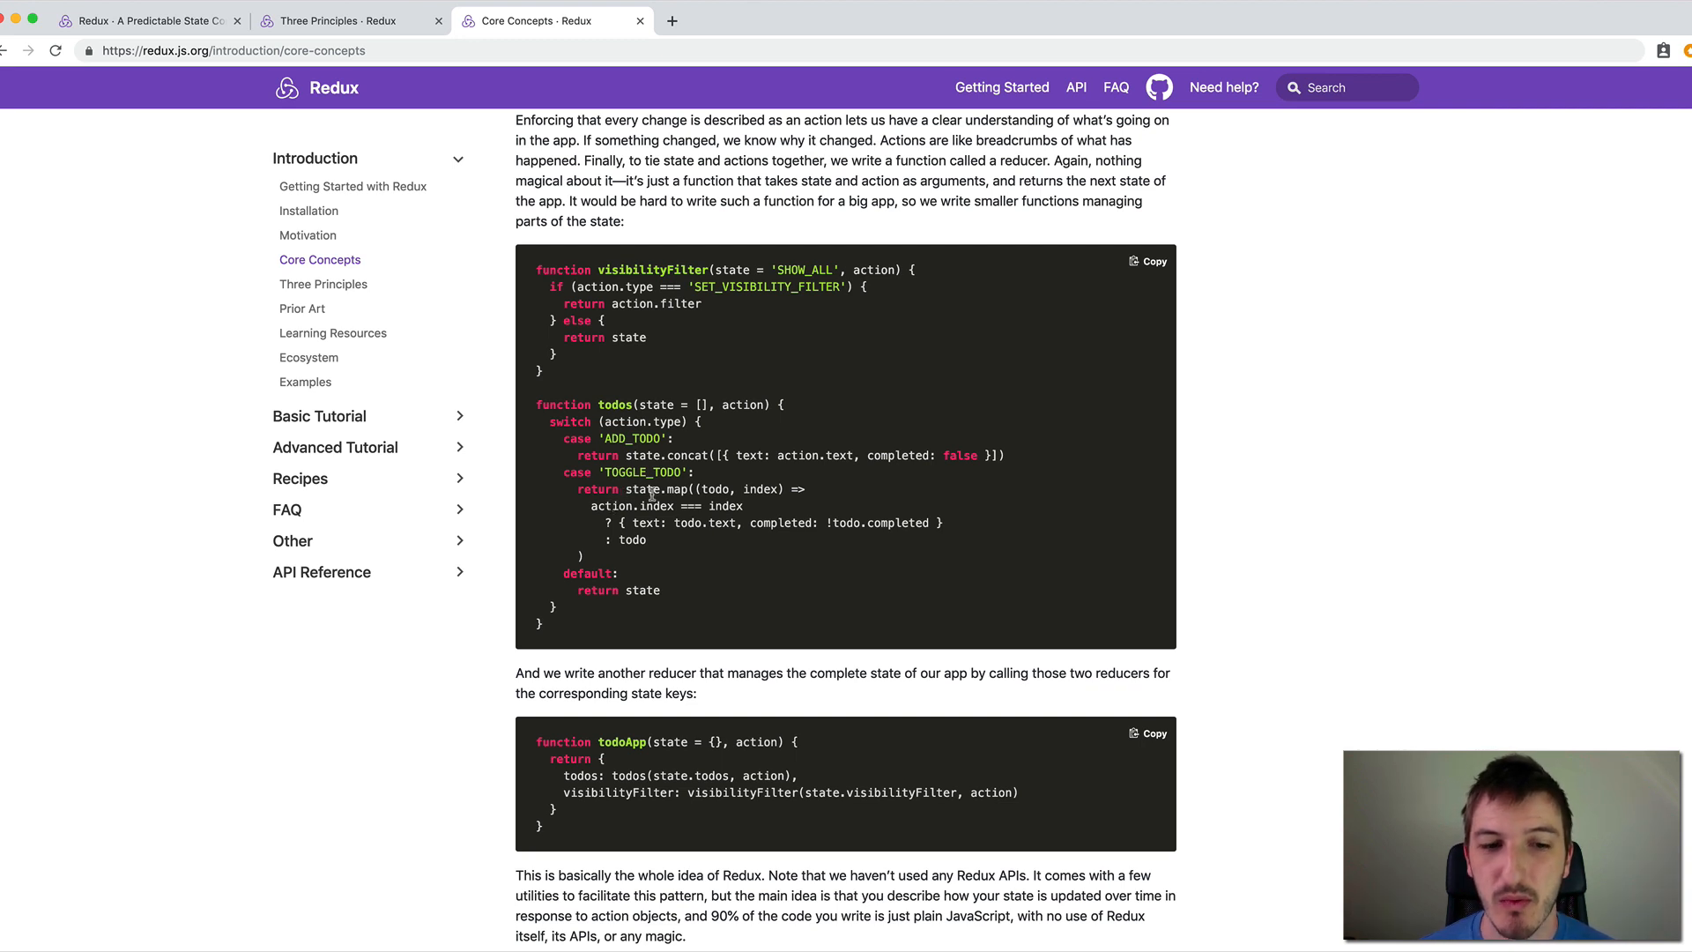
double_click(638, 488)
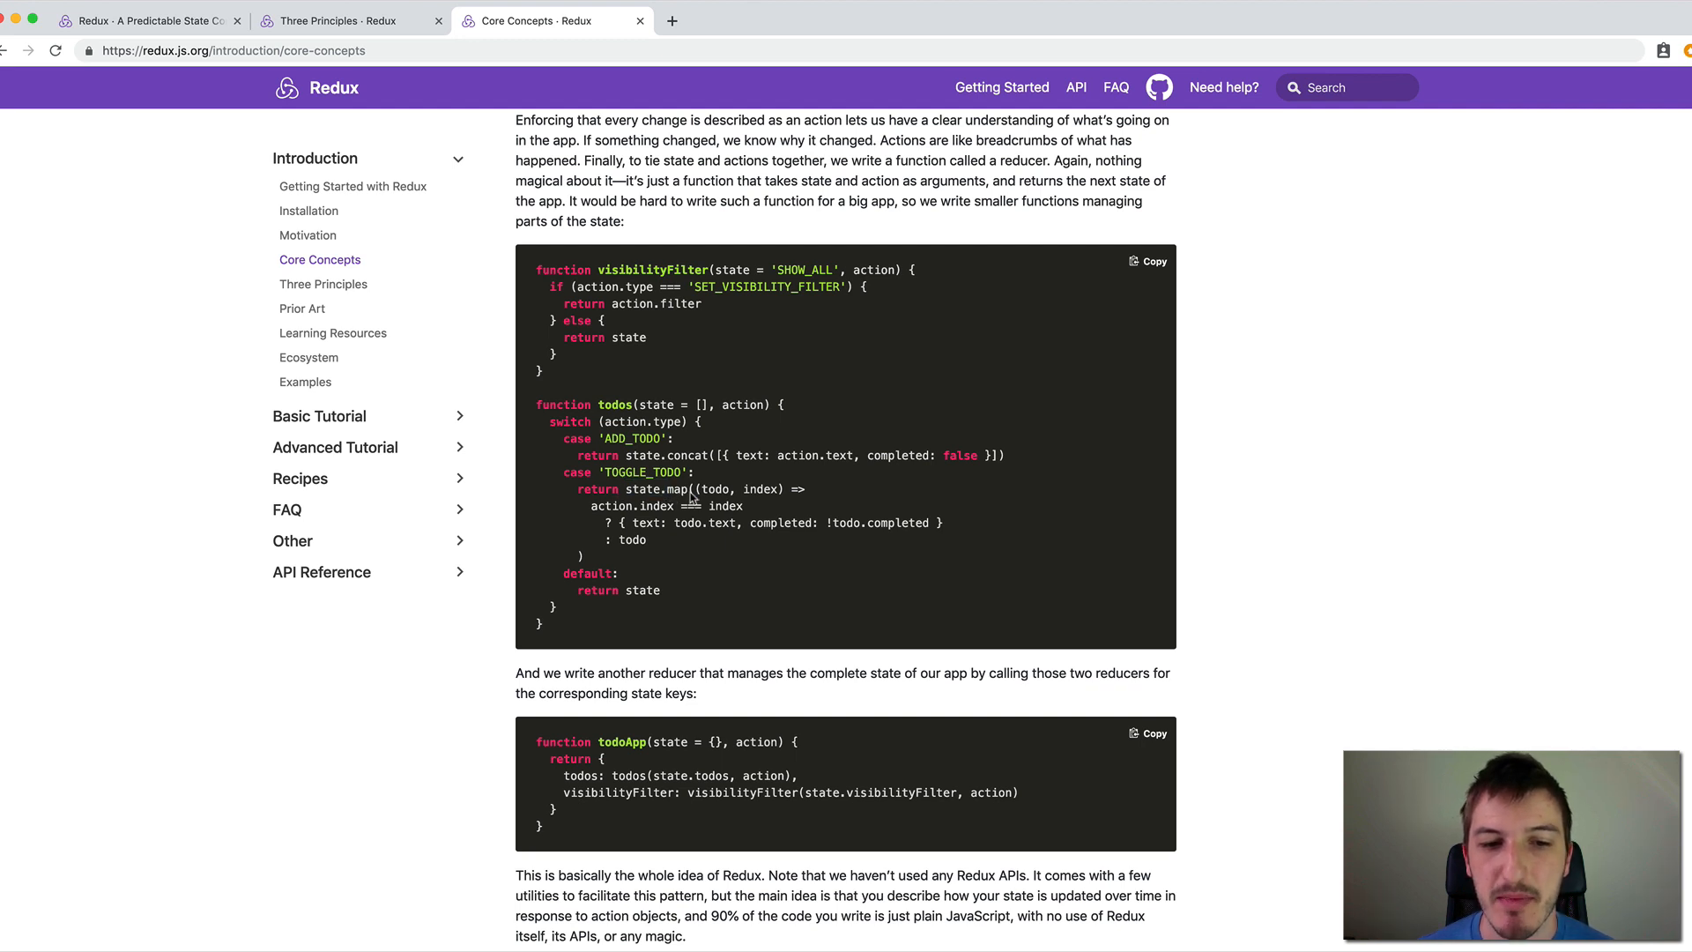
mouse_move(816, 508)
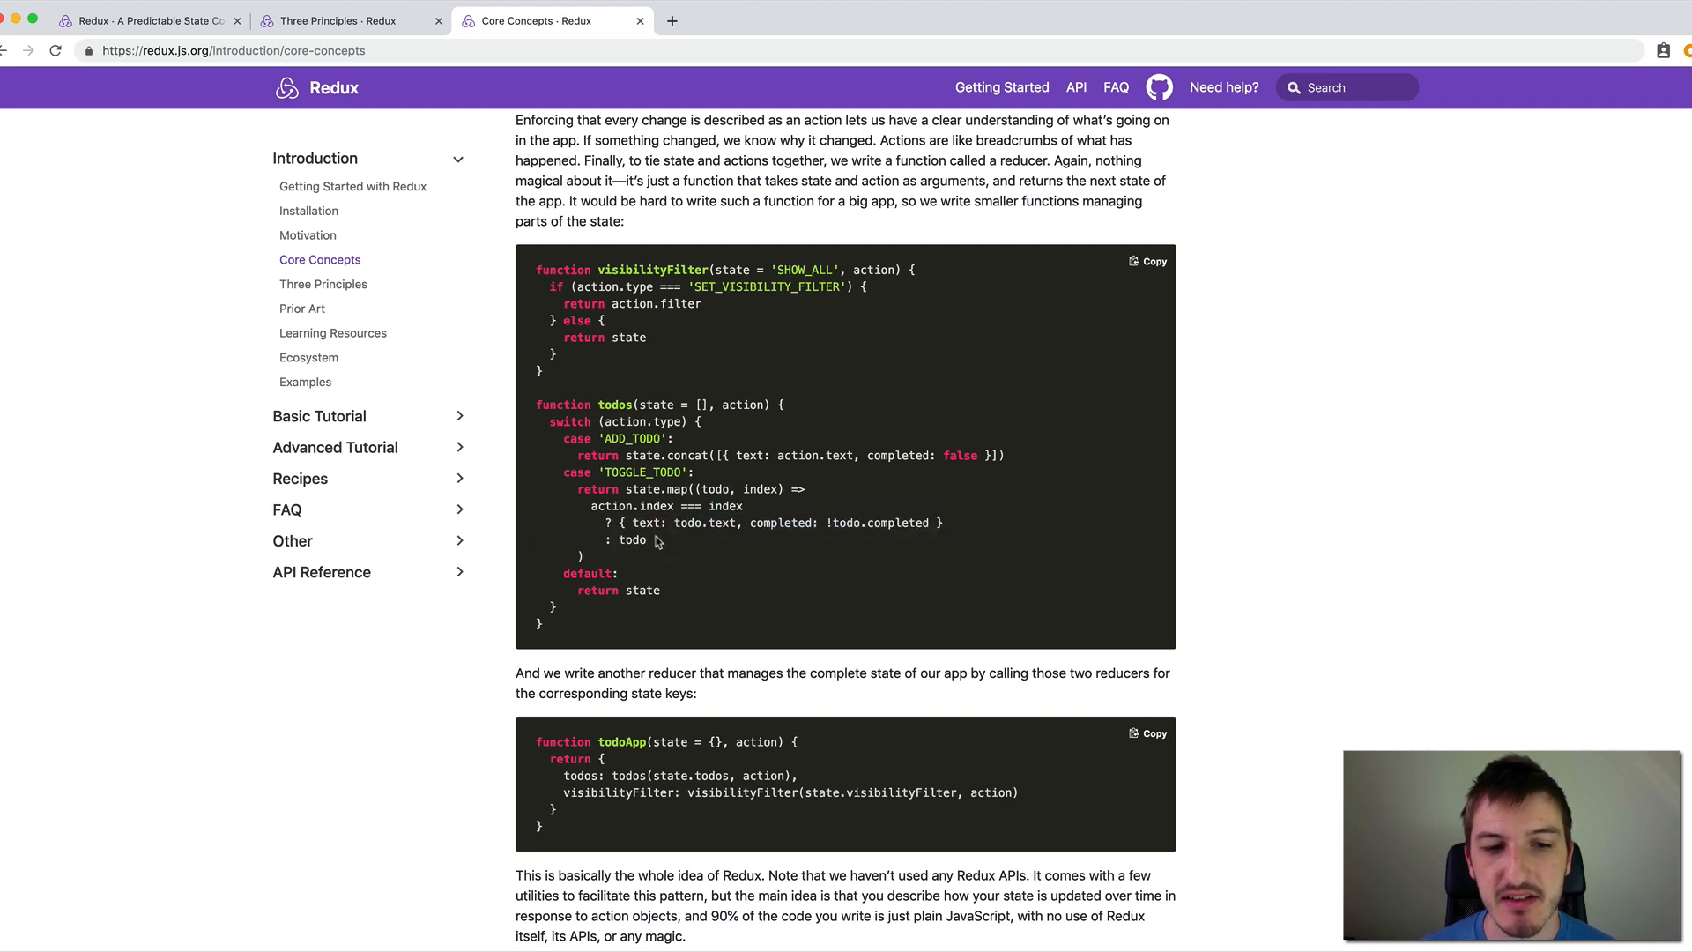
mouse_move(724, 506)
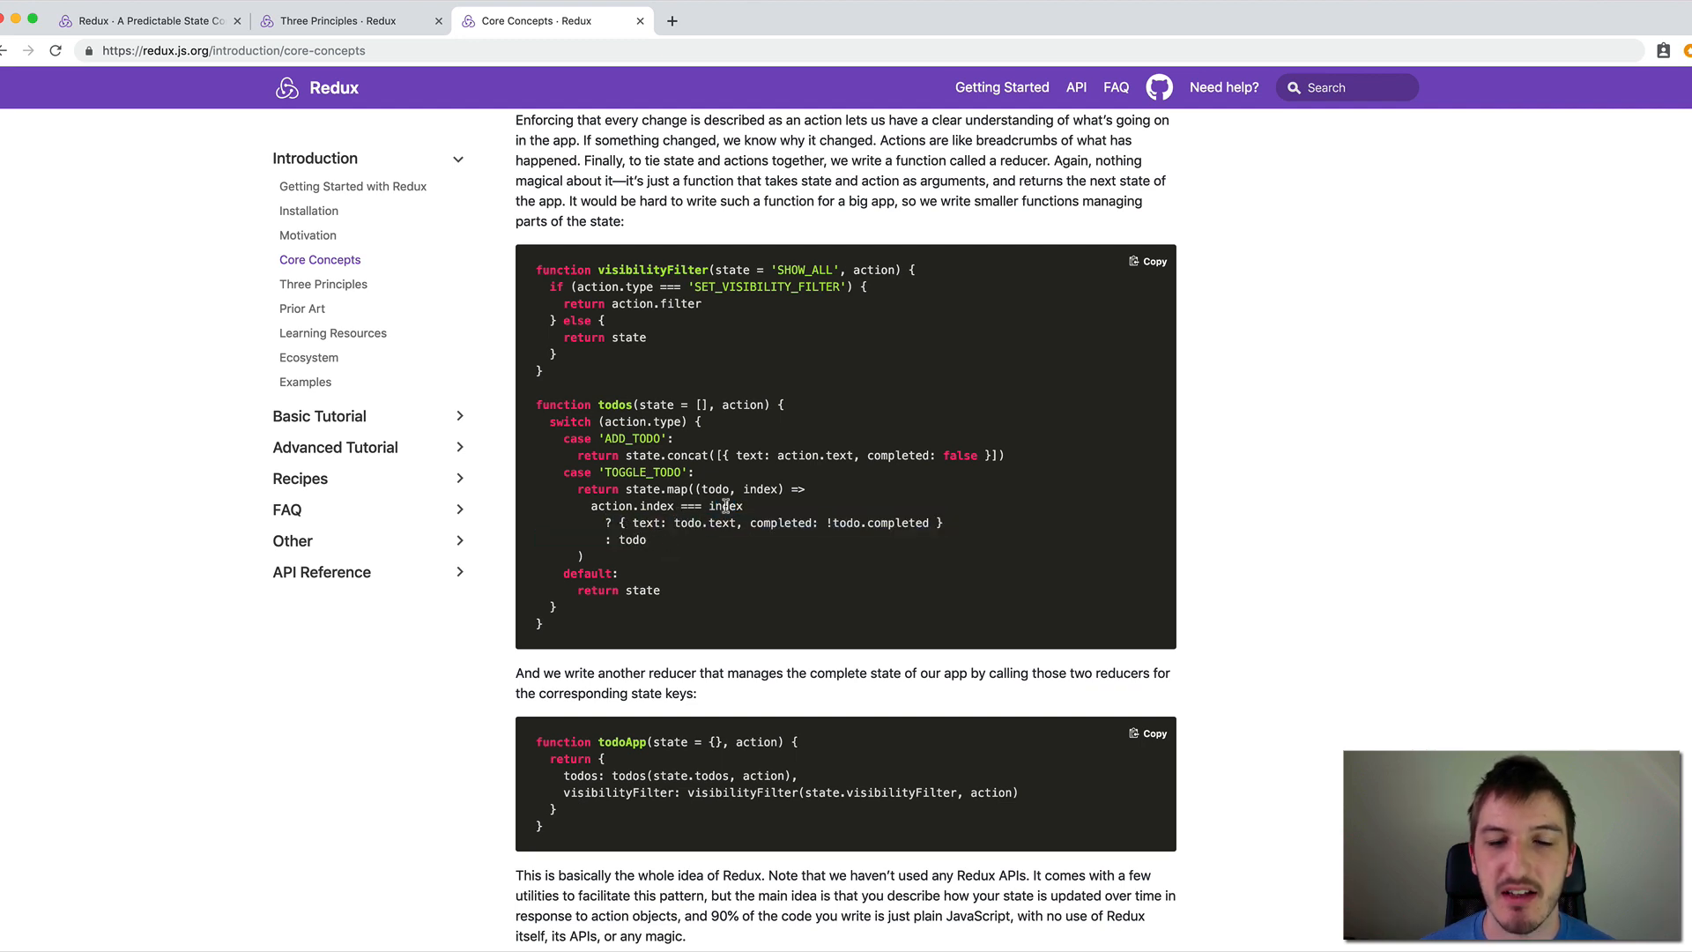
mouse_move(643, 536)
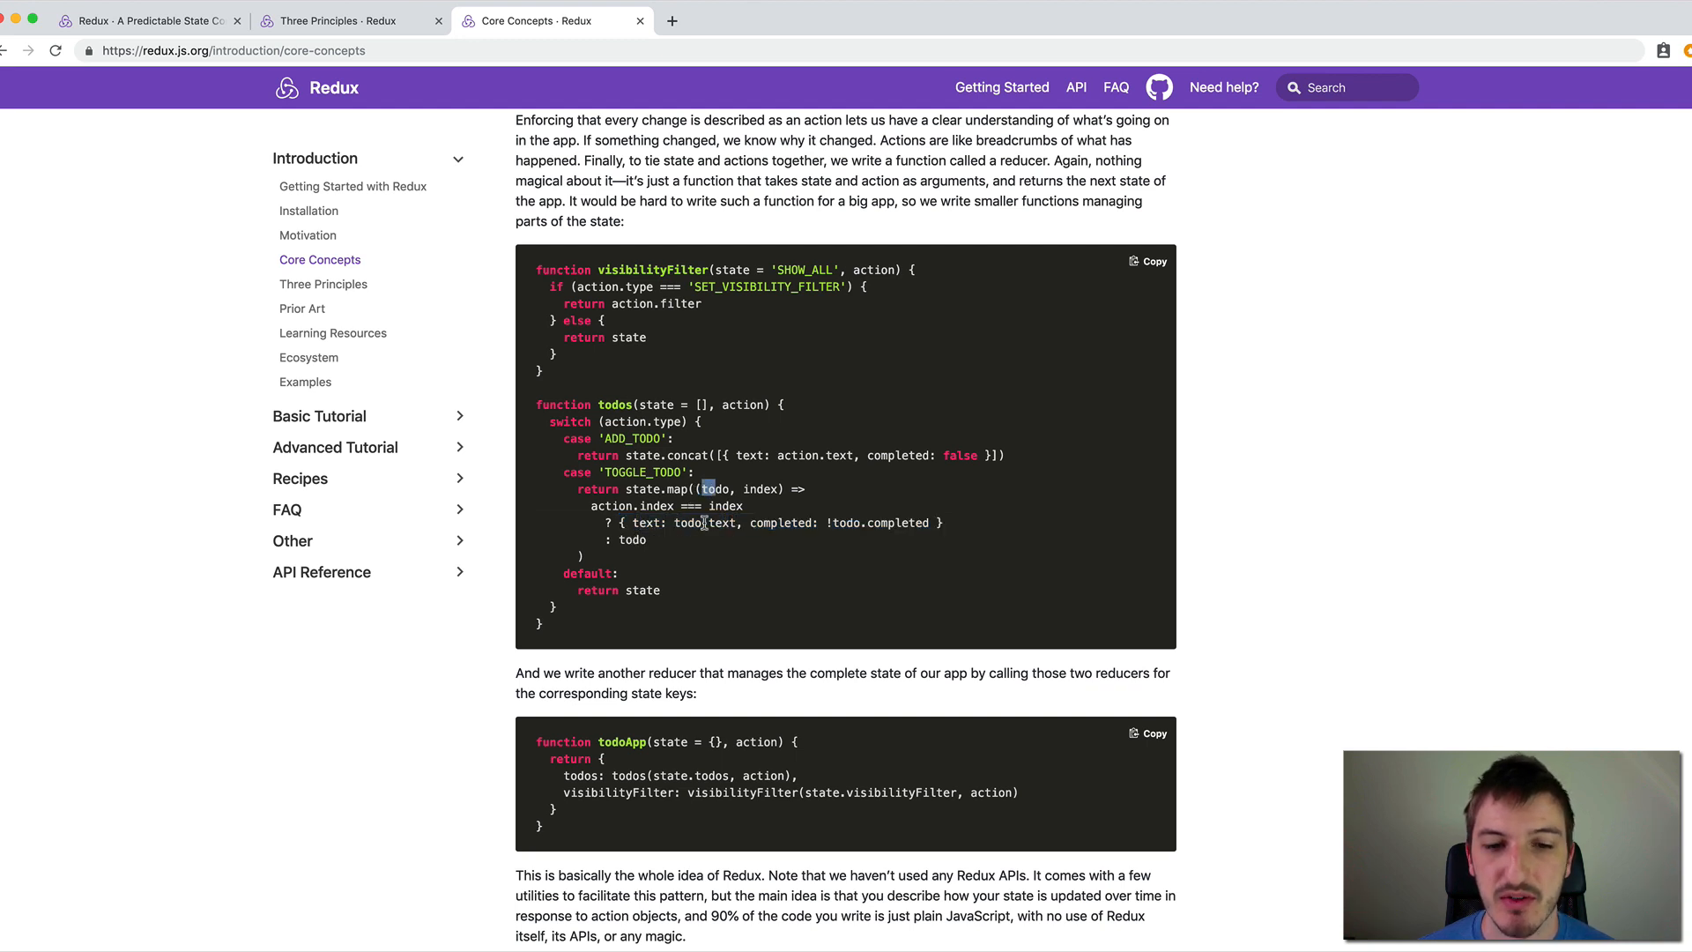
double_click(783, 521)
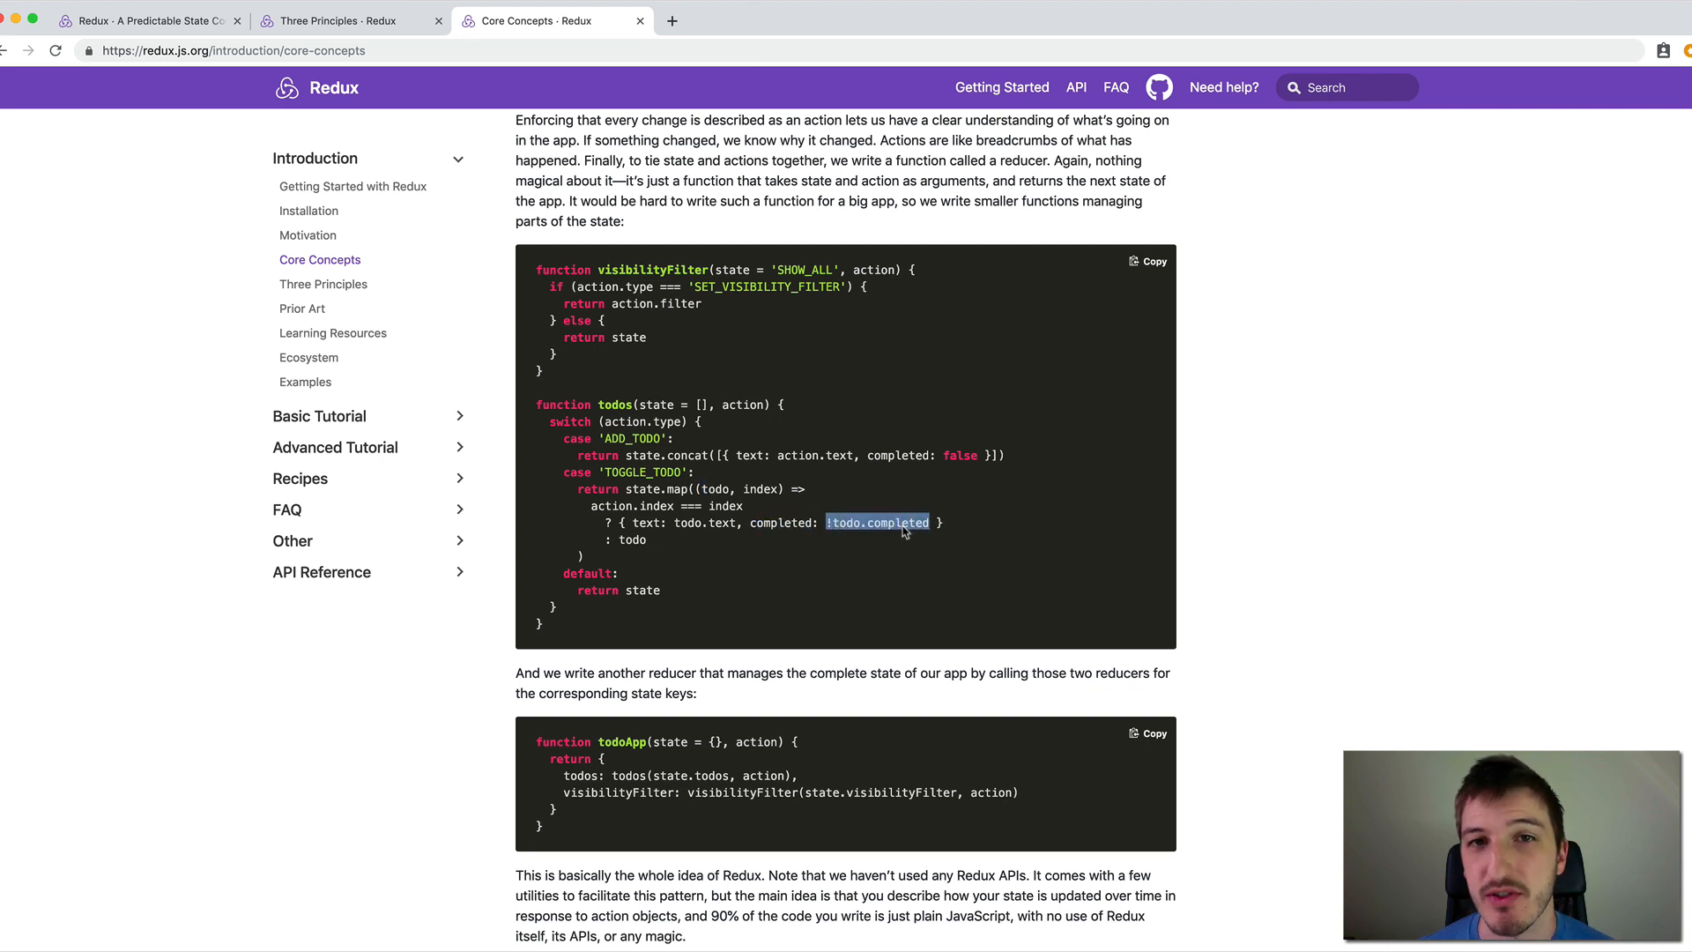
left_click(829, 521)
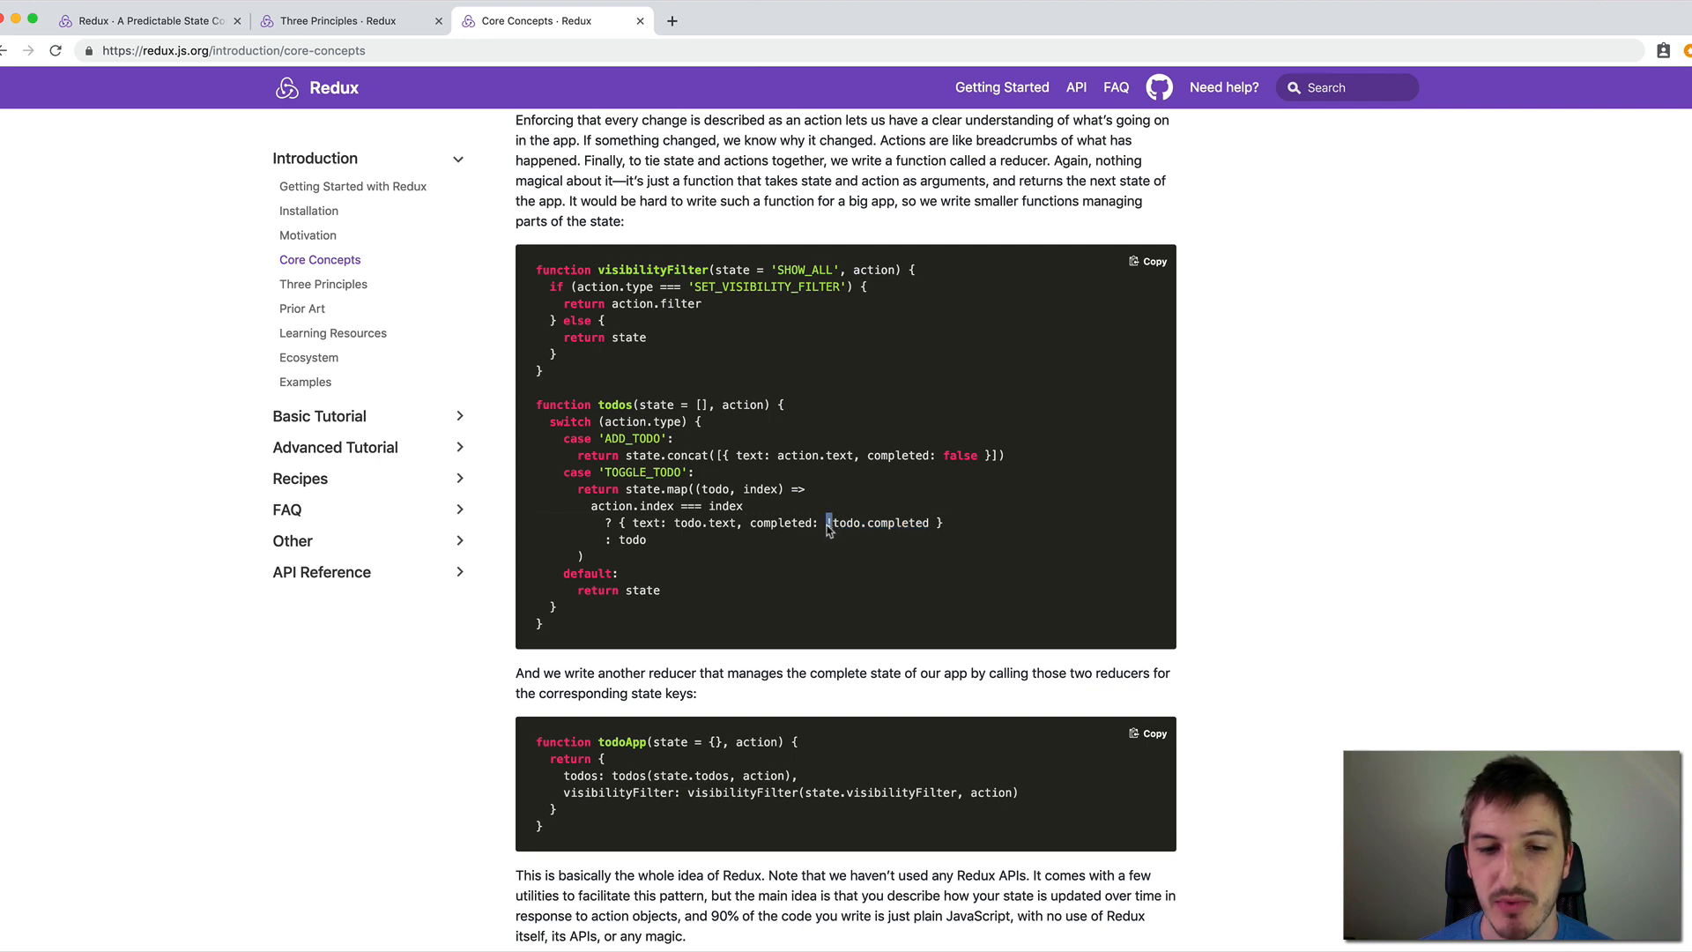
mouse_move(851, 562)
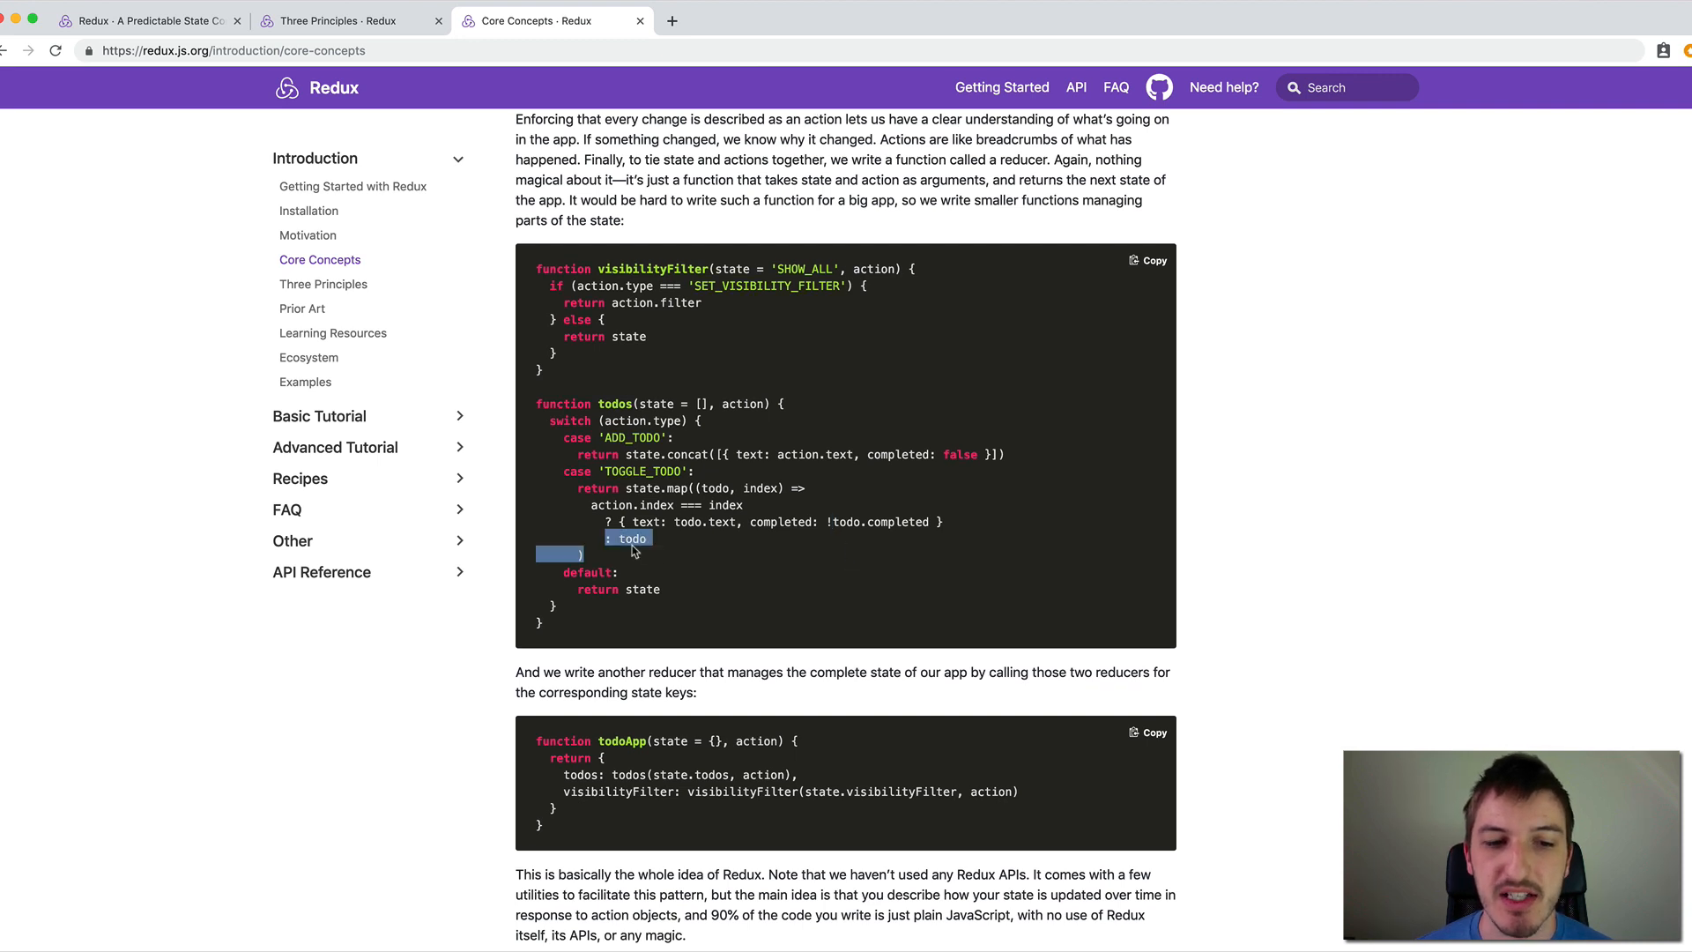
scroll("down", 3)
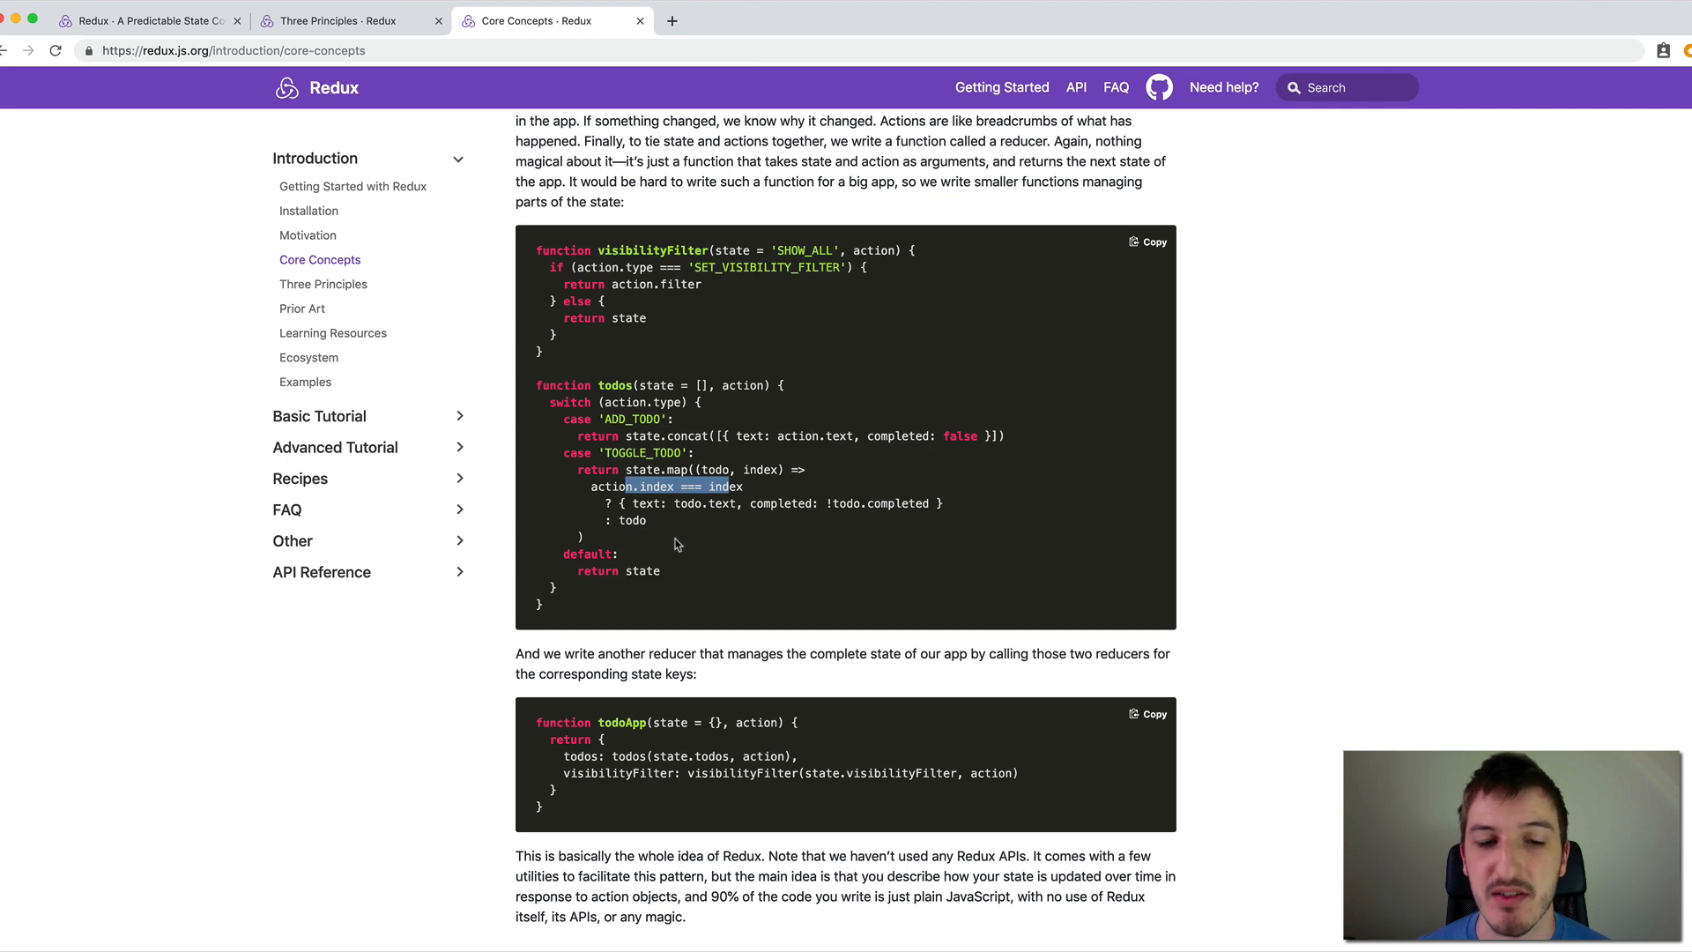
double_click(633, 520)
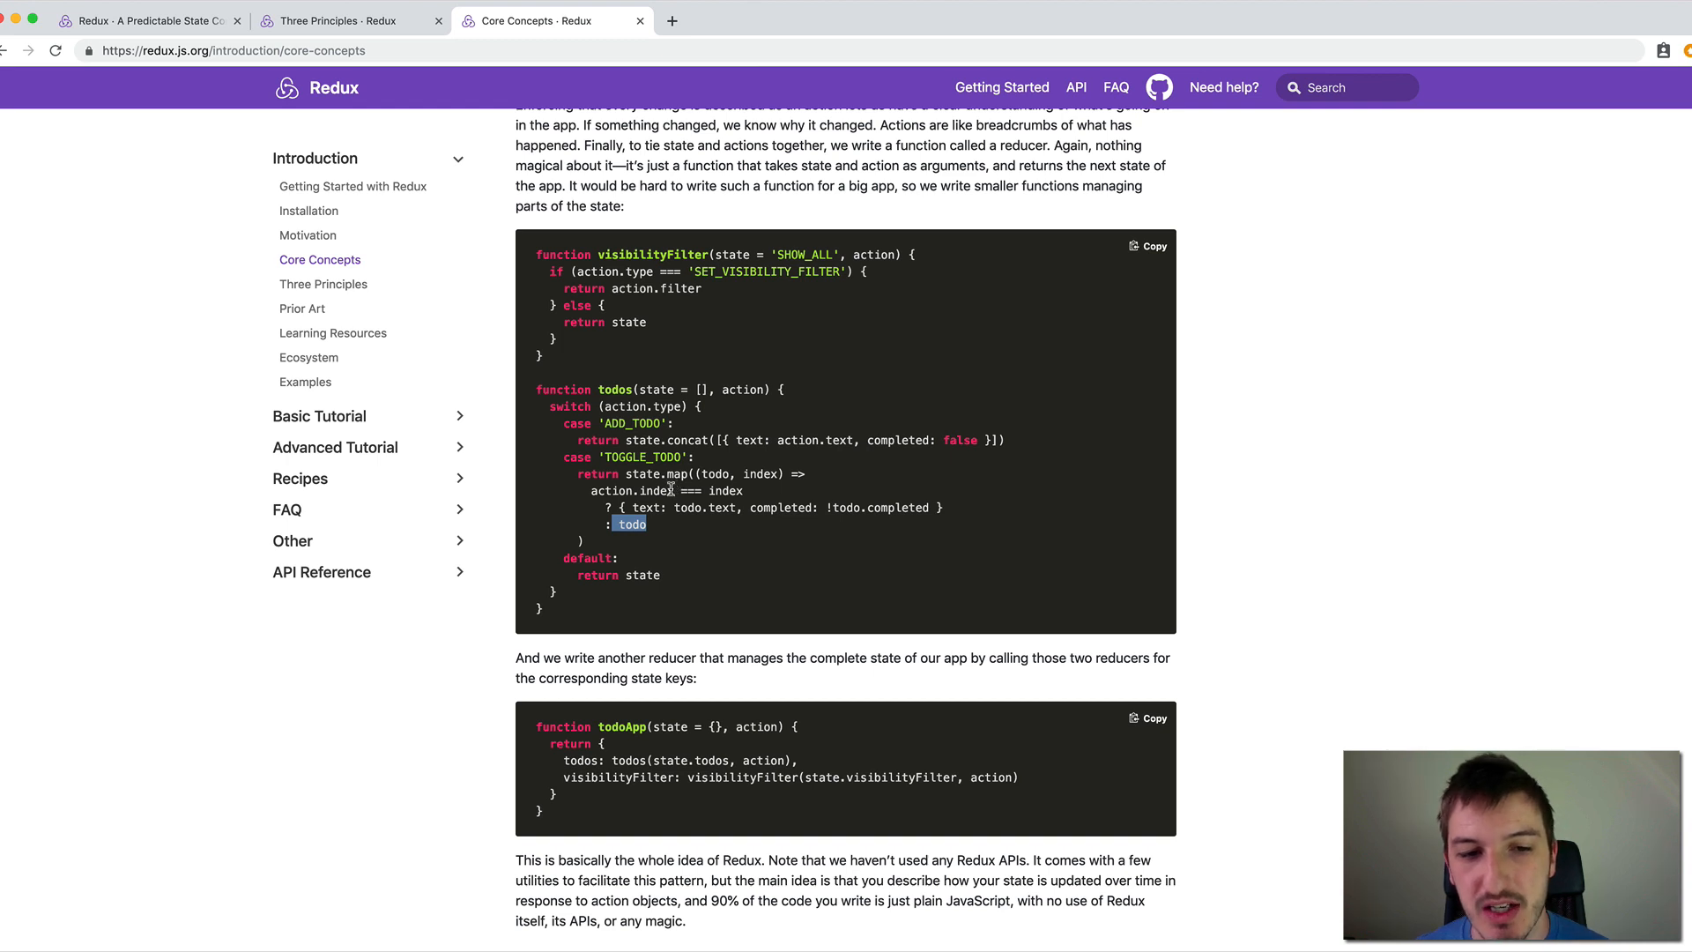
mouse_move(669, 556)
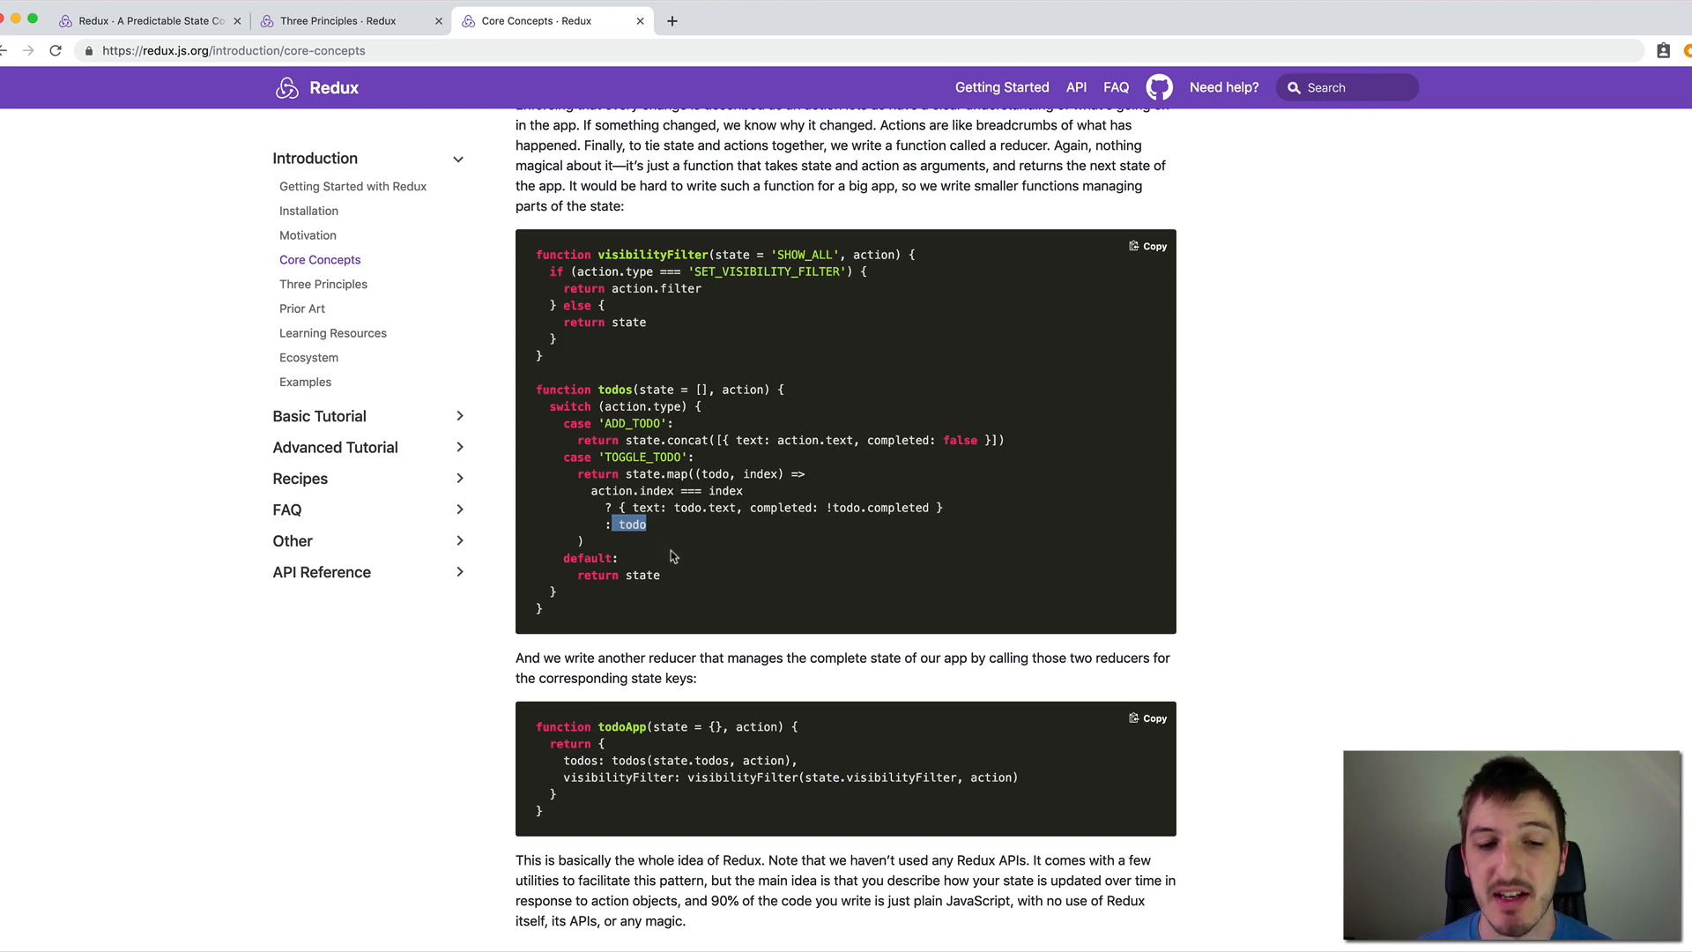
double_click(647, 508)
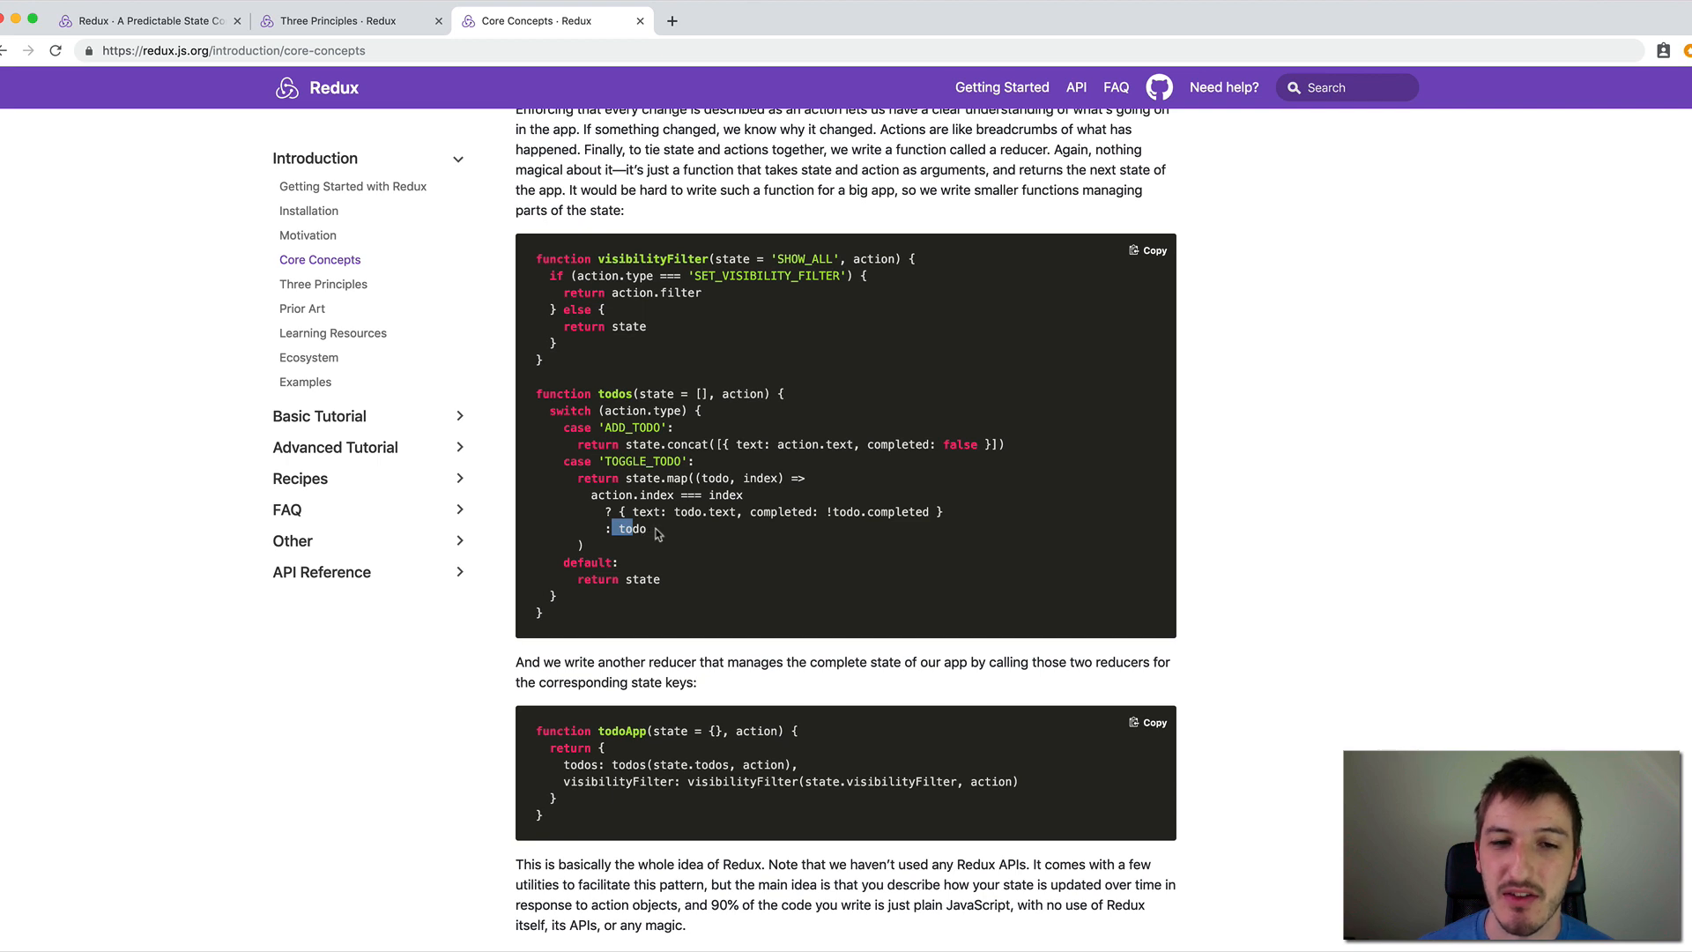
mouse_move(1168, 478)
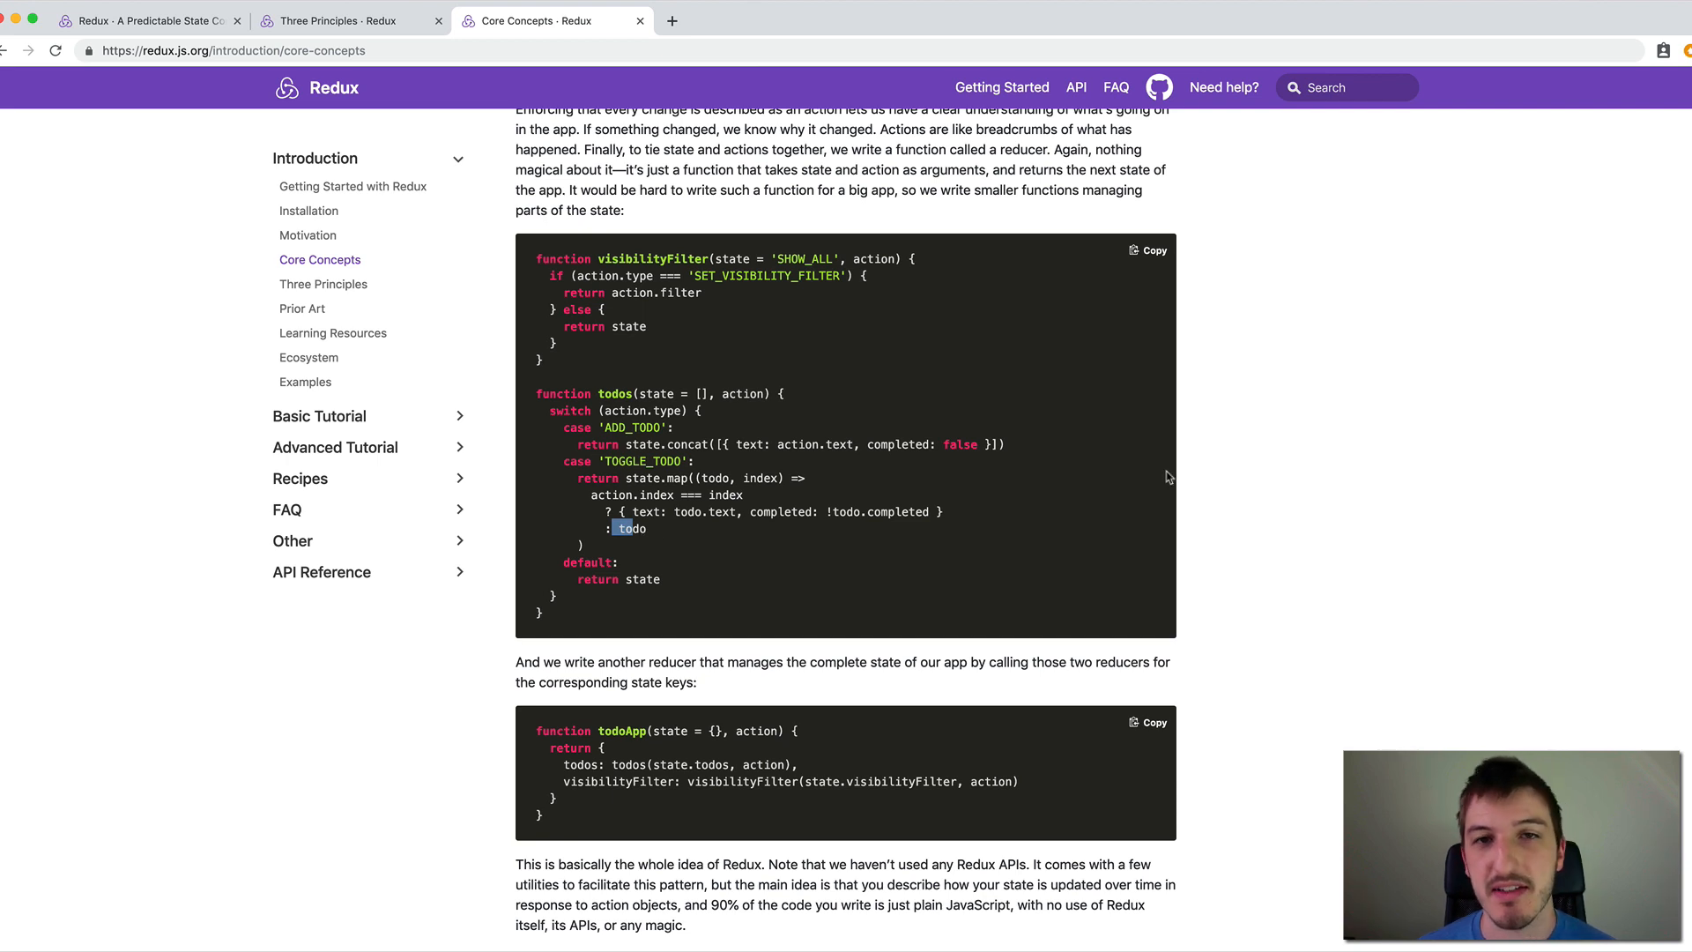
mouse_move(1040, 469)
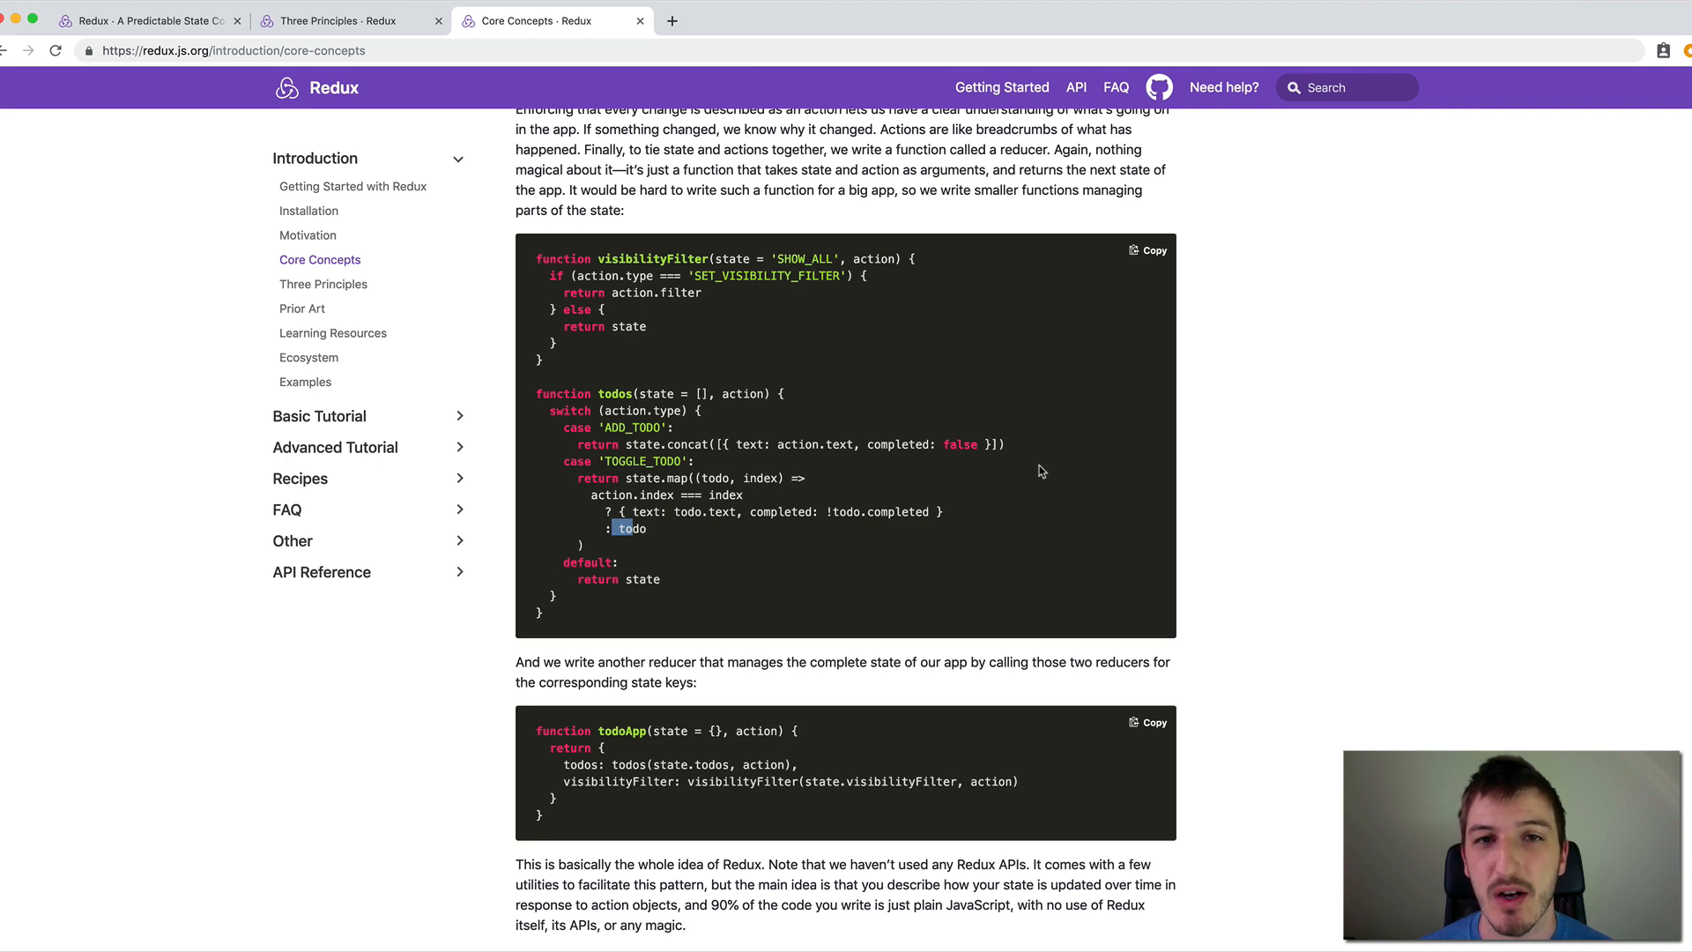
double_click(892, 511)
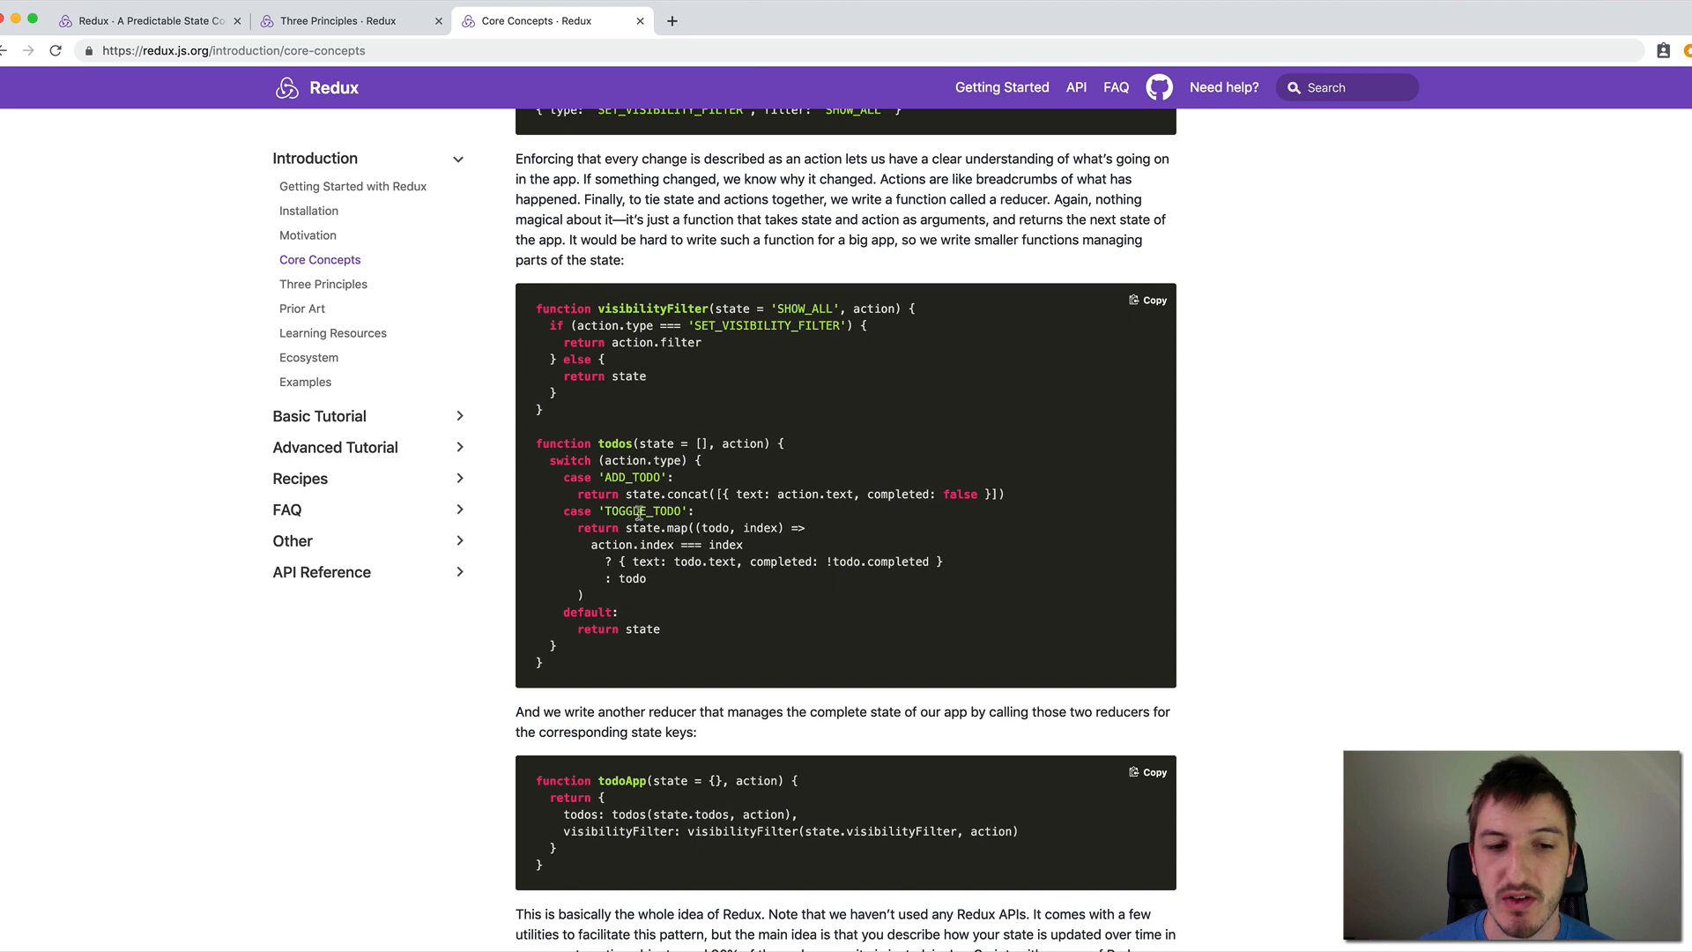
mouse_move(645, 478)
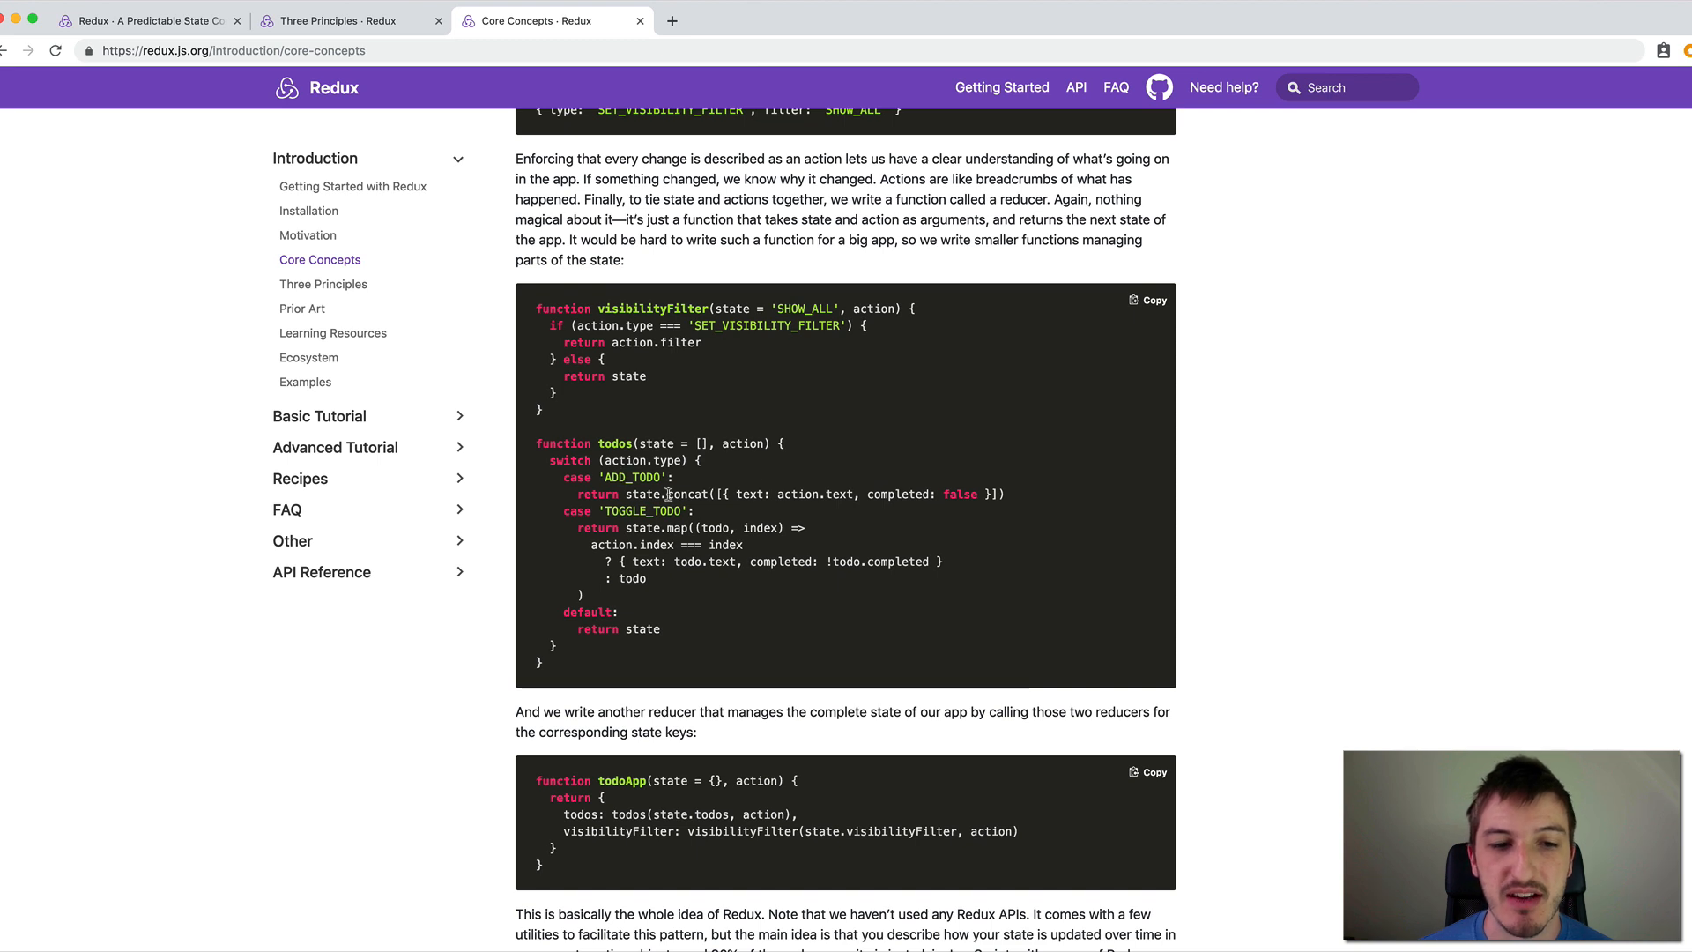
mouse_move(936, 521)
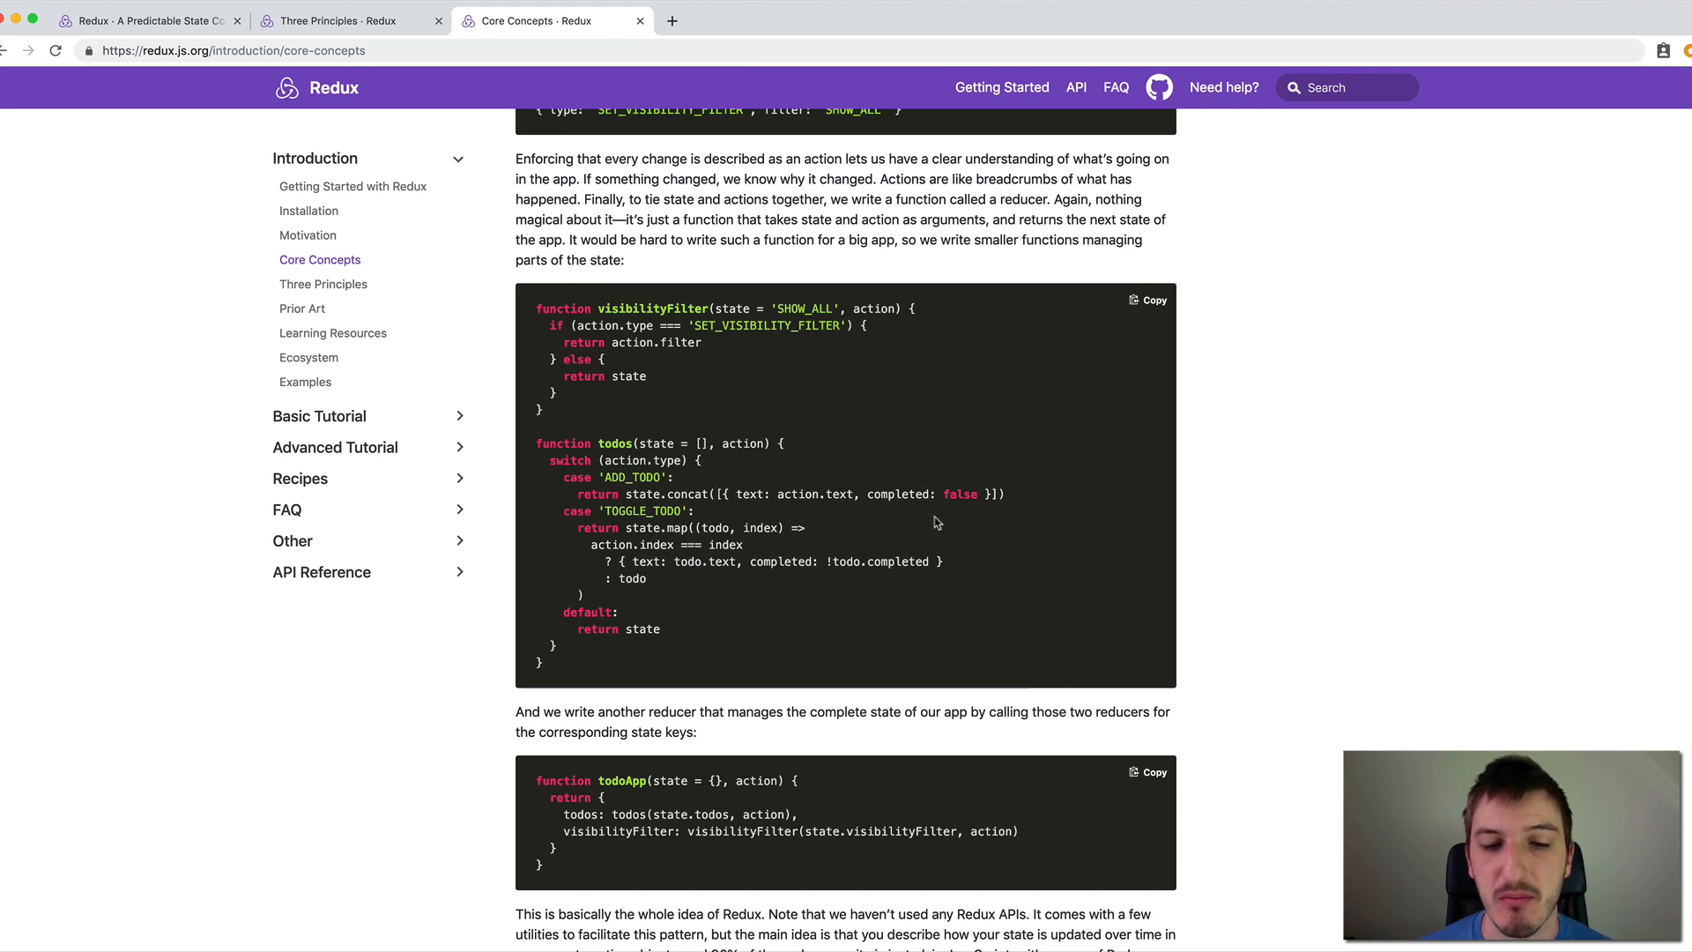
mouse_move(919, 529)
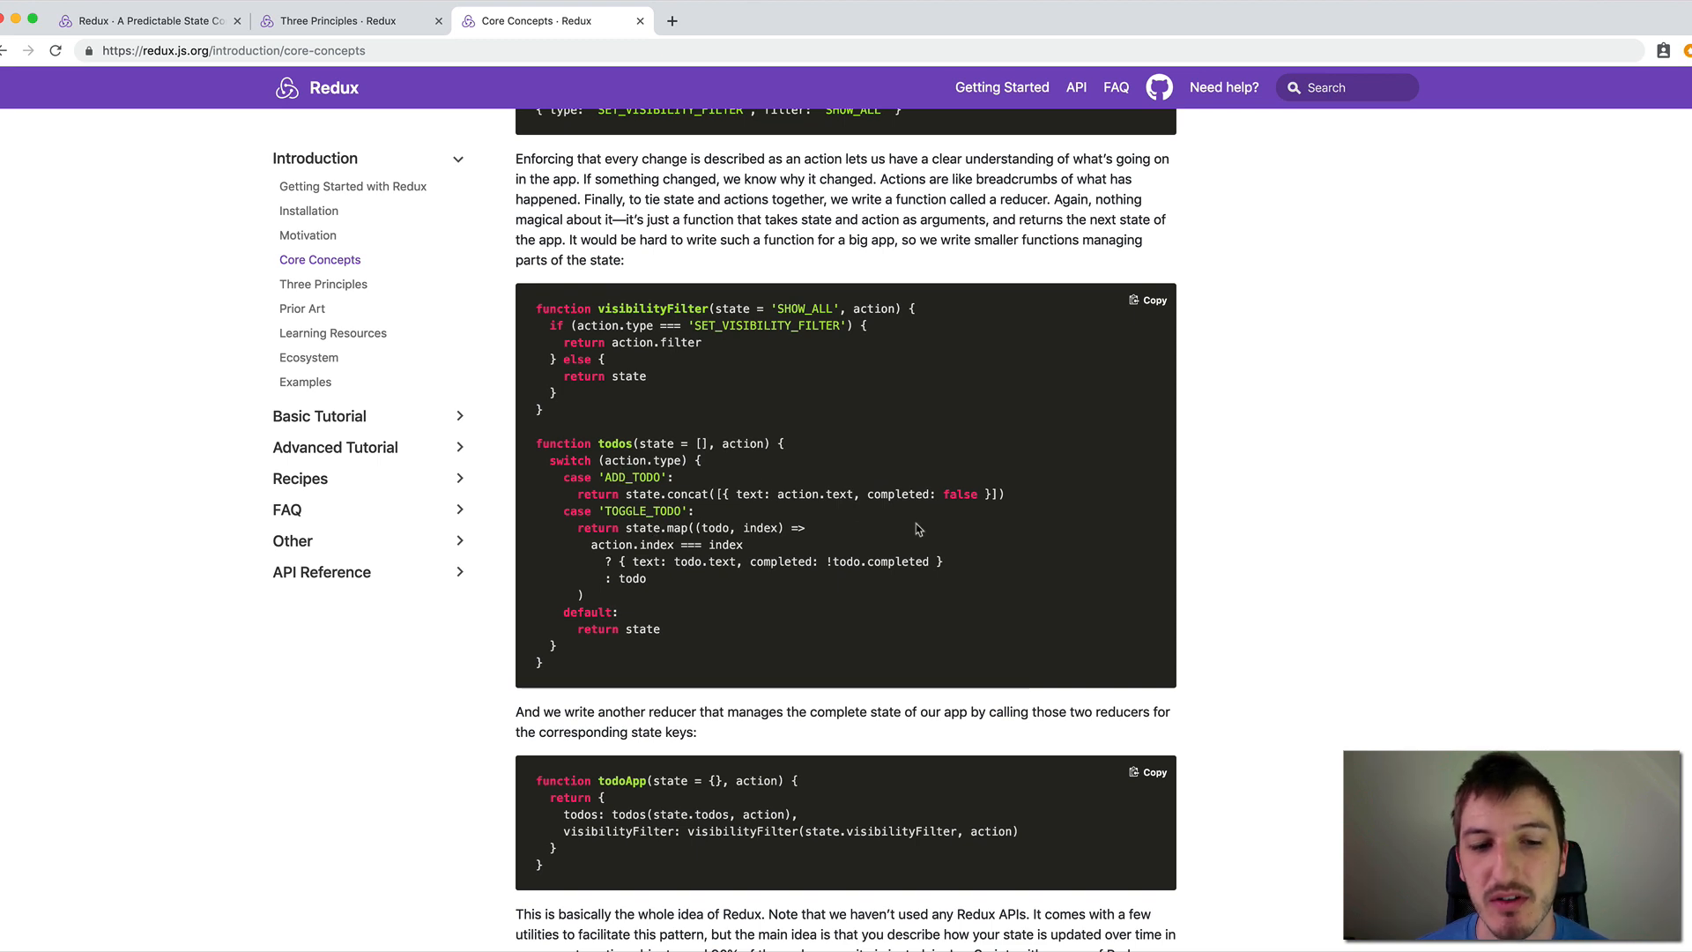
mouse_move(857, 529)
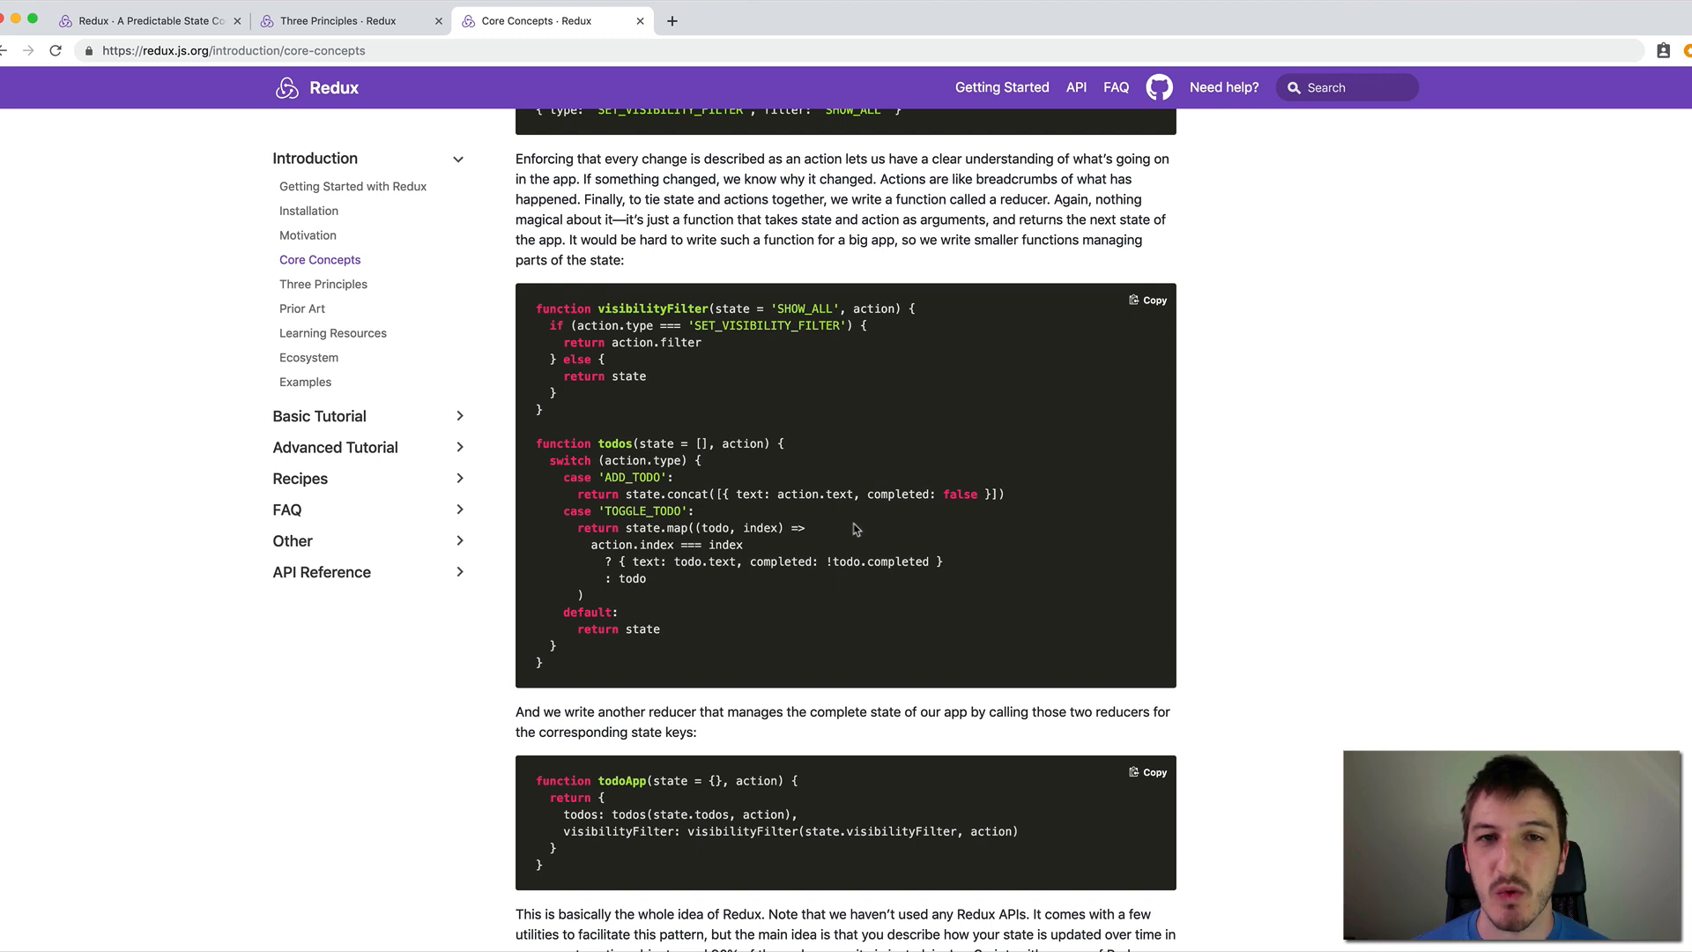
mouse_move(848, 525)
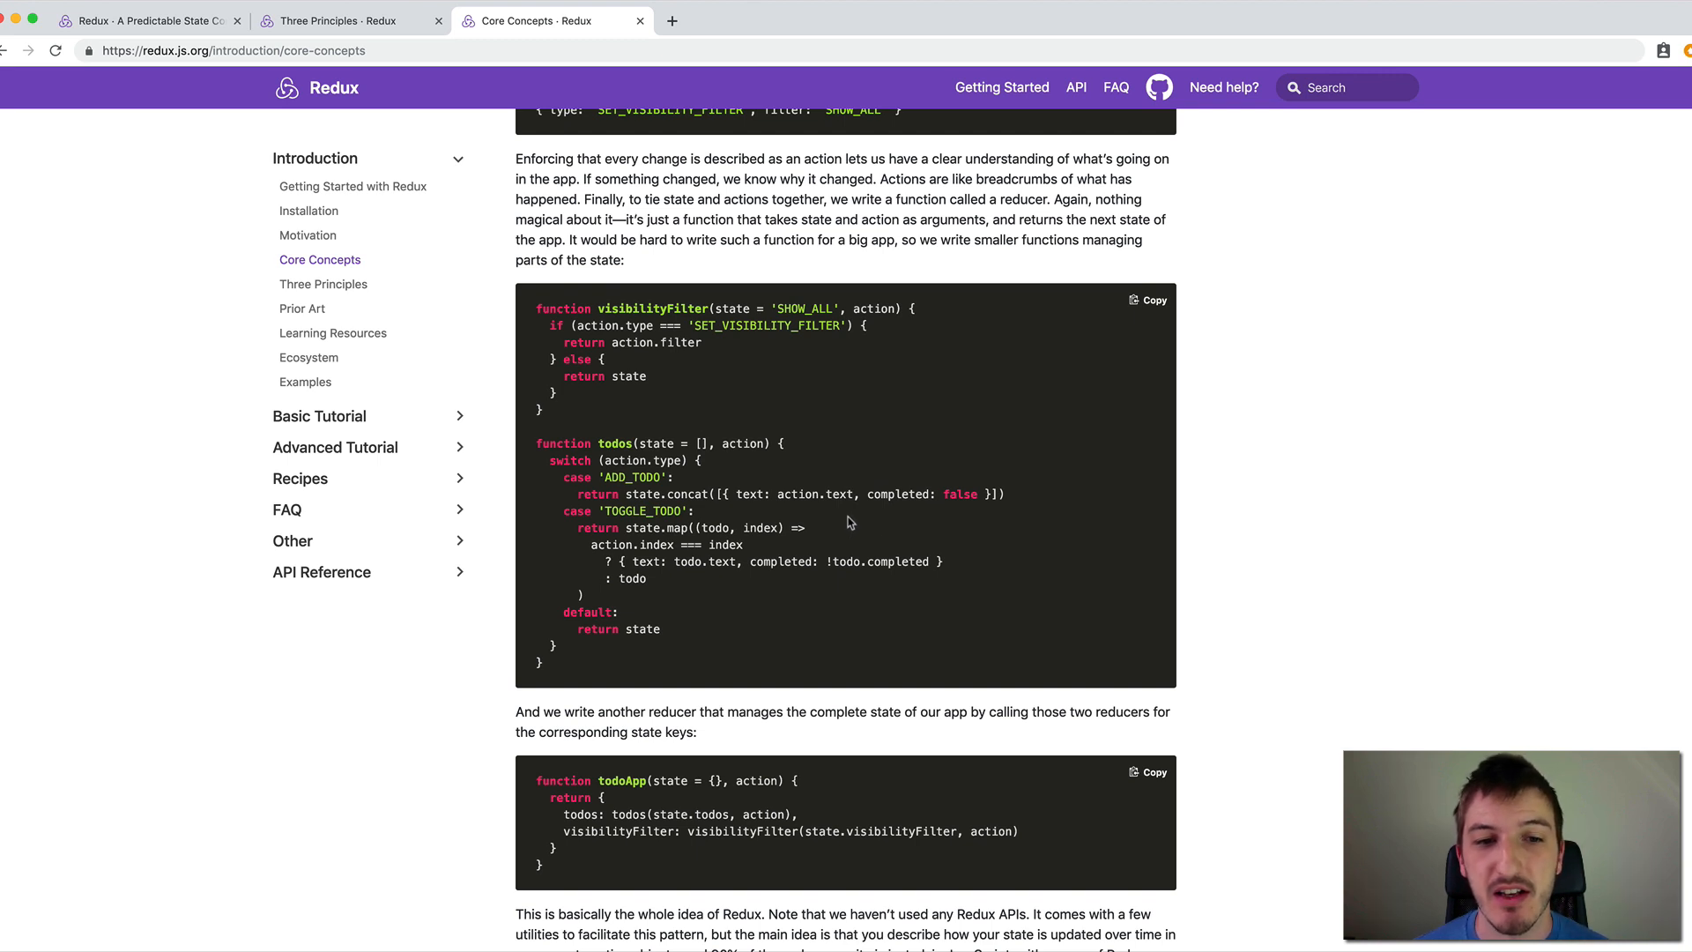
mouse_move(846, 511)
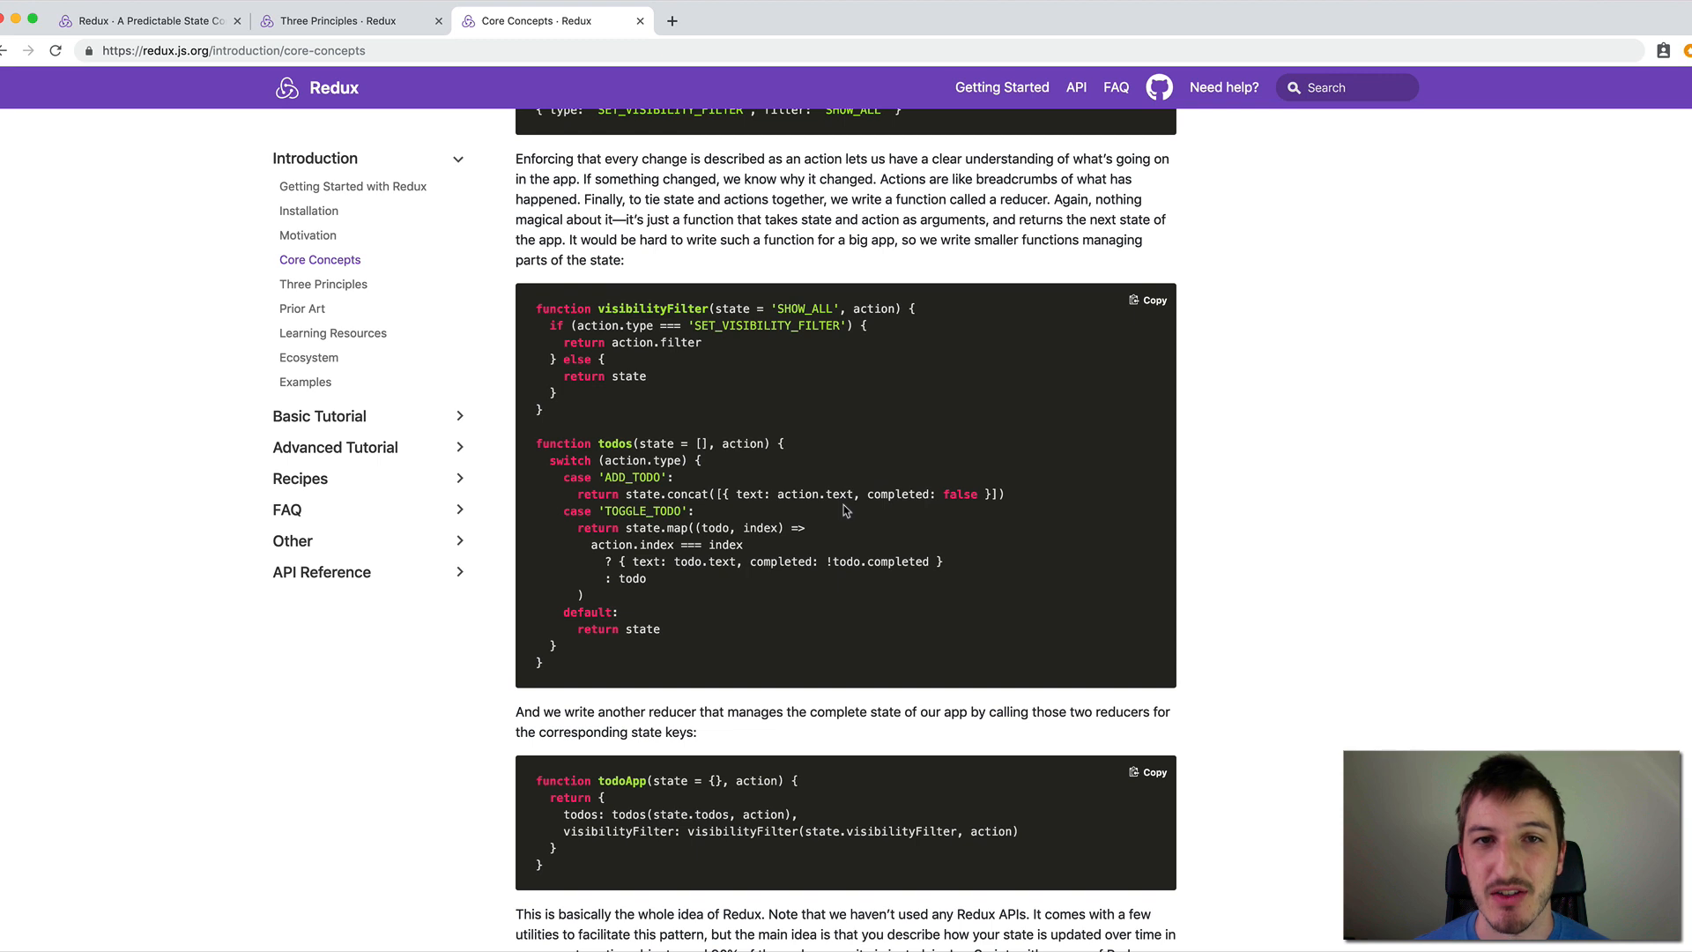
scroll("up", 3)
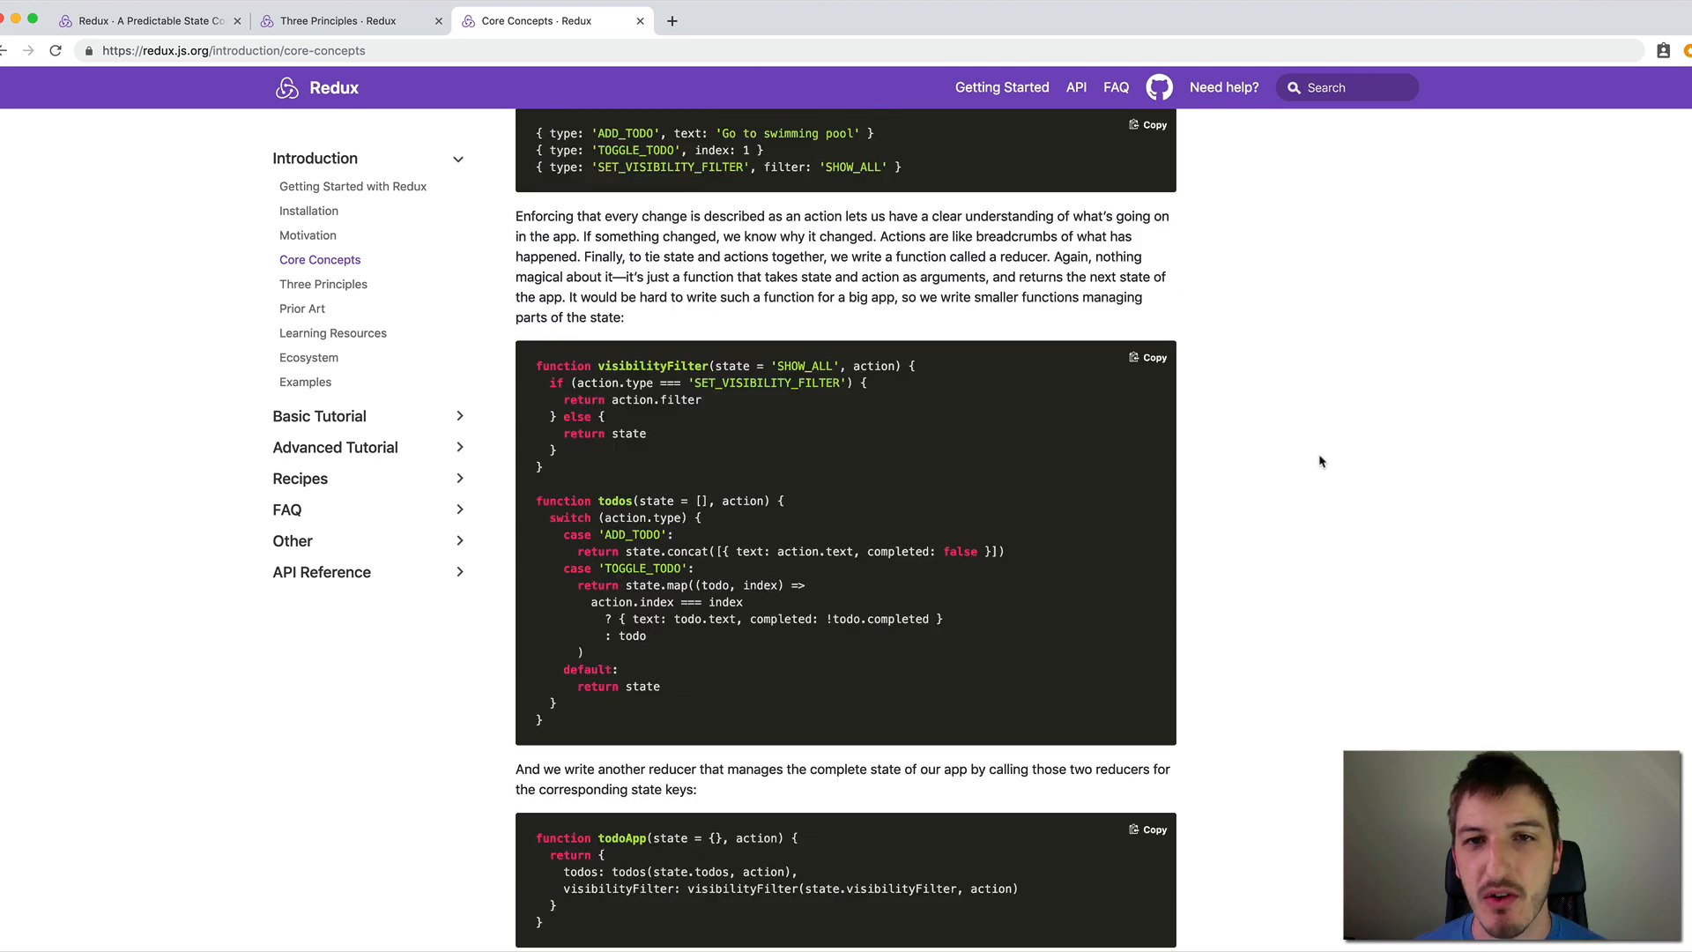
mouse_move(1316, 463)
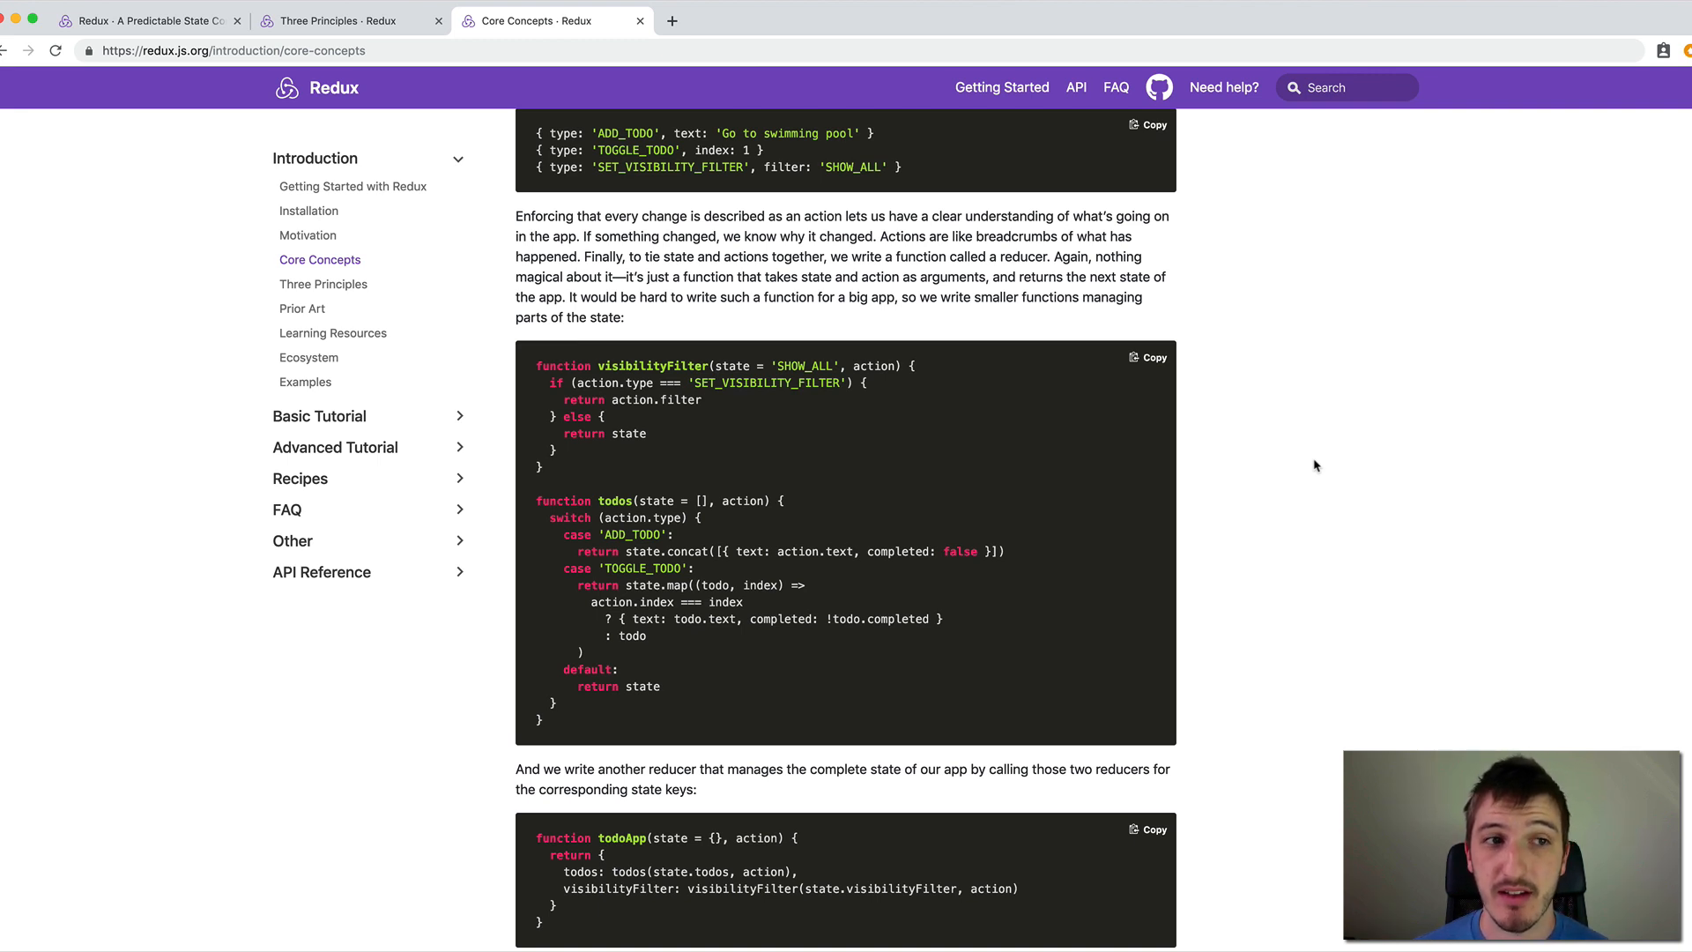
mouse_move(1387, 430)
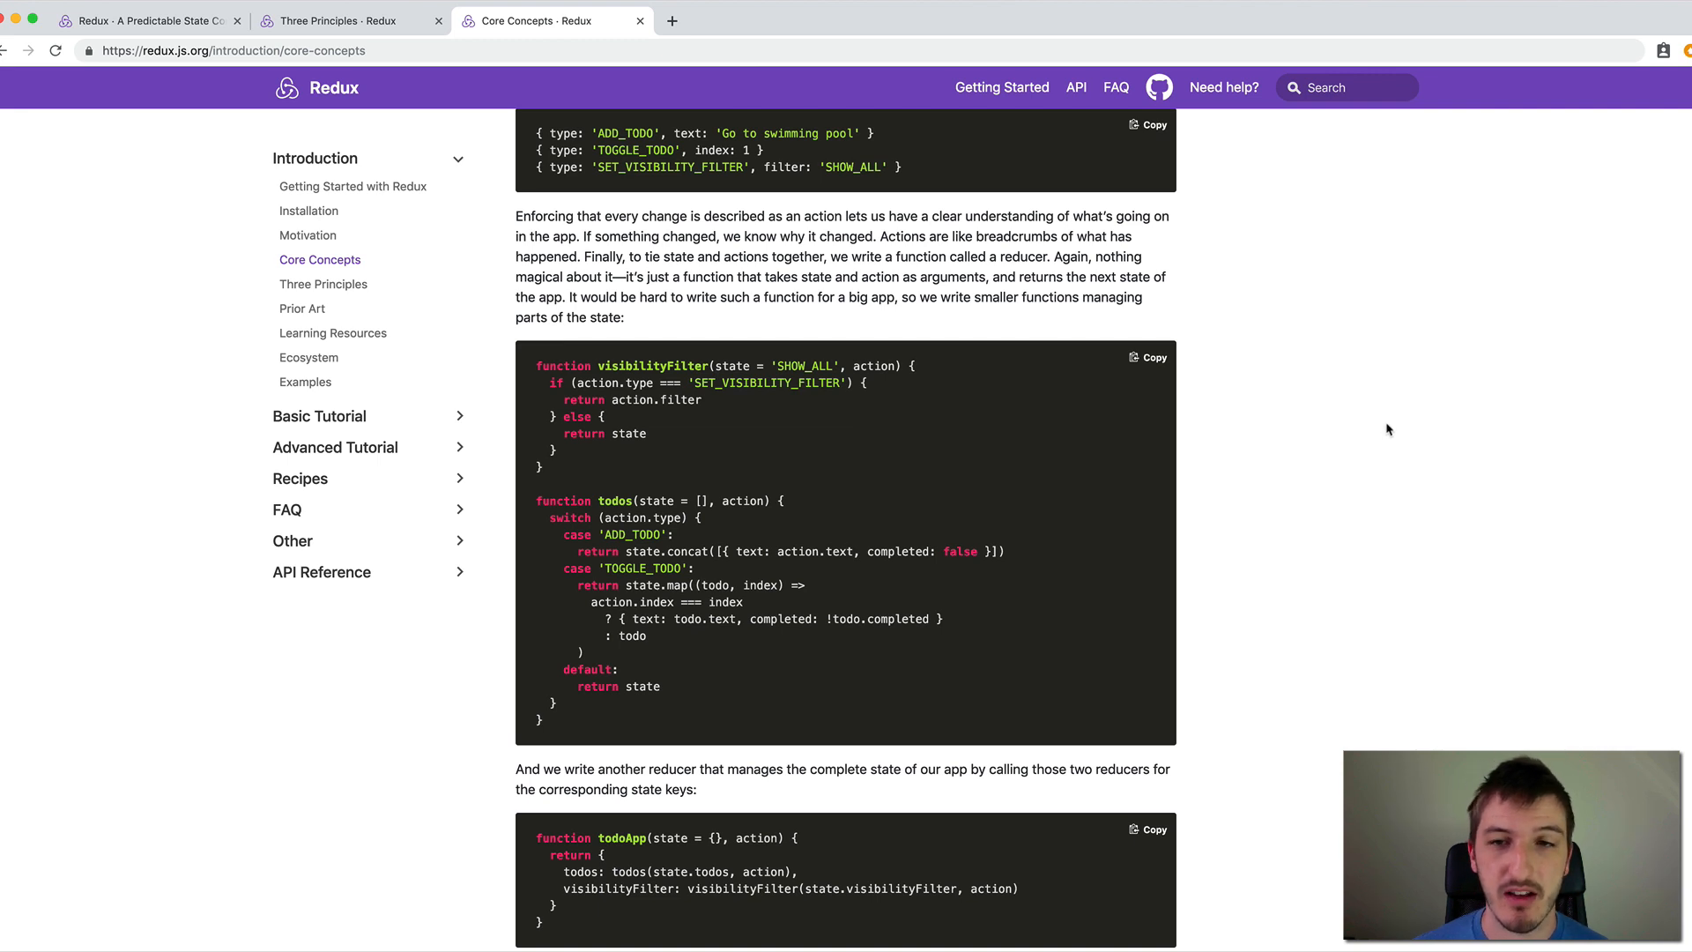
mouse_move(1407, 410)
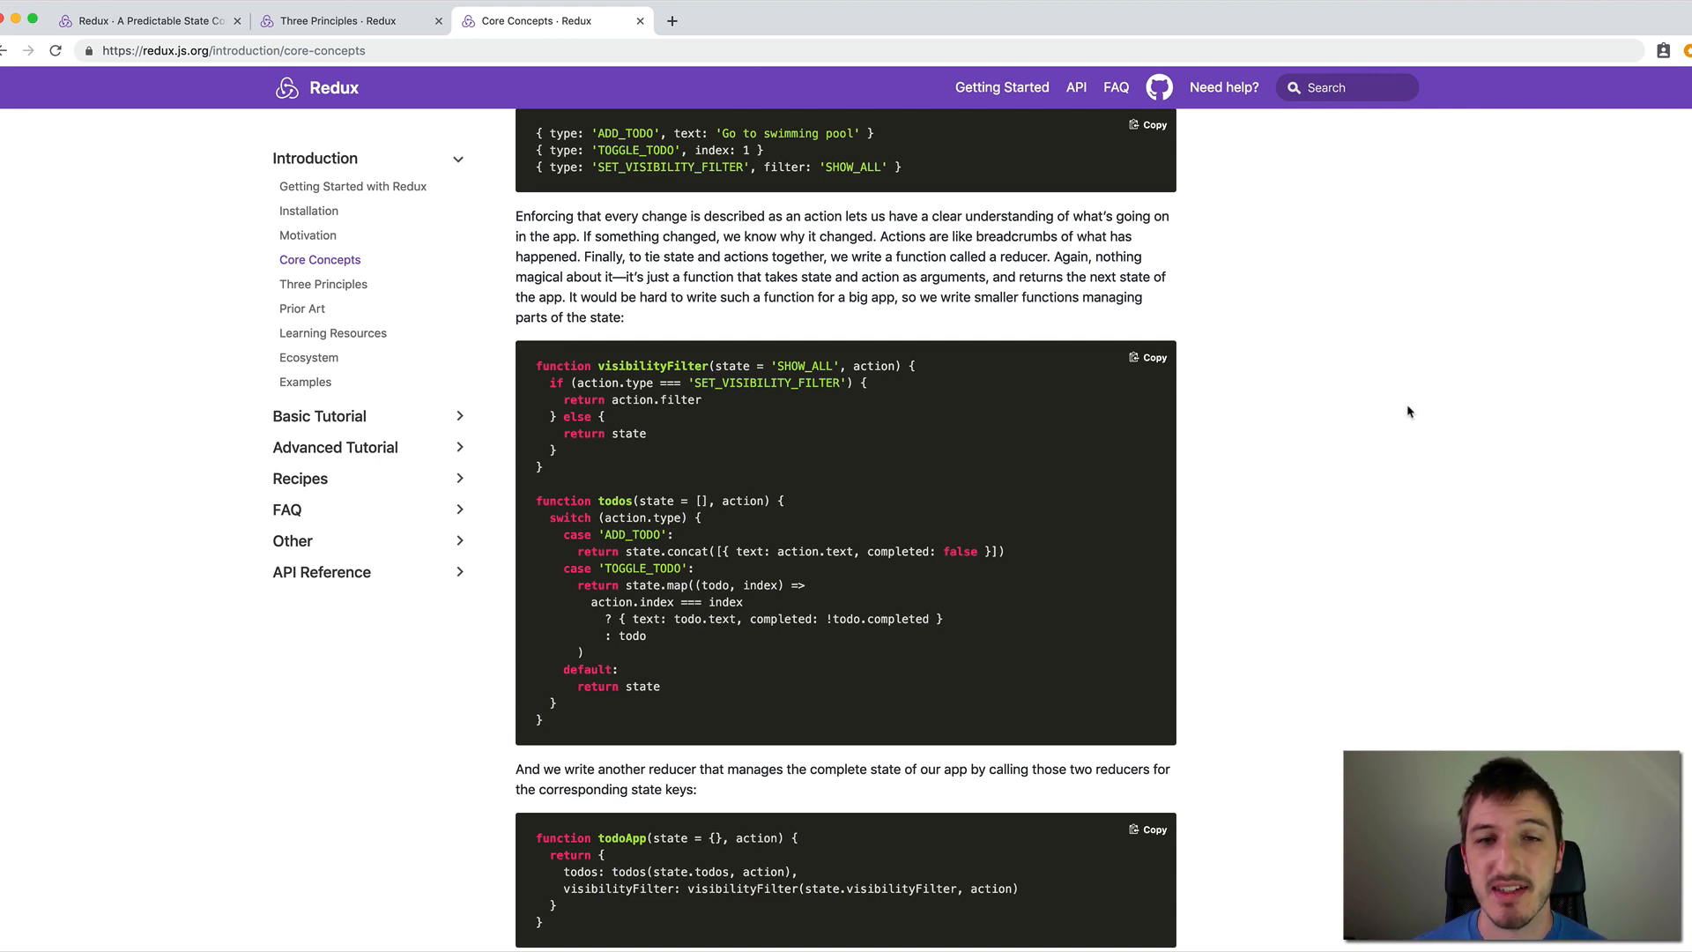
mouse_move(1387, 423)
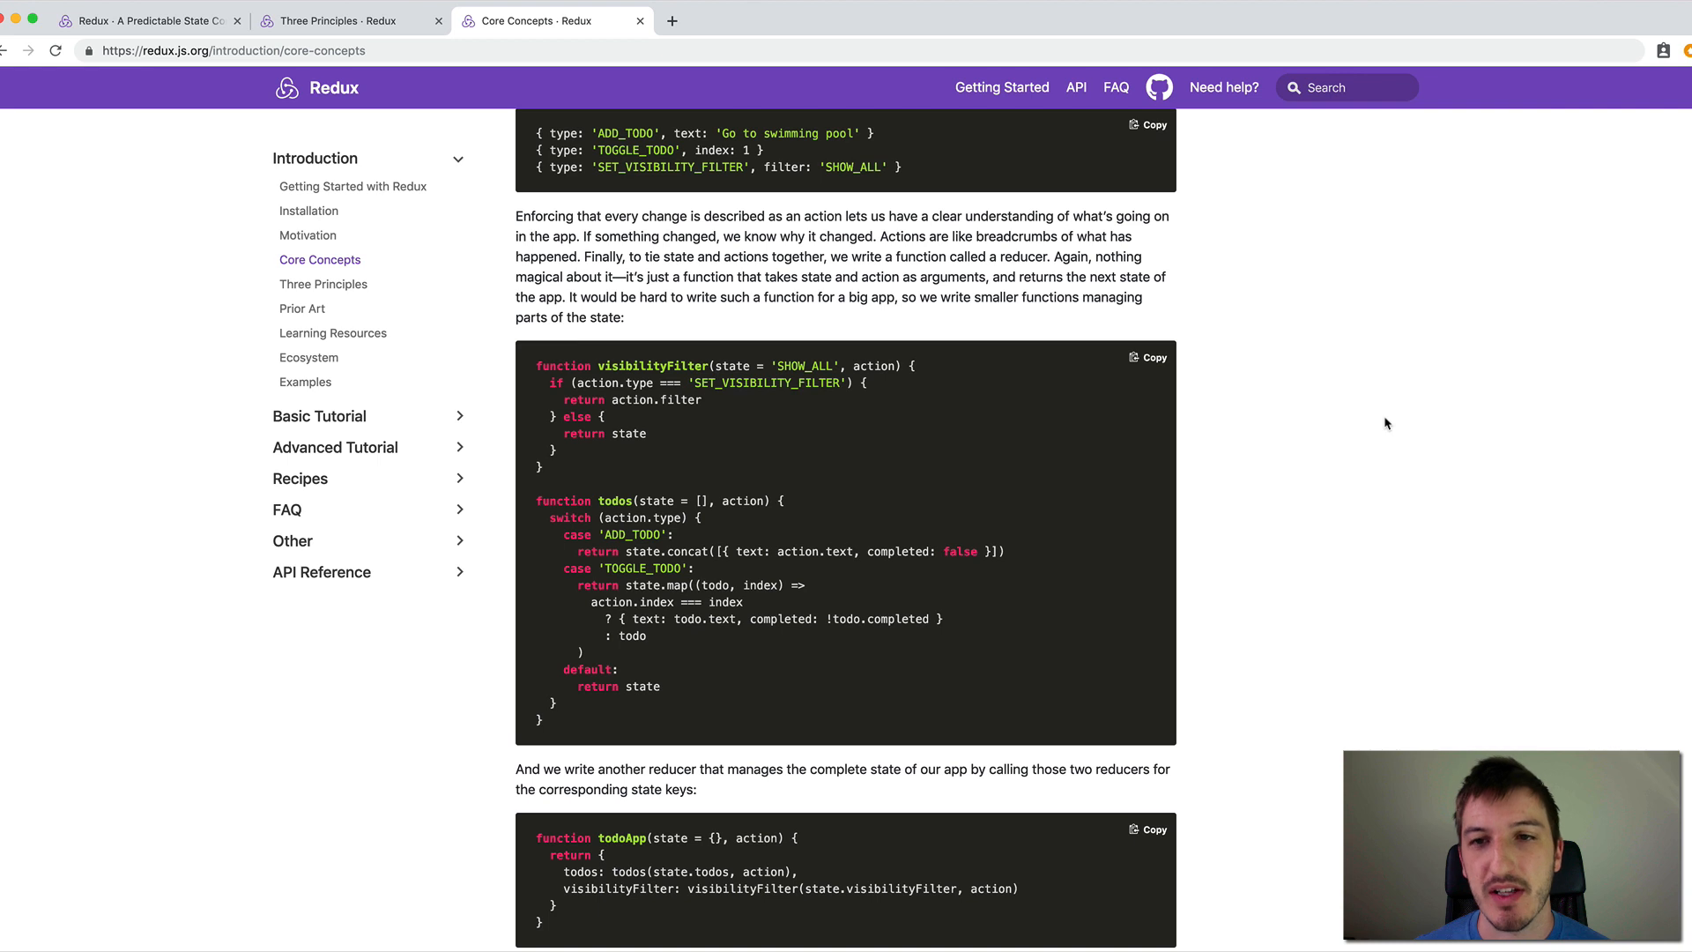
mouse_move(1361, 445)
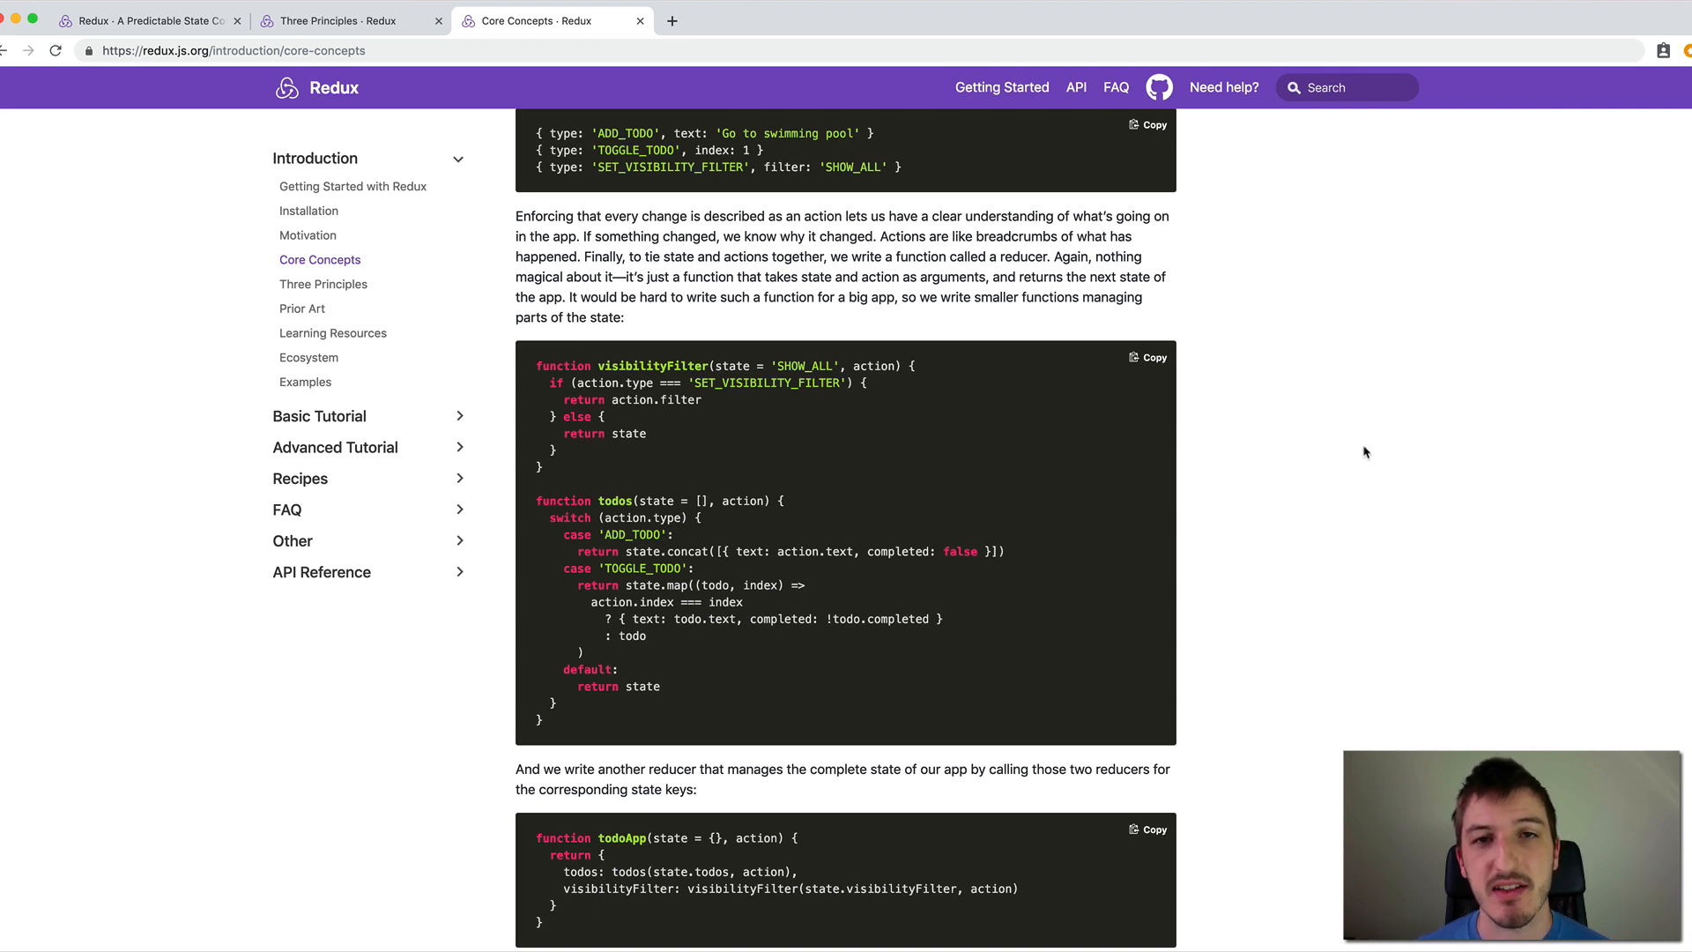
mouse_move(1387, 447)
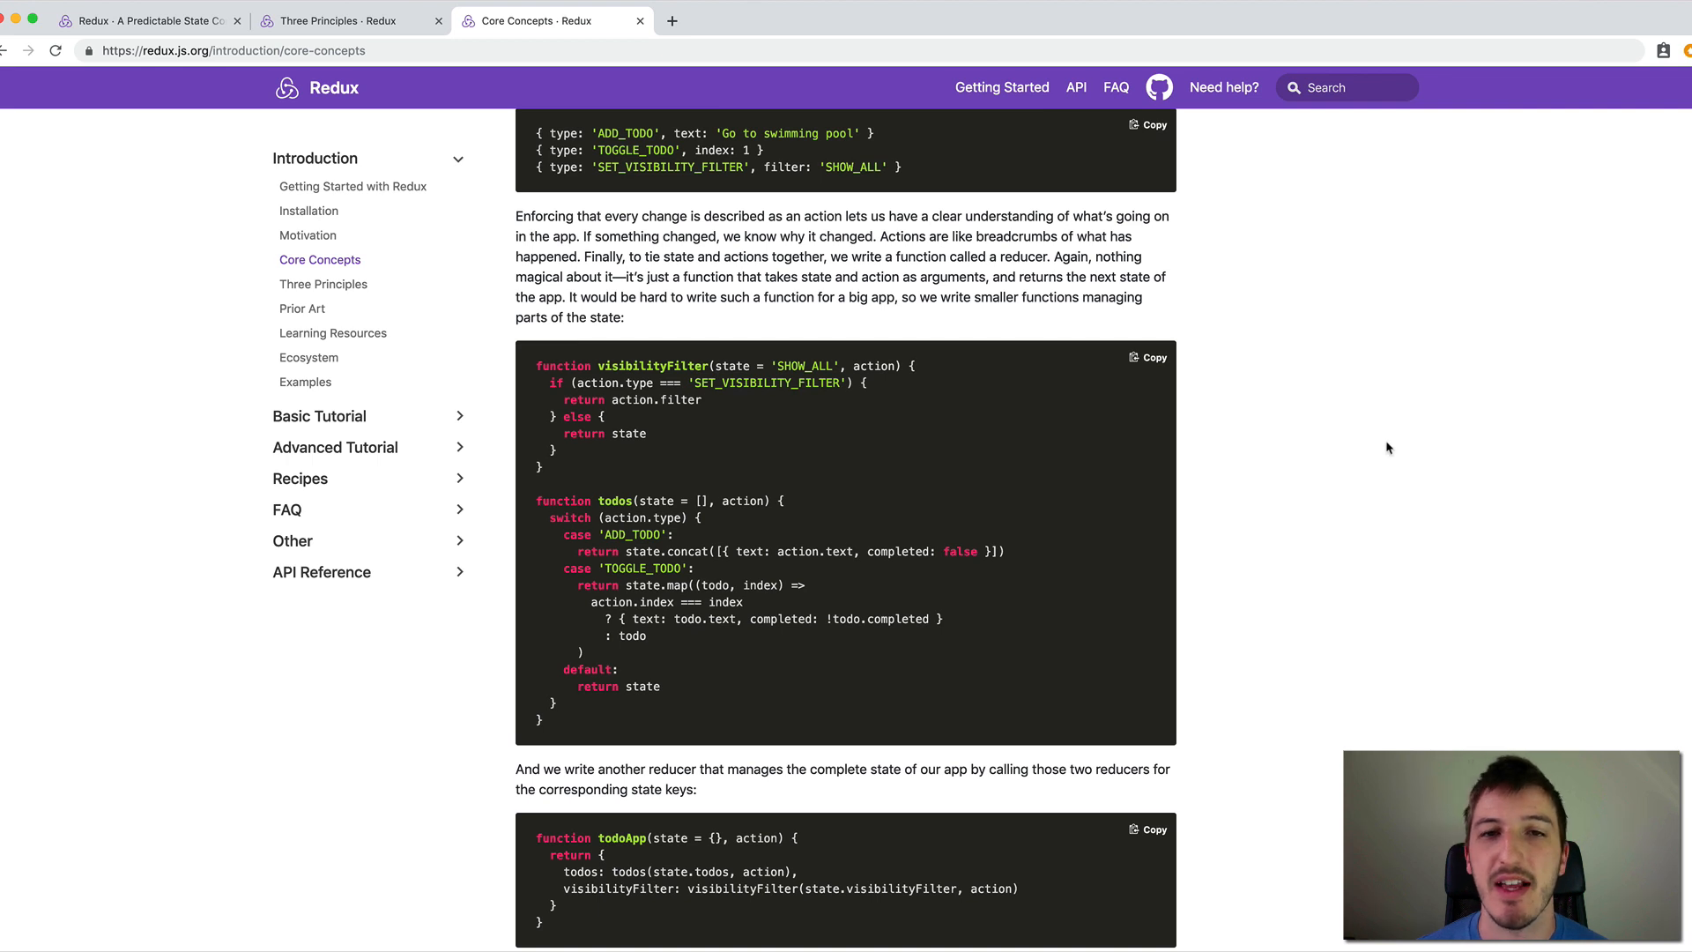
mouse_move(1365, 454)
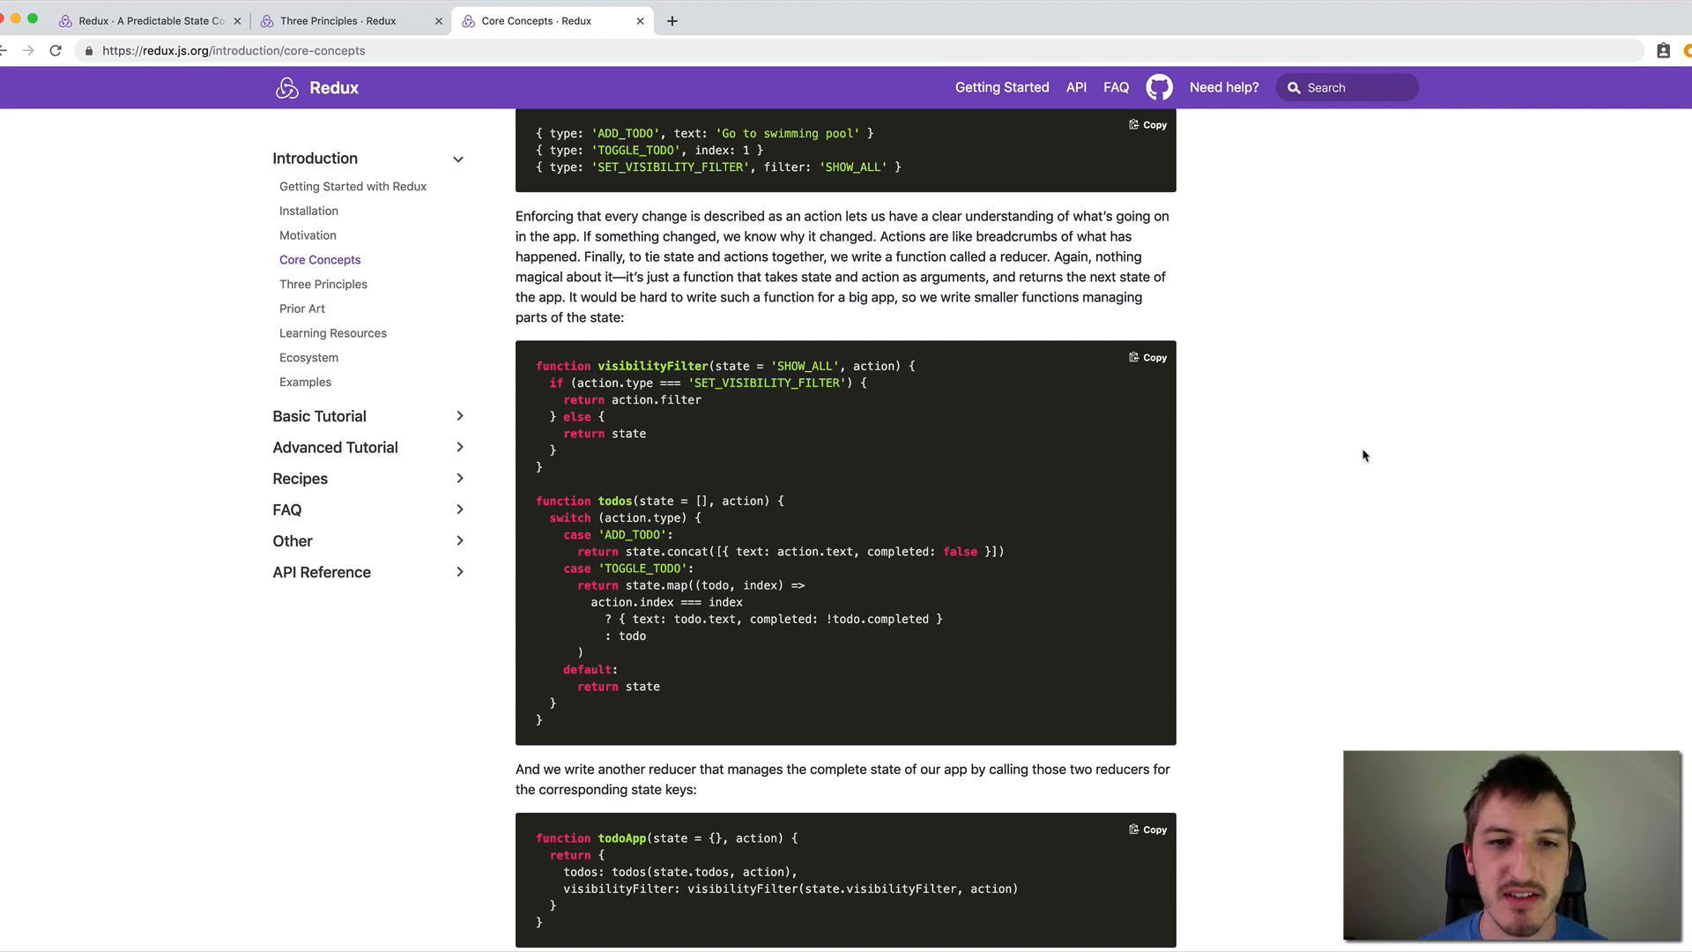
mouse_move(1258, 448)
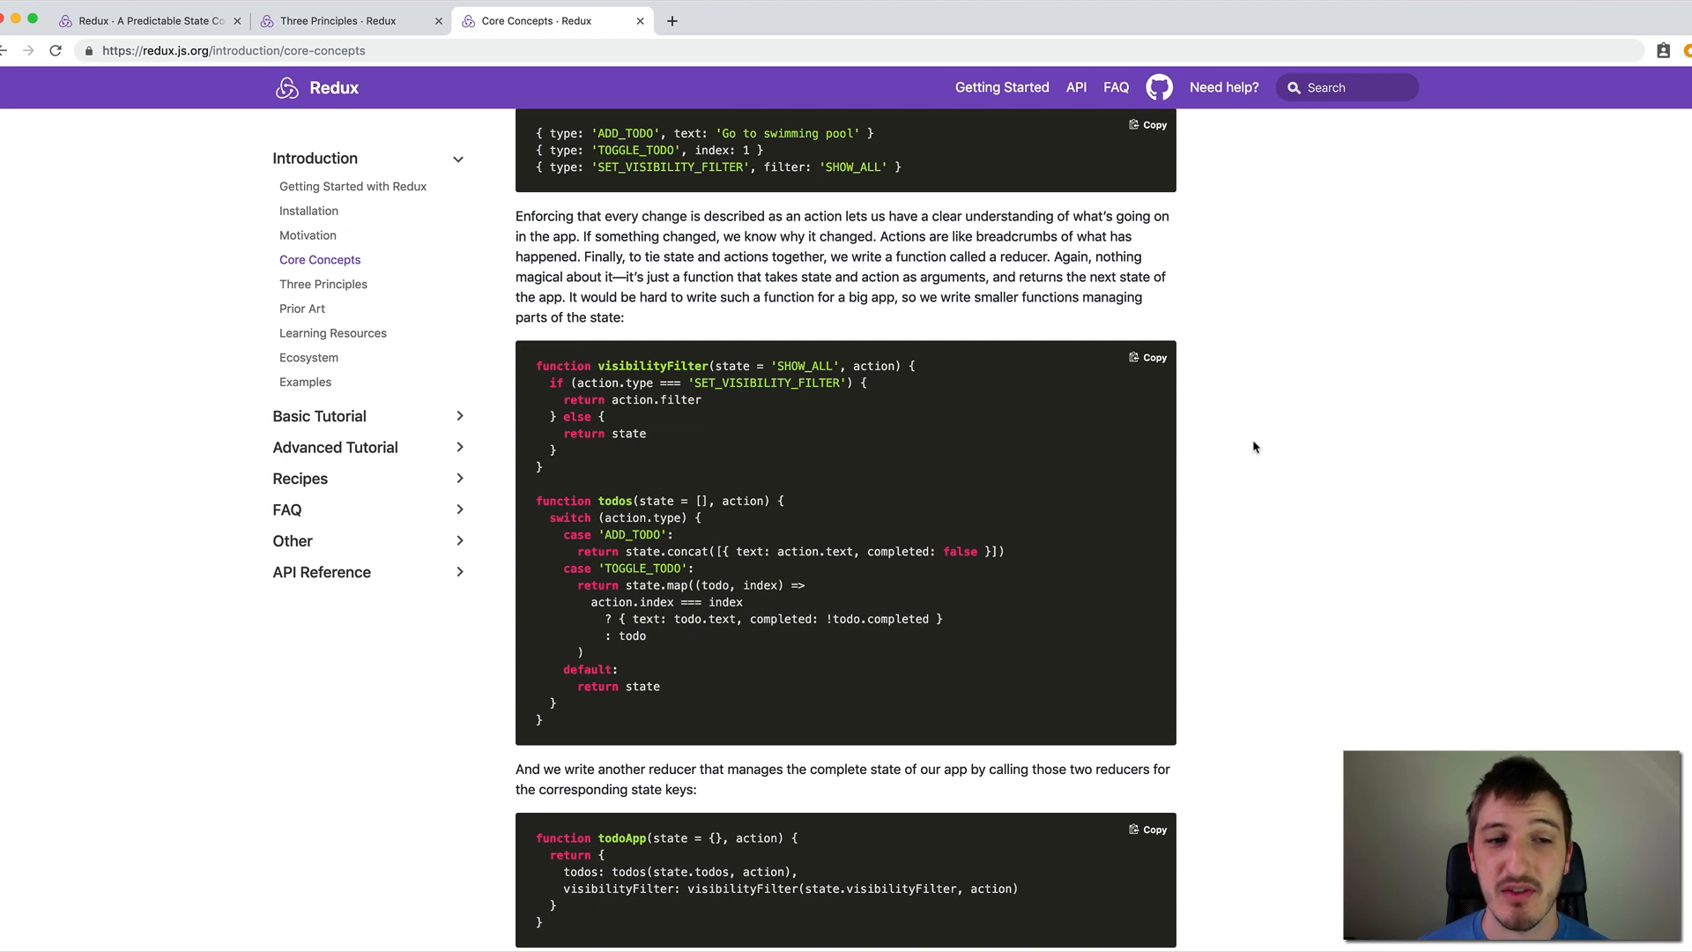
mouse_move(1333, 458)
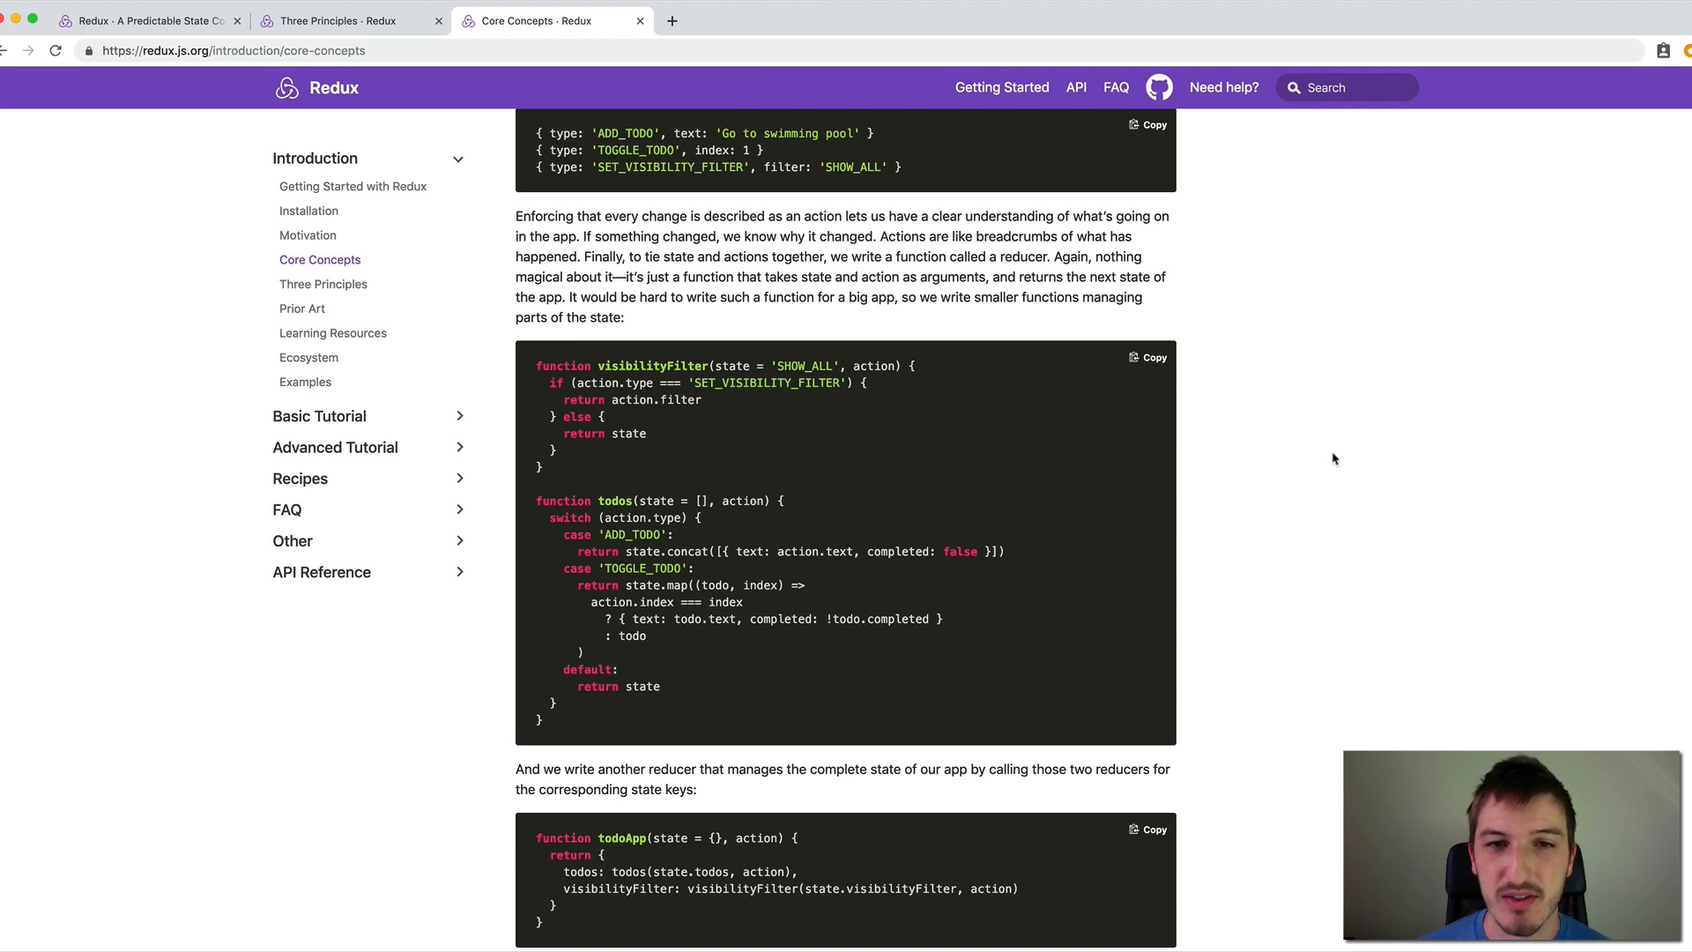
mouse_move(1382, 490)
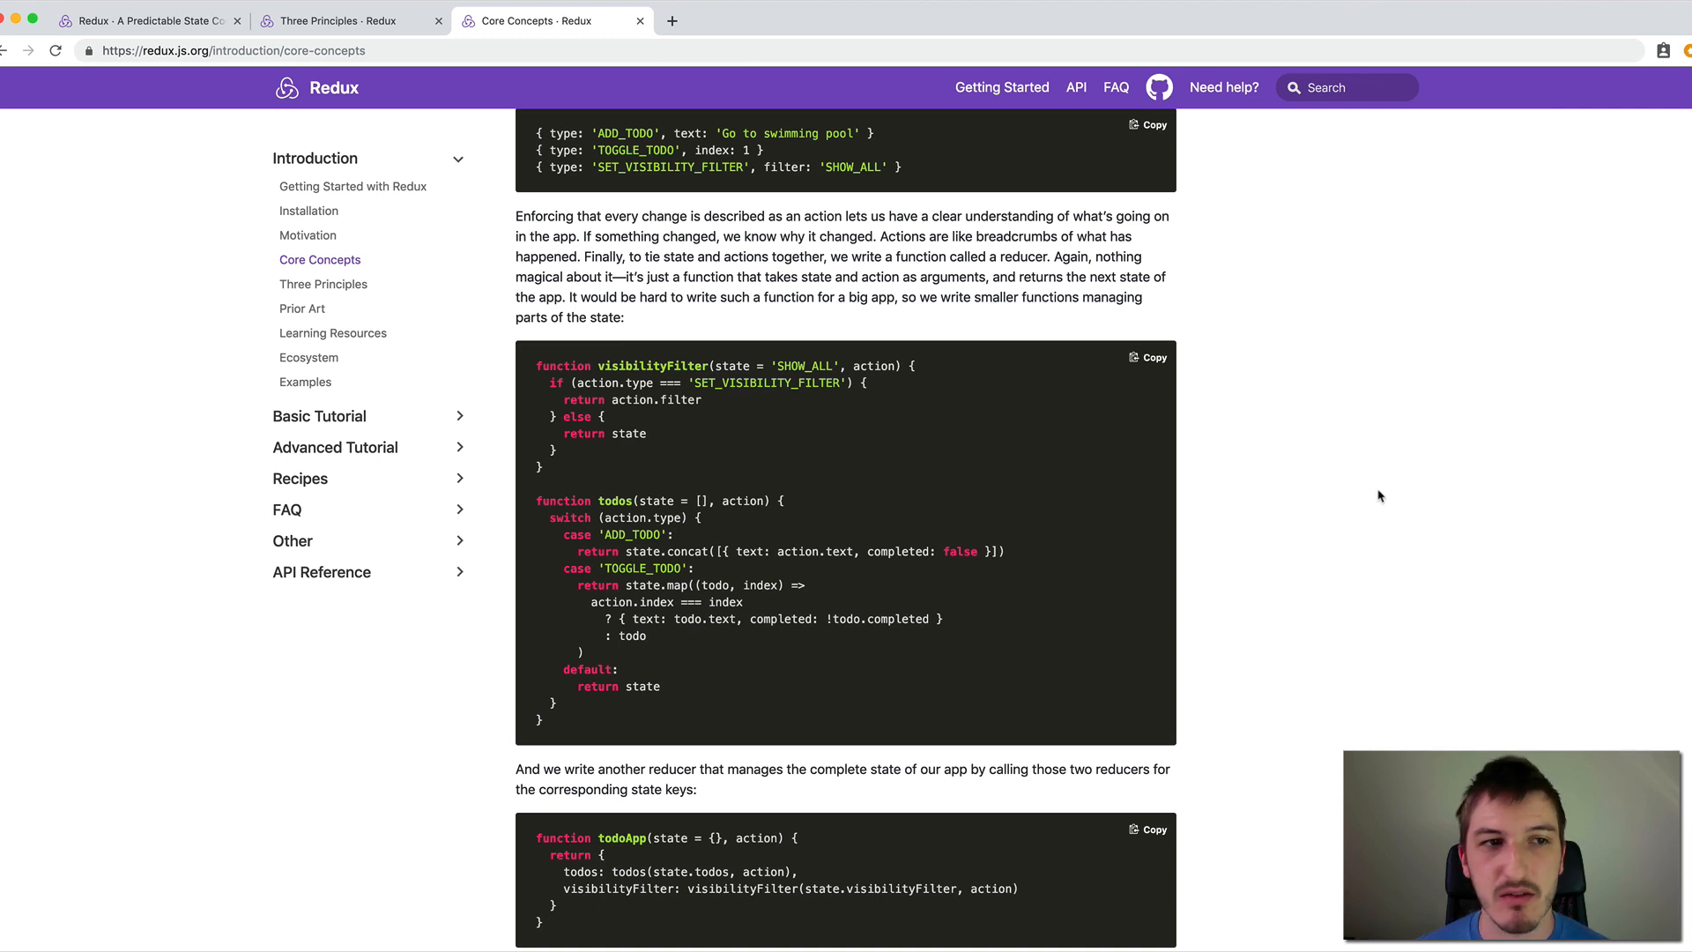
mouse_move(1363, 486)
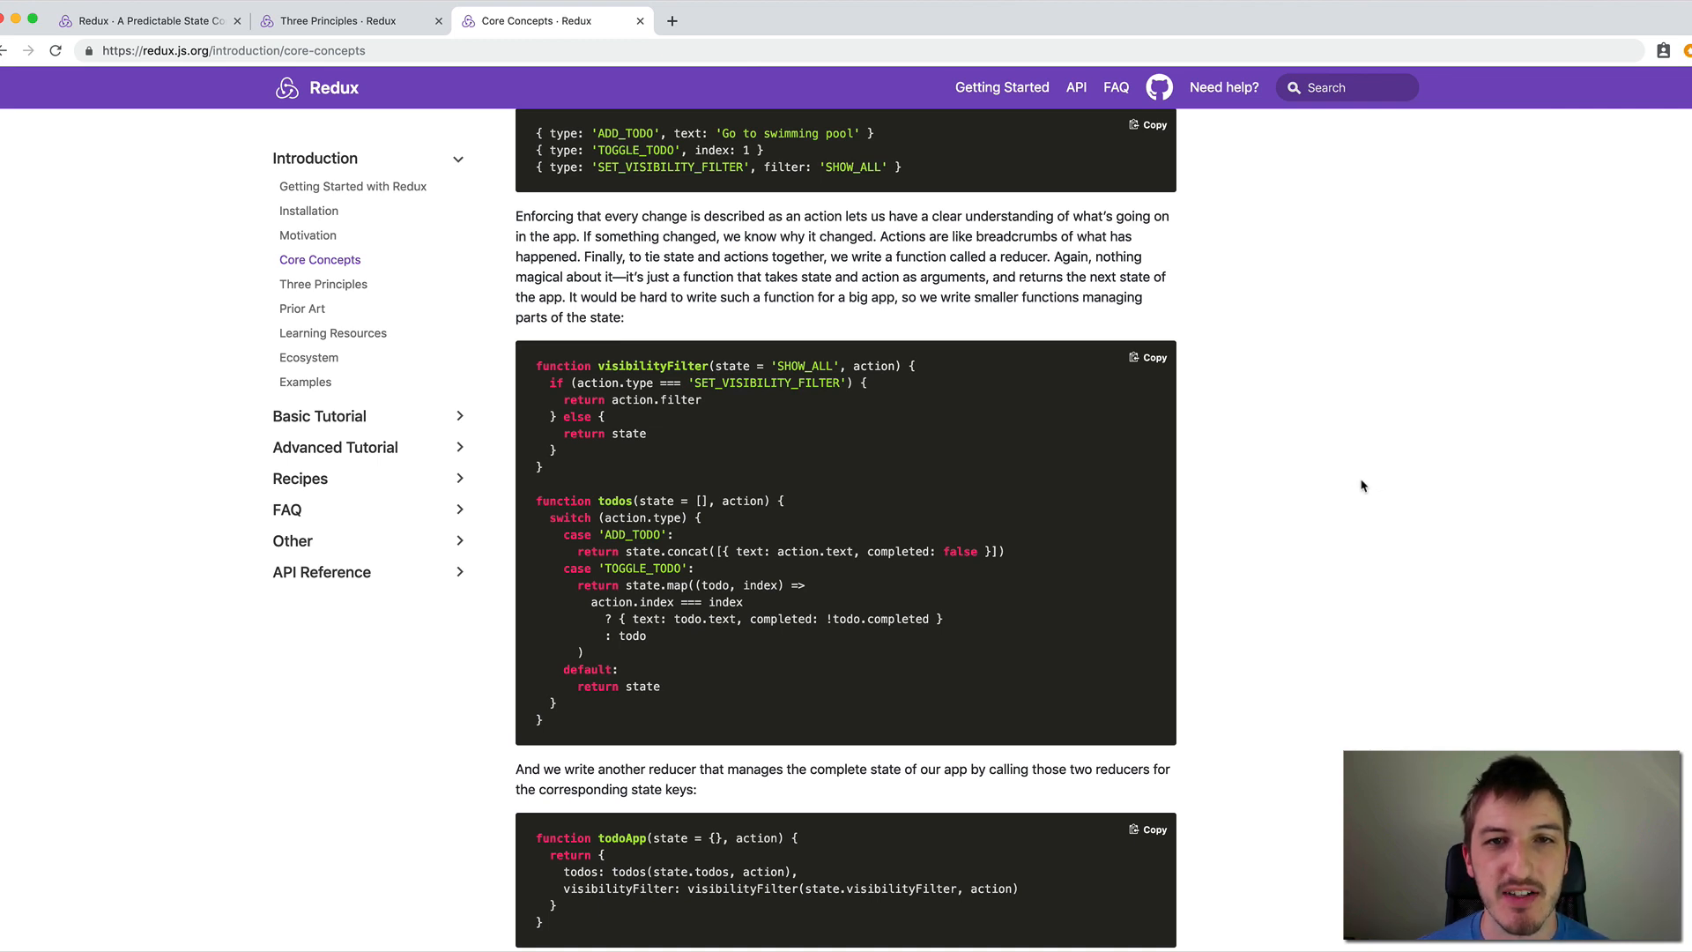
mouse_move(1344, 483)
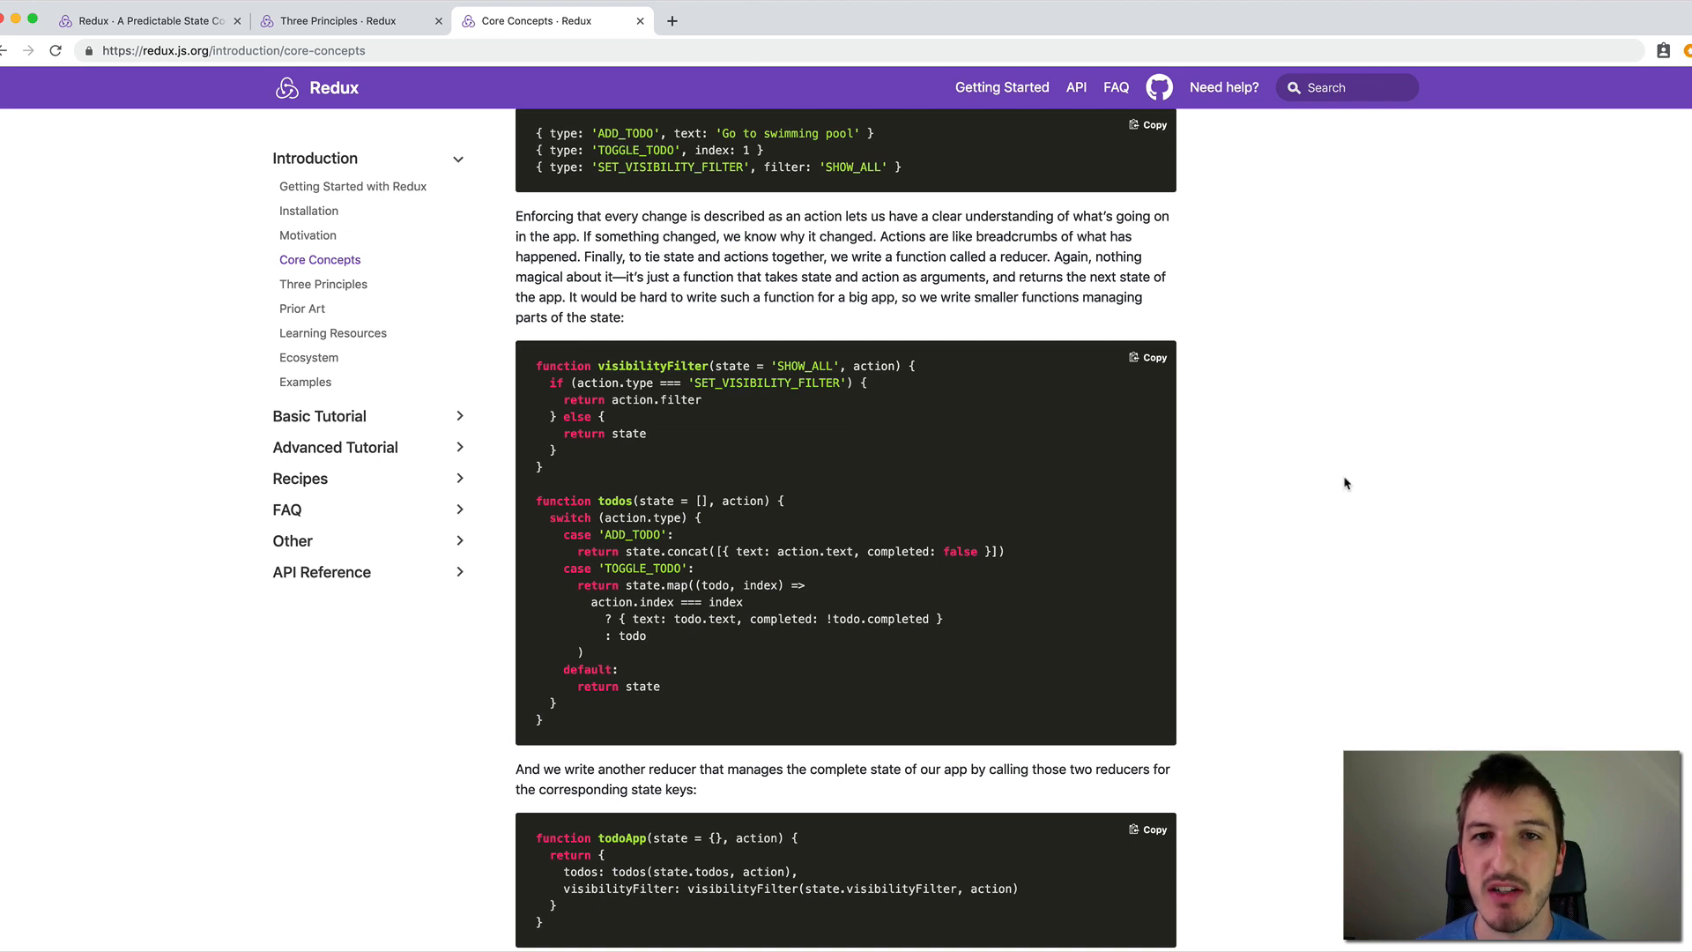
mouse_move(1382, 479)
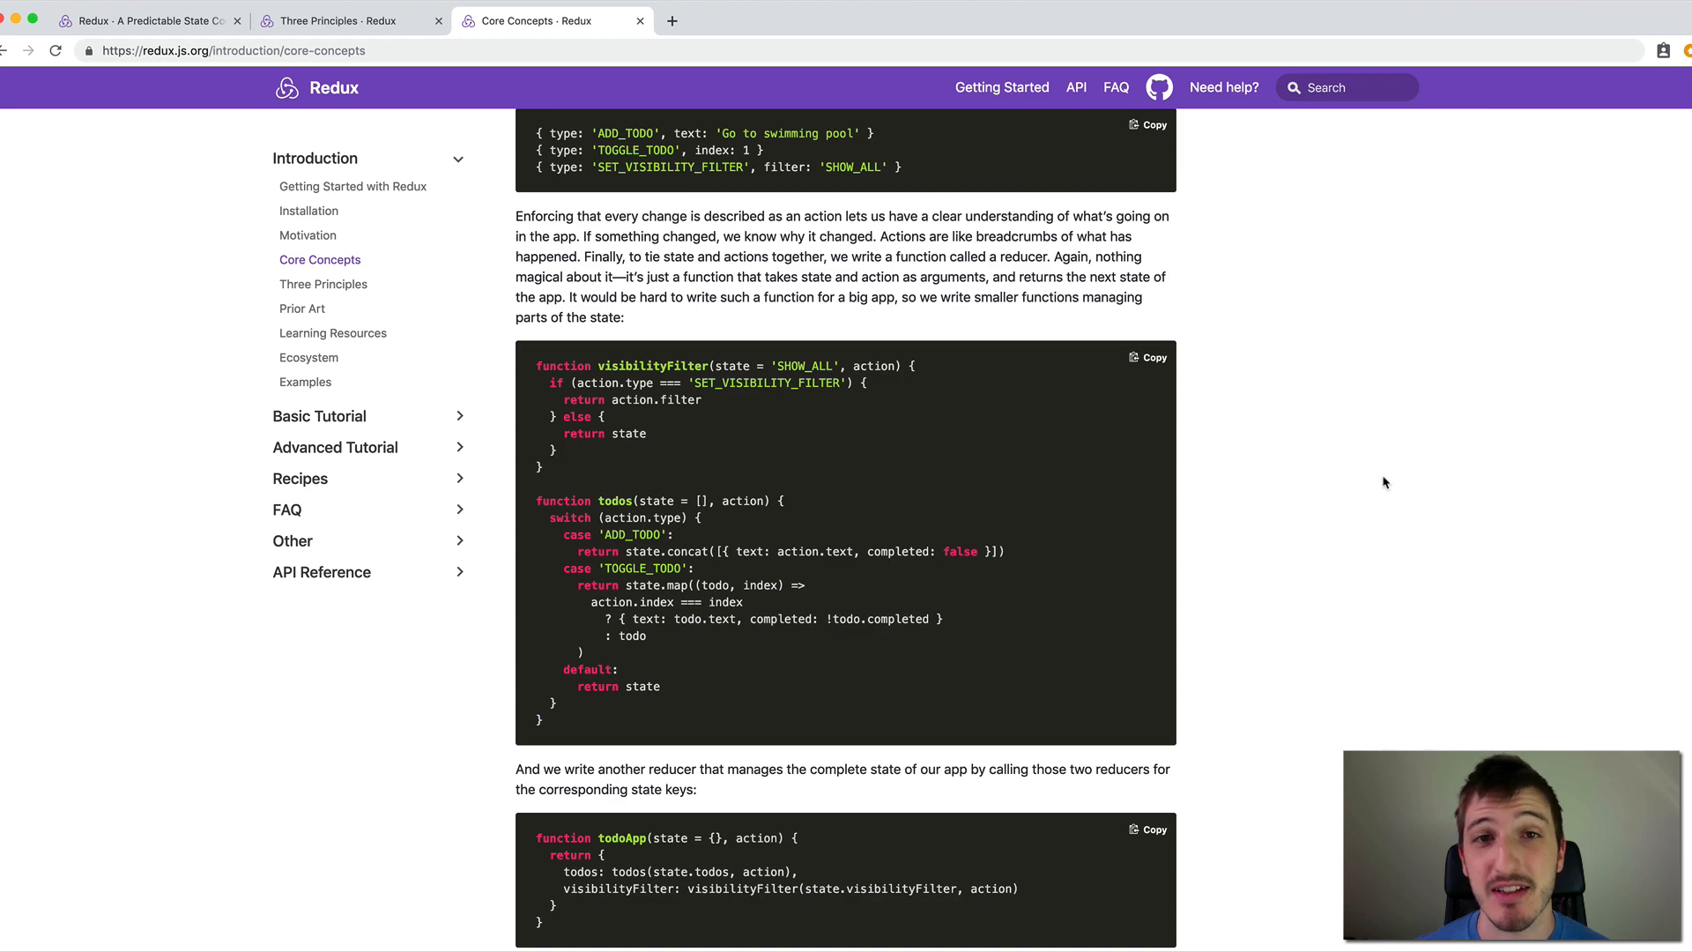
mouse_move(1373, 479)
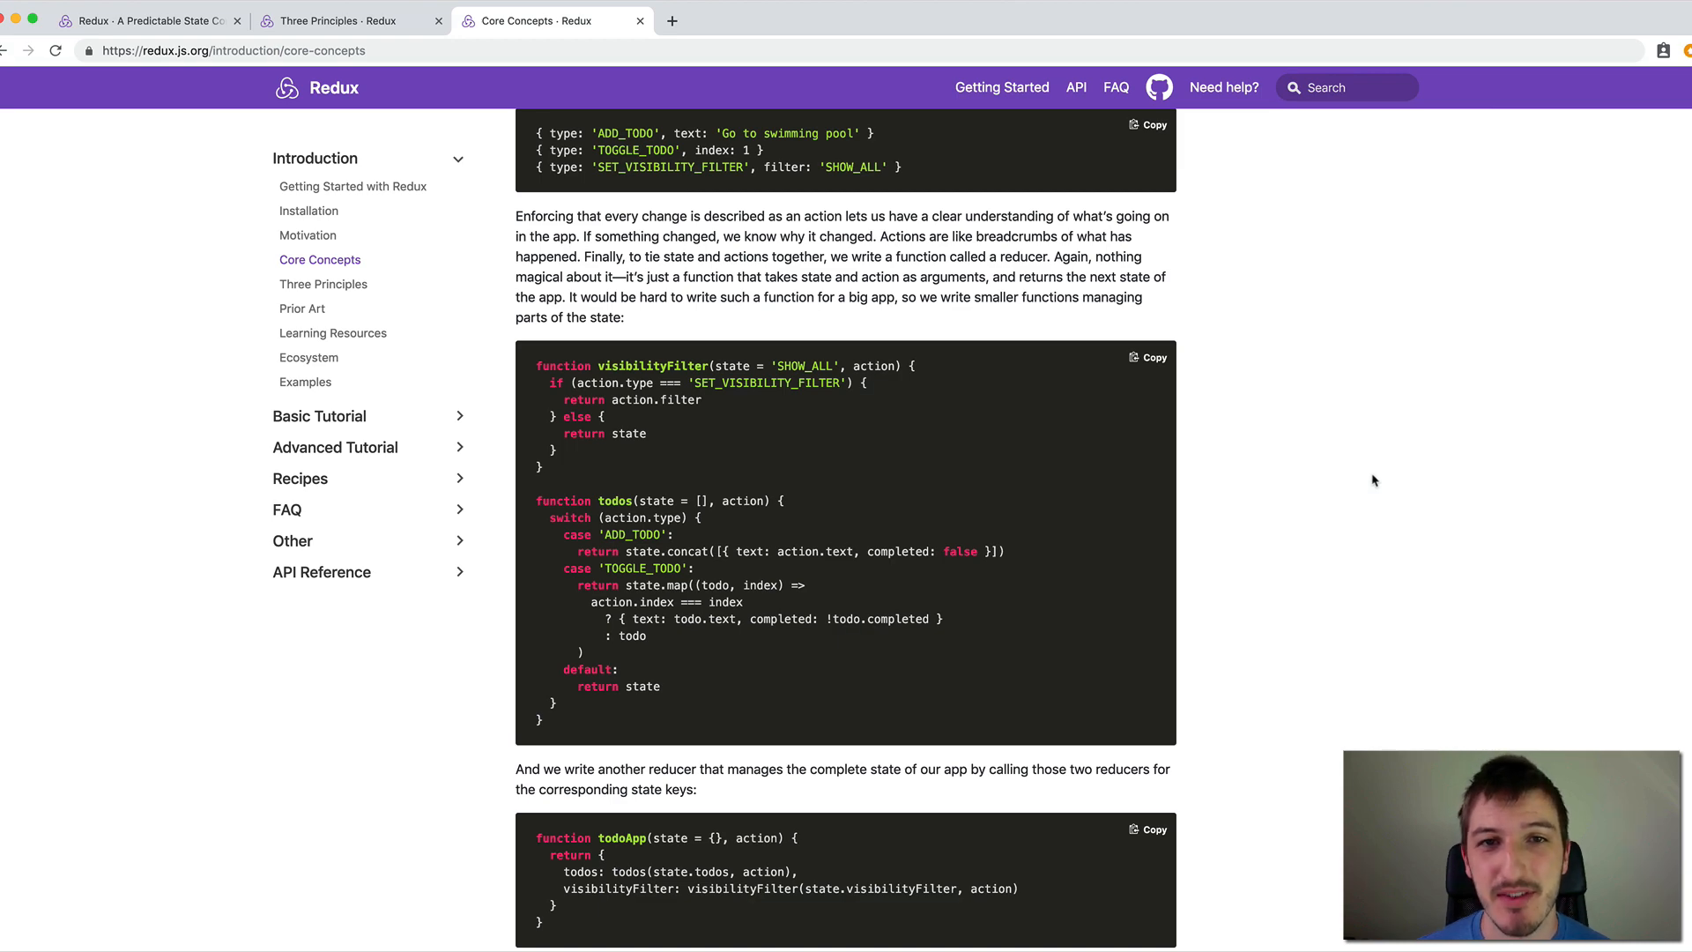